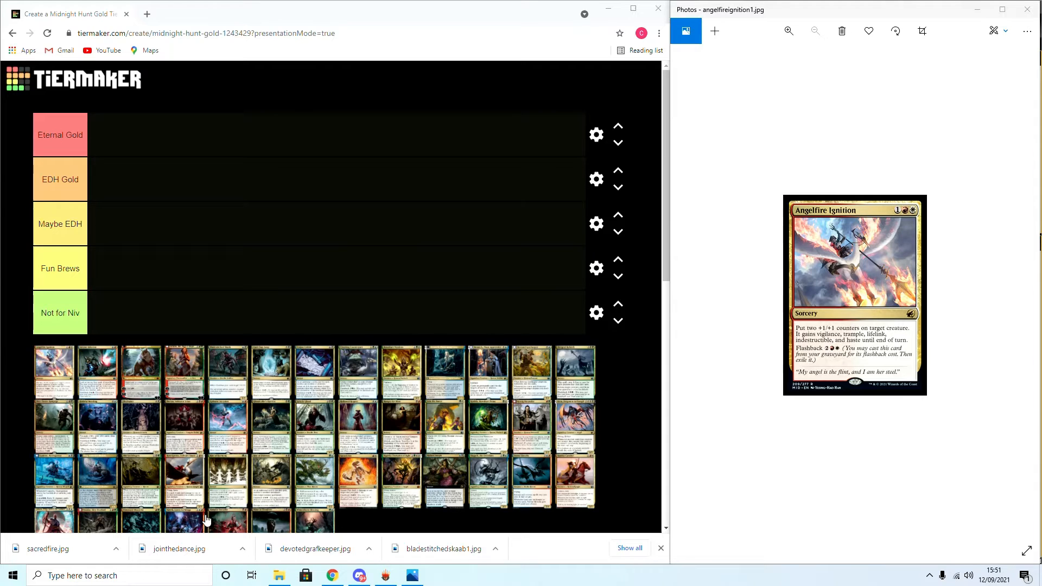
pyautogui.moveTo(63, 370)
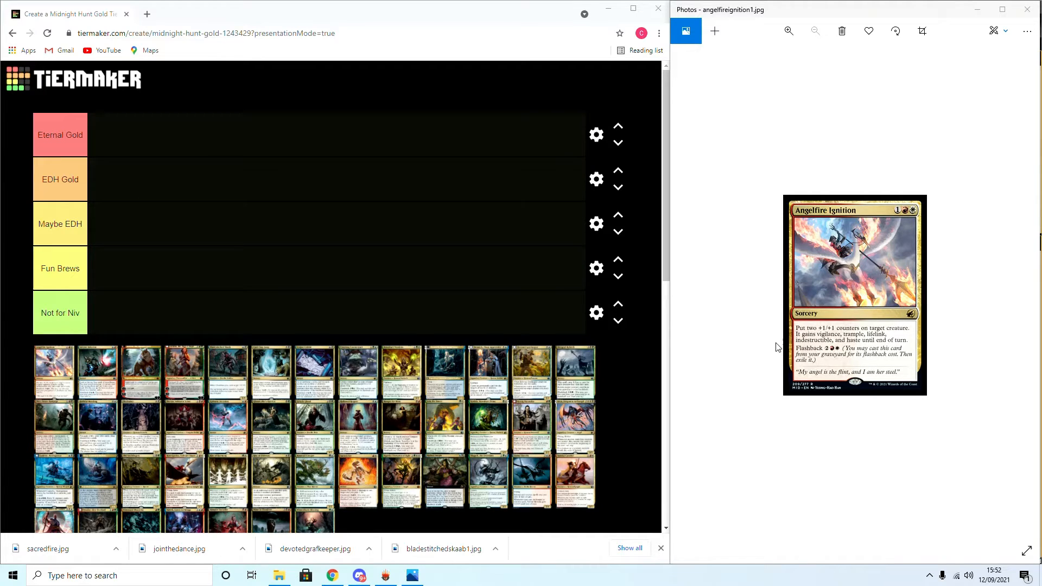
pyautogui.moveTo(689, 352)
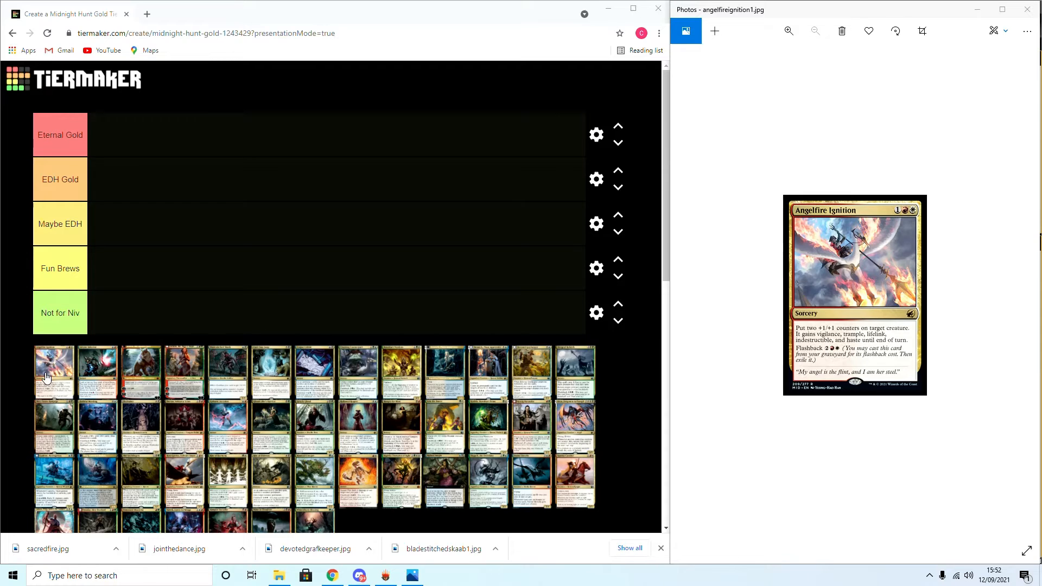
# Move Angelfire Ignition from the card pool into the Maybe EDH tier
pyautogui.moveTo(55, 373); pyautogui.dragTo(126, 309)
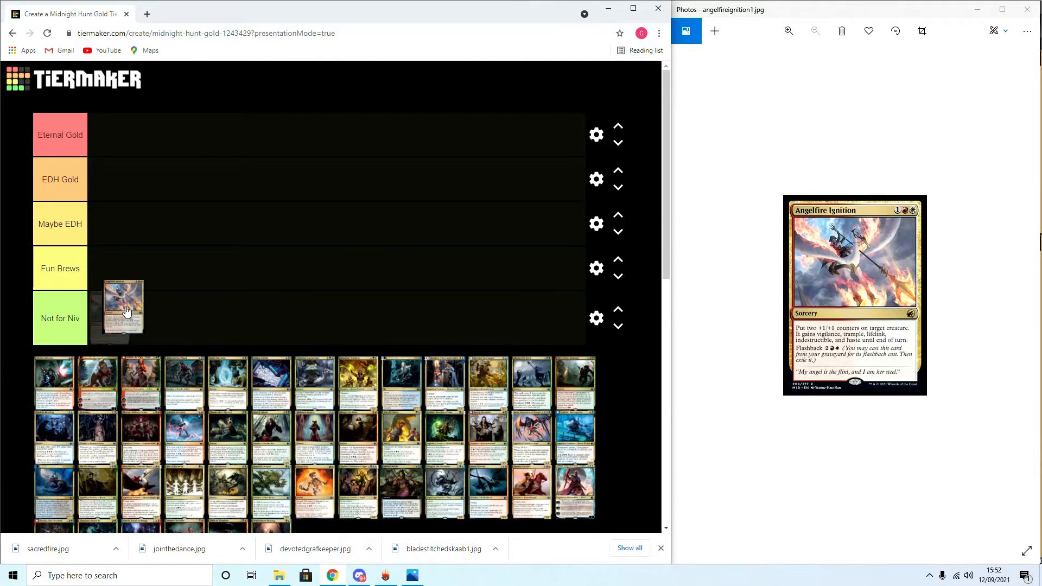
pyautogui.moveTo(122, 311); pyautogui.dragTo(116, 230)
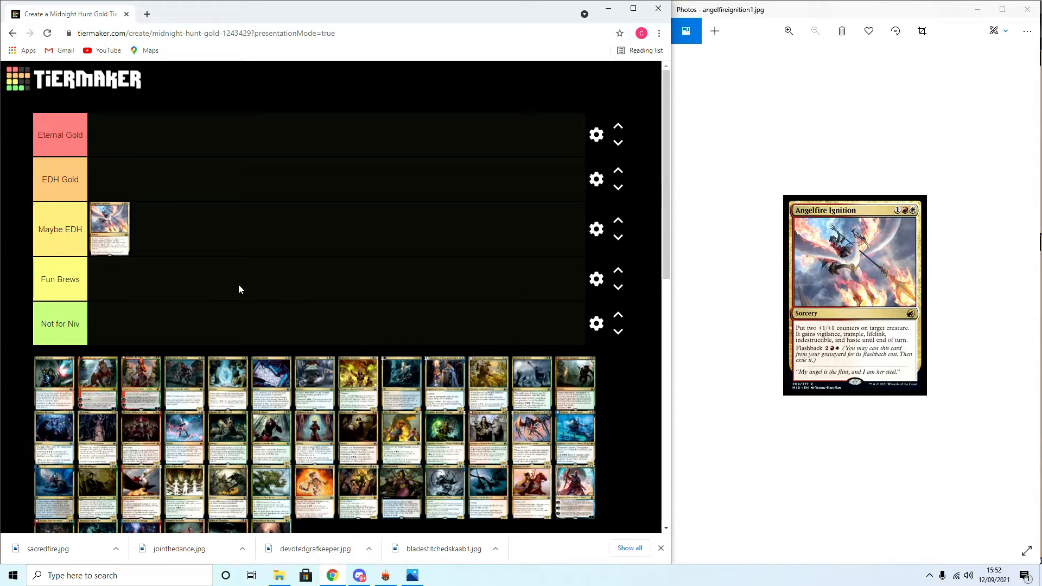
pyautogui.moveTo(250, 296)
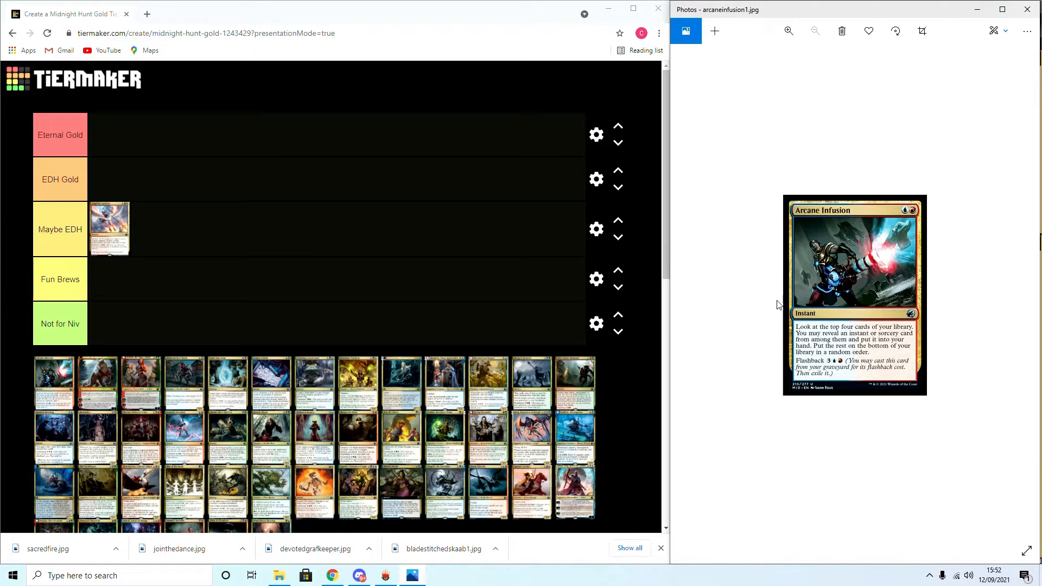
pyautogui.moveTo(855, 491)
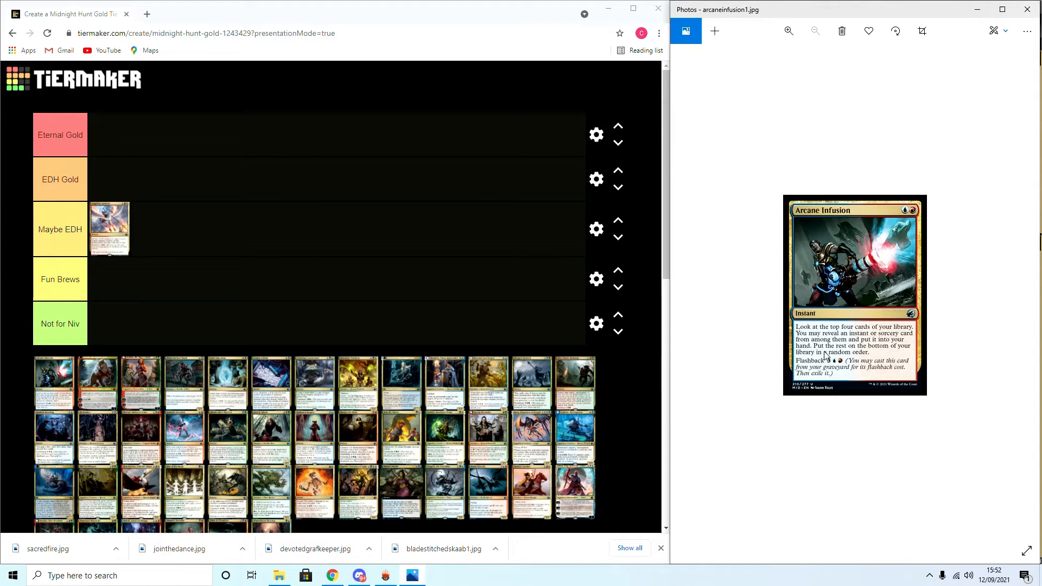
pyautogui.moveTo(877, 489)
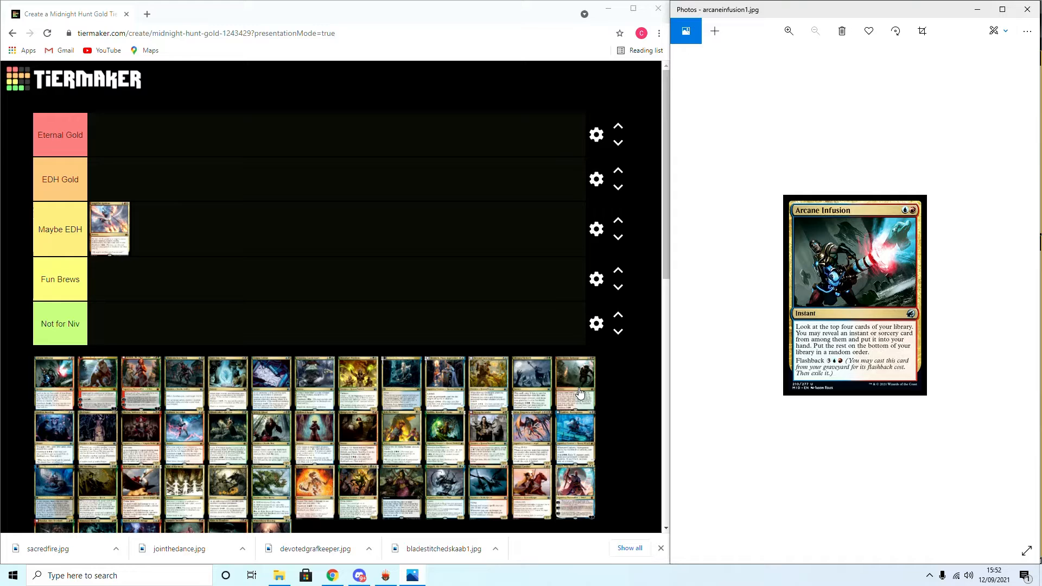
pyautogui.moveTo(908, 354)
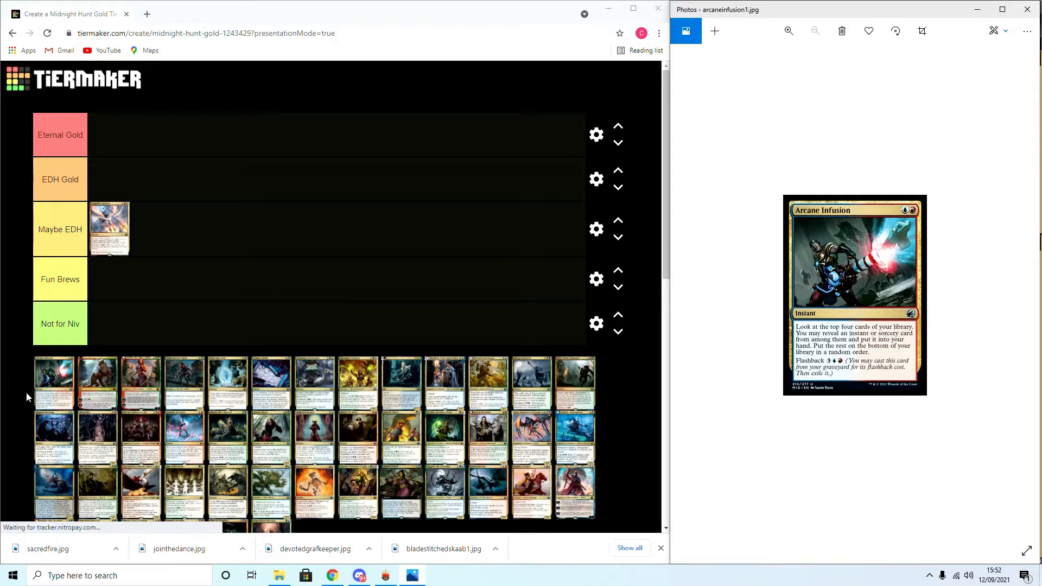
# Move Arcane Infusion from the pool into the Eternal Gold tier
pyautogui.moveTo(109, 228); pyautogui.dragTo(129, 150)
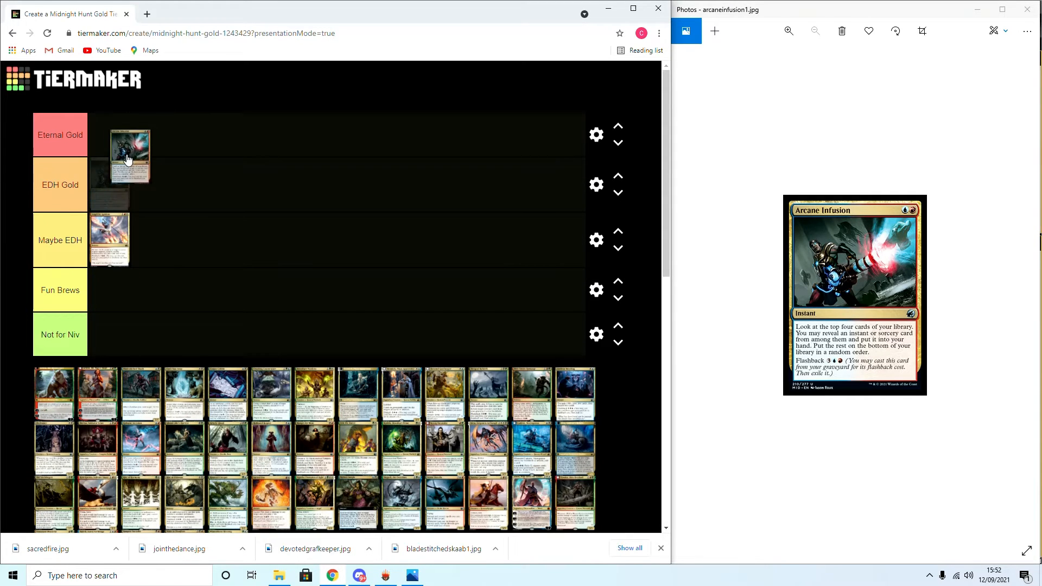
pyautogui.moveTo(129, 153); pyautogui.dragTo(114, 140)
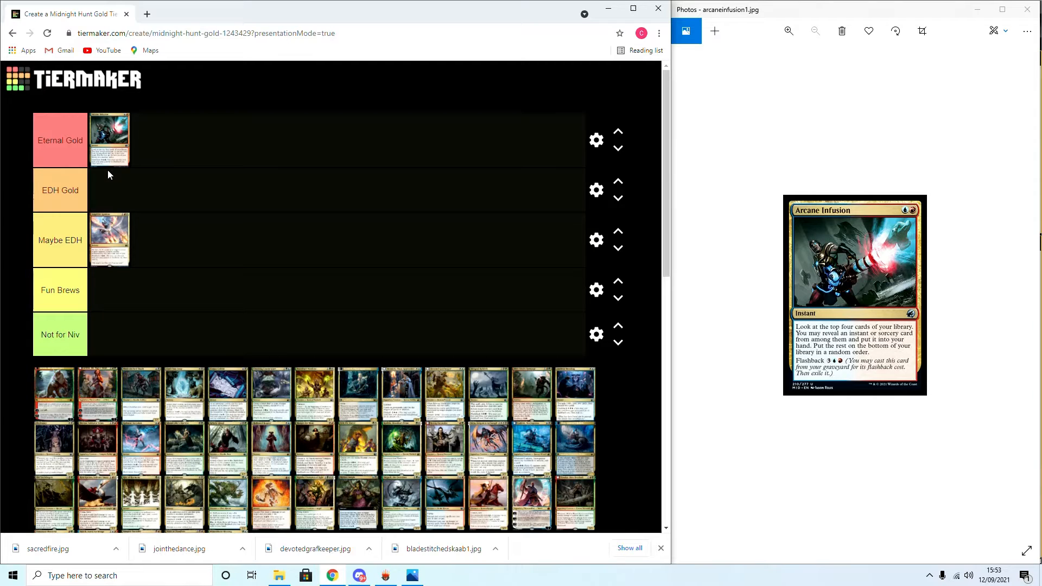
pyautogui.moveTo(733, 232)
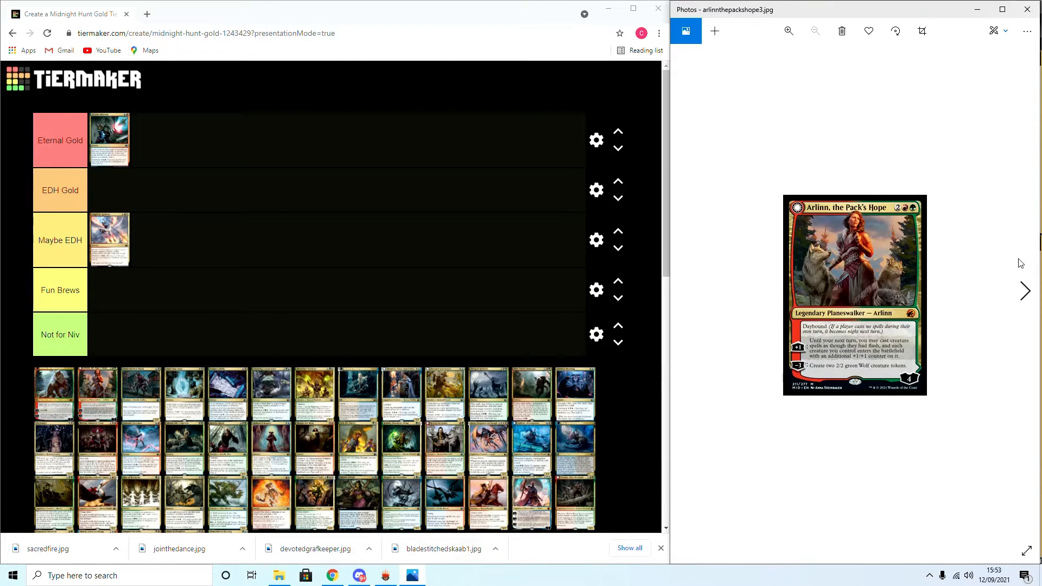
# Open Arlinn, the Pack's Hope in the photo viewer to read it before ranking
pyautogui.click(1026, 291)
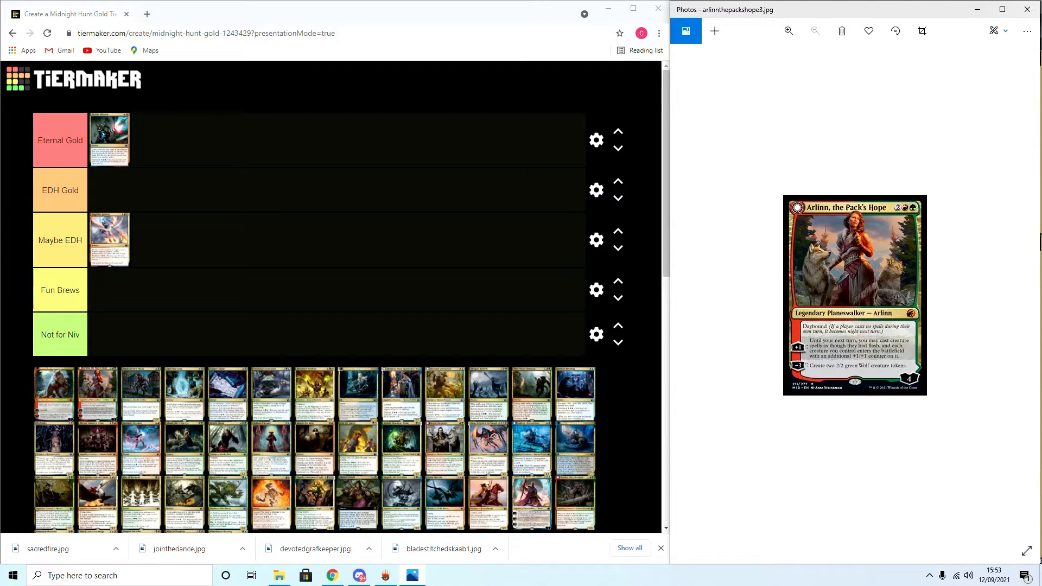
pyautogui.moveTo(127, 356)
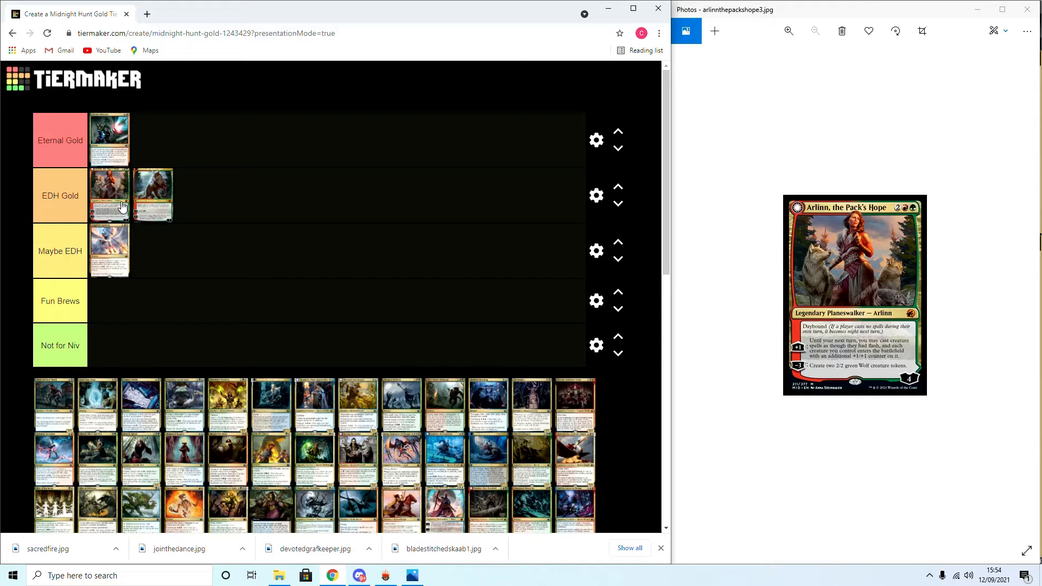
pyautogui.moveTo(35, 229)
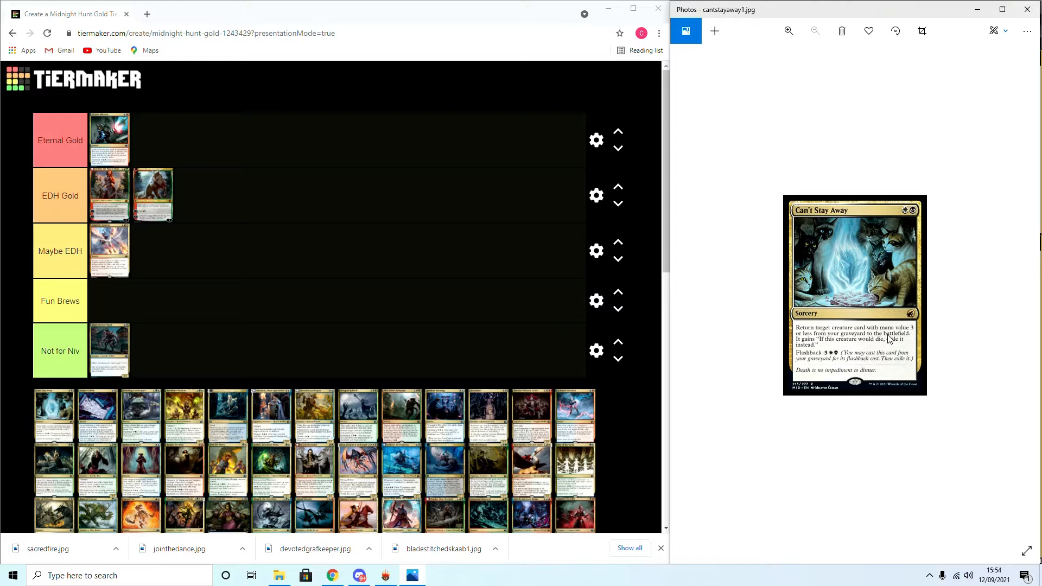
pyautogui.moveTo(808, 352)
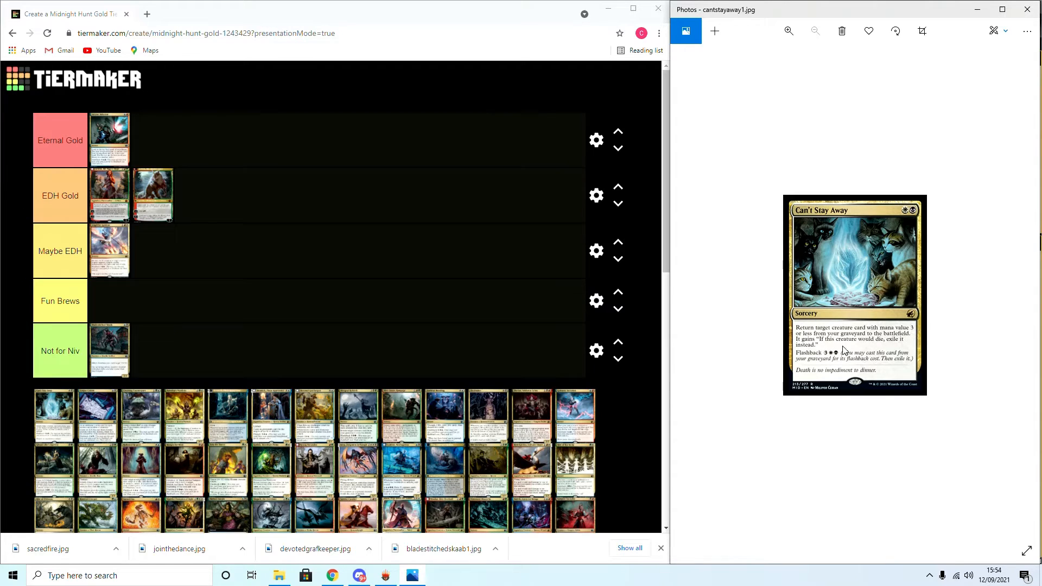
pyautogui.moveTo(856, 479)
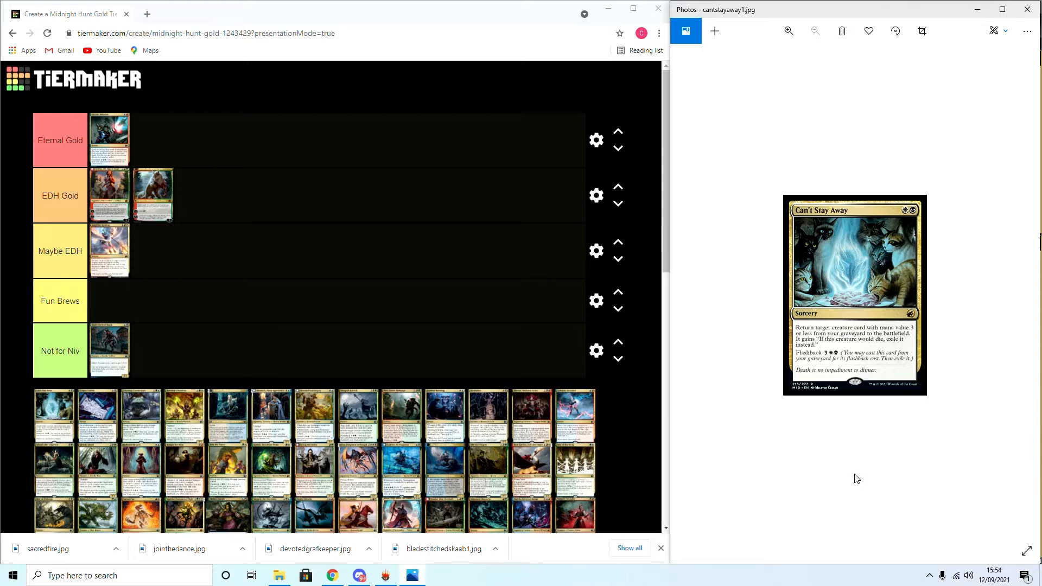
pyautogui.moveTo(35, 424)
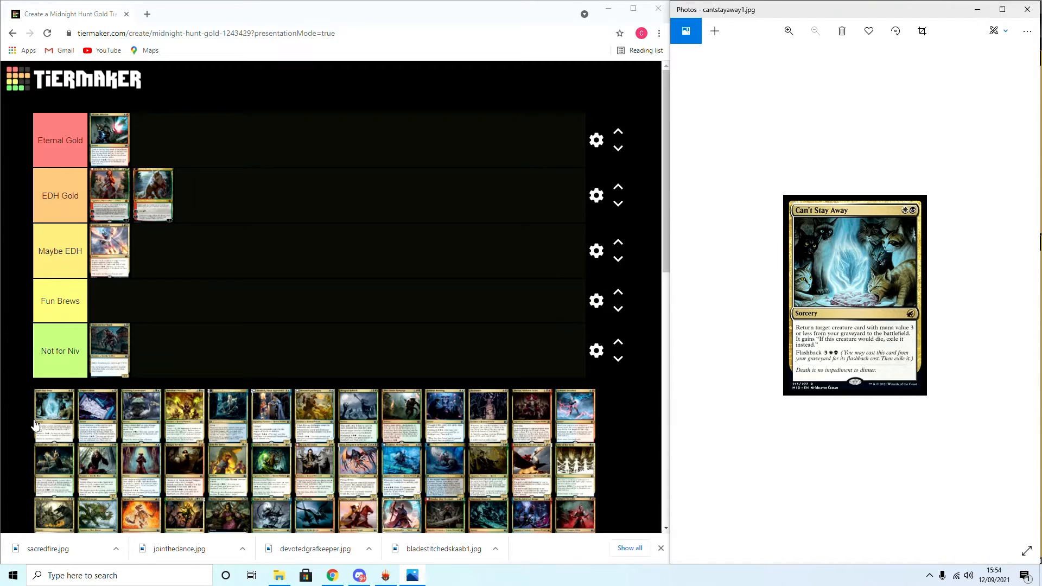
# Place Can't Stay Away and Corpse Cobble in the EDH Gold tier
pyautogui.moveTo(53, 413); pyautogui.dragTo(206, 194)
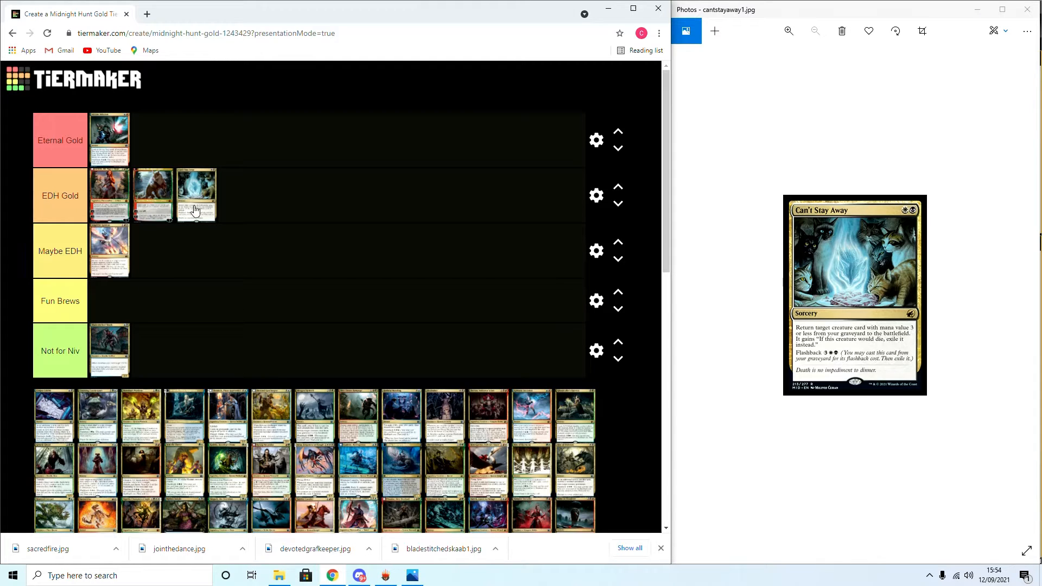
pyautogui.moveTo(185, 205)
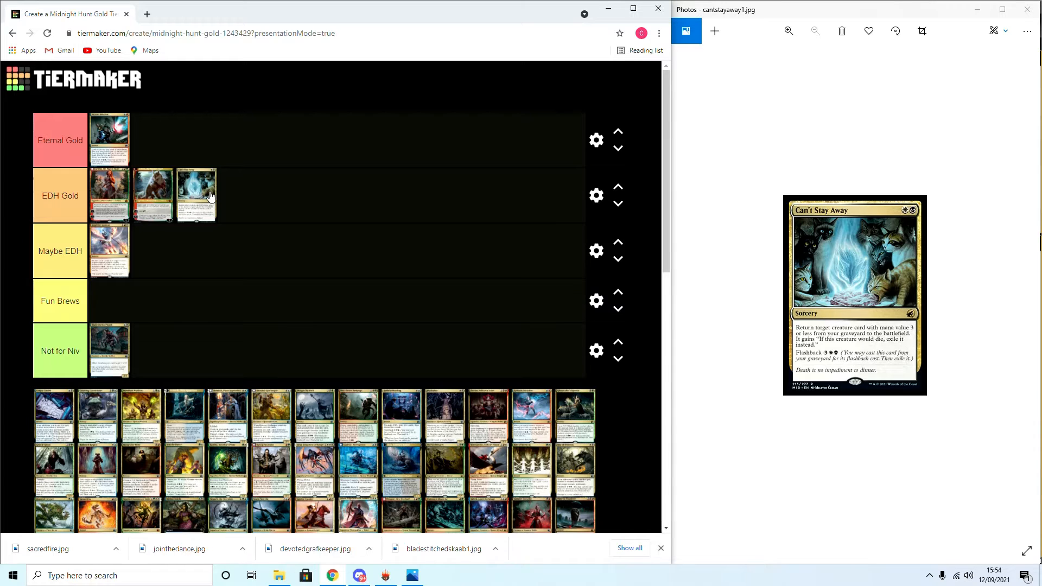
pyautogui.moveTo(597, 271)
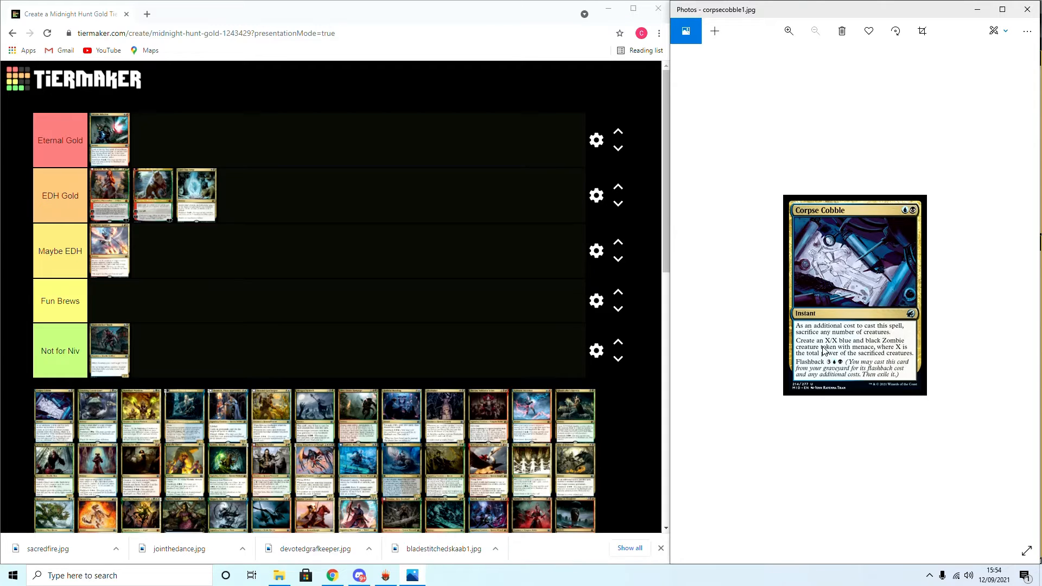
pyautogui.moveTo(840, 376)
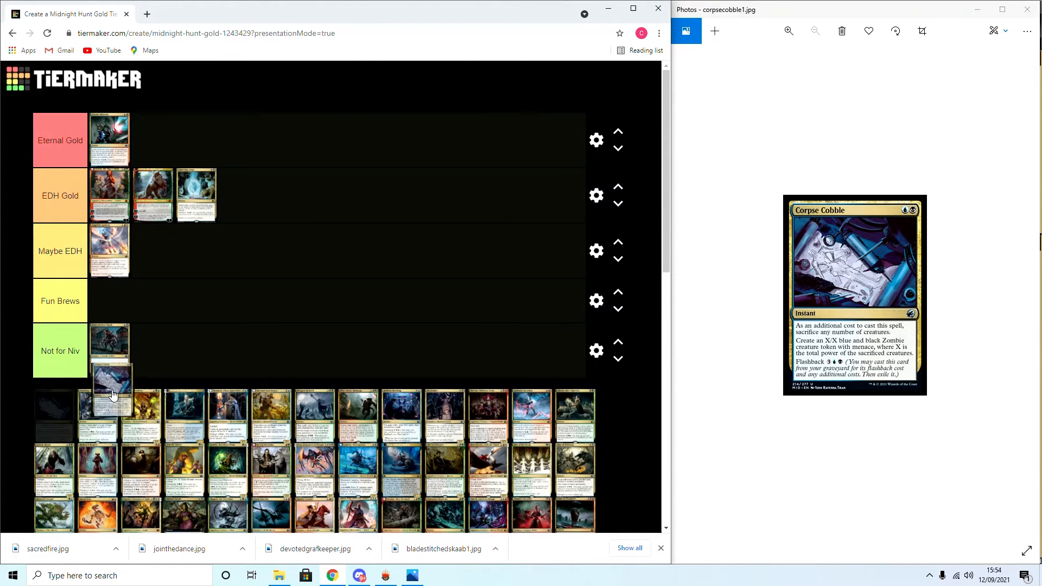
pyautogui.moveTo(113, 375); pyautogui.dragTo(239, 194)
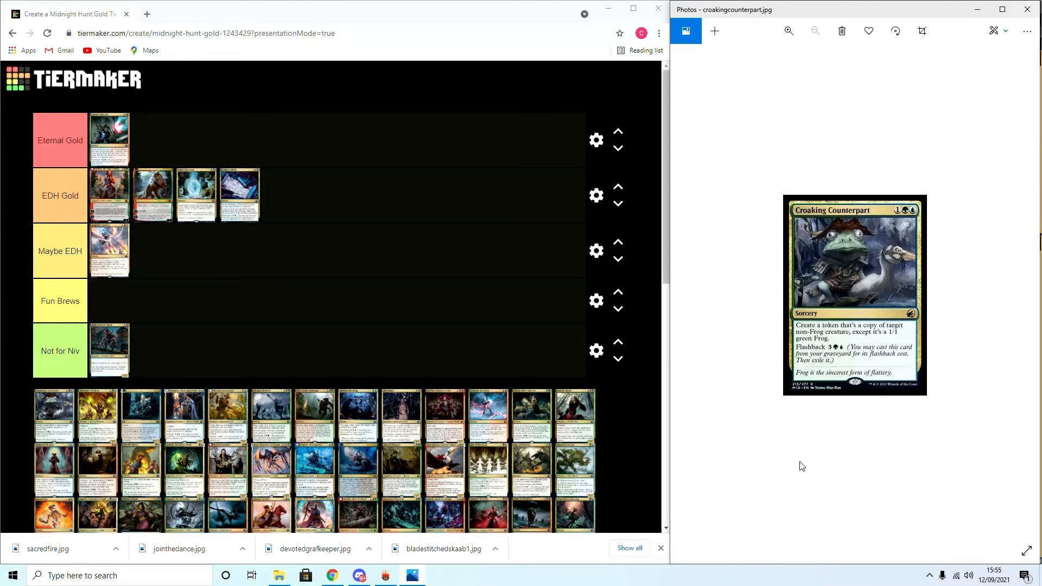
pyautogui.moveTo(881, 428)
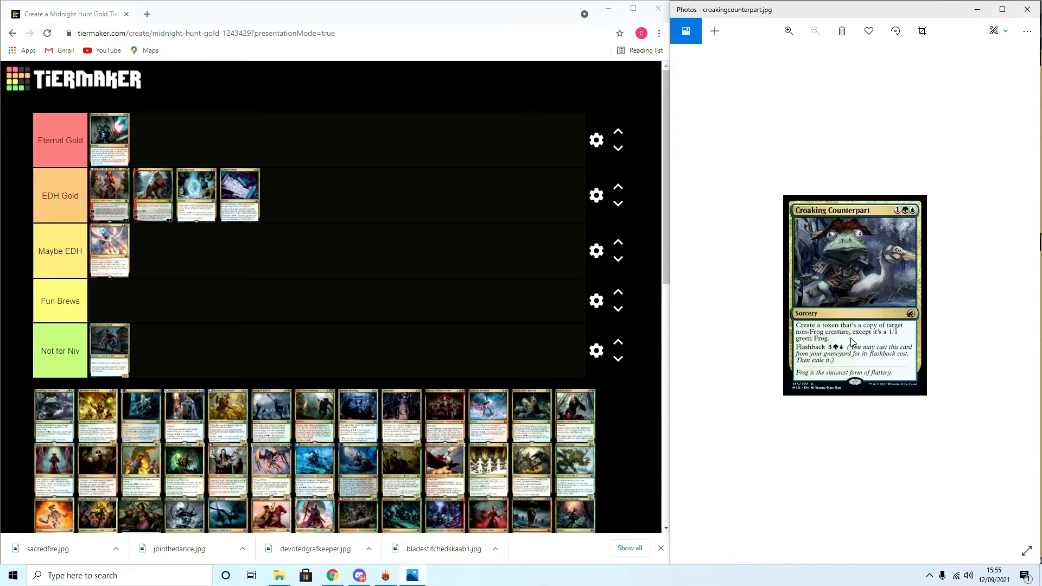
pyautogui.moveTo(814, 344)
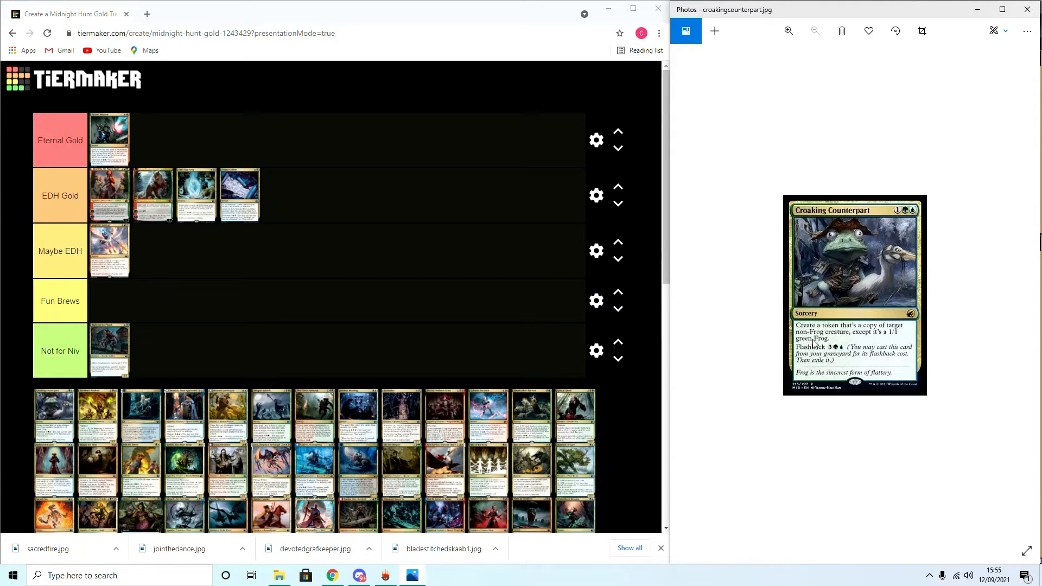
pyautogui.moveTo(817, 366)
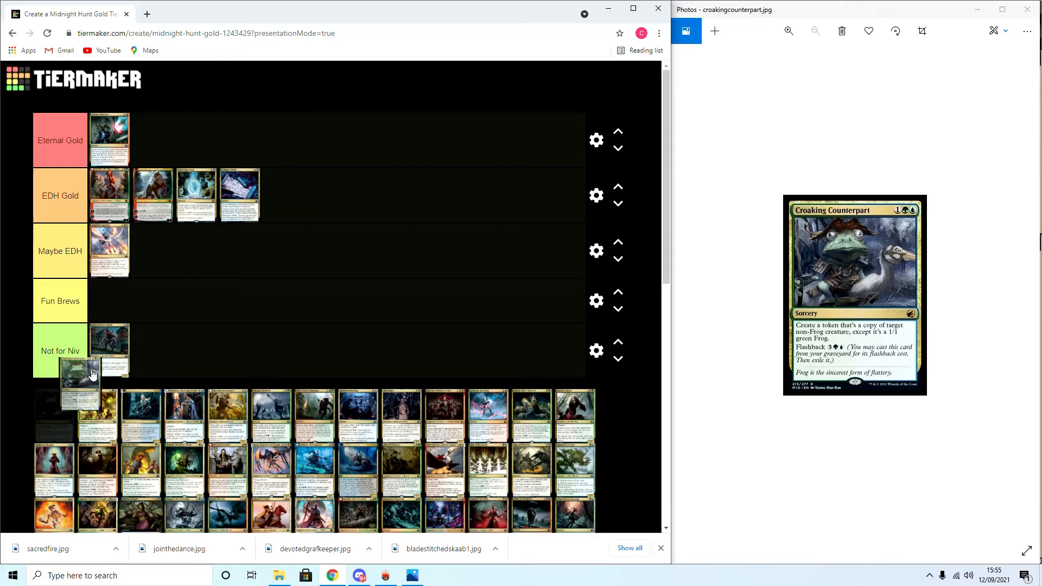
# Place Croaking Counterpart in the Eternal Gold tier beside Arcane Infusion
pyautogui.moveTo(94, 373); pyautogui.dragTo(179, 140)
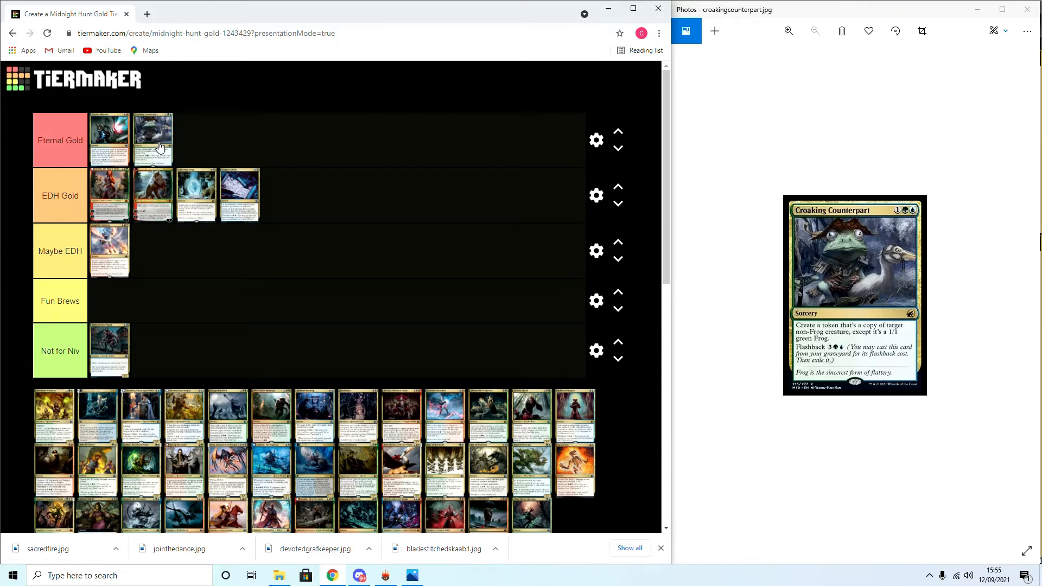
pyautogui.moveTo(448, 176)
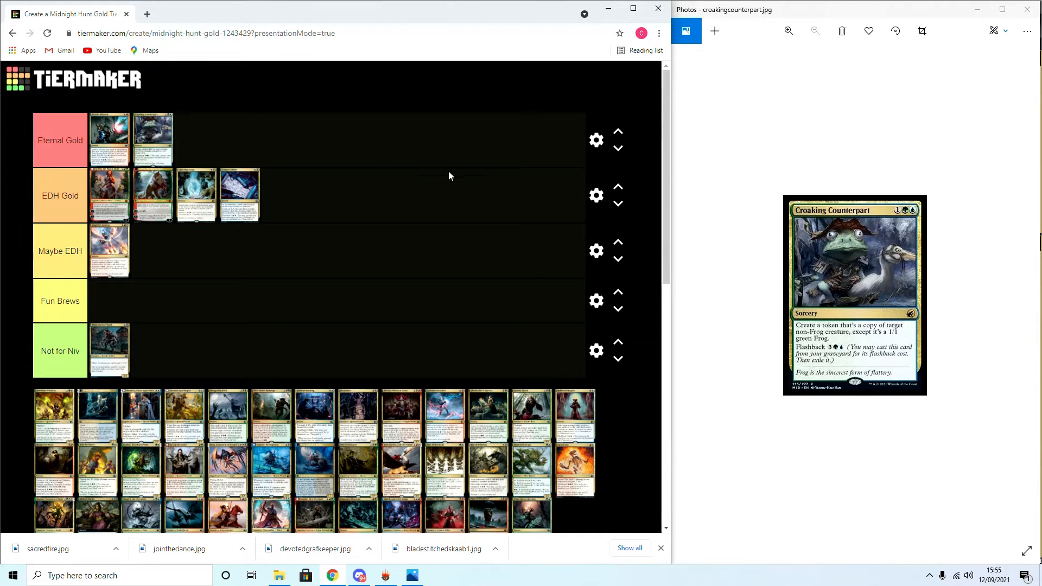
pyautogui.moveTo(438, 180)
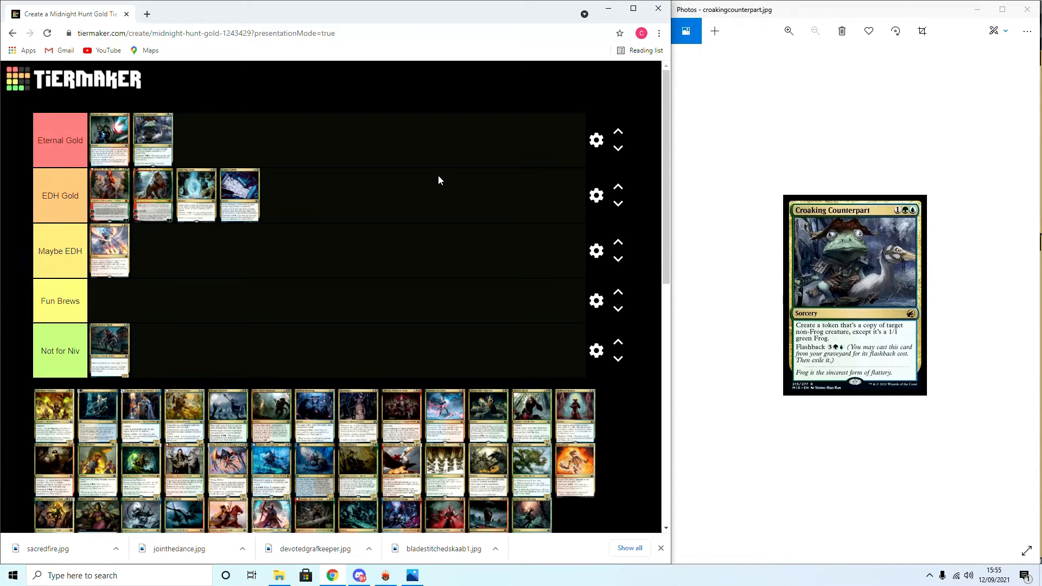
pyautogui.moveTo(445, 193)
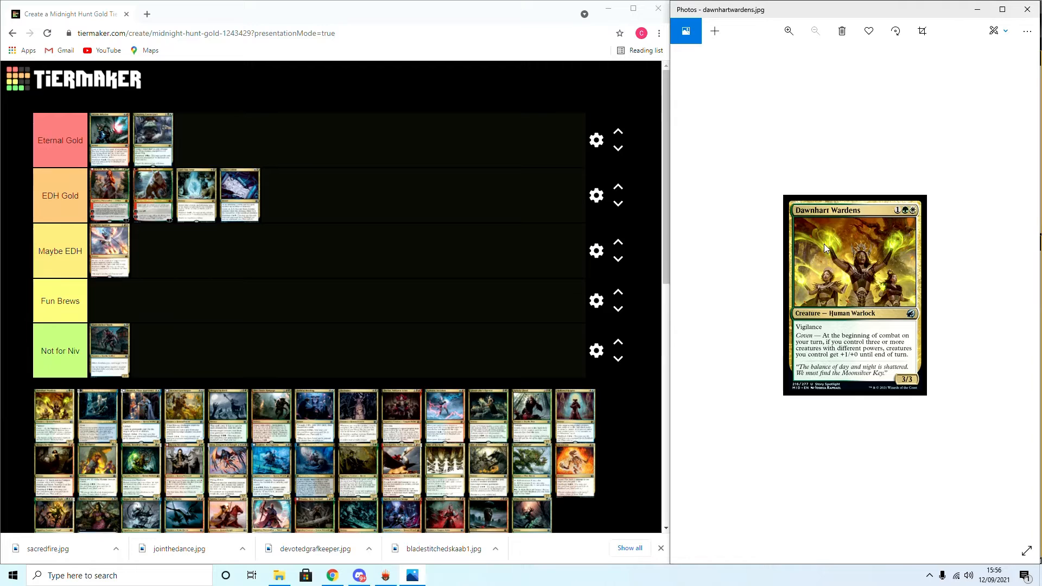
pyautogui.moveTo(817, 332)
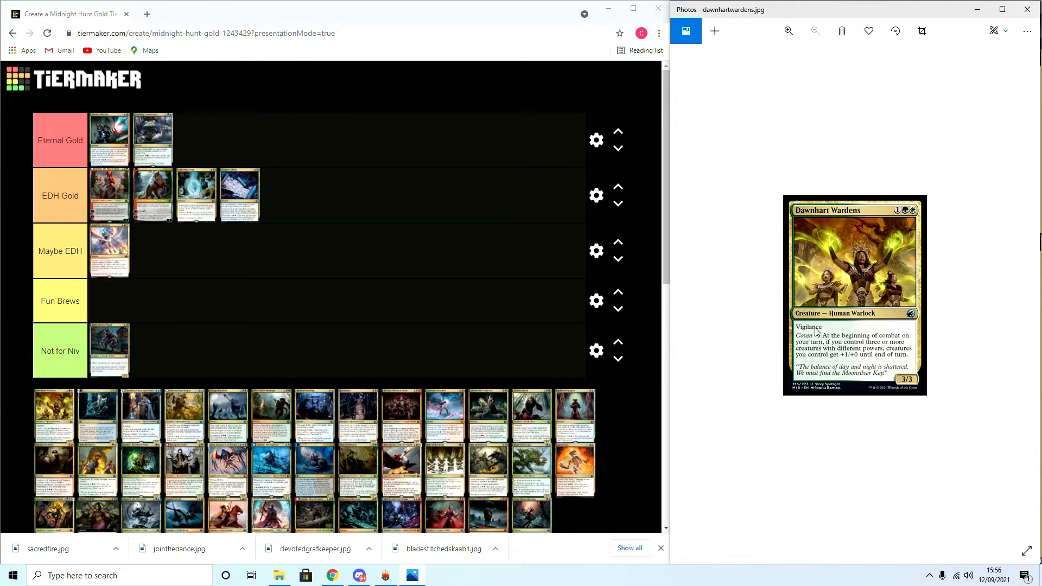
pyautogui.moveTo(864, 351)
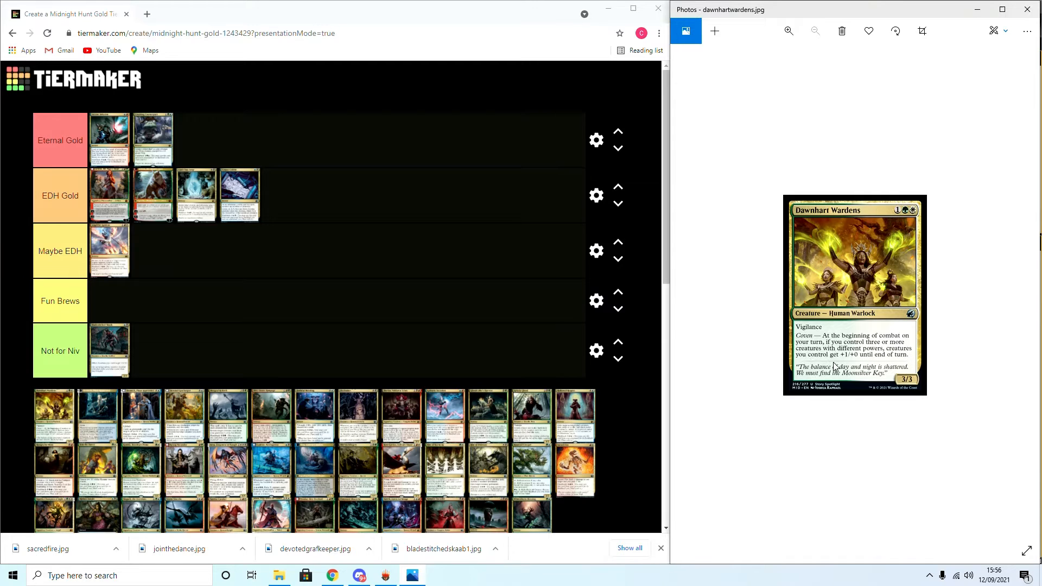
pyautogui.moveTo(344, 395)
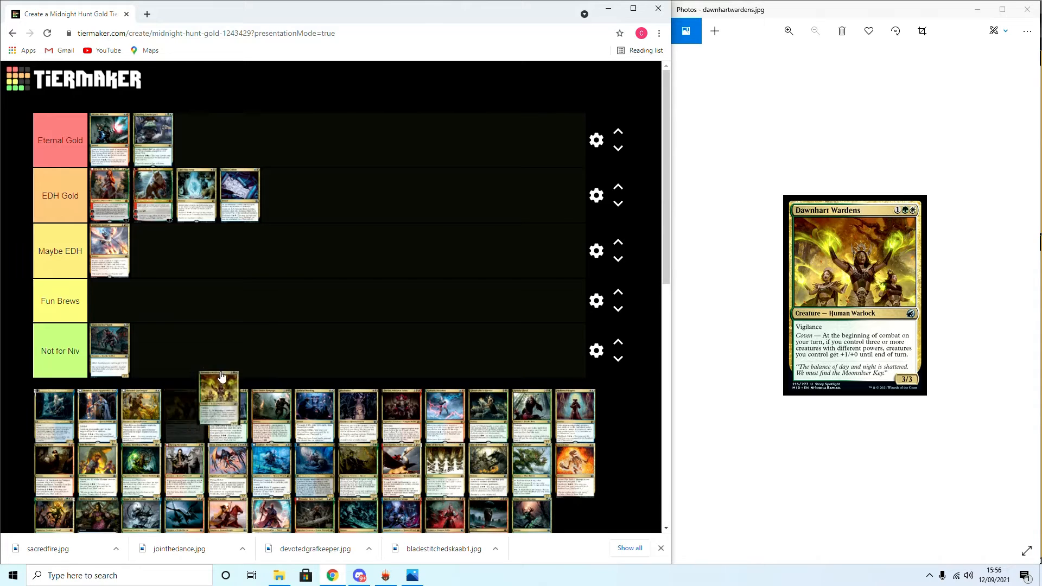
# Place Dawnhart Wardens in the Maybe EDH tier beside Angelfire Ignition
pyautogui.moveTo(219, 396); pyautogui.dragTo(152, 251)
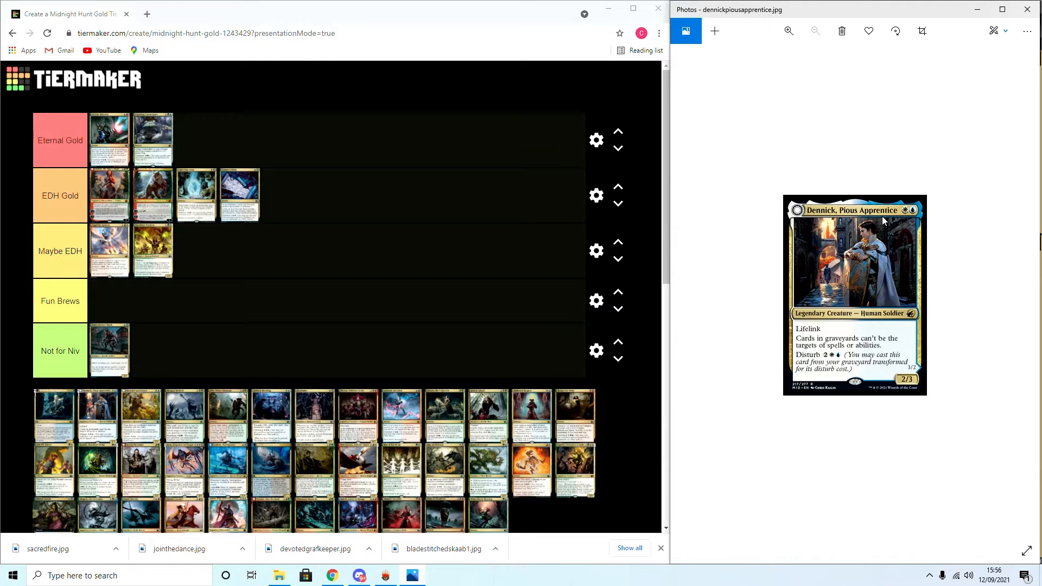
pyautogui.moveTo(819, 359)
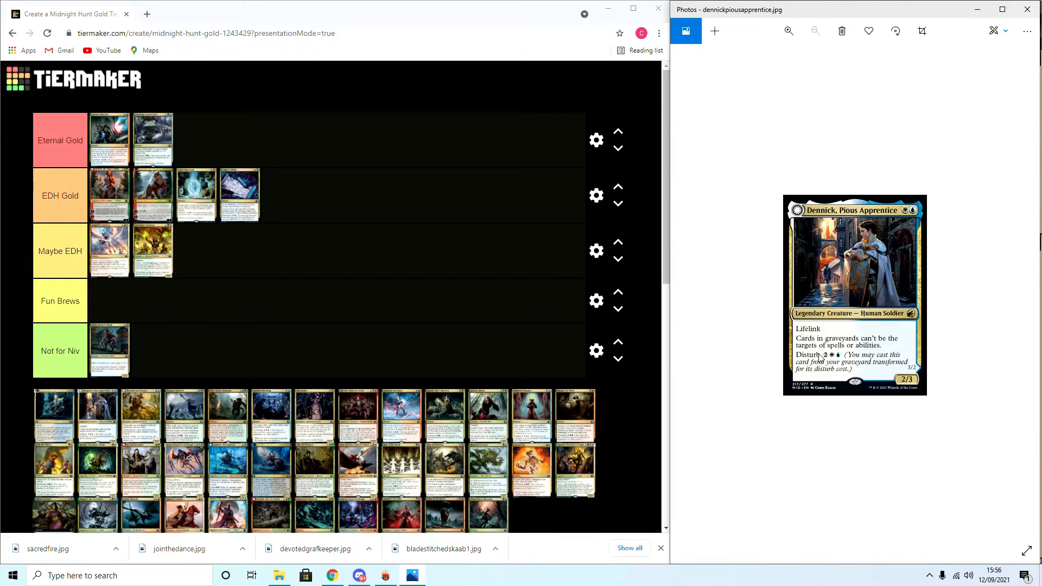
pyautogui.moveTo(796, 454)
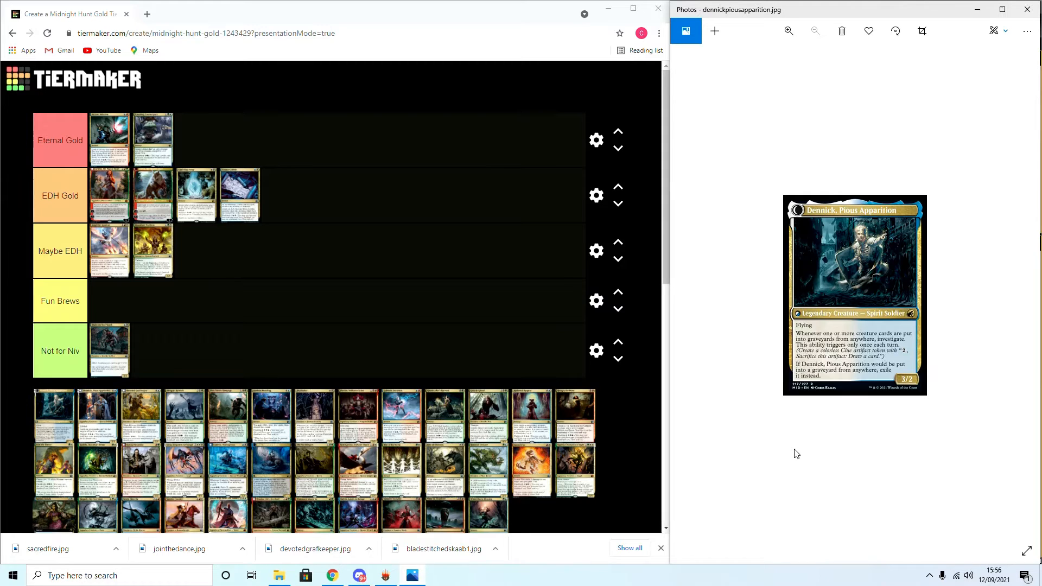
pyautogui.moveTo(873, 339)
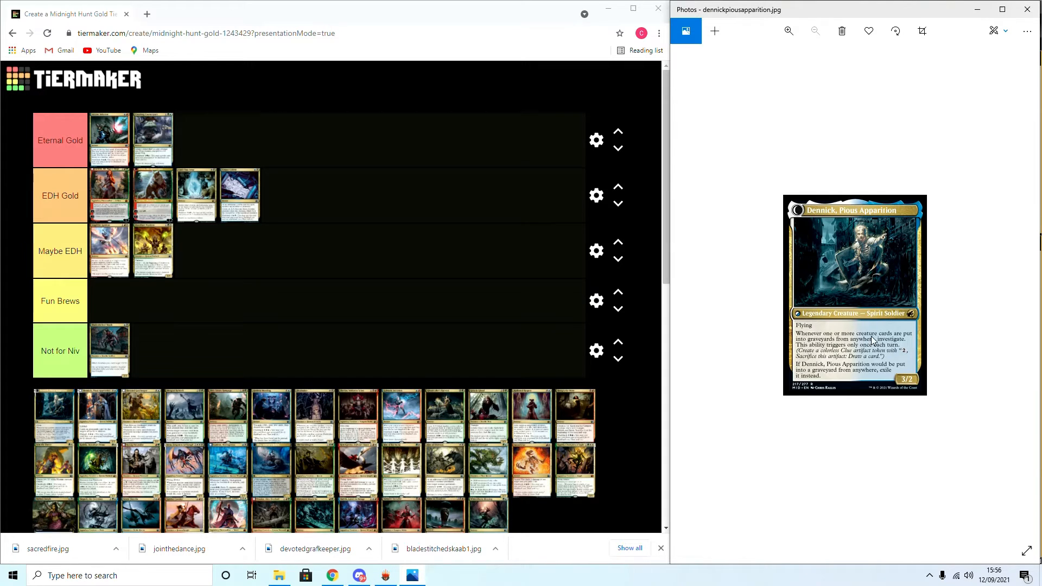
pyautogui.moveTo(872, 341)
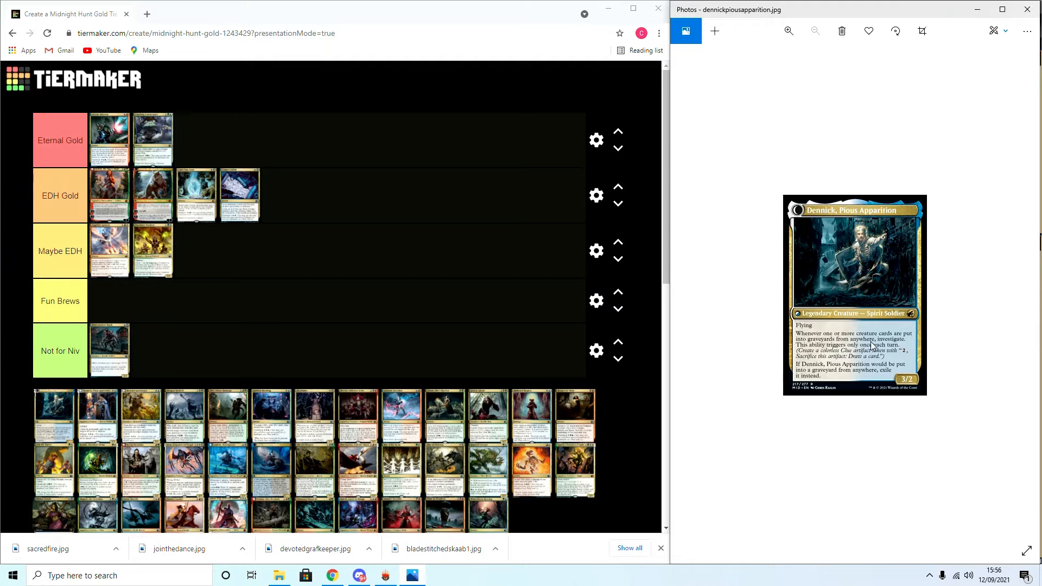
pyautogui.moveTo(882, 356)
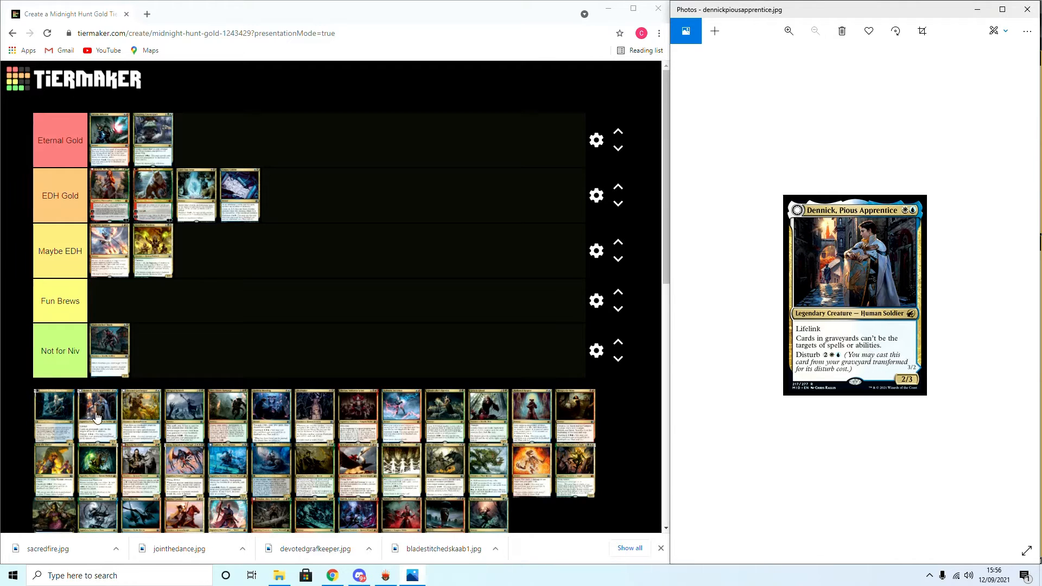
pyautogui.moveTo(140, 400)
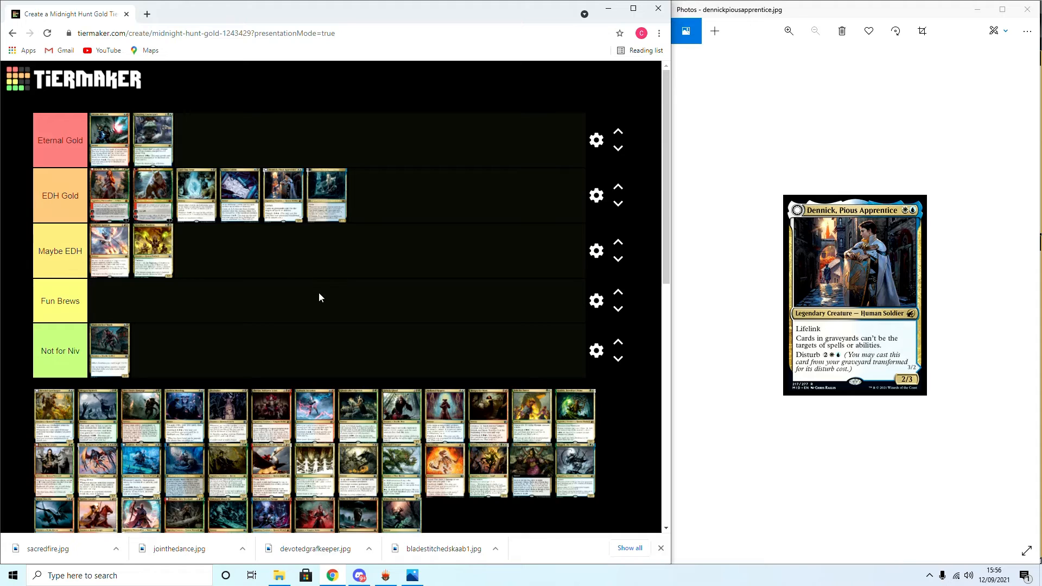
pyautogui.moveTo(243, 149)
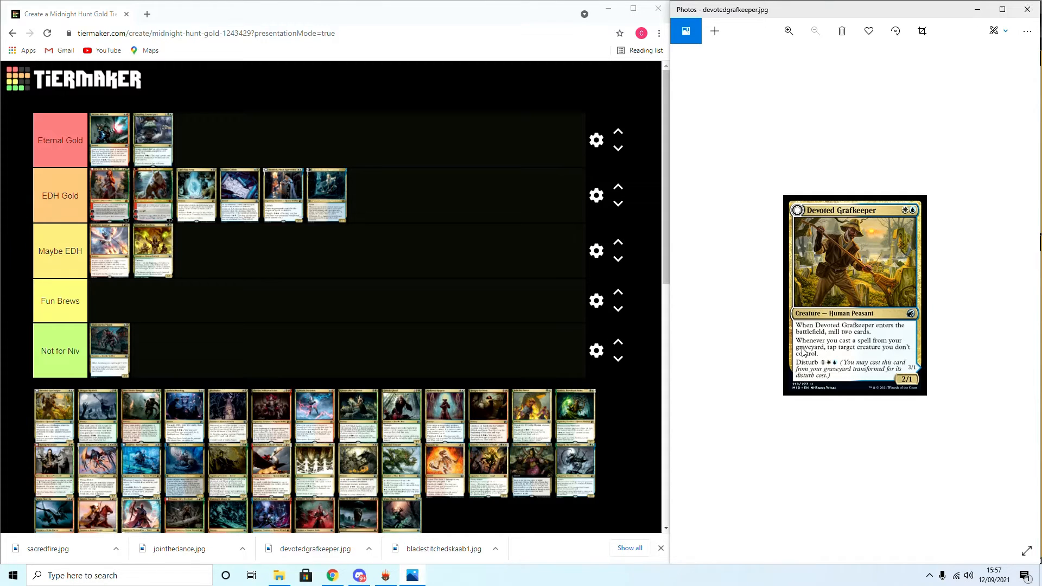
pyautogui.moveTo(858, 360)
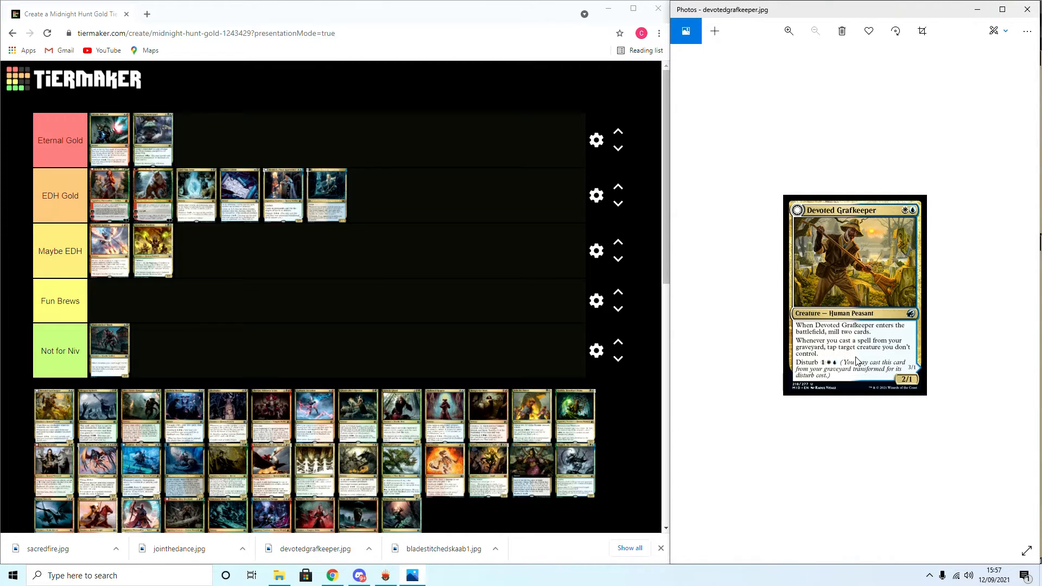
pyautogui.moveTo(871, 457)
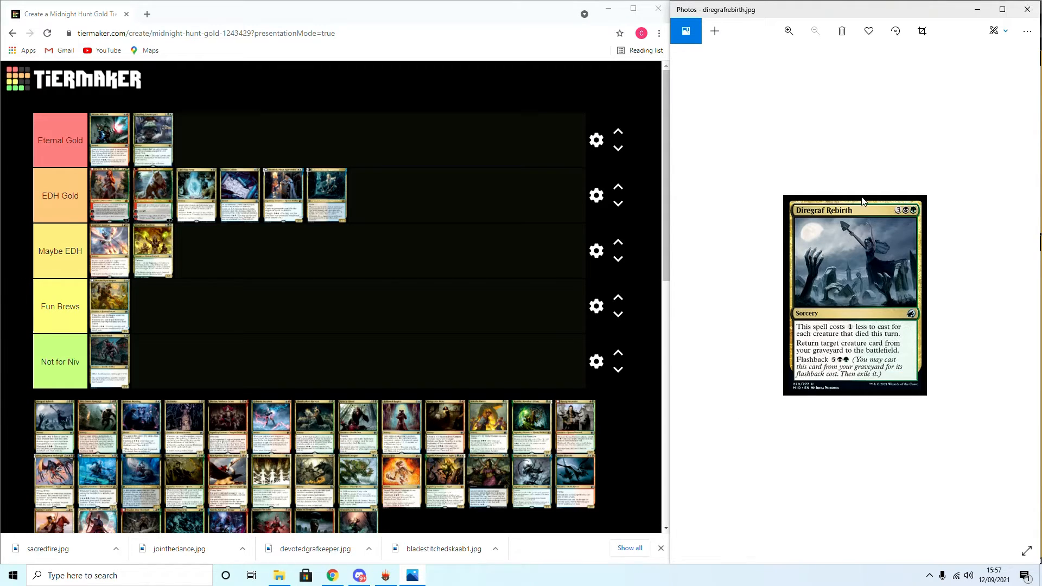
pyautogui.moveTo(814, 349)
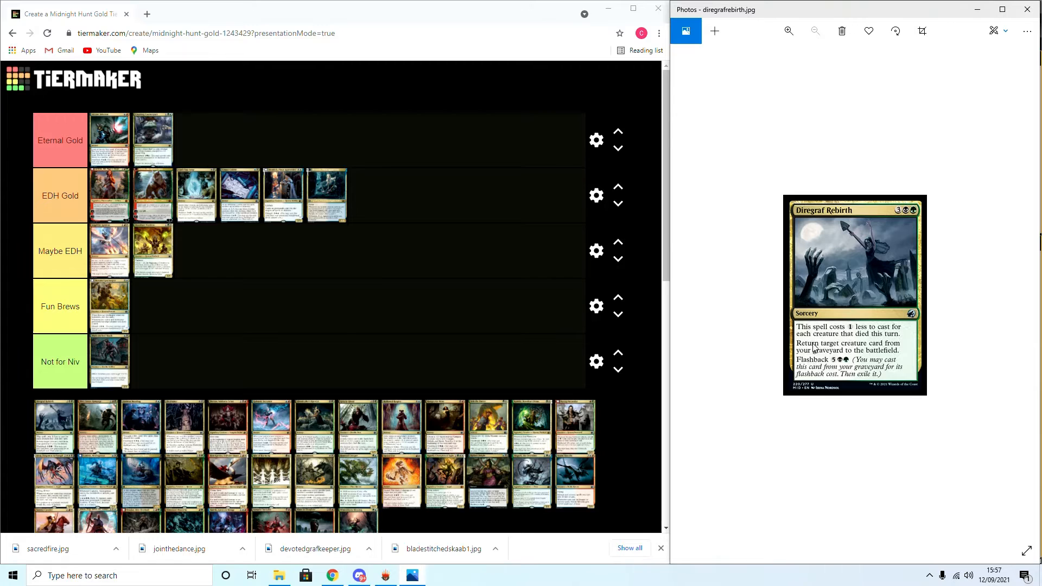
pyautogui.moveTo(827, 361)
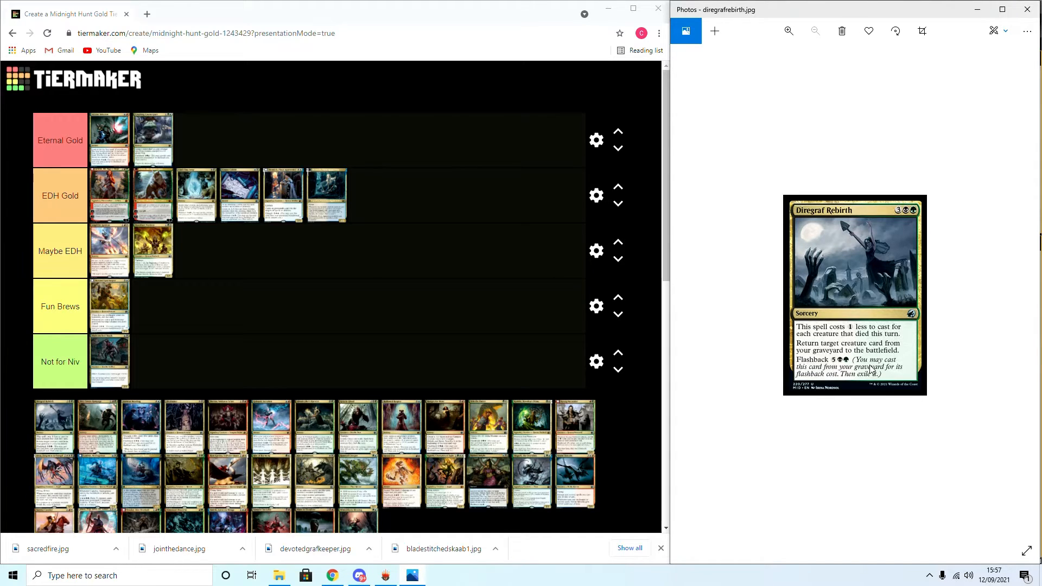
pyautogui.moveTo(890, 349)
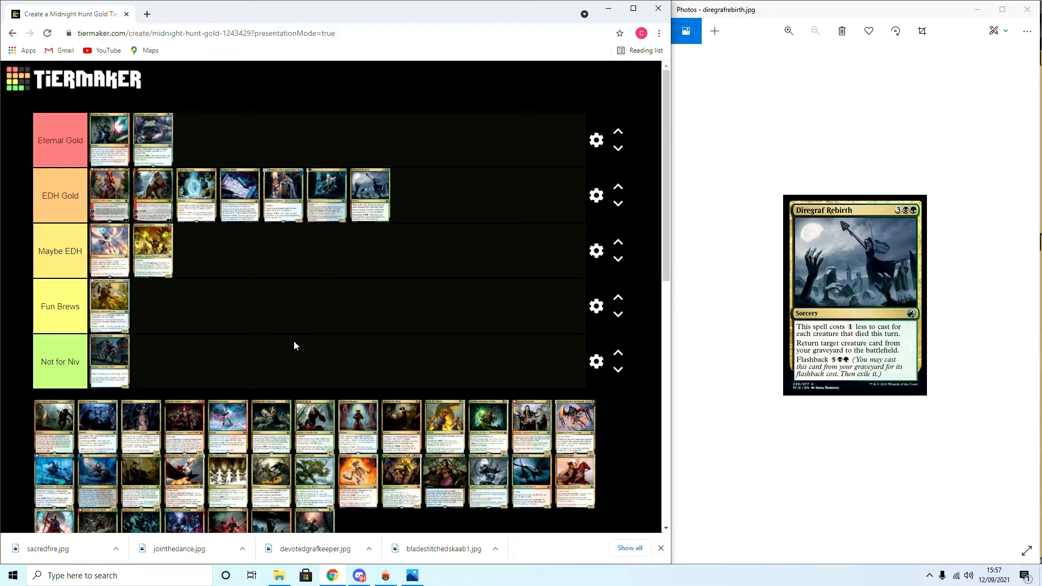
pyautogui.moveTo(329, 241)
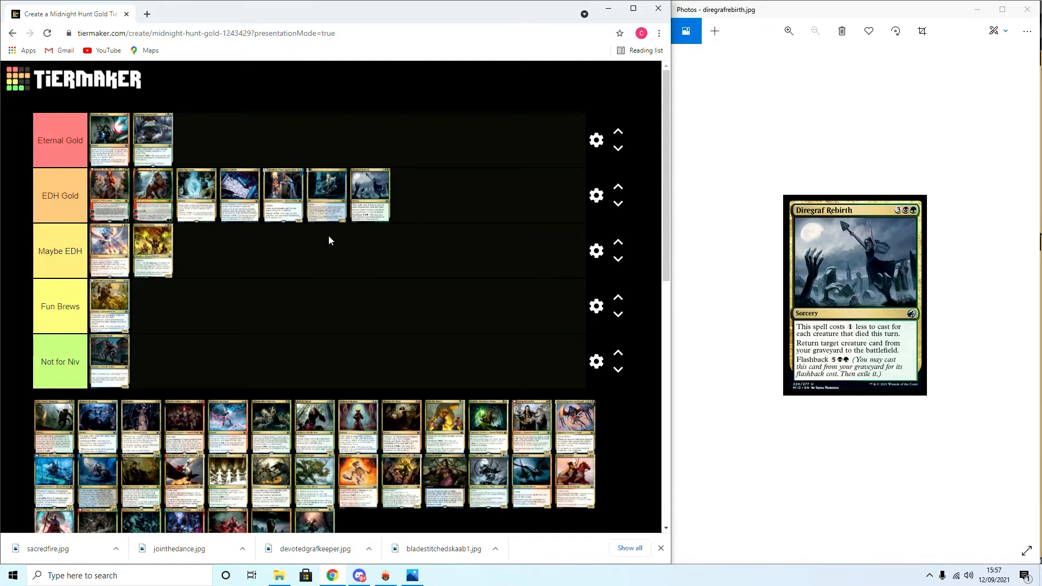
pyautogui.moveTo(456, 281)
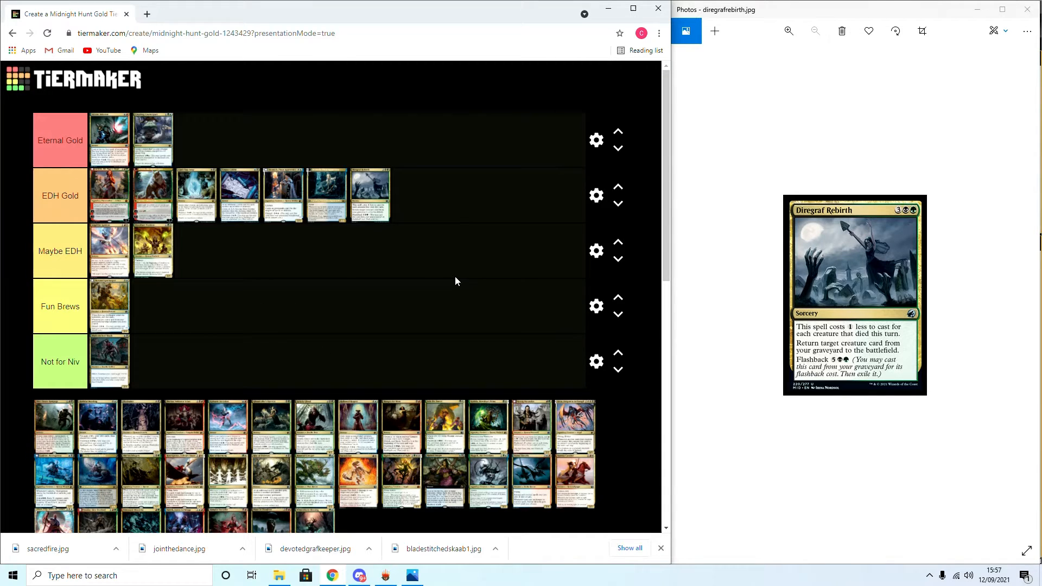
pyautogui.moveTo(447, 321)
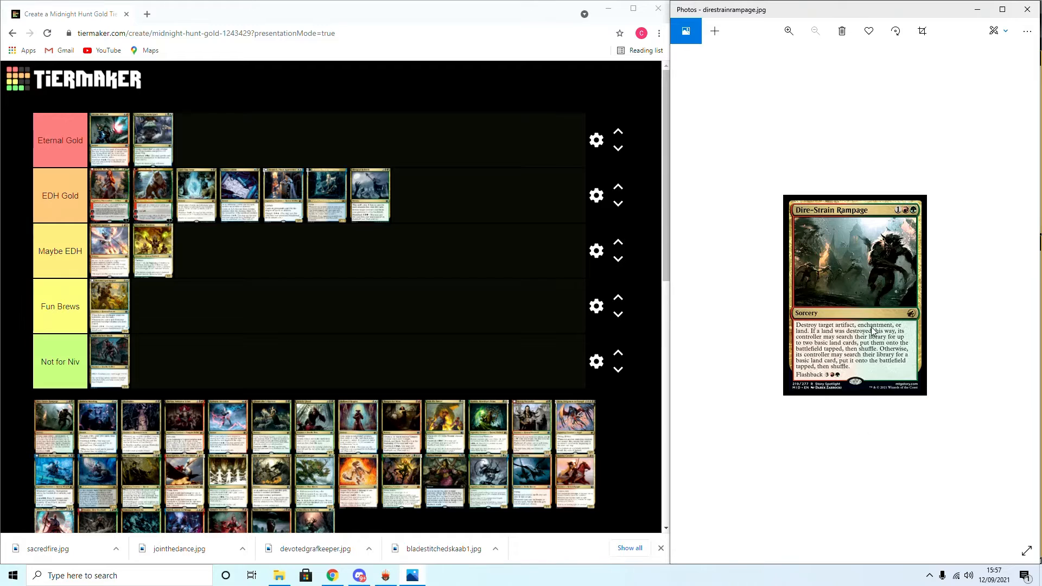
pyautogui.moveTo(538, 306)
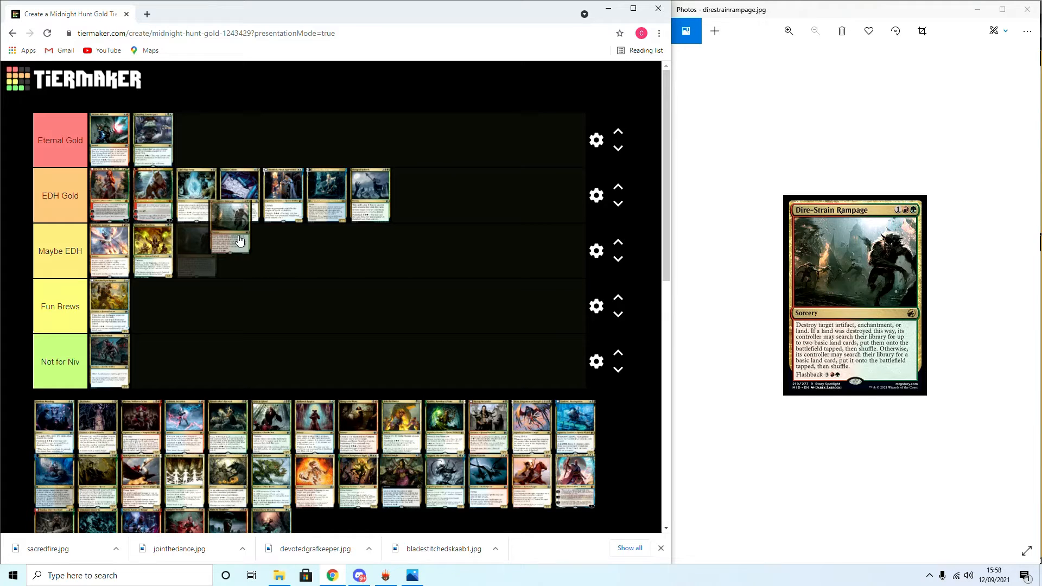
# Carry a pool card up past Fun Brews and drop it as the third Eternal Gold card
pyautogui.moveTo(229, 239); pyautogui.dragTo(186, 309)
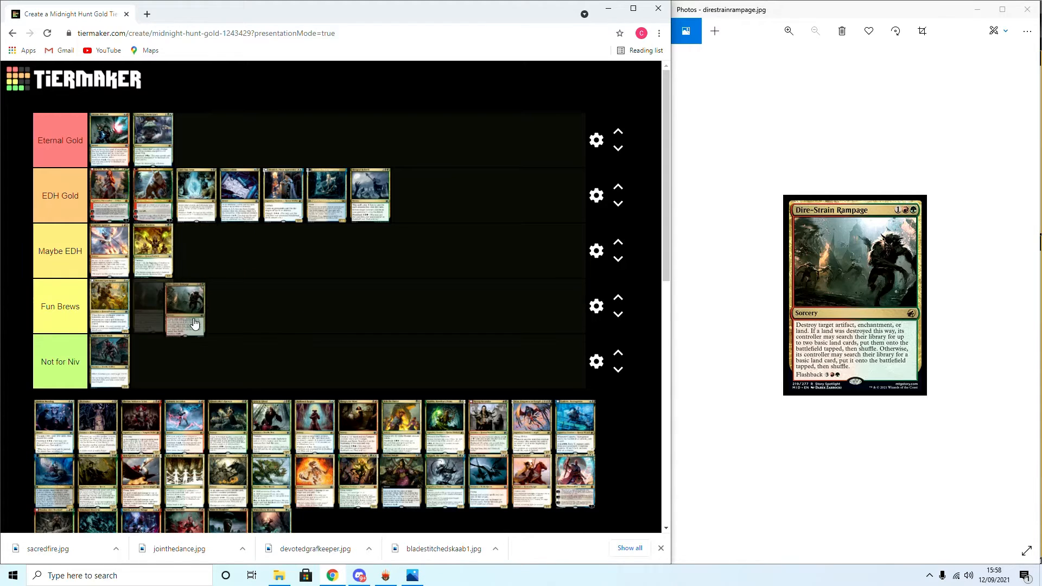
pyautogui.moveTo(185, 310); pyautogui.dragTo(213, 126)
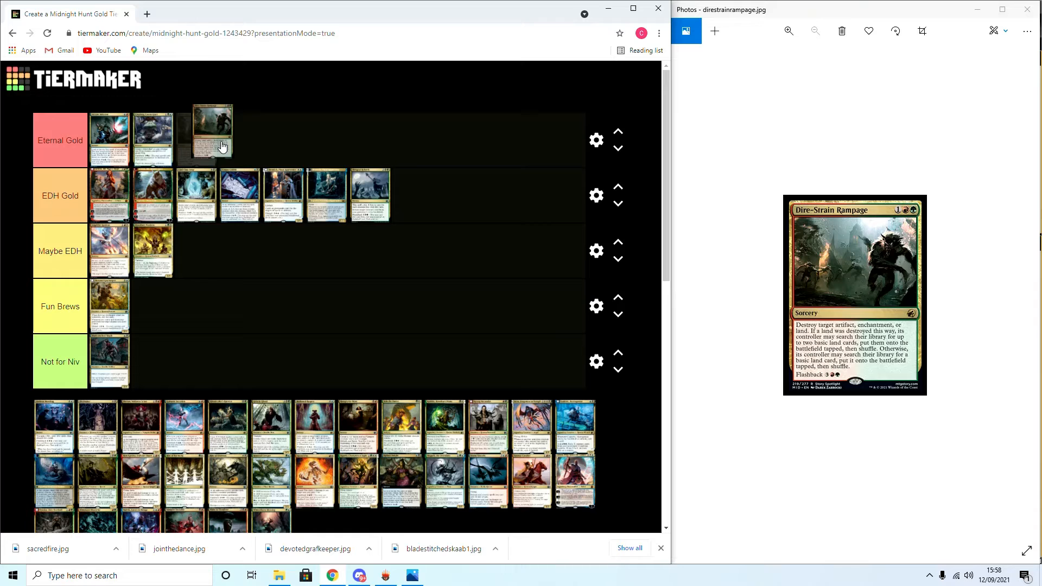
pyautogui.moveTo(213, 126); pyautogui.dragTo(197, 138)
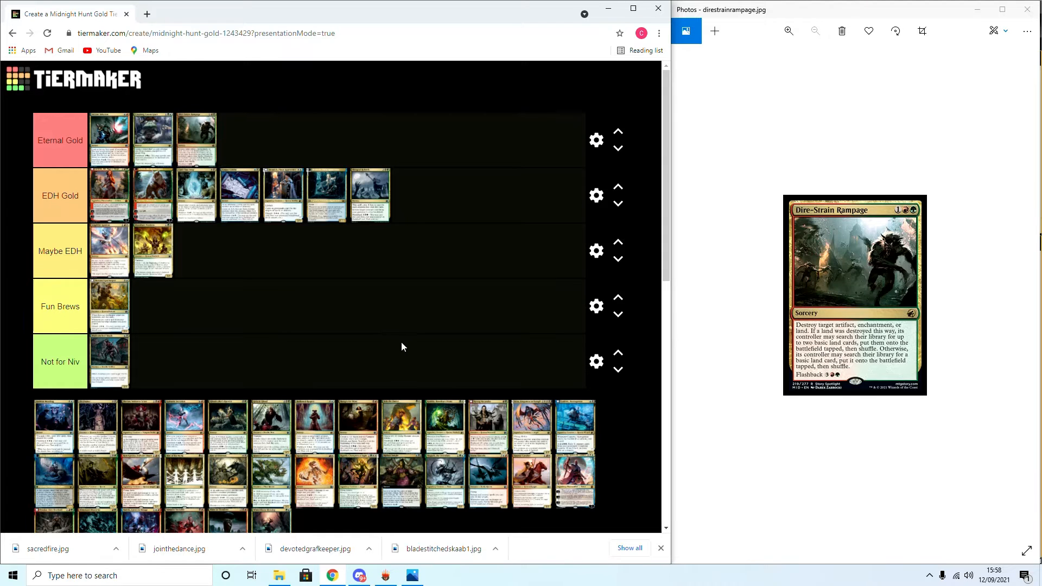
pyautogui.moveTo(233, 163)
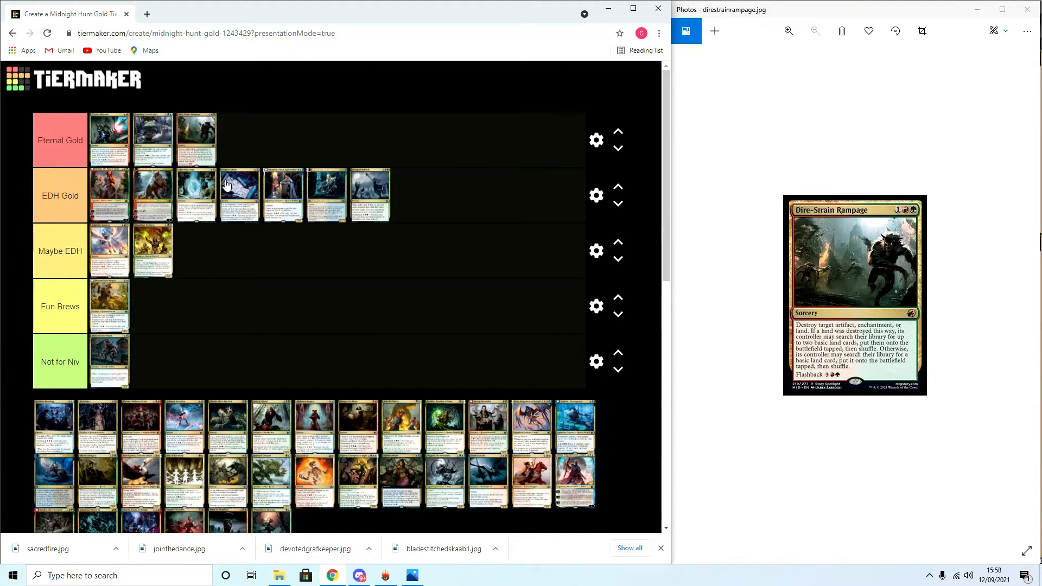
pyautogui.moveTo(861, 345)
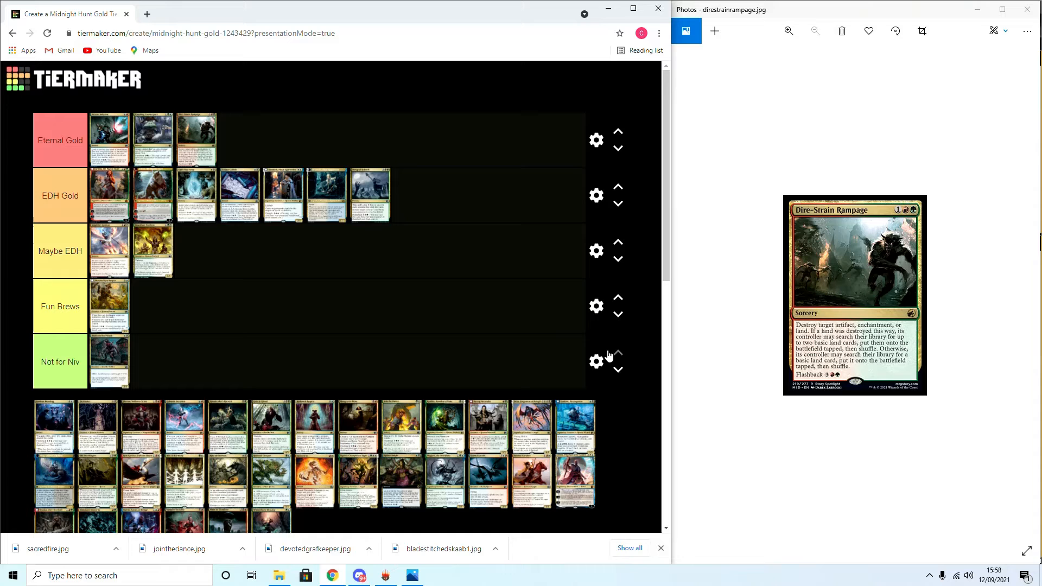
pyautogui.moveTo(971, 203)
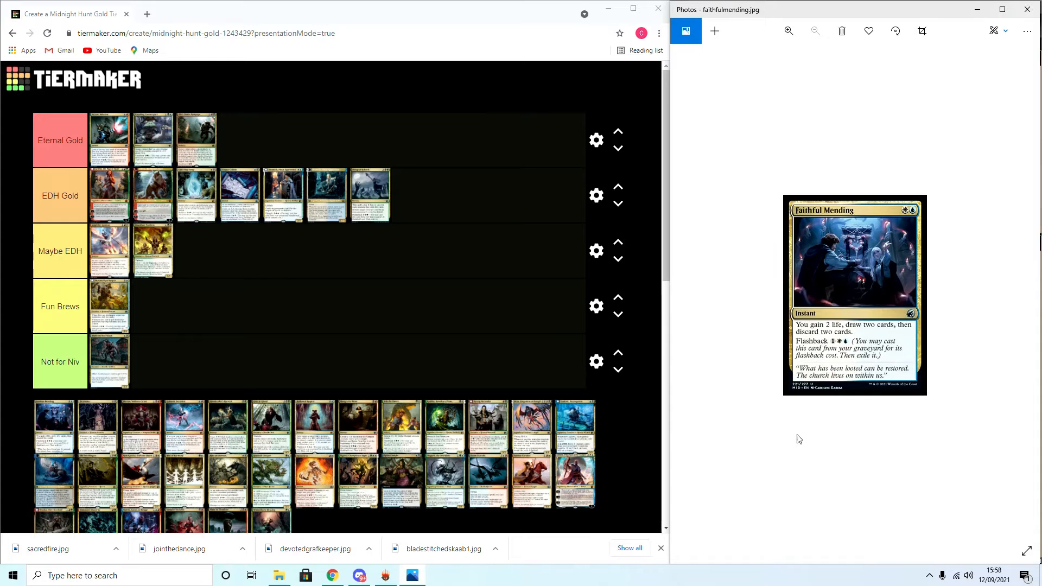
pyautogui.moveTo(908, 297)
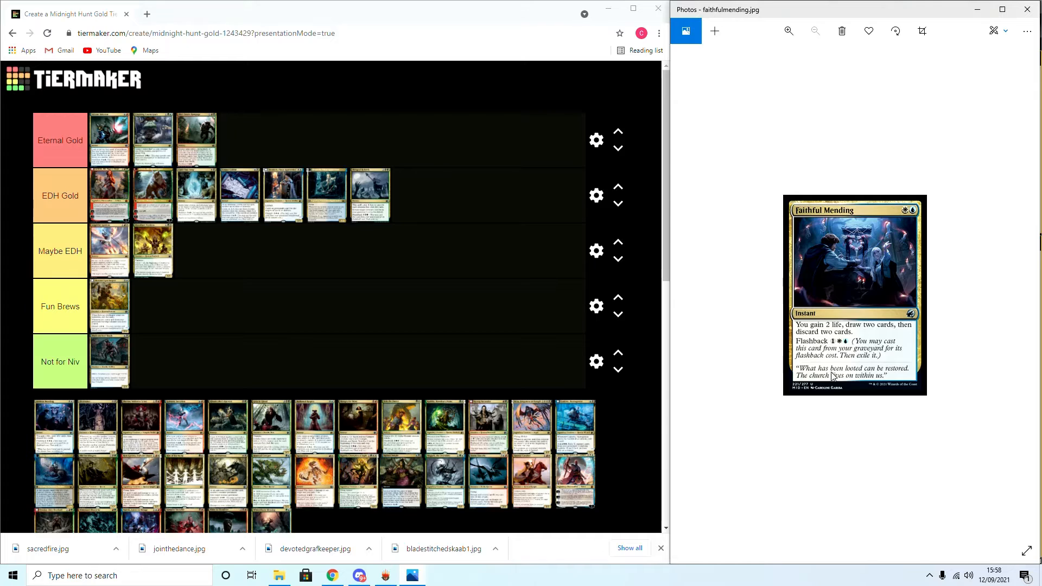
pyautogui.moveTo(817, 369)
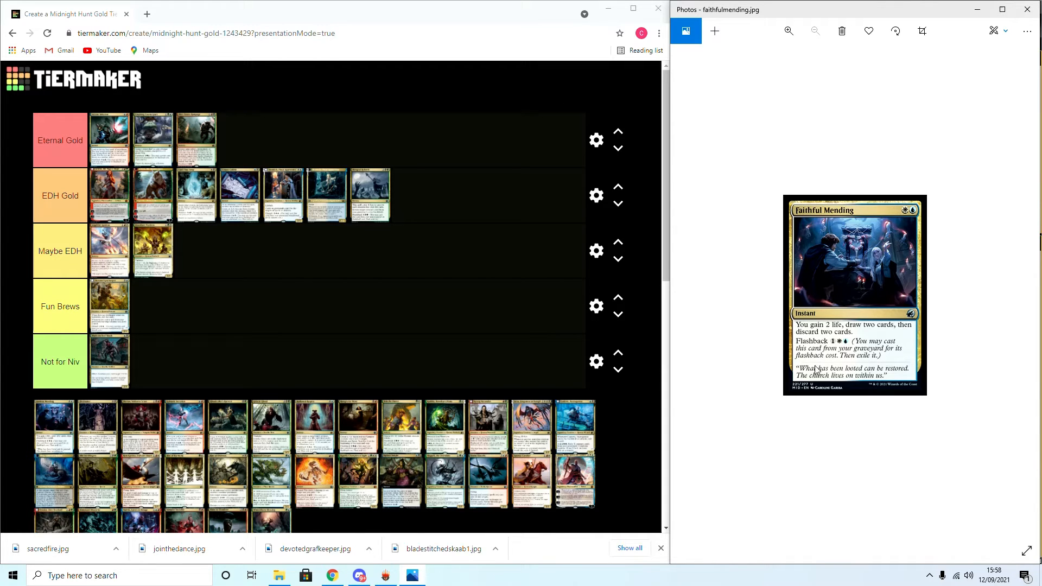
pyautogui.moveTo(905, 490)
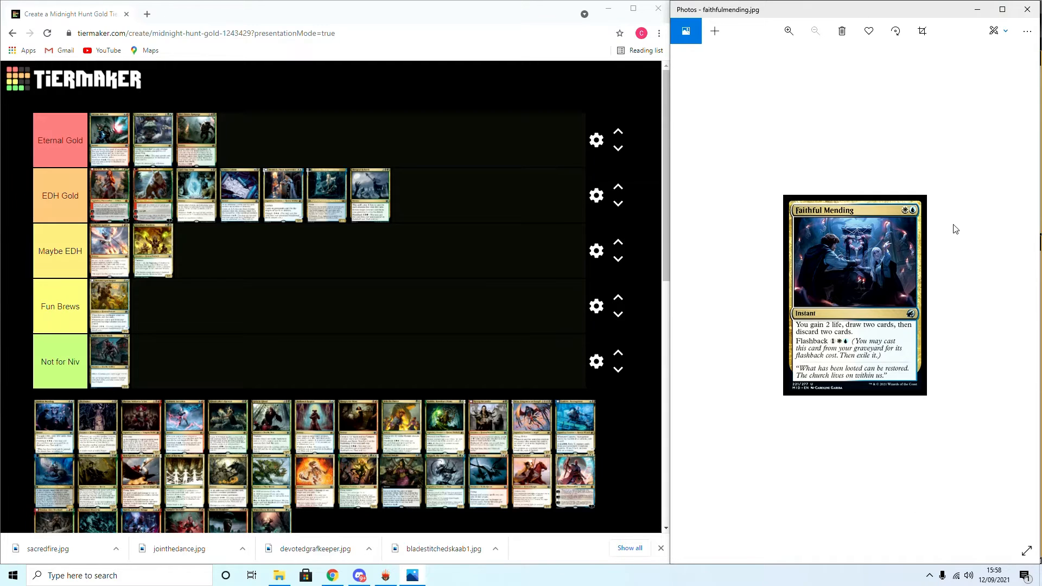
pyautogui.moveTo(934, 334)
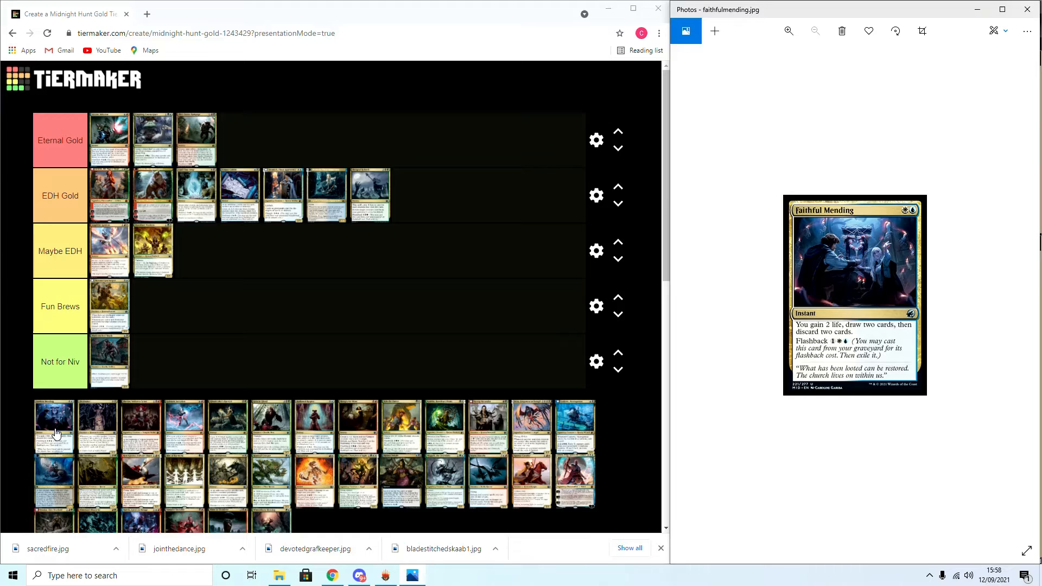
# Place Faithful Mending in the Fun Brews tier as its second card
pyautogui.moveTo(54, 426); pyautogui.dragTo(167, 319)
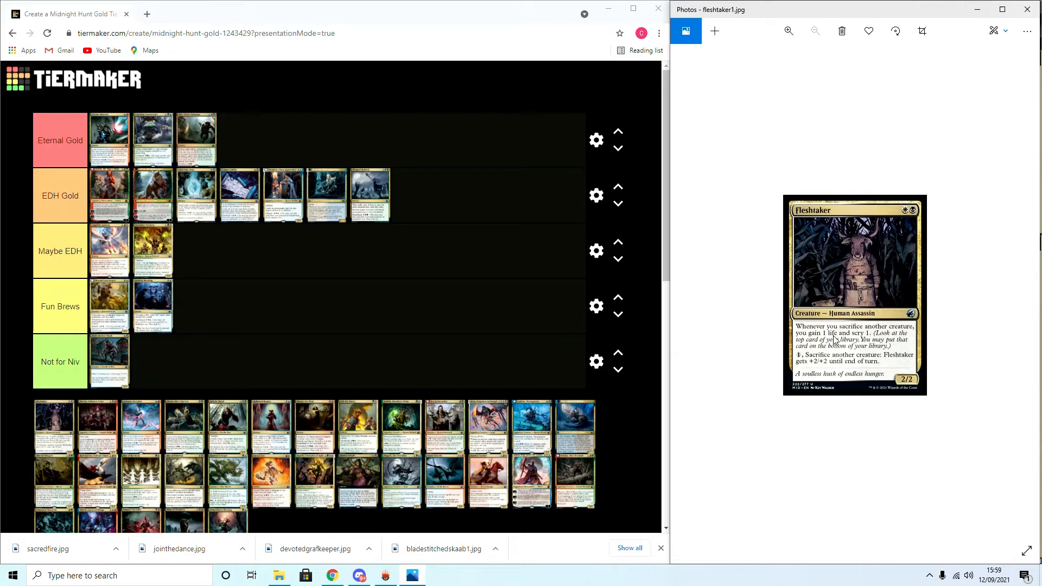
pyautogui.moveTo(879, 344)
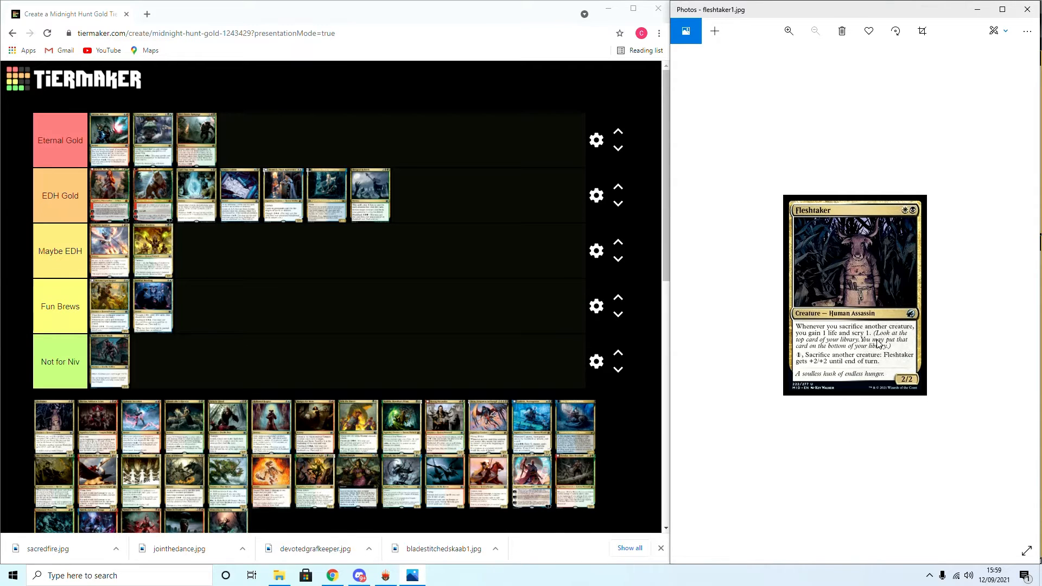
pyautogui.moveTo(897, 371)
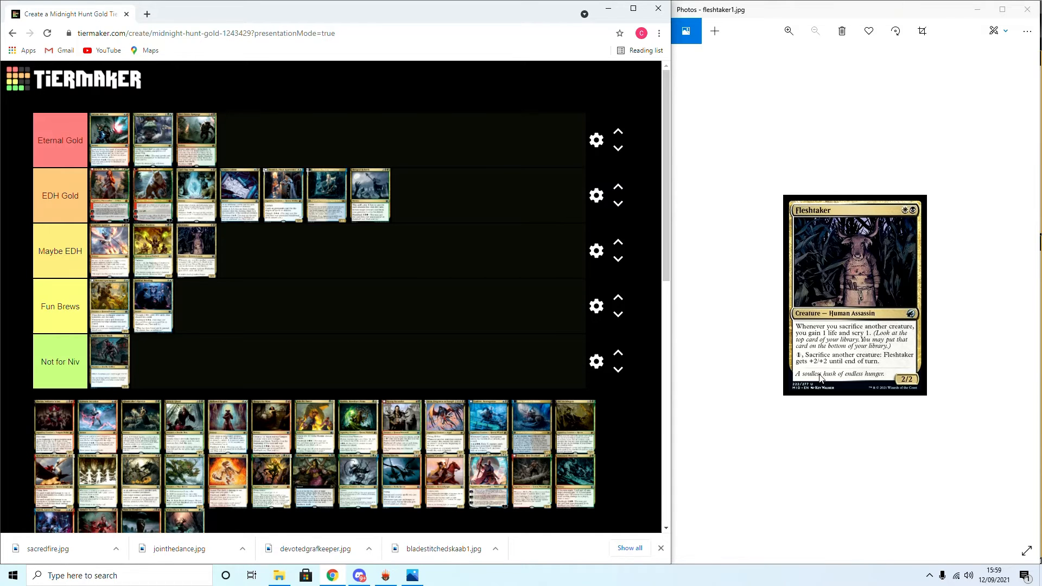
pyautogui.moveTo(837, 224)
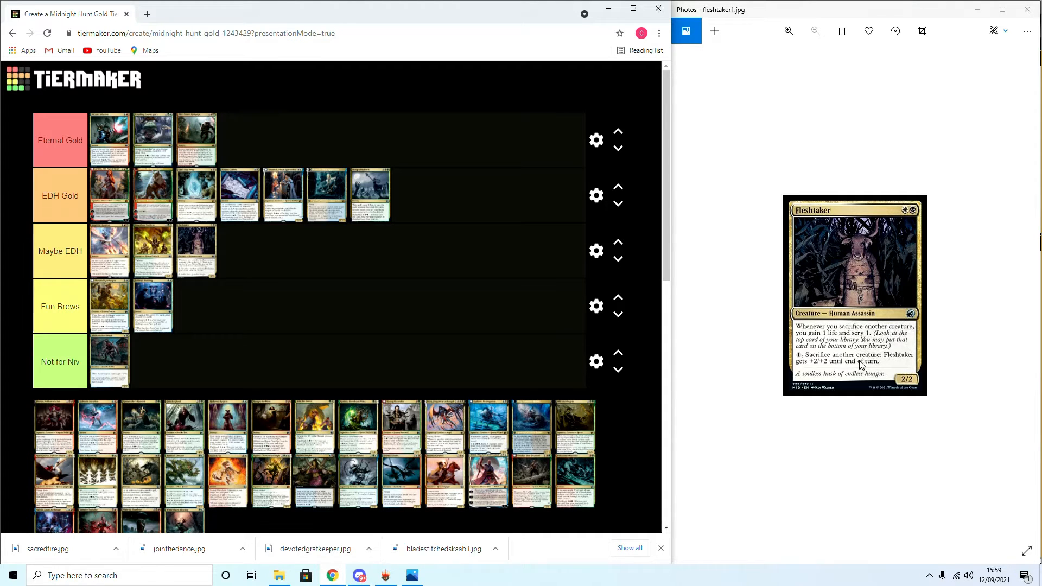
pyautogui.moveTo(789, 363)
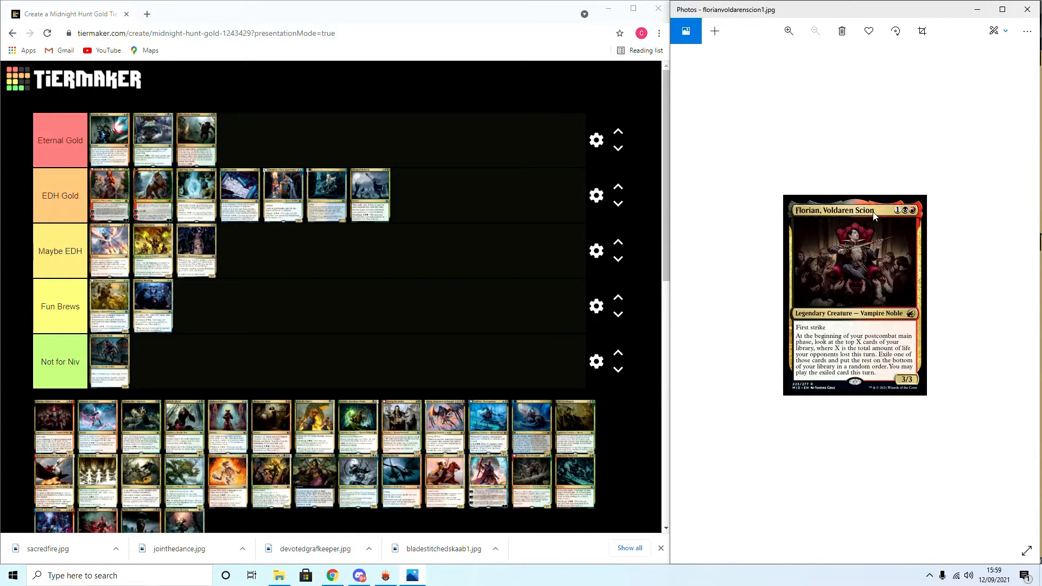
pyautogui.moveTo(836, 327)
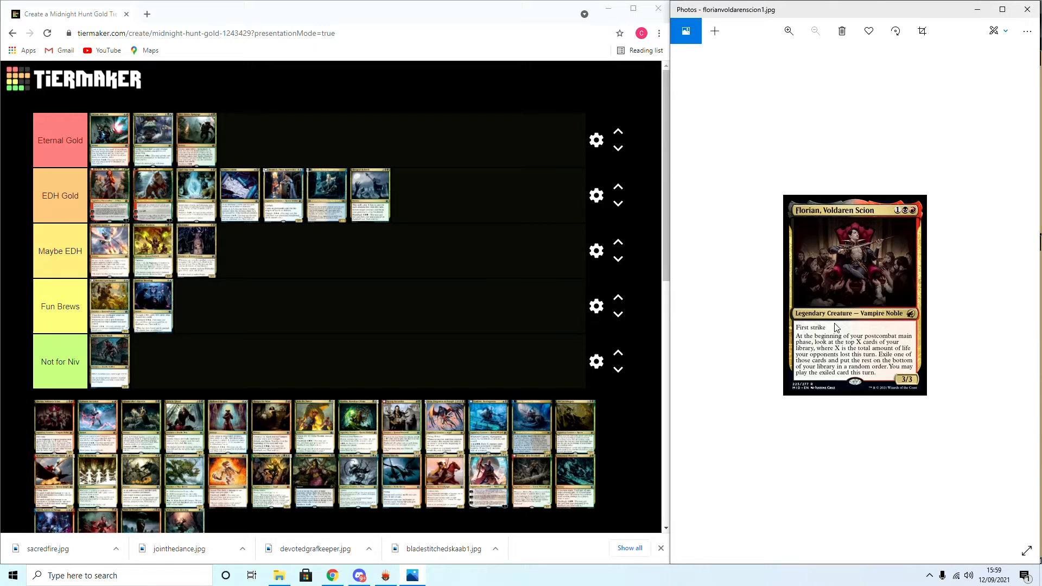
pyautogui.moveTo(830, 383)
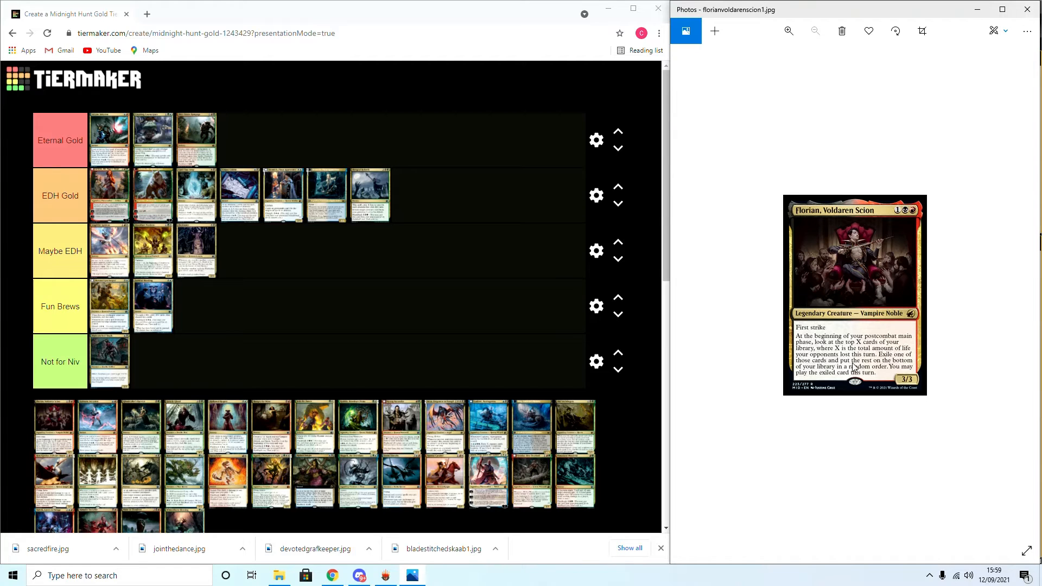
pyautogui.moveTo(884, 364)
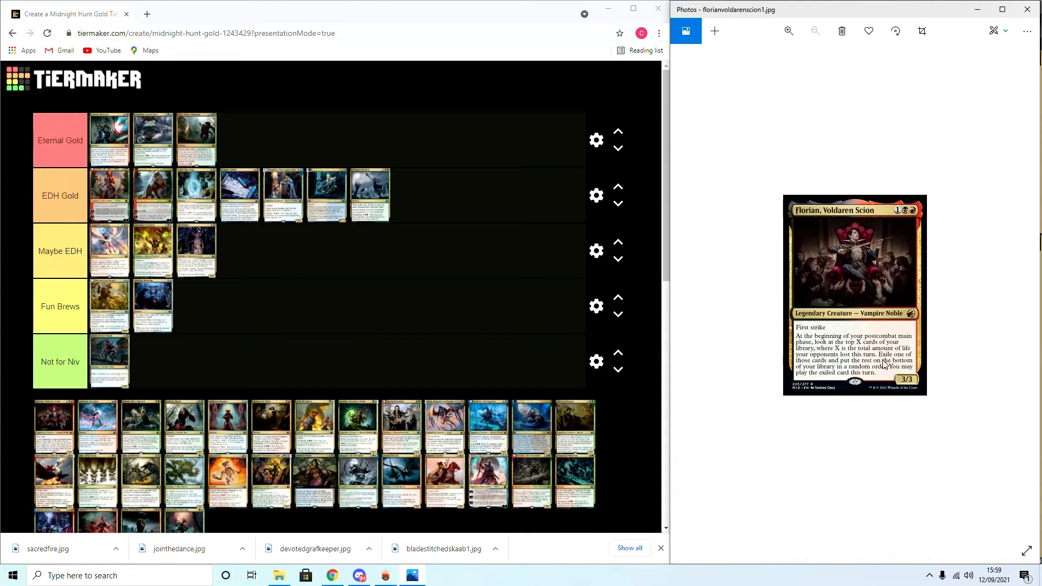
pyautogui.moveTo(819, 377)
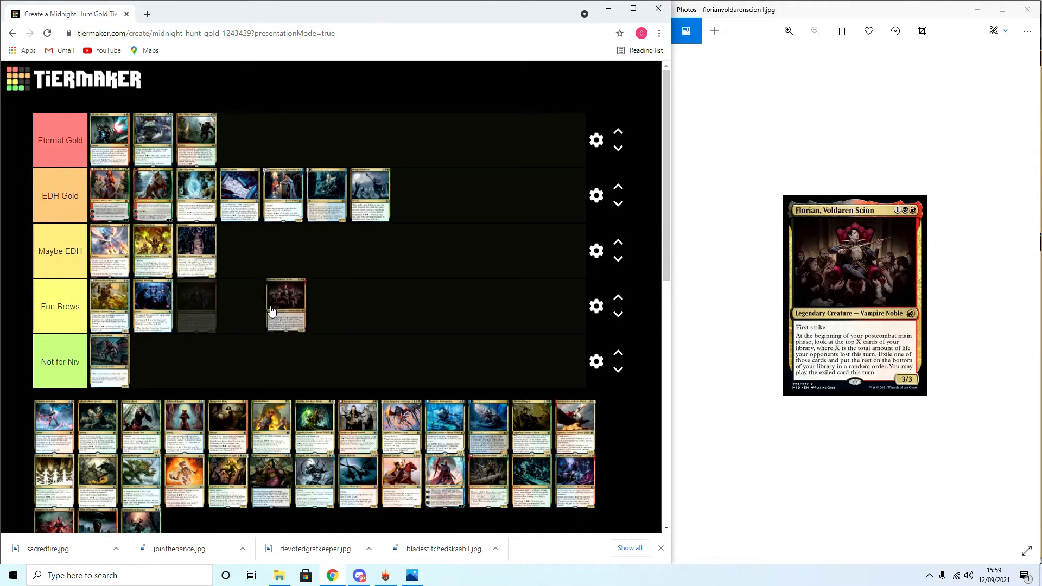
# Place Florian, Voldaren Scion as the fourth card in the Maybe EDH tier
pyautogui.moveTo(286, 307); pyautogui.dragTo(110, 251)
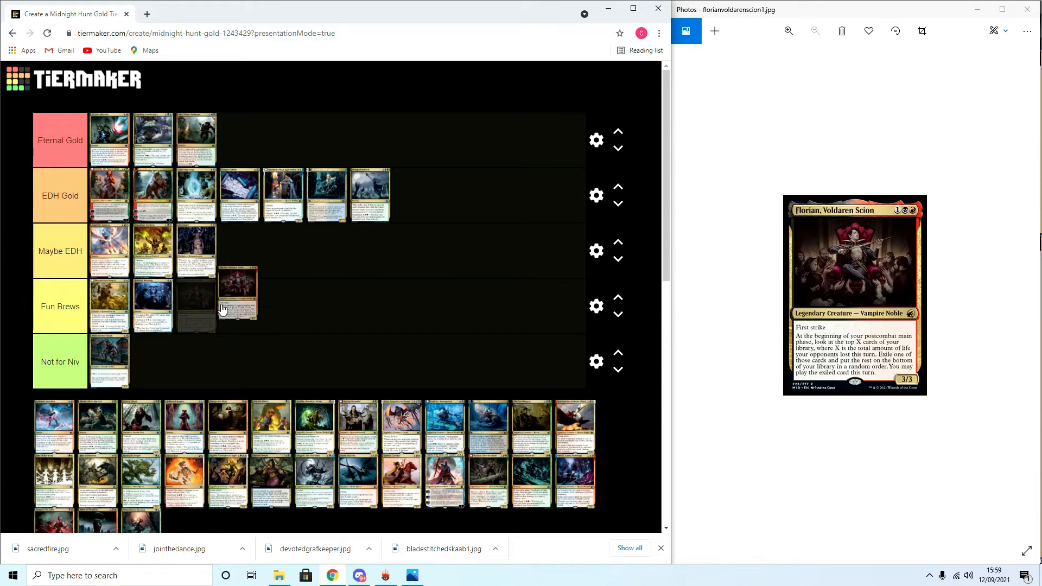
pyautogui.moveTo(235, 292); pyautogui.dragTo(206, 249)
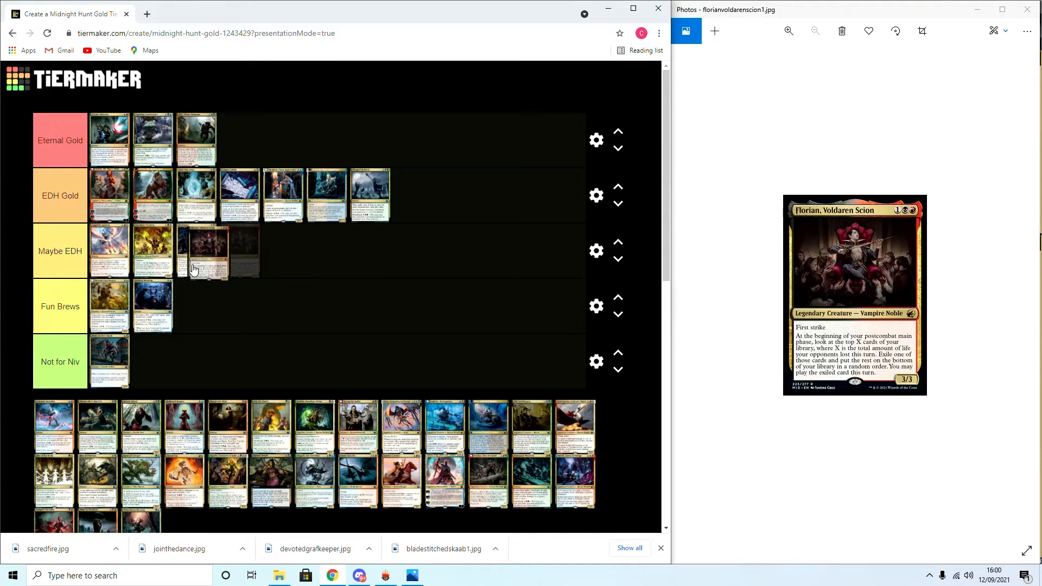
pyautogui.moveTo(206, 253); pyautogui.dragTo(250, 249)
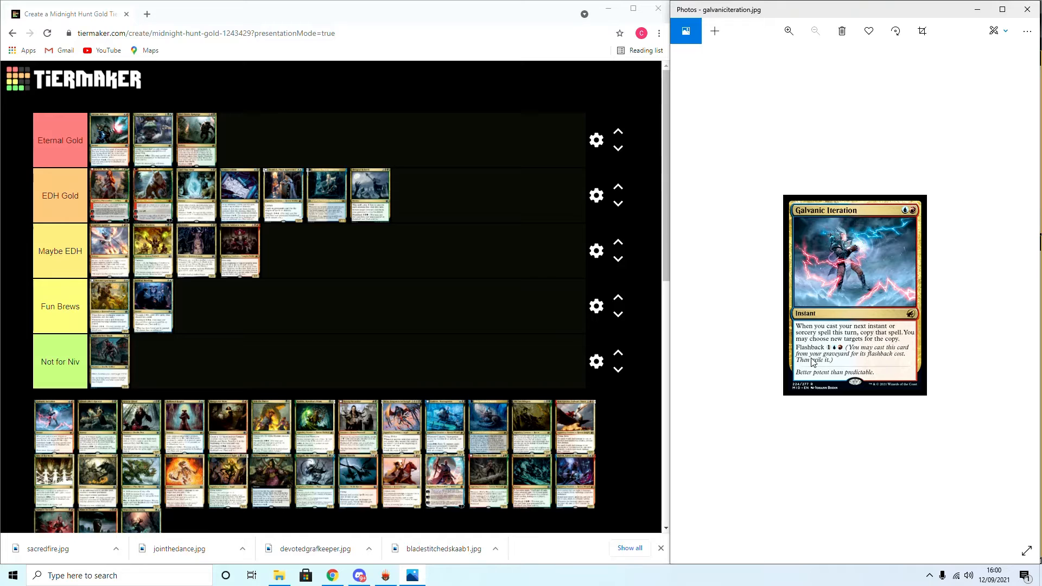
pyautogui.moveTo(939, 454)
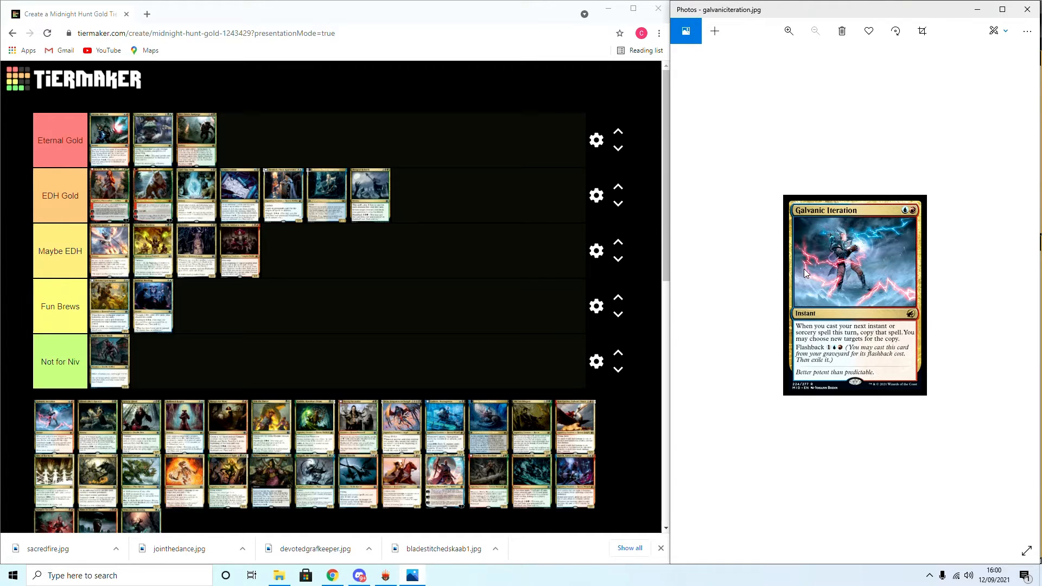
pyautogui.moveTo(864, 270)
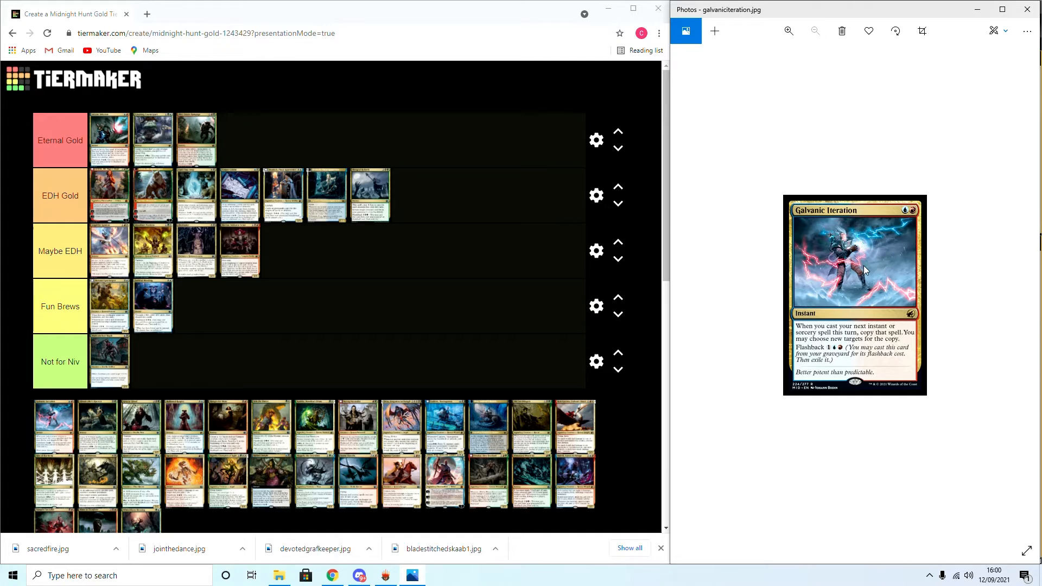
pyautogui.moveTo(505, 274)
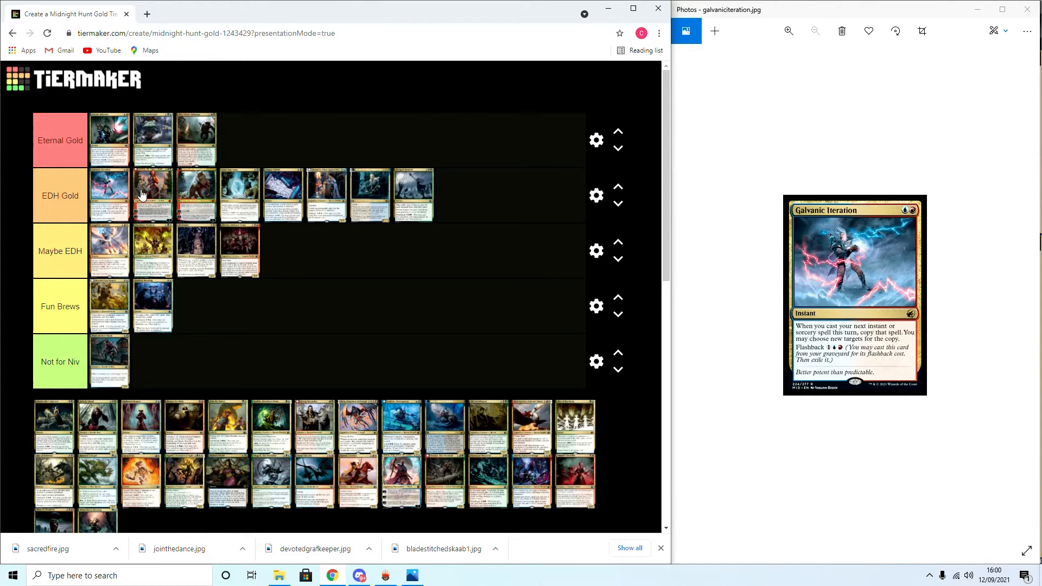
pyautogui.moveTo(297, 144)
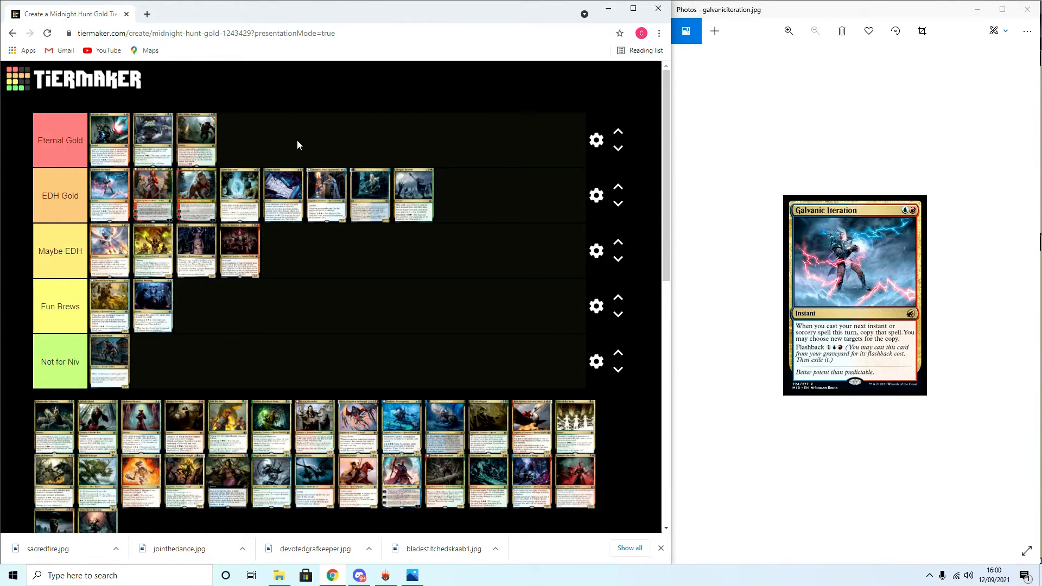
pyautogui.moveTo(392, 243)
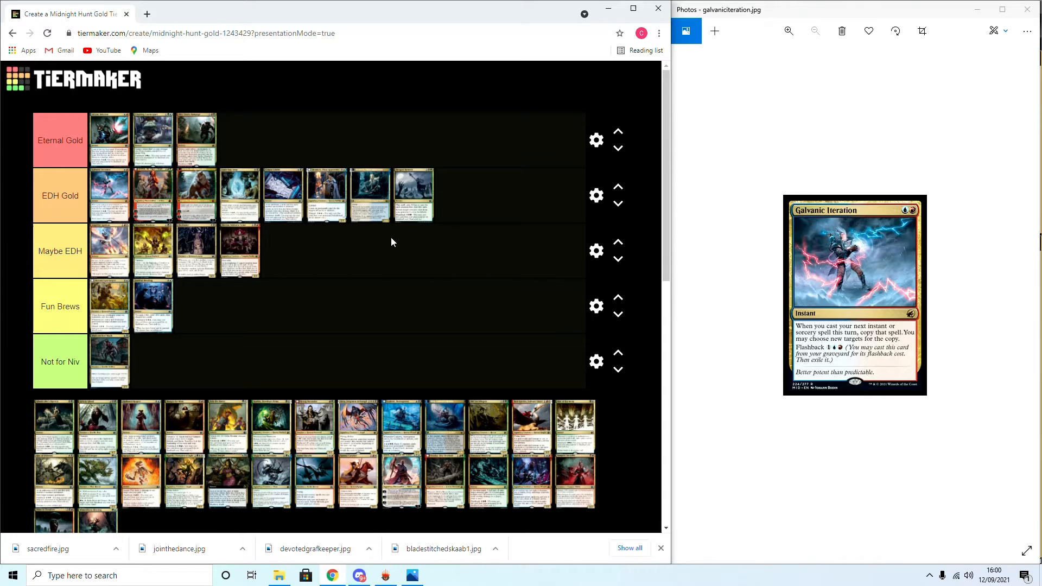
# Pull the third Eternal Gold card out and drop it back, leaving the tier unchanged
pyautogui.moveTo(197, 138); pyautogui.dragTo(199, 313)
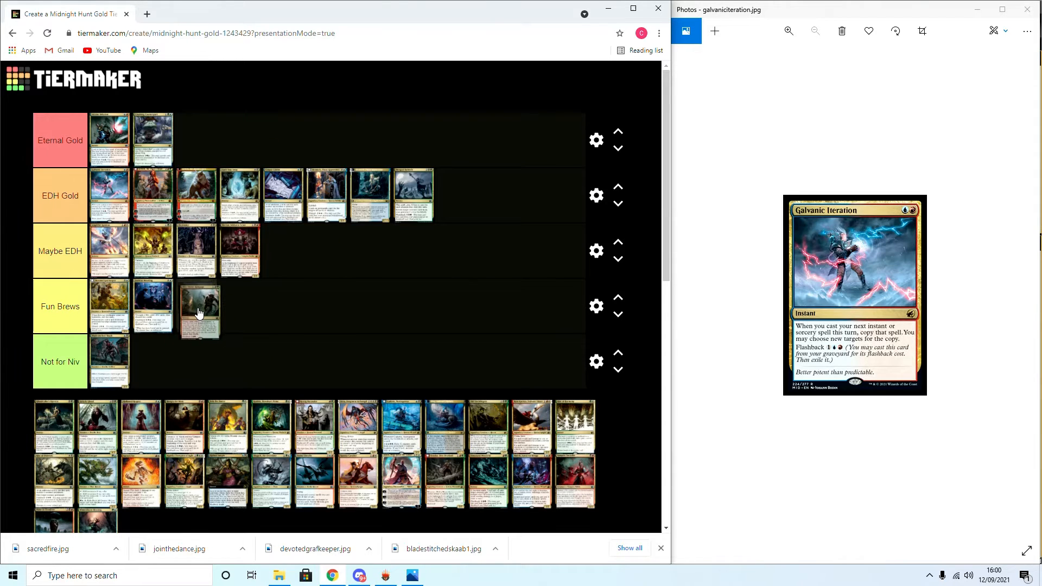
pyautogui.moveTo(200, 313); pyautogui.dragTo(209, 140)
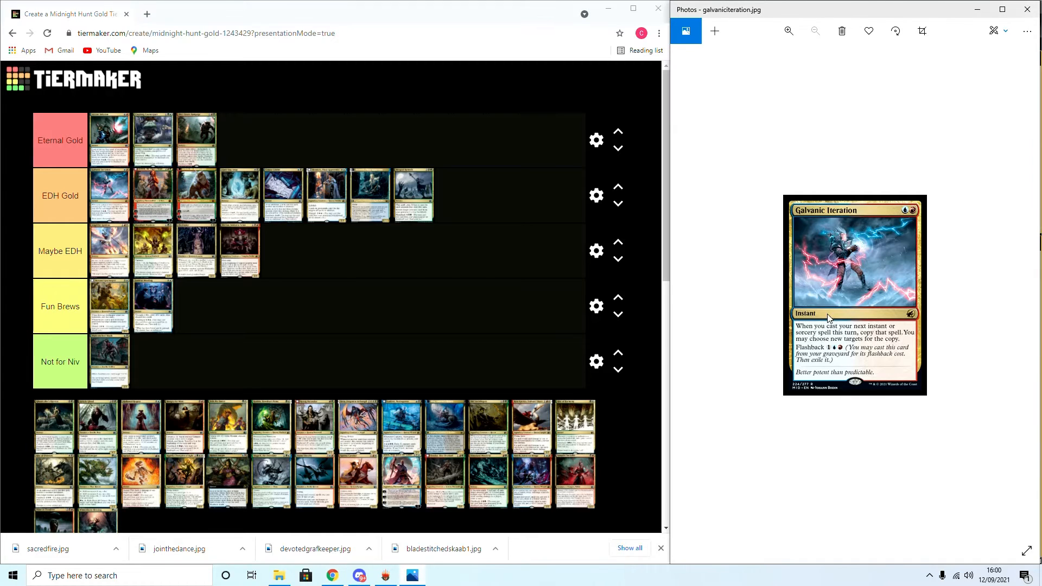
pyautogui.moveTo(876, 209)
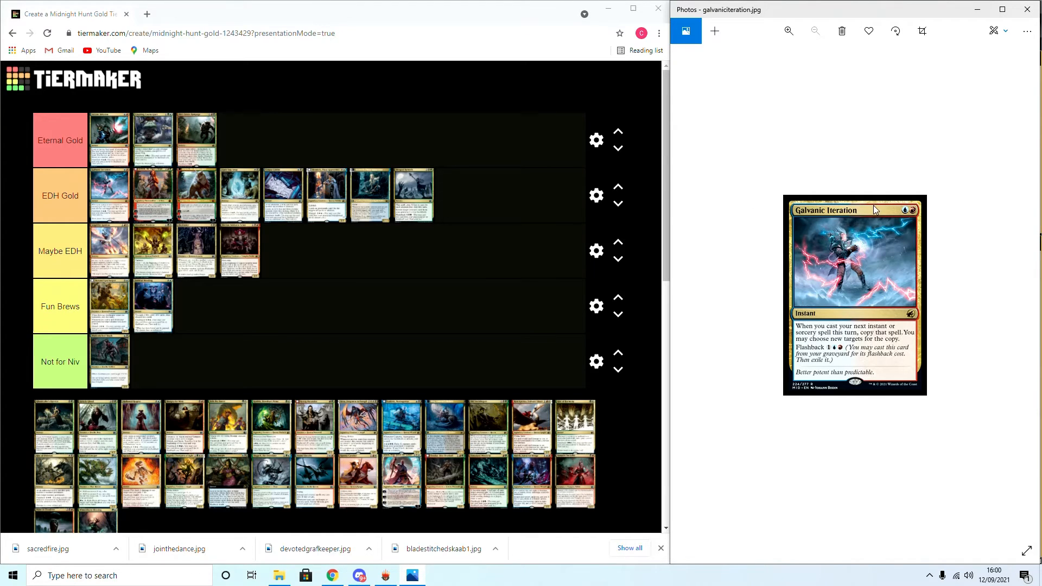
pyautogui.moveTo(724, 294)
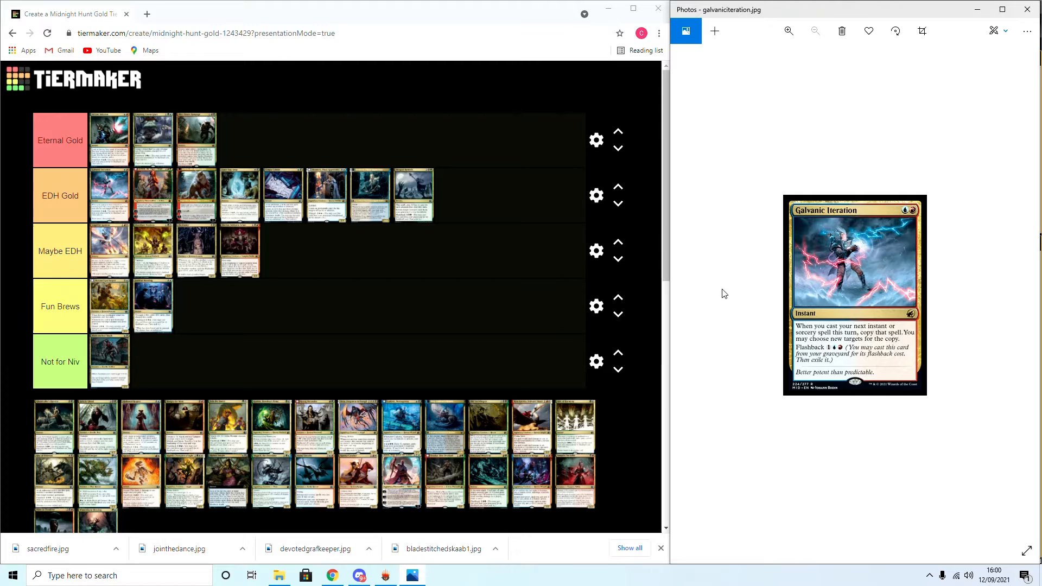
pyautogui.moveTo(904, 401)
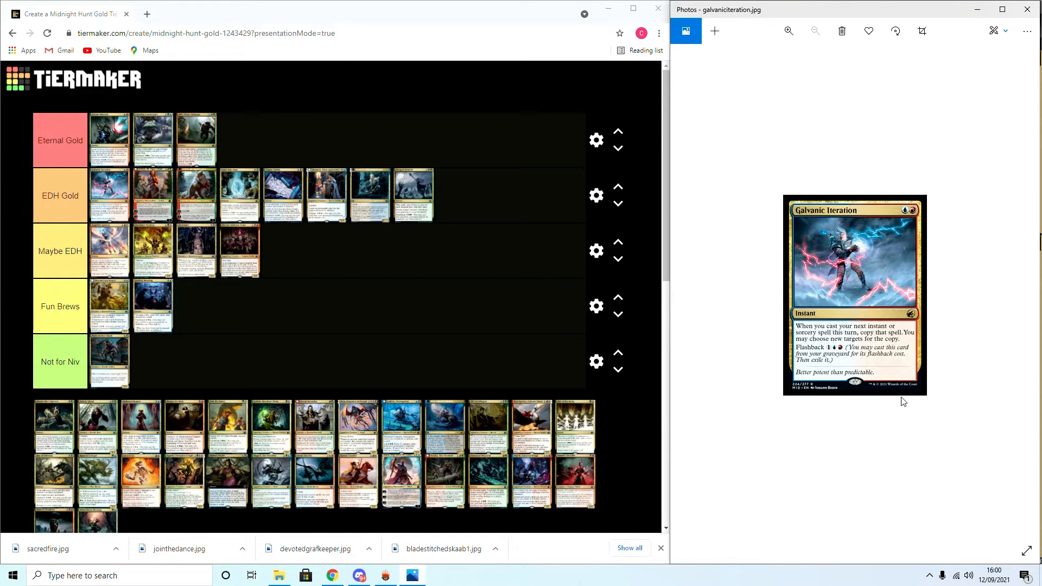
pyautogui.moveTo(606, 295)
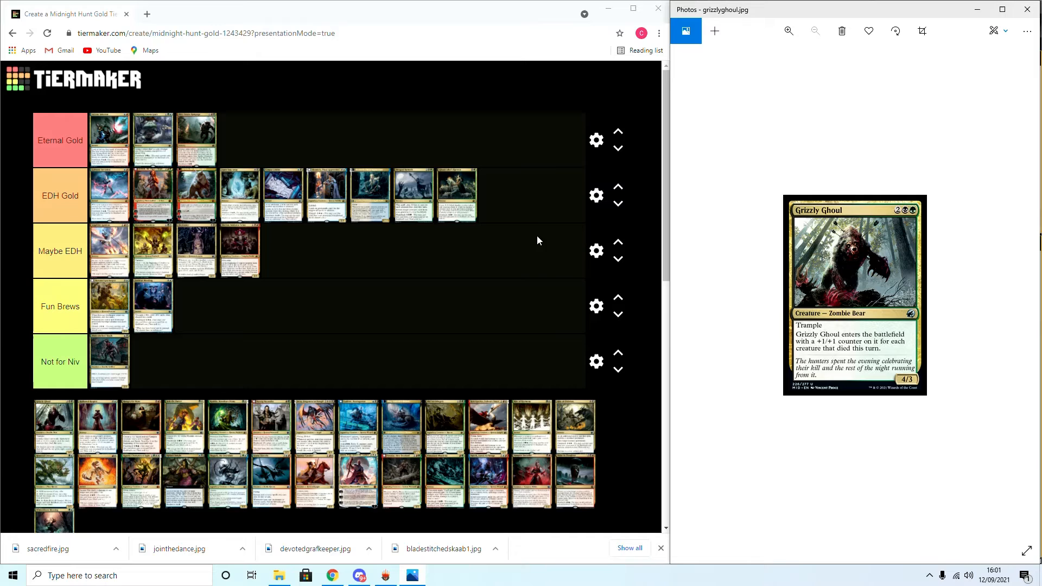
pyautogui.moveTo(816, 363)
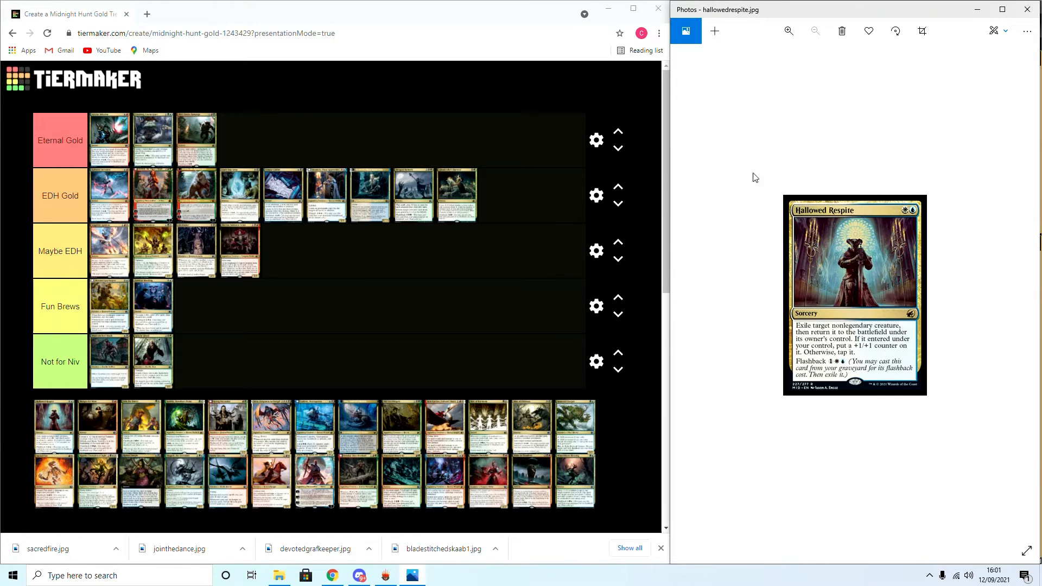
pyautogui.moveTo(795, 345)
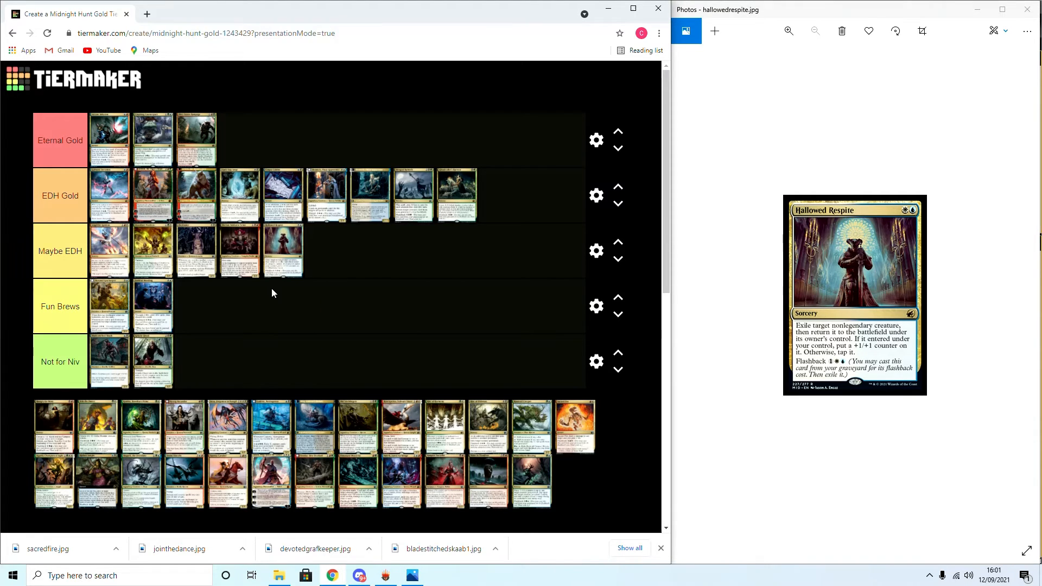
# Move Hallowed Respite from Maybe EDH down into the Not for Niv tier
pyautogui.moveTo(282, 251); pyautogui.dragTo(206, 306)
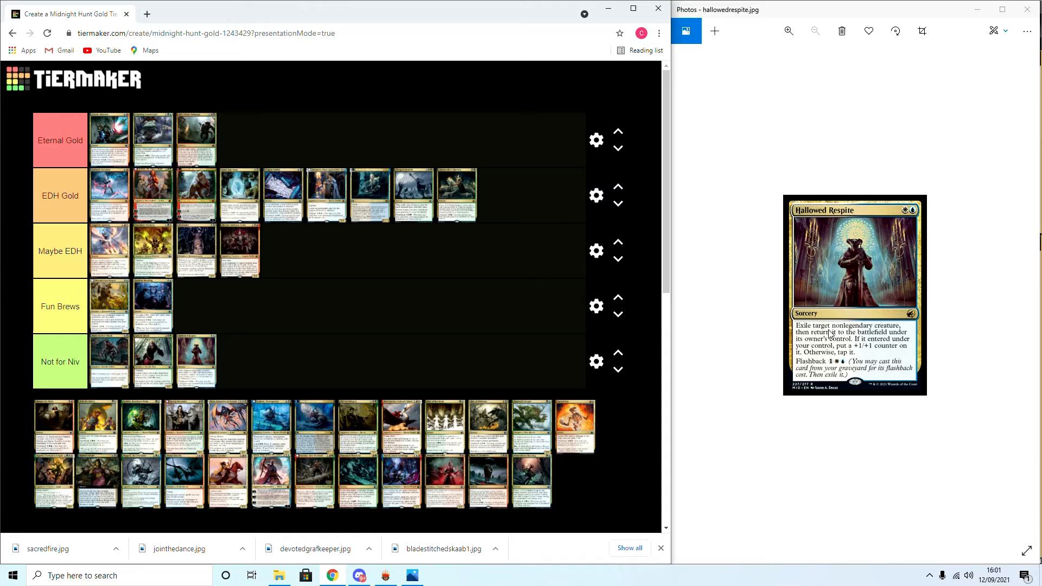
pyautogui.moveTo(902, 332)
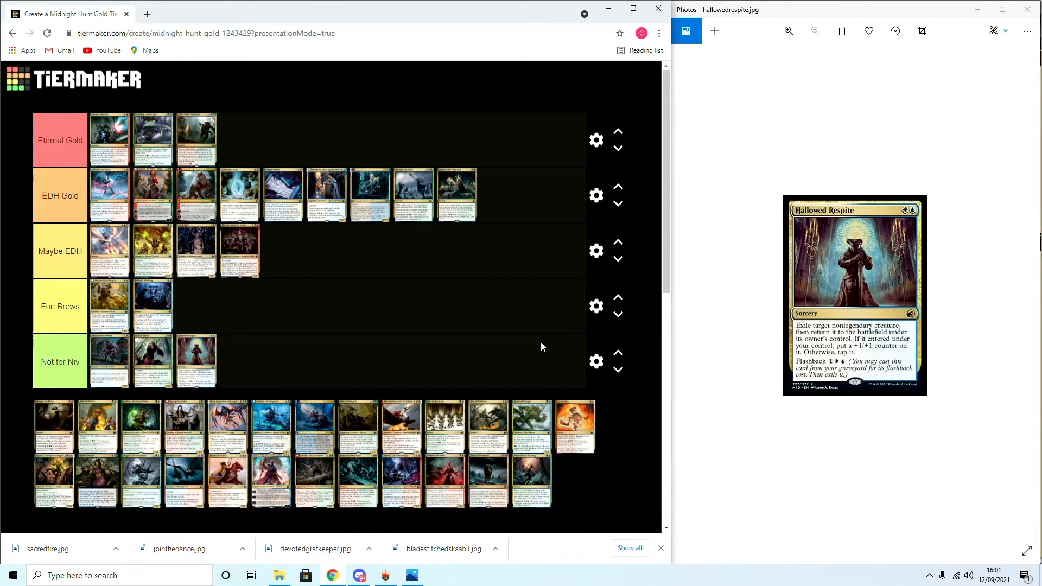
pyautogui.moveTo(815, 307)
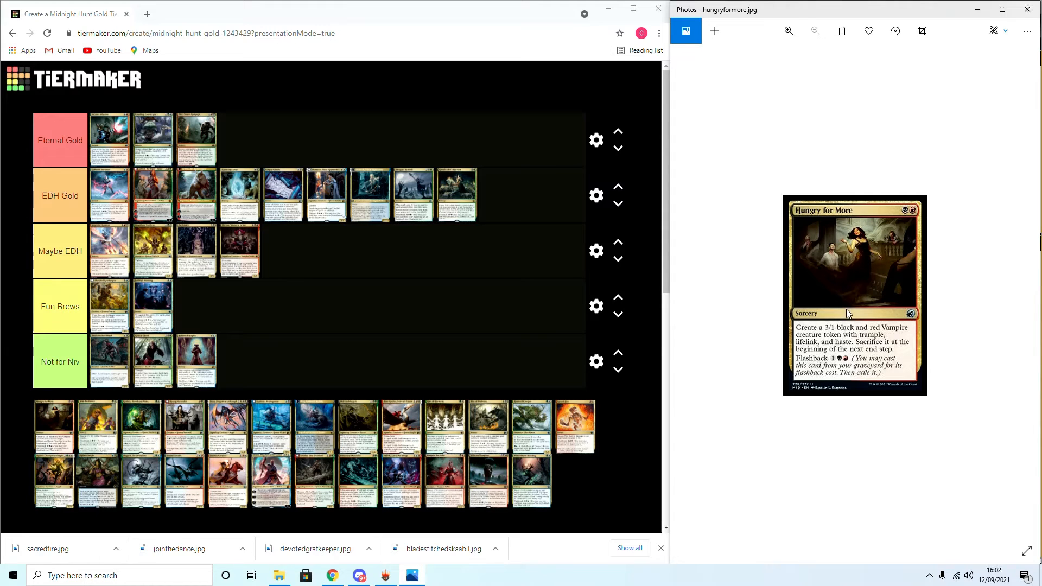
pyautogui.moveTo(862, 335)
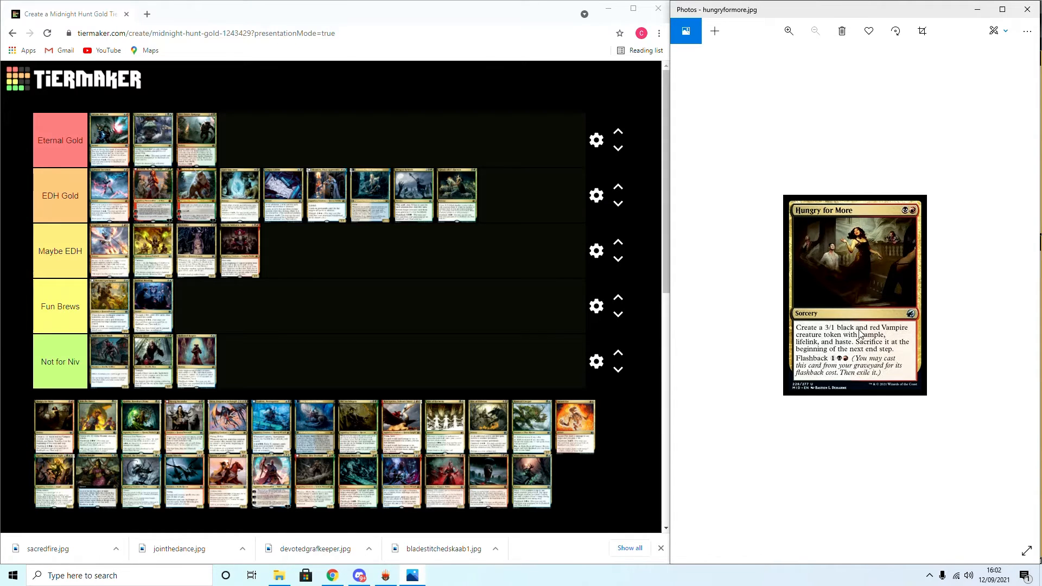
pyautogui.moveTo(836, 352)
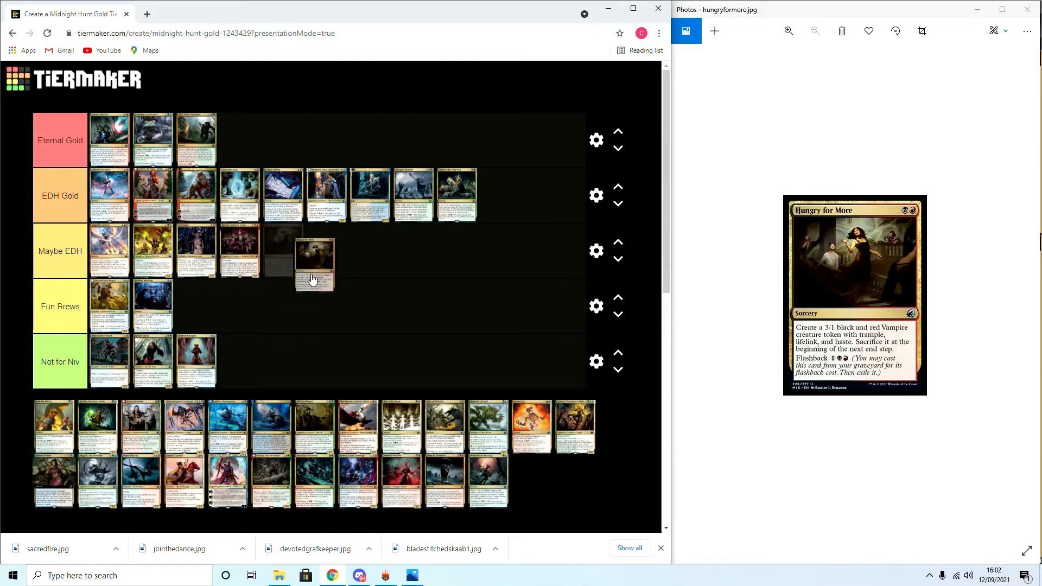
# Place Hungry for More as the fifth card in the Maybe EDH tier
pyautogui.moveTo(315, 263); pyautogui.dragTo(282, 251)
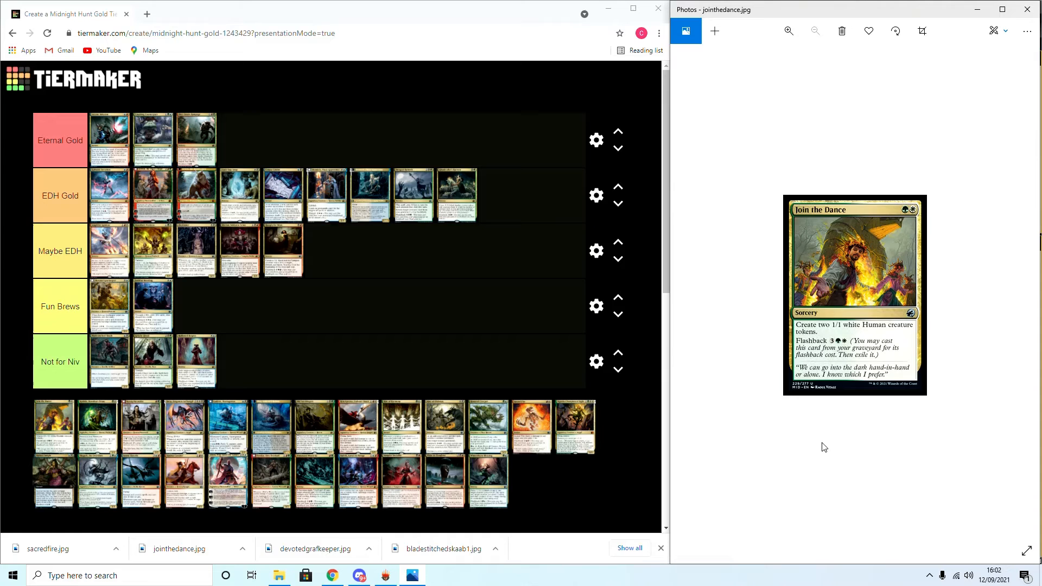
pyautogui.moveTo(832, 343)
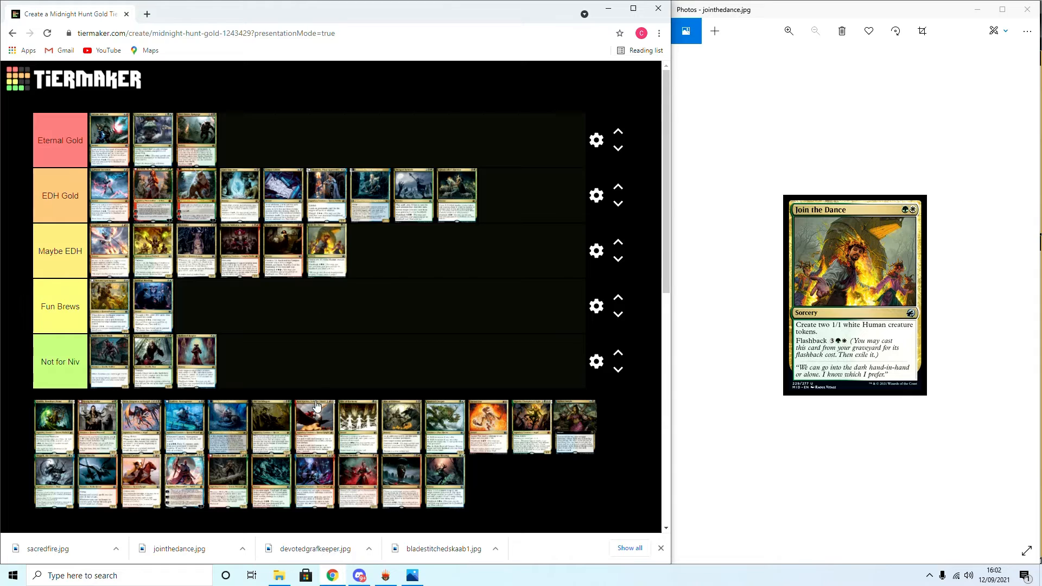
pyautogui.moveTo(866, 457)
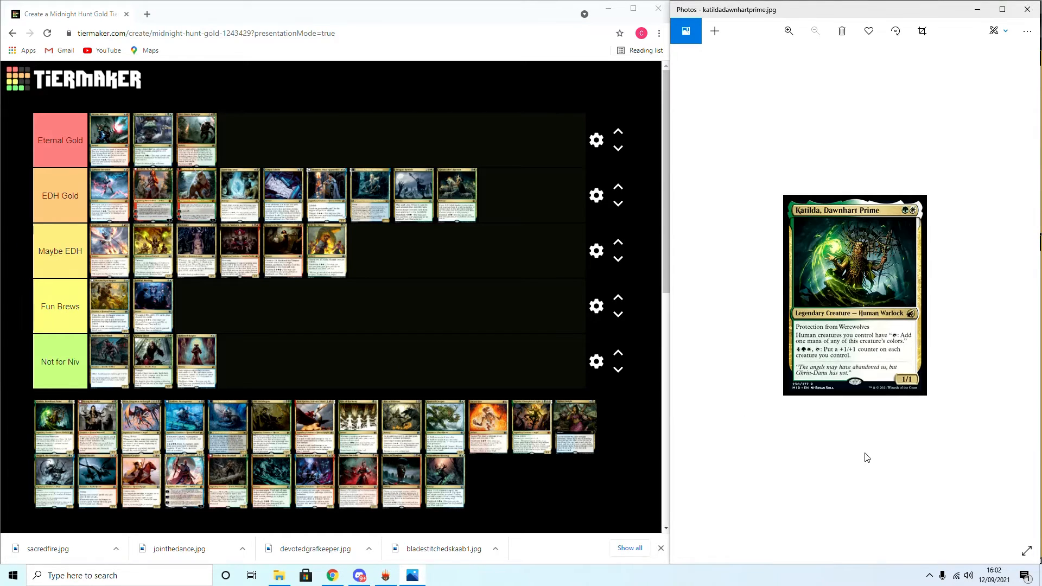
pyautogui.moveTo(801, 247)
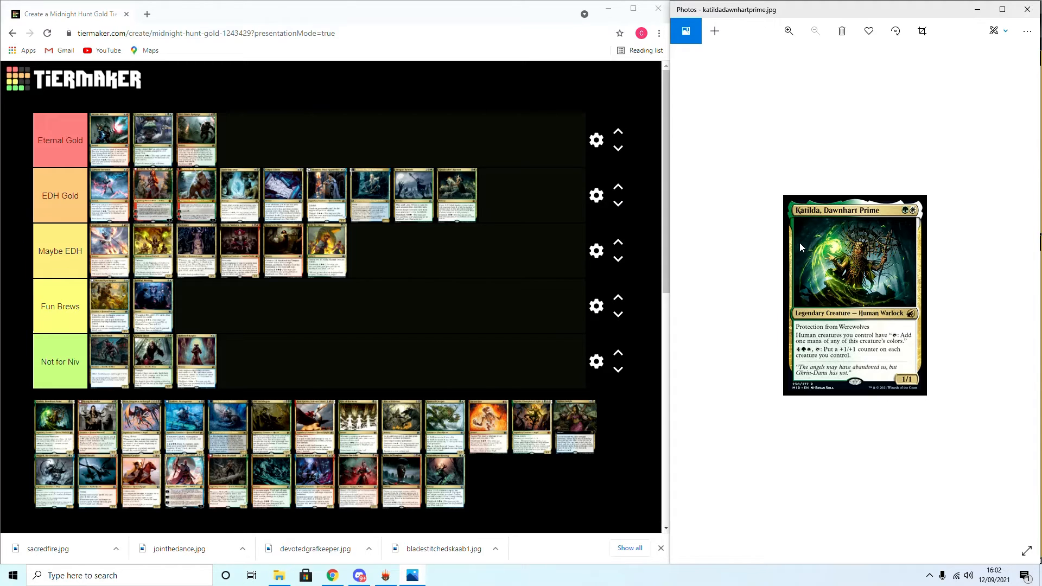
pyautogui.moveTo(833, 356)
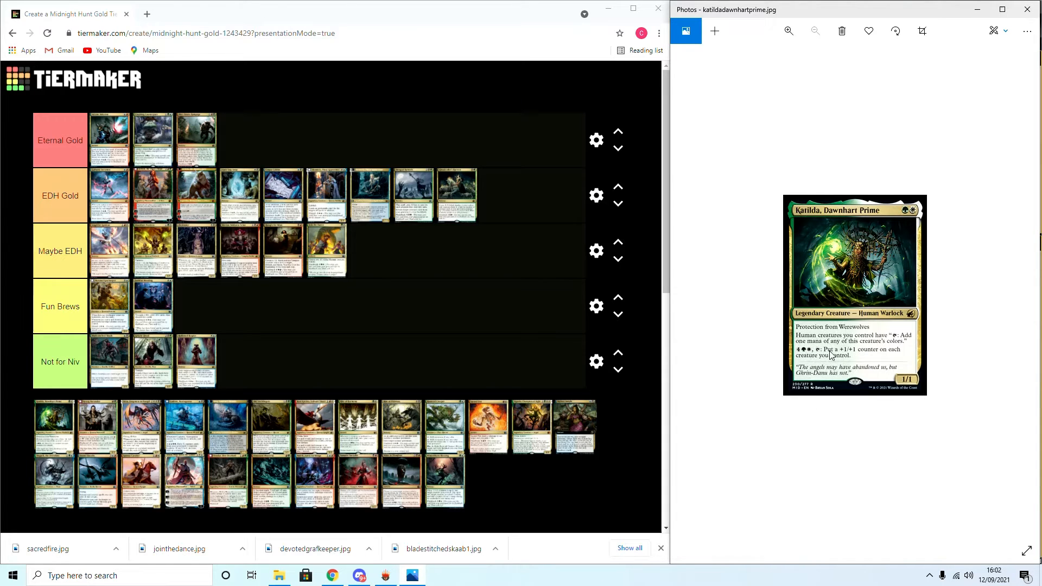
pyautogui.moveTo(884, 360)
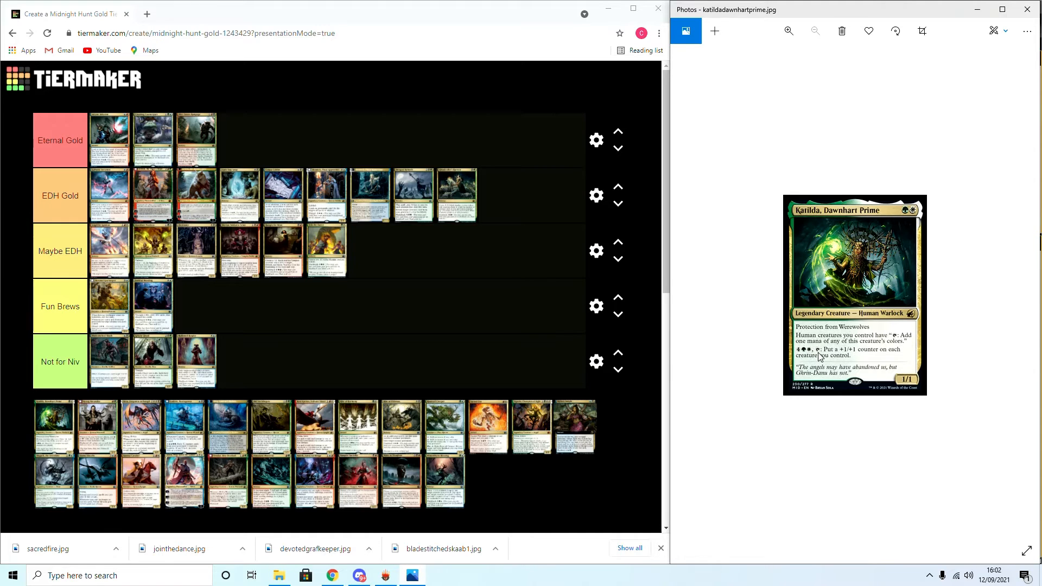
pyautogui.moveTo(854, 372)
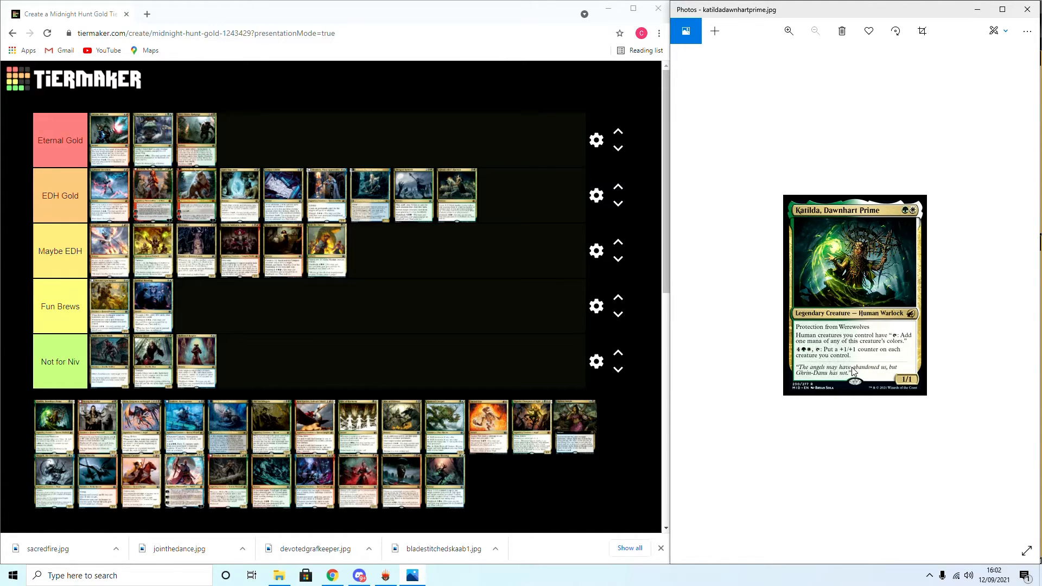
pyautogui.moveTo(840, 369)
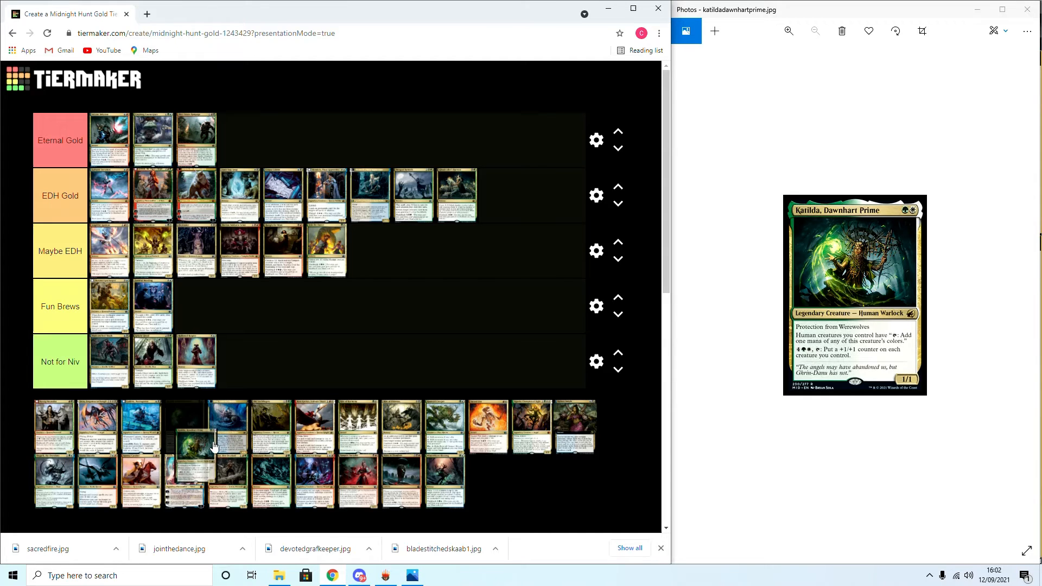
# Rank Katilda, Dawnhart Prime in the Not for Niv tier
pyautogui.moveTo(185, 426); pyautogui.dragTo(251, 360)
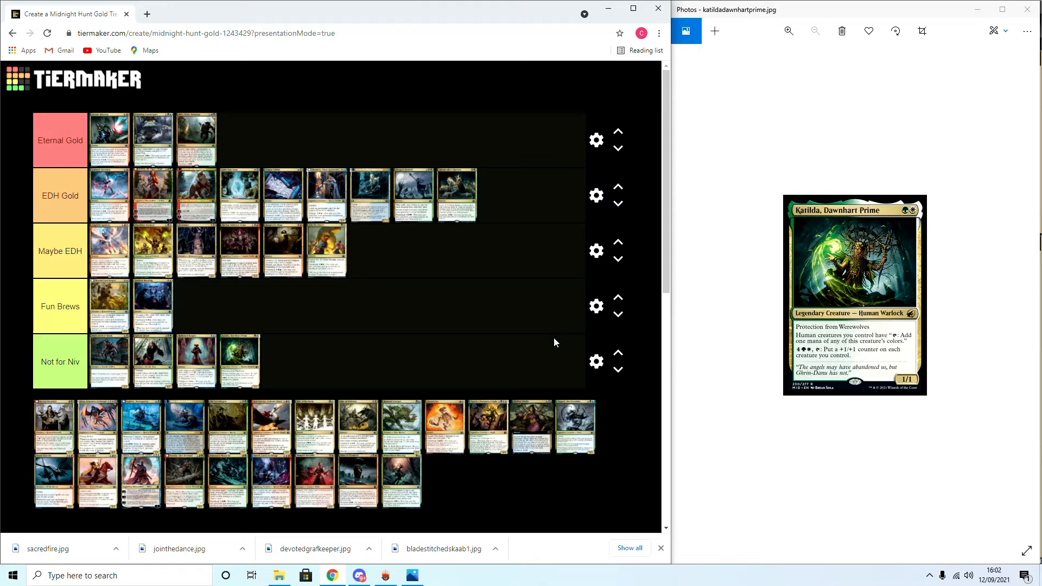
pyautogui.moveTo(856, 381)
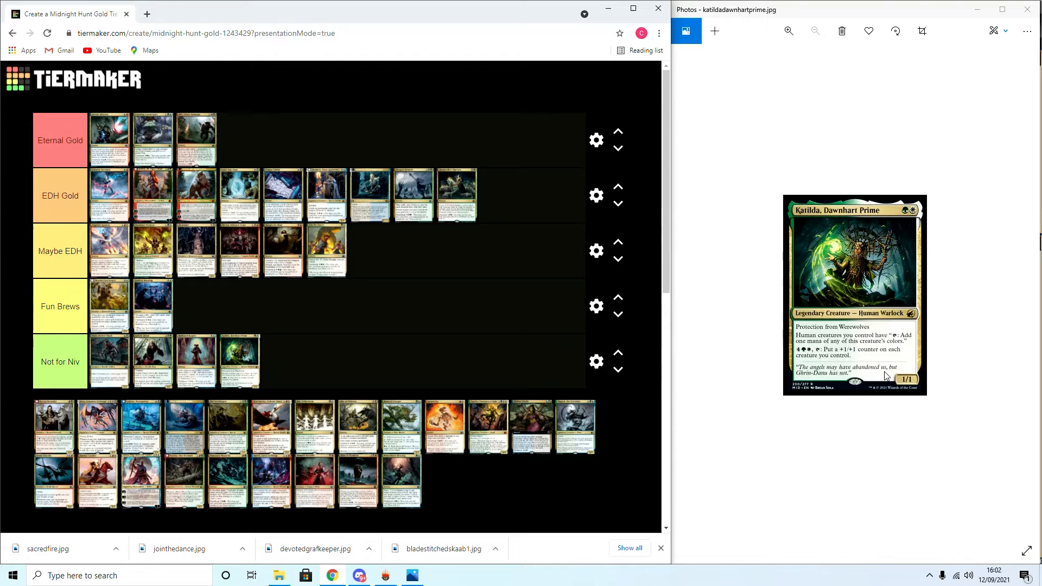
pyautogui.moveTo(845, 322)
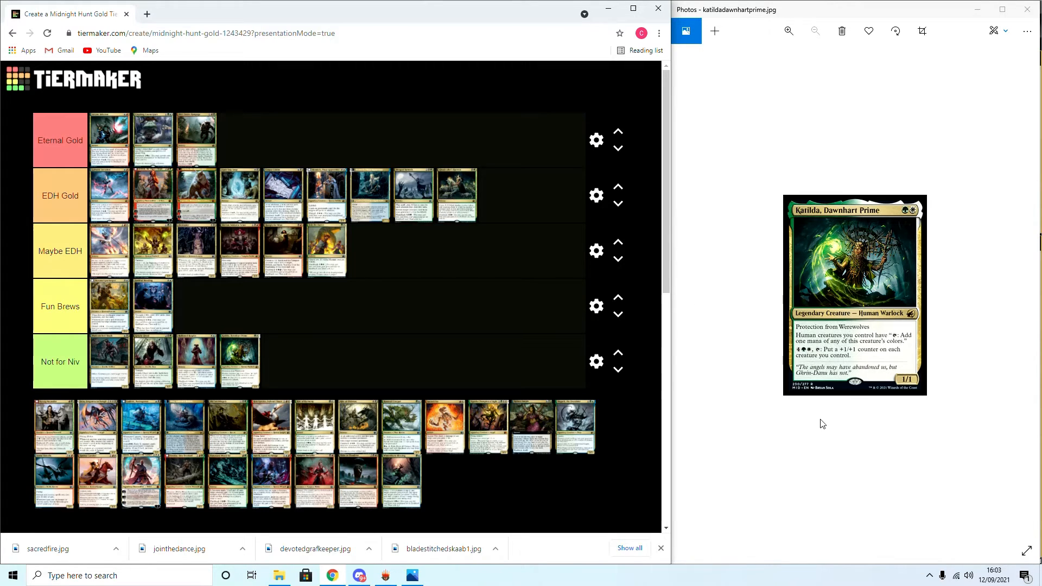
pyautogui.moveTo(860, 339)
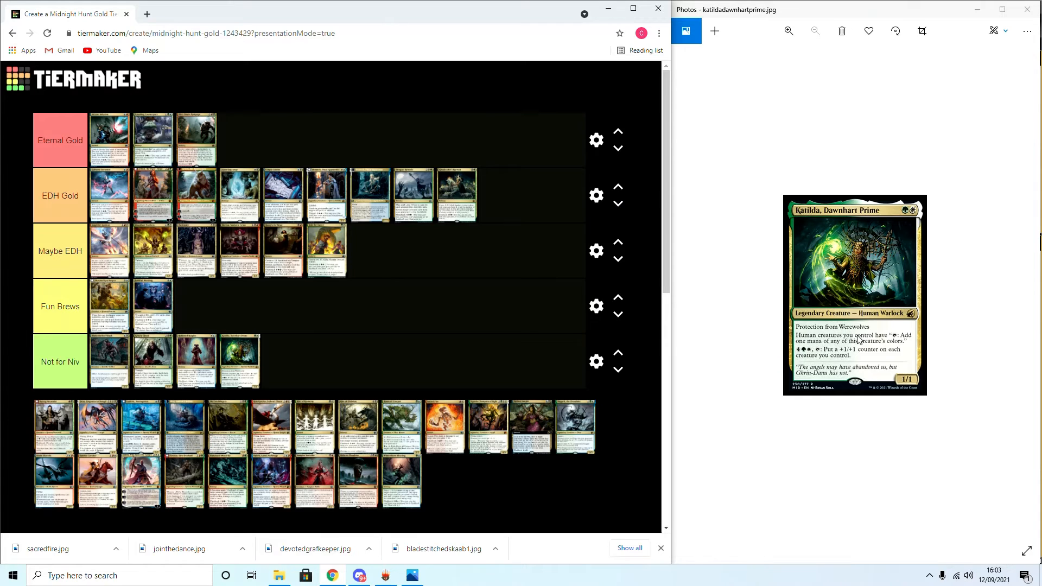
pyautogui.moveTo(753, 488)
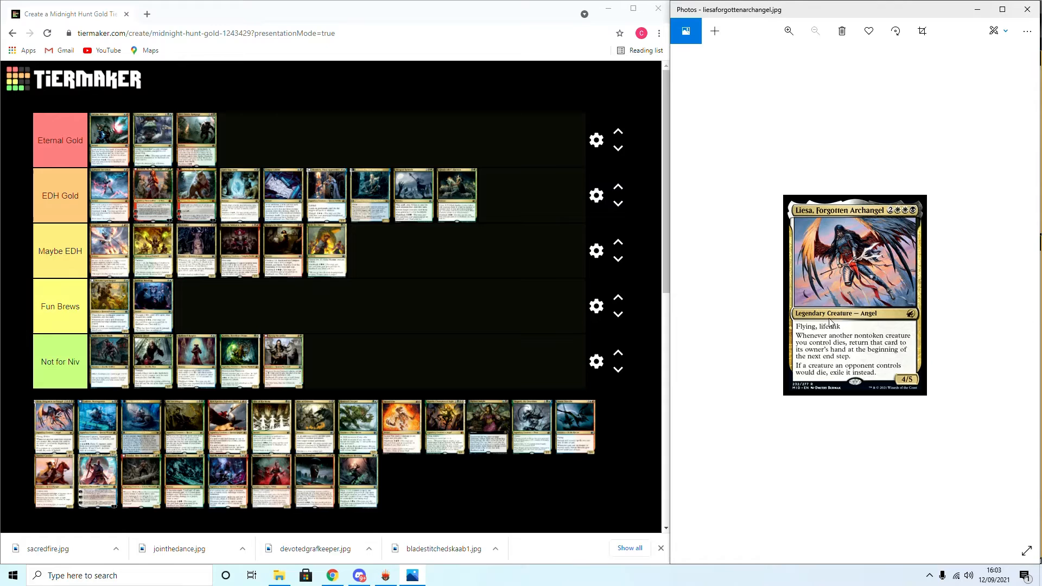
pyautogui.moveTo(820, 364)
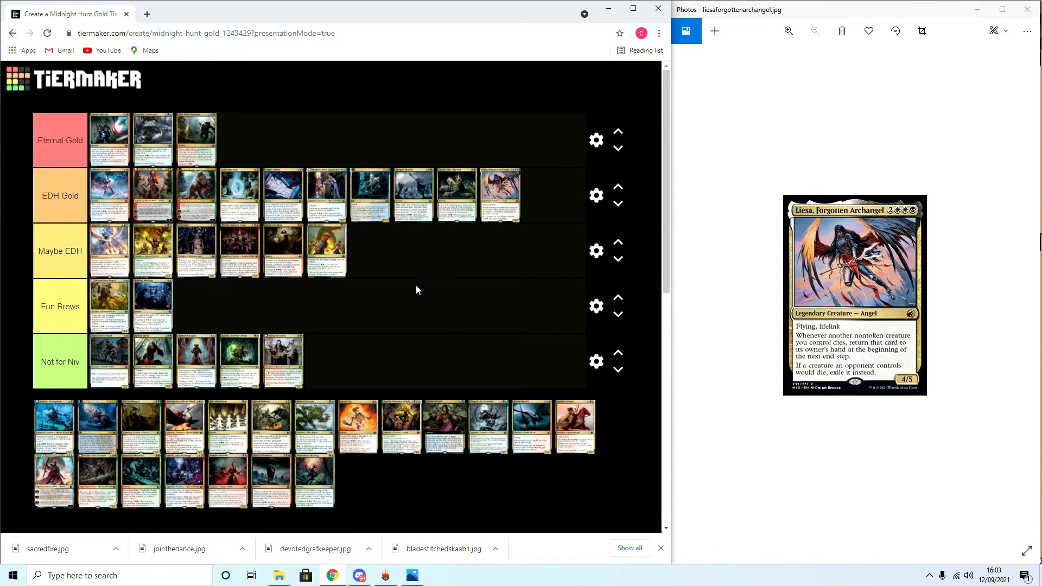
pyautogui.moveTo(529, 277)
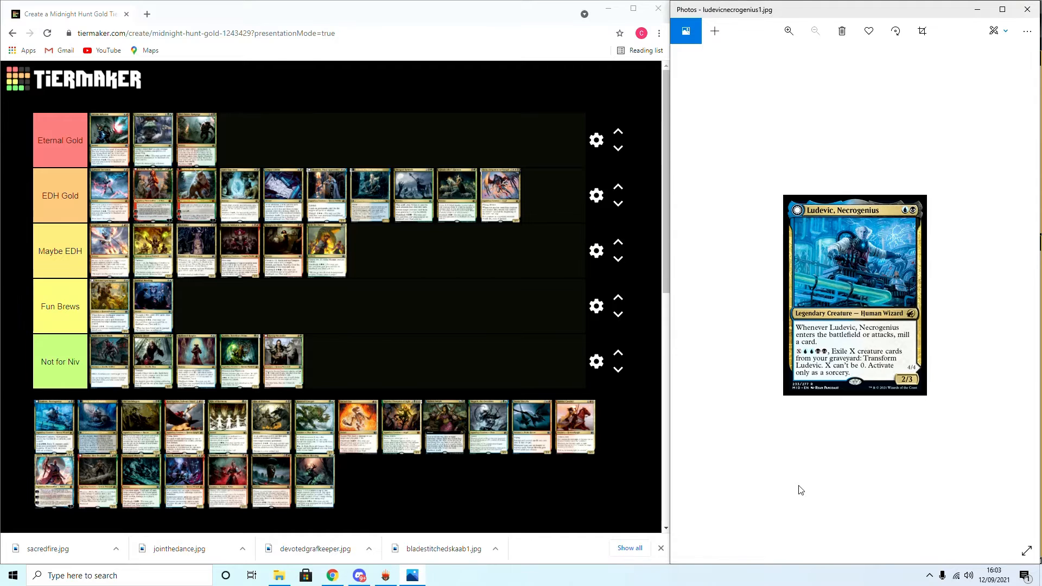
pyautogui.moveTo(849, 361)
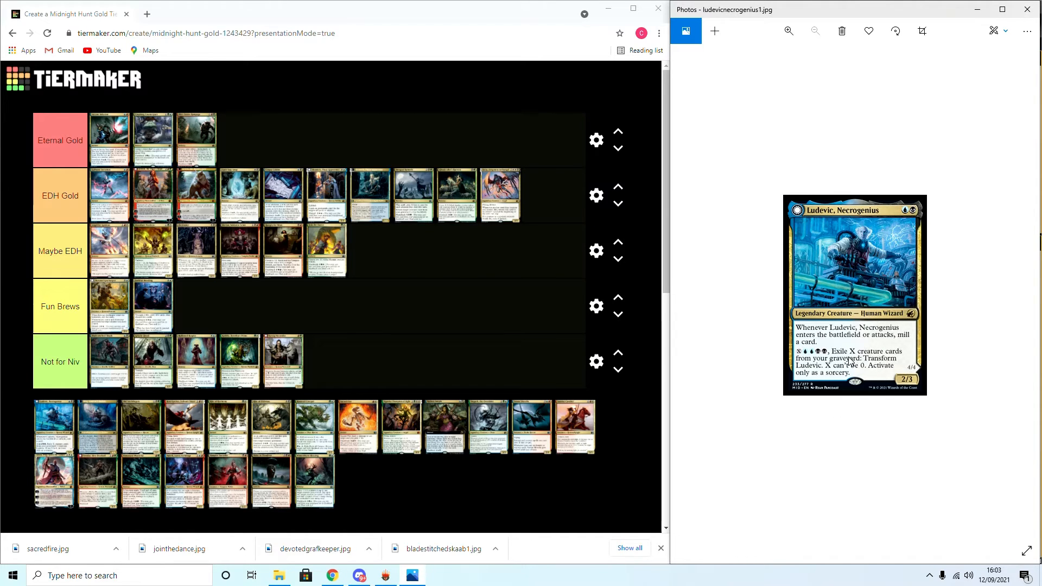
pyautogui.moveTo(942, 412)
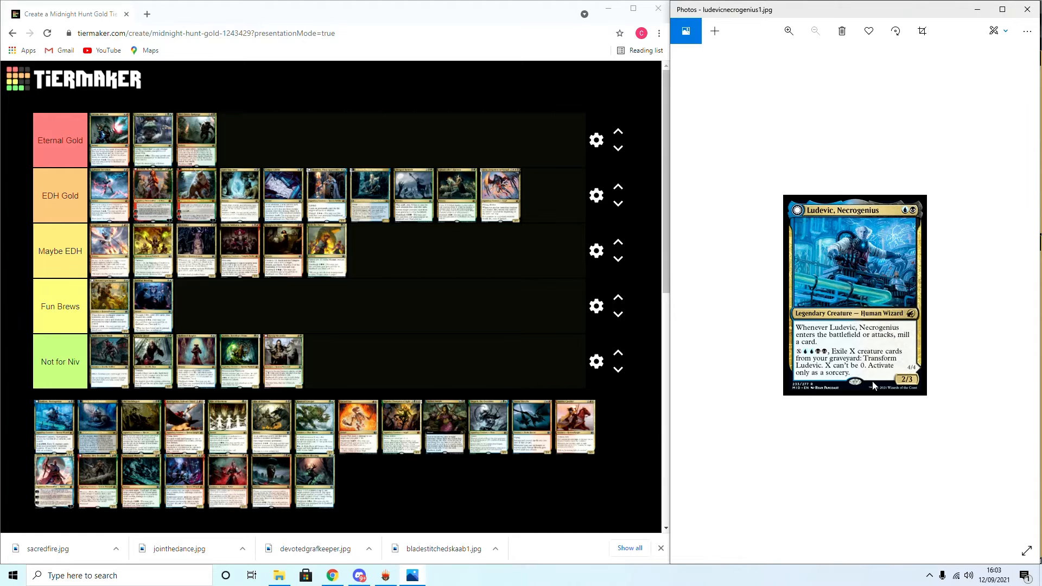
pyautogui.moveTo(858, 458)
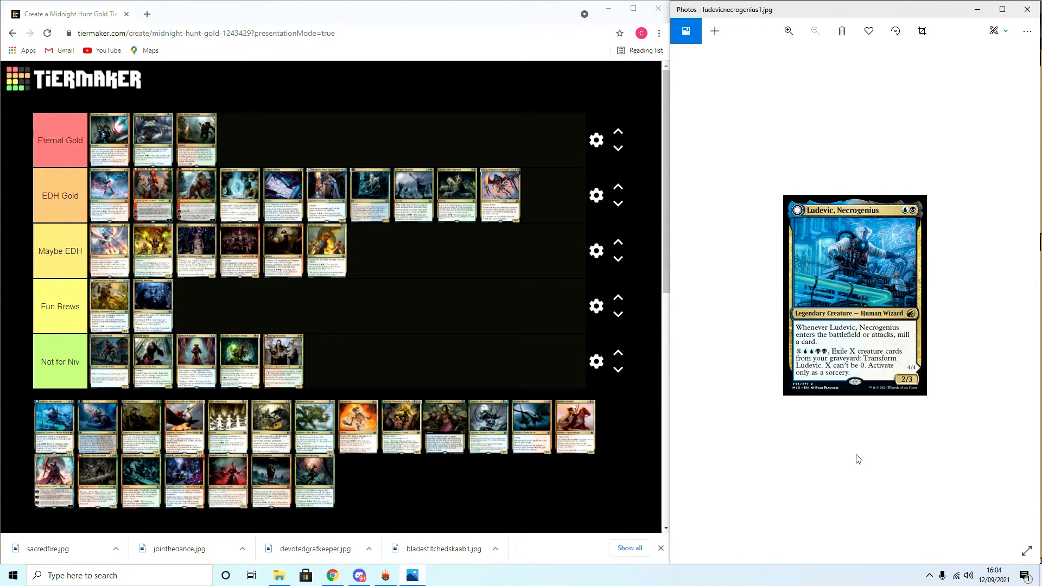
pyautogui.moveTo(844, 418)
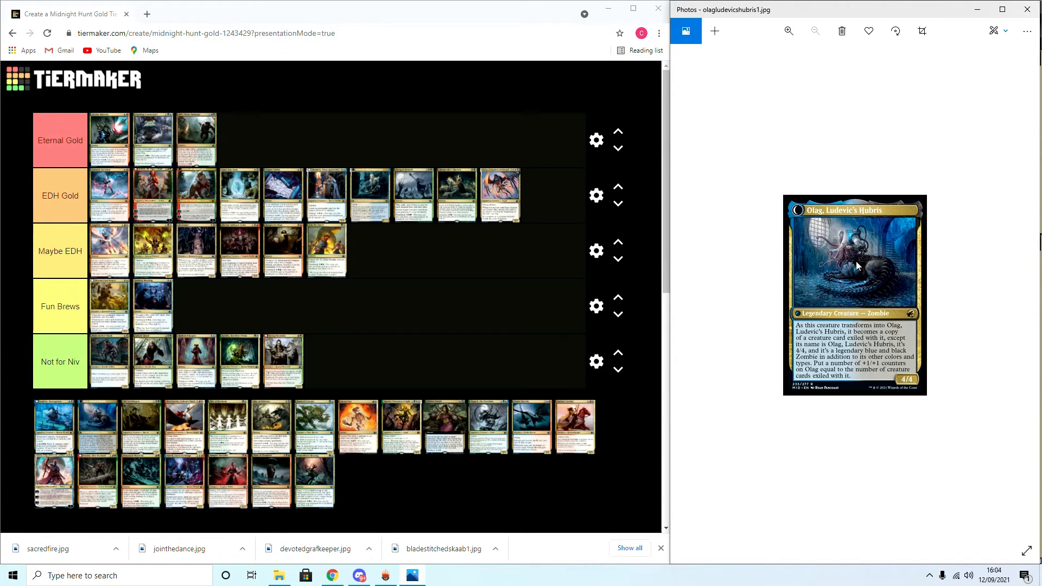
pyautogui.moveTo(858, 260)
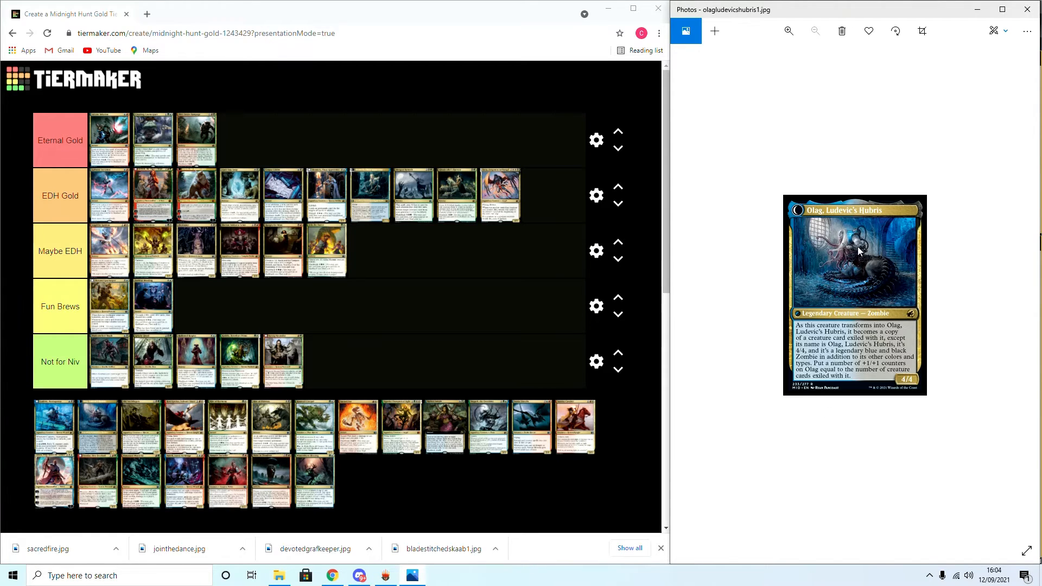
pyautogui.moveTo(821, 336)
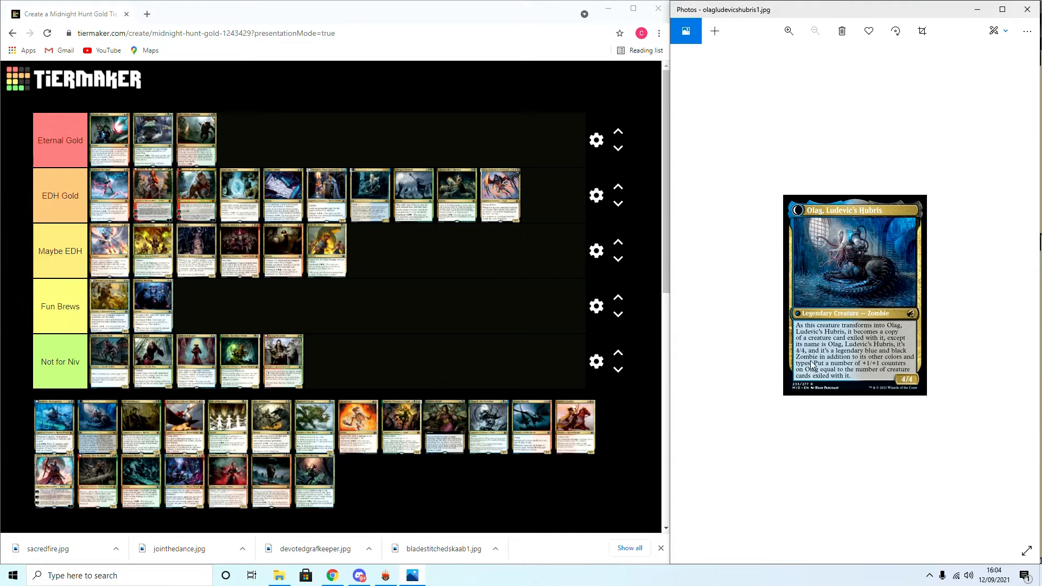
pyautogui.moveTo(853, 371)
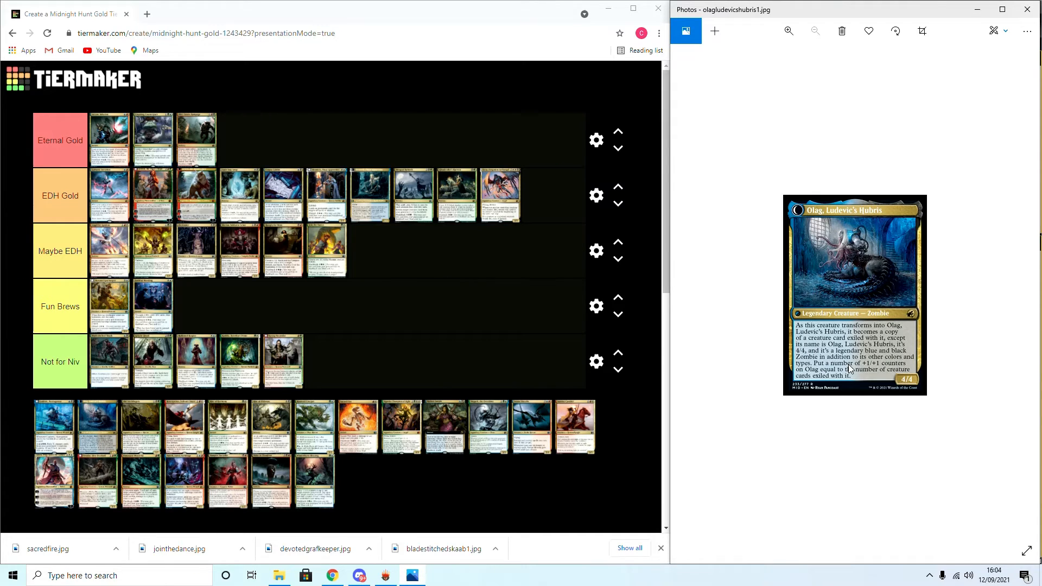
pyautogui.moveTo(816, 391)
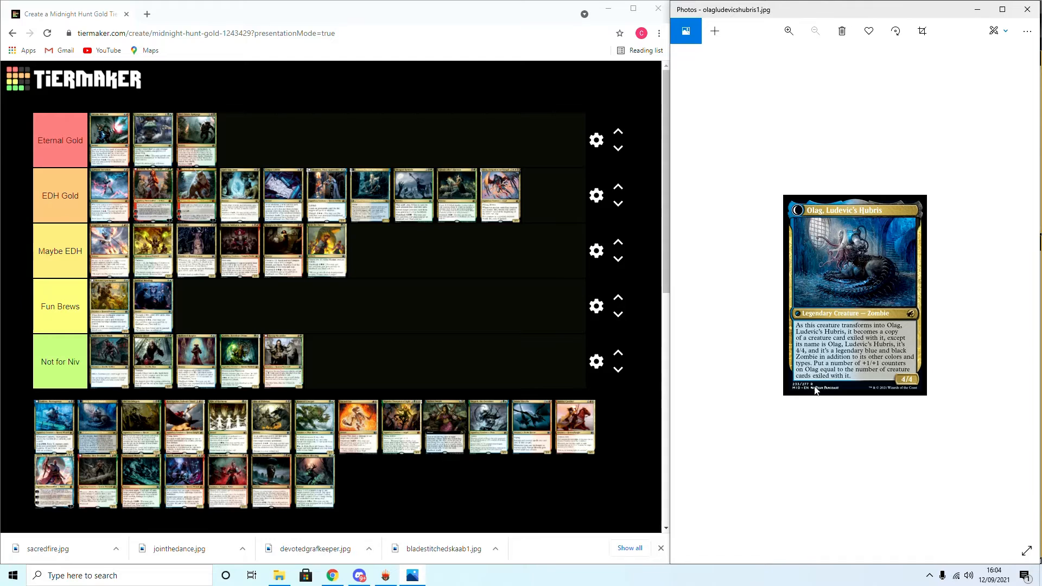
pyautogui.moveTo(884, 449)
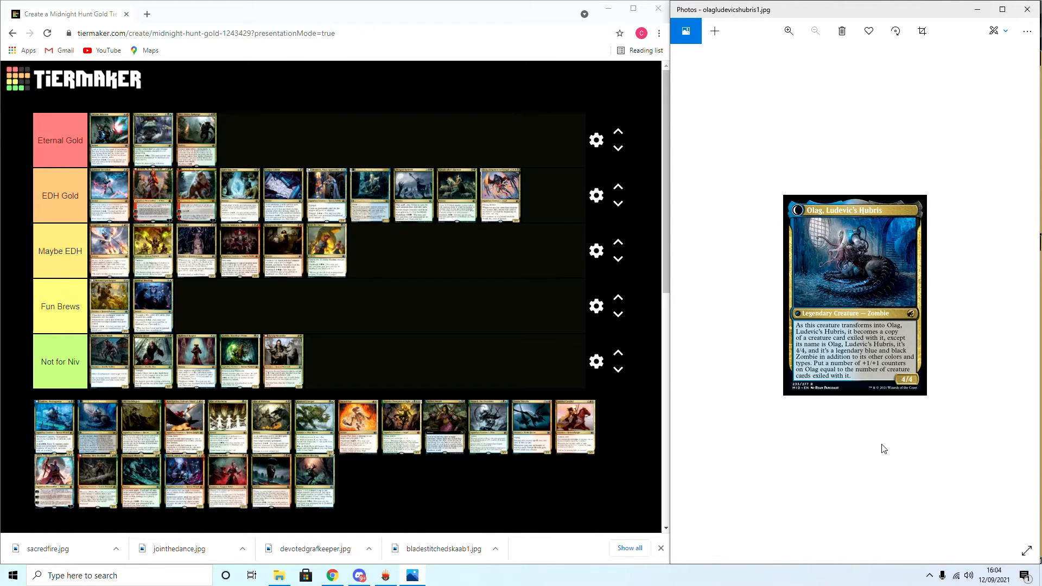
pyautogui.moveTo(872, 458)
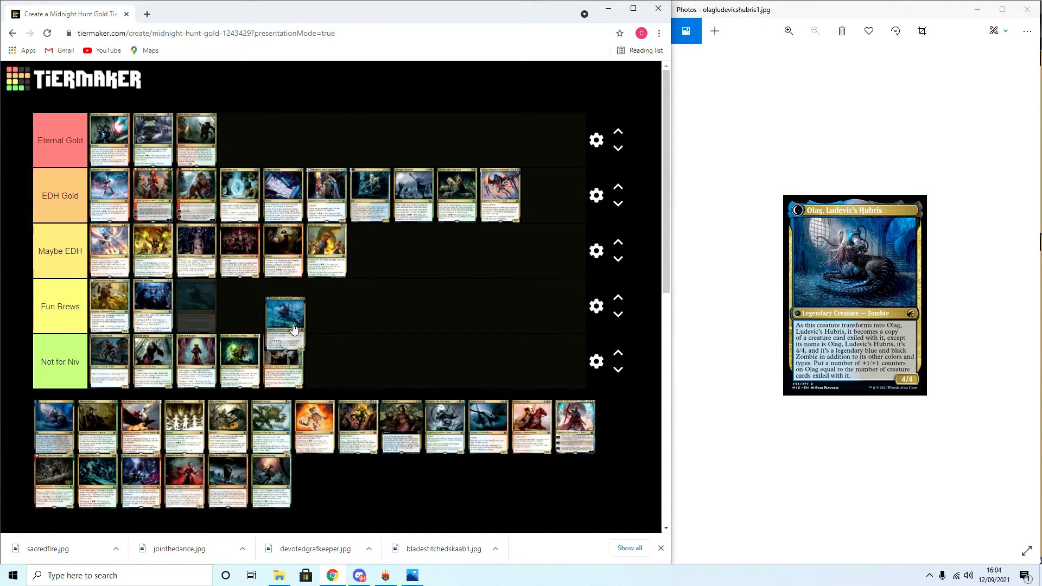
# Move the blue Ludevic, Necrogenius card into the Not for Niv tier
pyautogui.moveTo(286, 310); pyautogui.dragTo(392, 352)
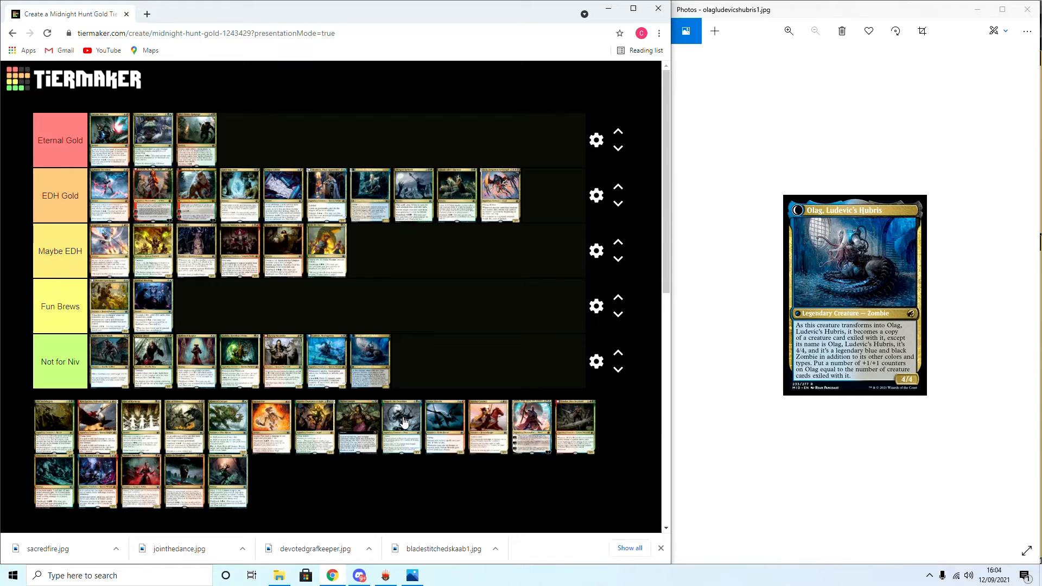
pyautogui.moveTo(535, 354)
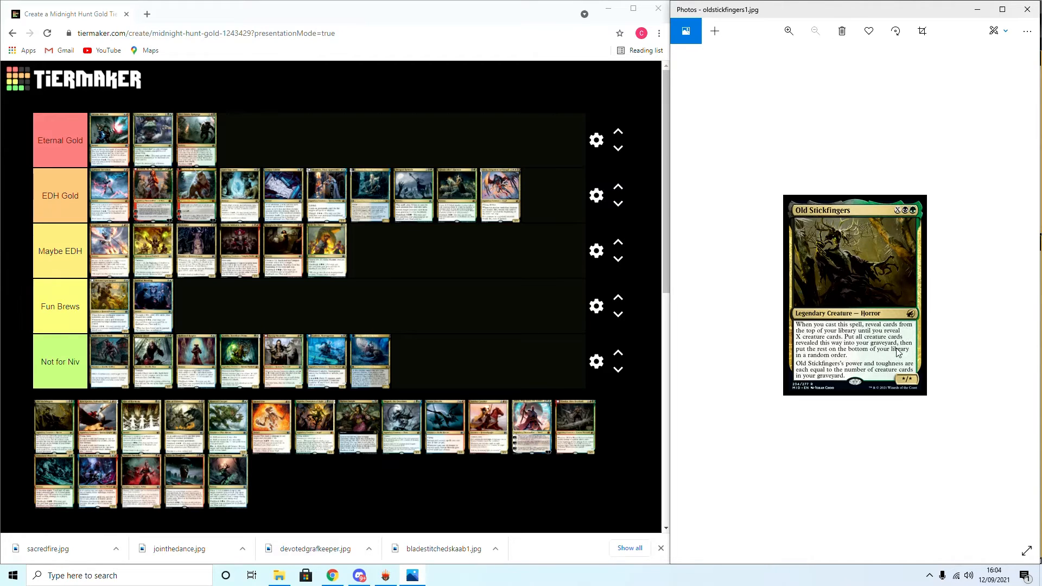
pyautogui.moveTo(909, 357)
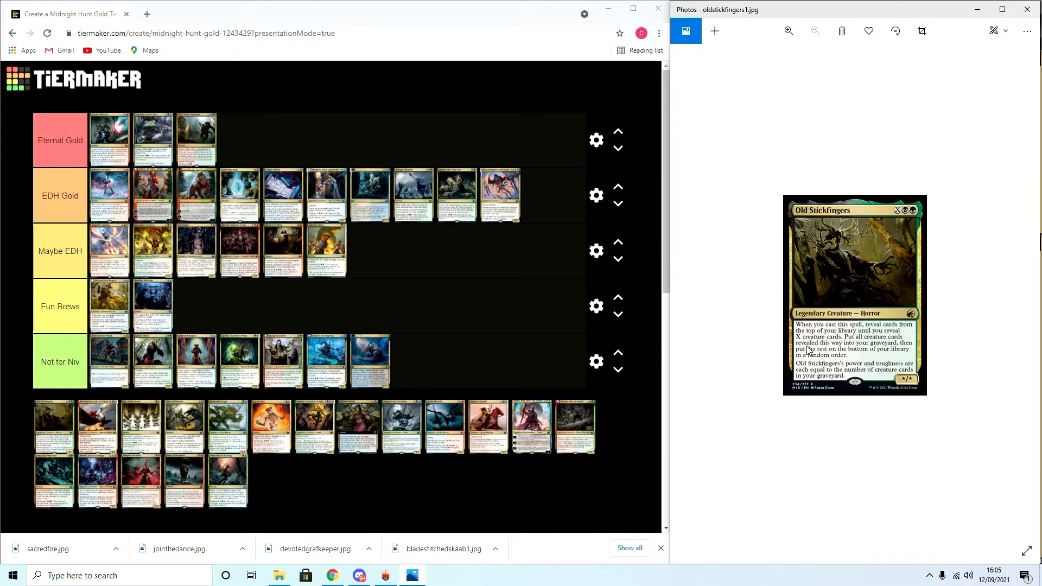
pyautogui.moveTo(26, 433)
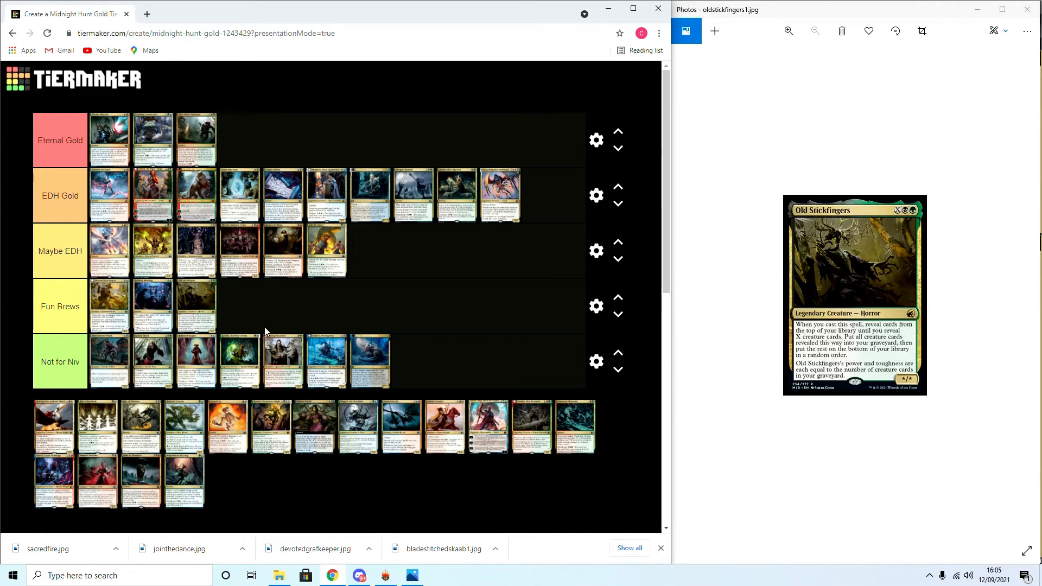
pyautogui.moveTo(275, 342)
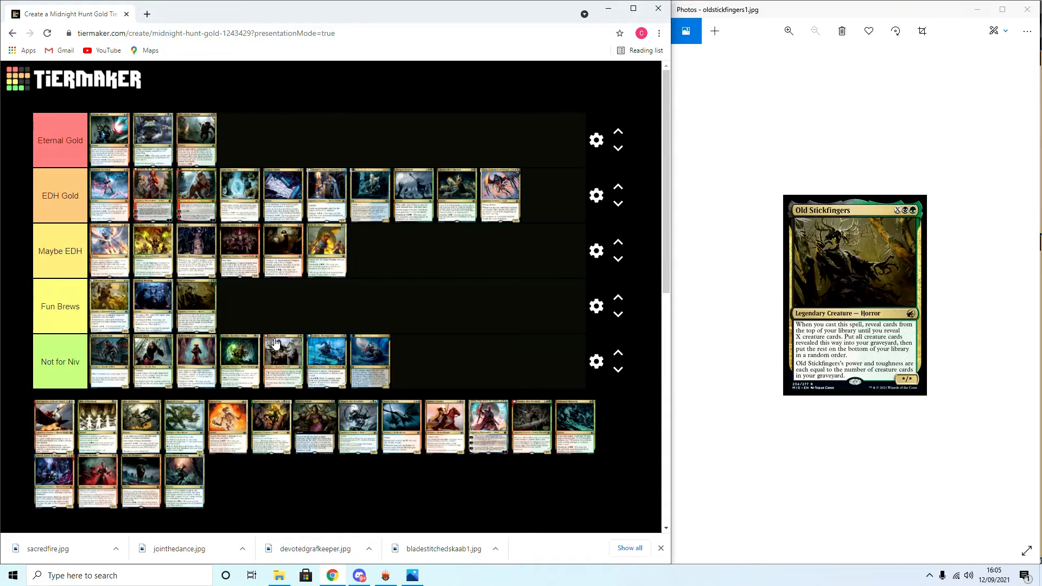
pyautogui.moveTo(407, 478)
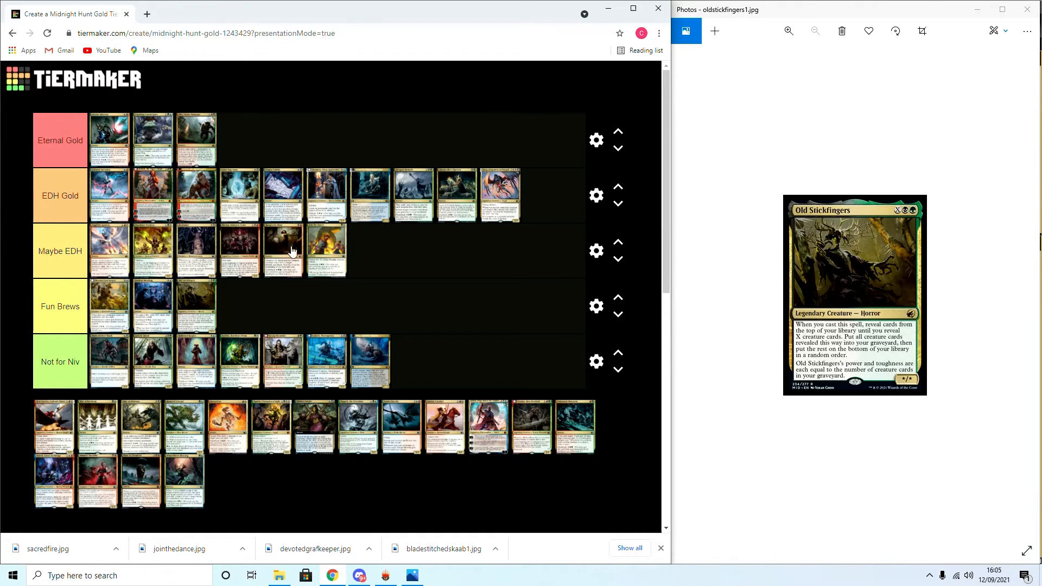
pyautogui.moveTo(854, 455)
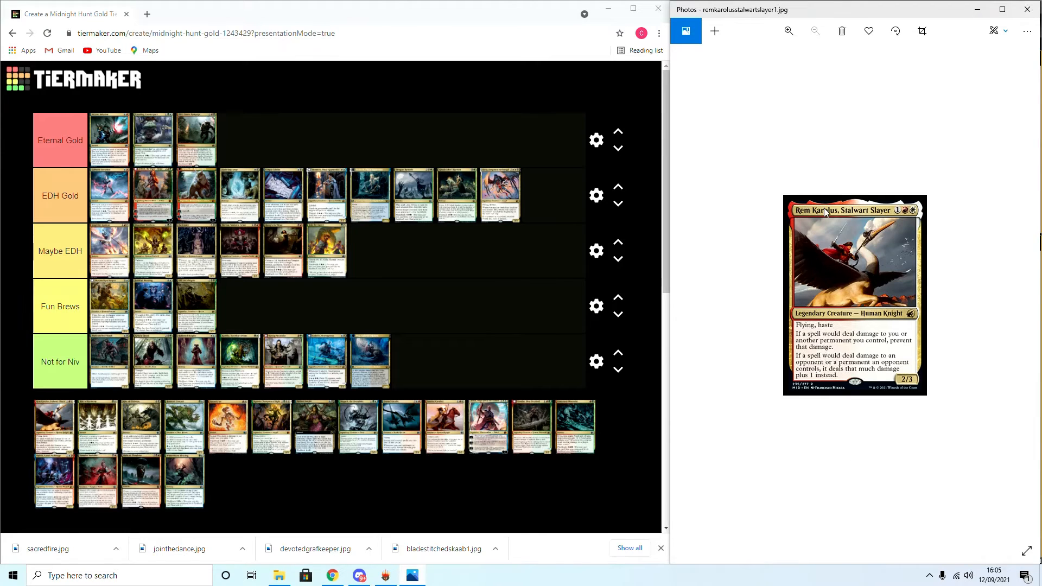
pyautogui.moveTo(813, 238)
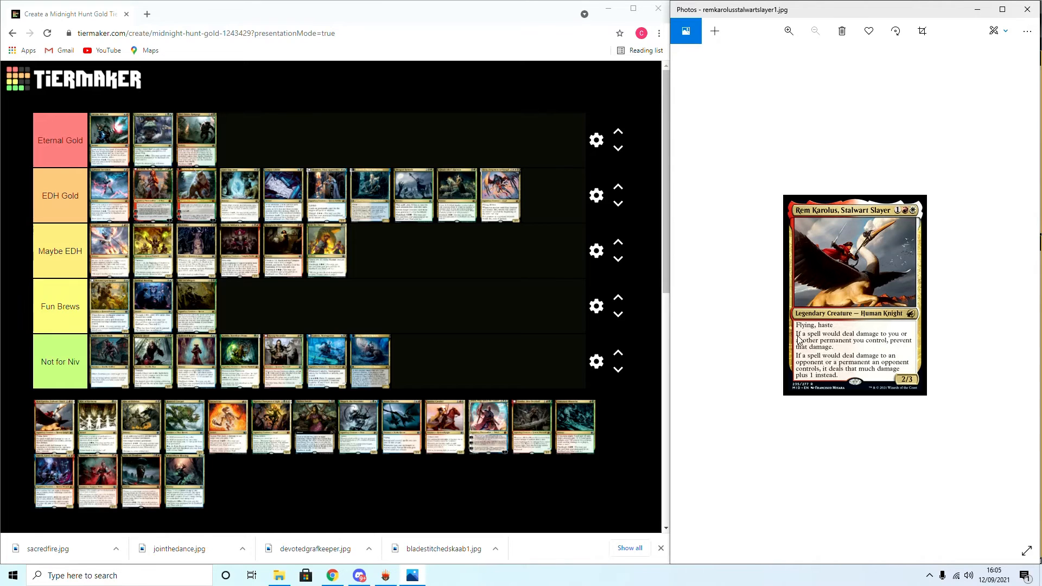
pyautogui.moveTo(810, 356)
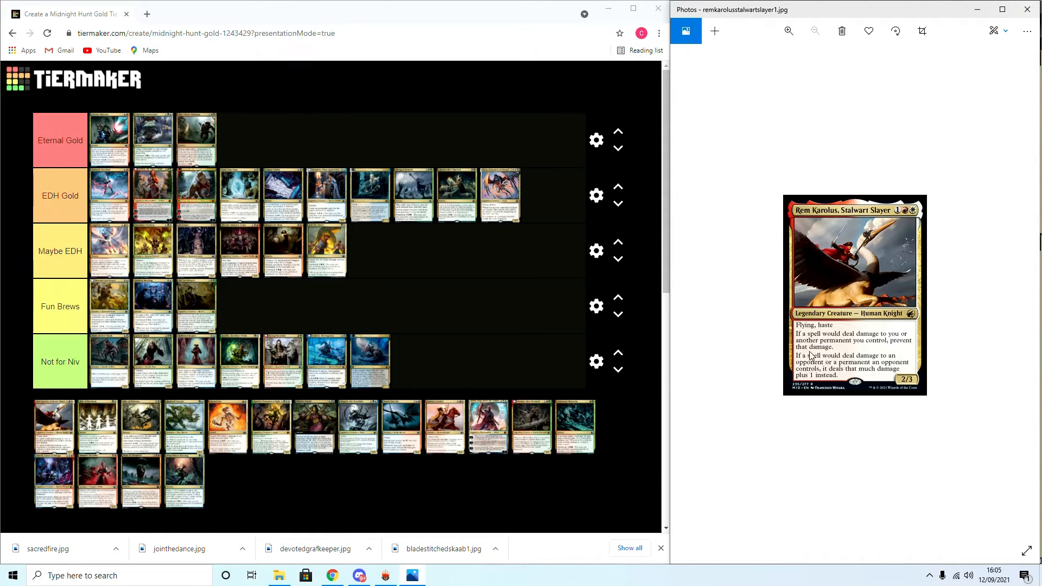
pyautogui.moveTo(849, 361)
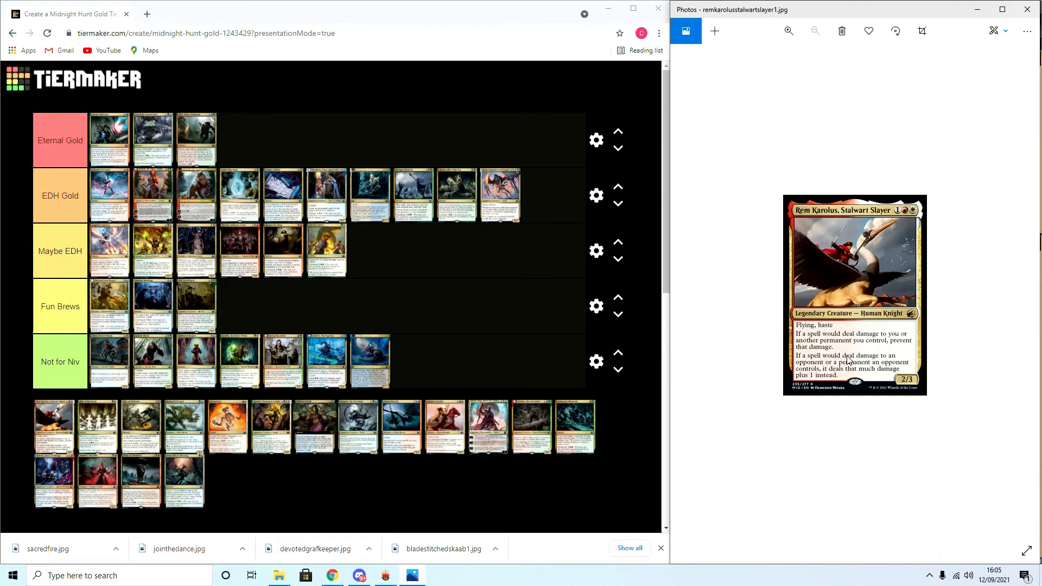
pyautogui.moveTo(784, 361)
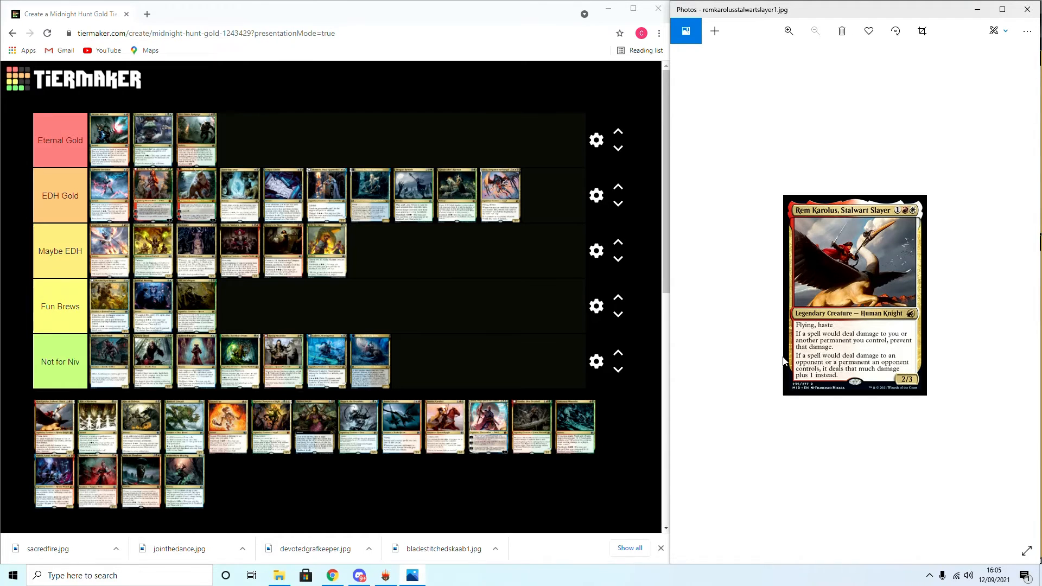
pyautogui.moveTo(837, 372)
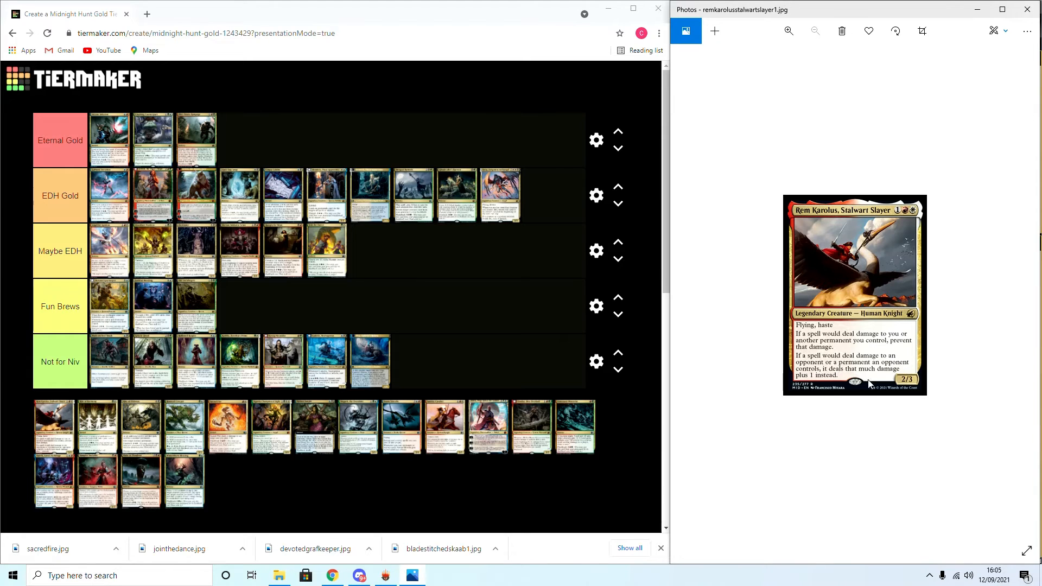
pyautogui.moveTo(304, 343)
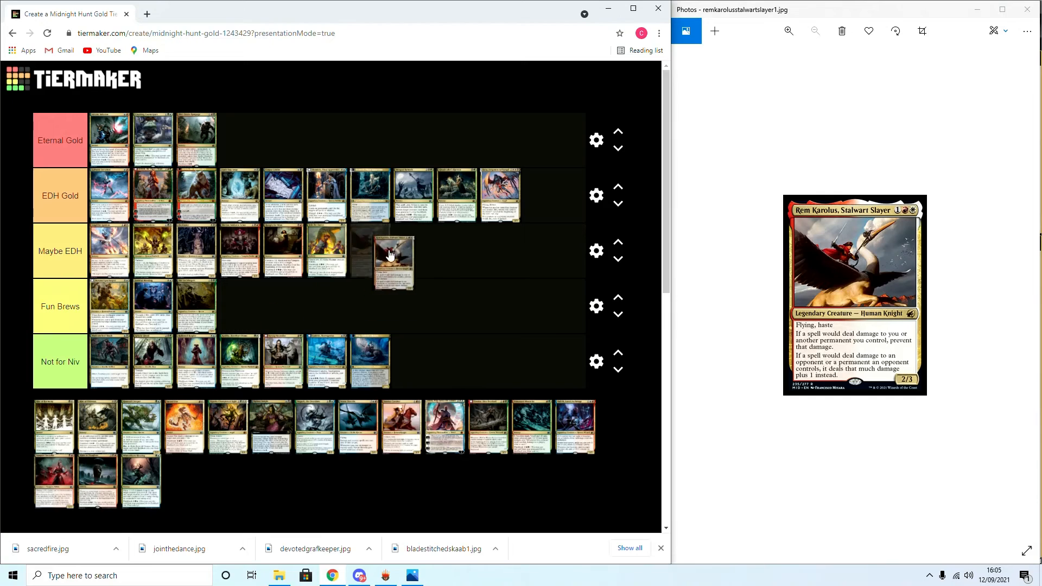
# Carry Rem Karolus from the pool past Fun Brews to the end of EDH Gold
pyautogui.moveTo(392, 259); pyautogui.dragTo(388, 326)
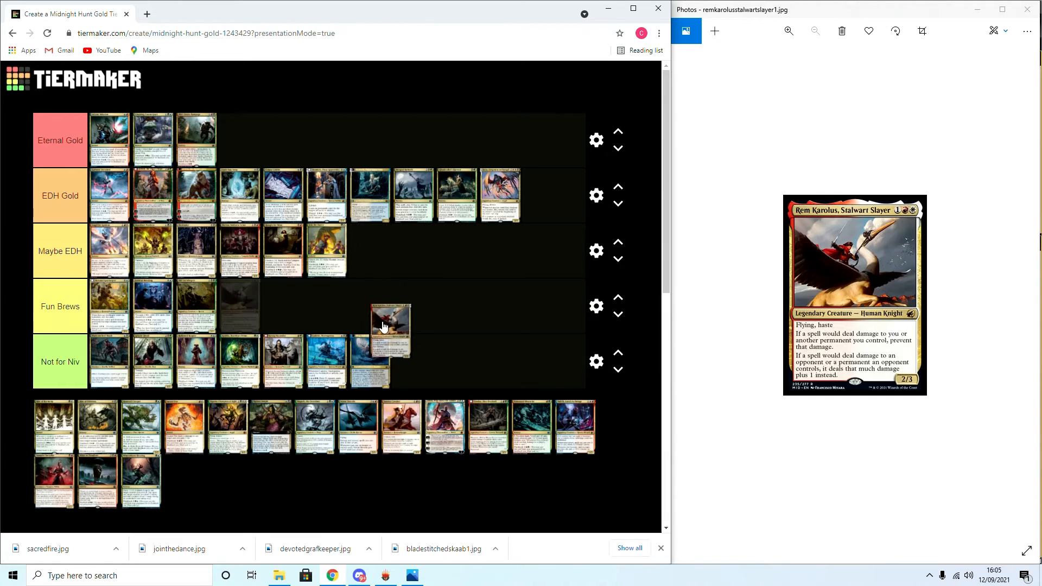
pyautogui.moveTo(389, 326); pyautogui.dragTo(532, 210)
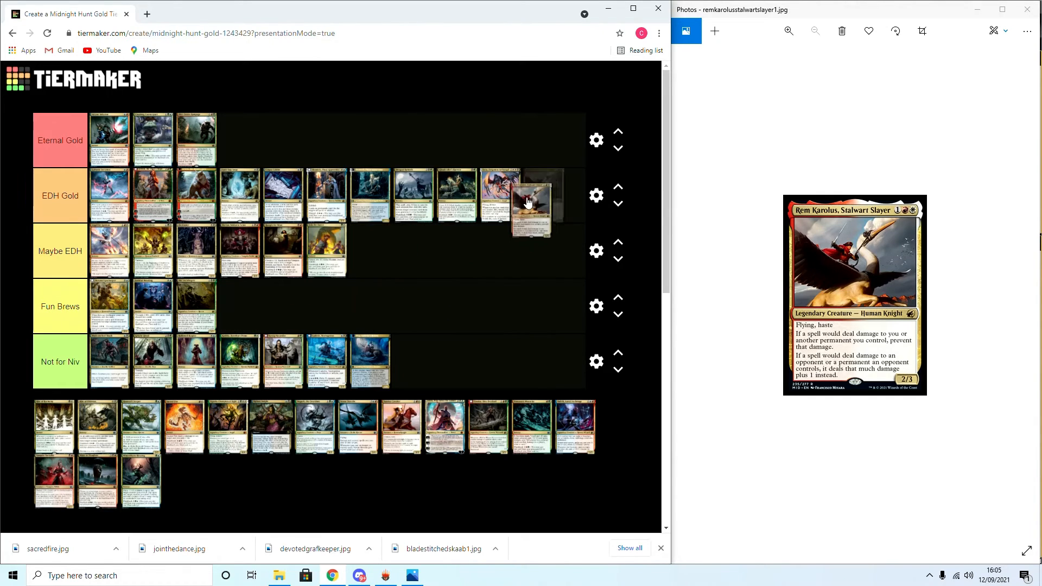
pyautogui.moveTo(529, 203); pyautogui.dragTo(545, 194)
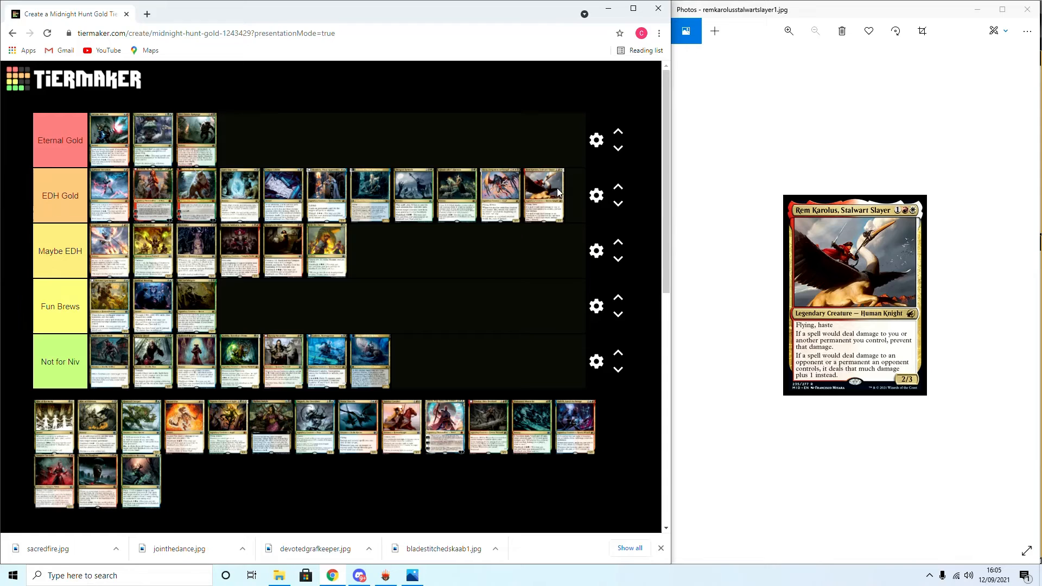
pyautogui.moveTo(709, 271)
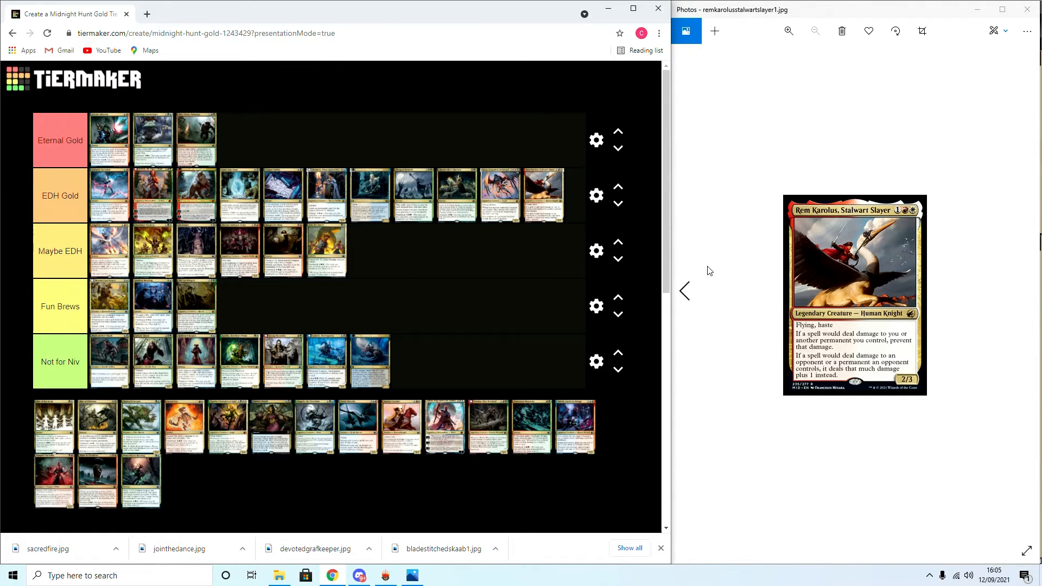
pyautogui.moveTo(667, 352)
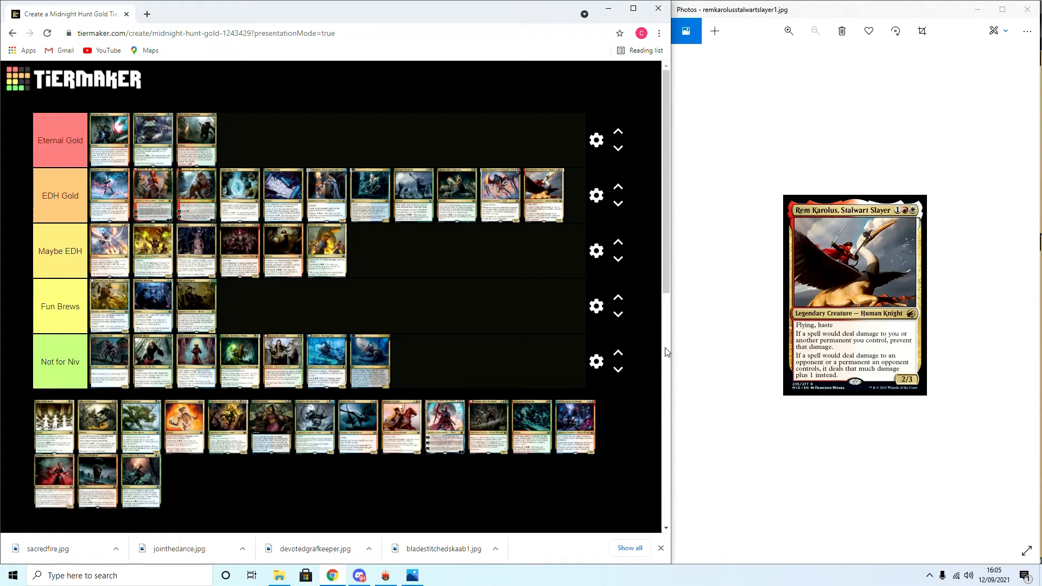
pyautogui.moveTo(747, 273)
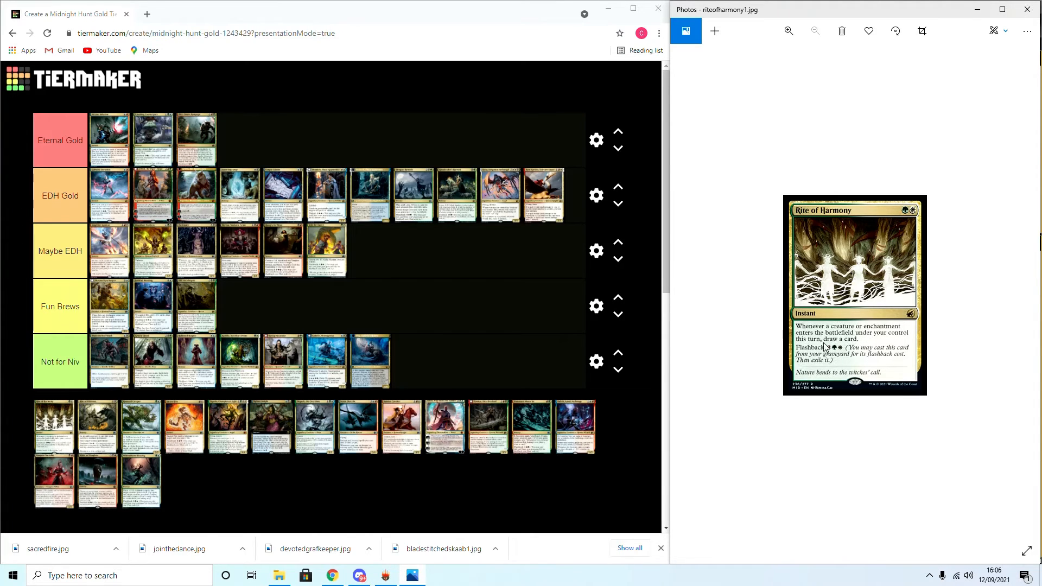
pyautogui.moveTo(821, 362)
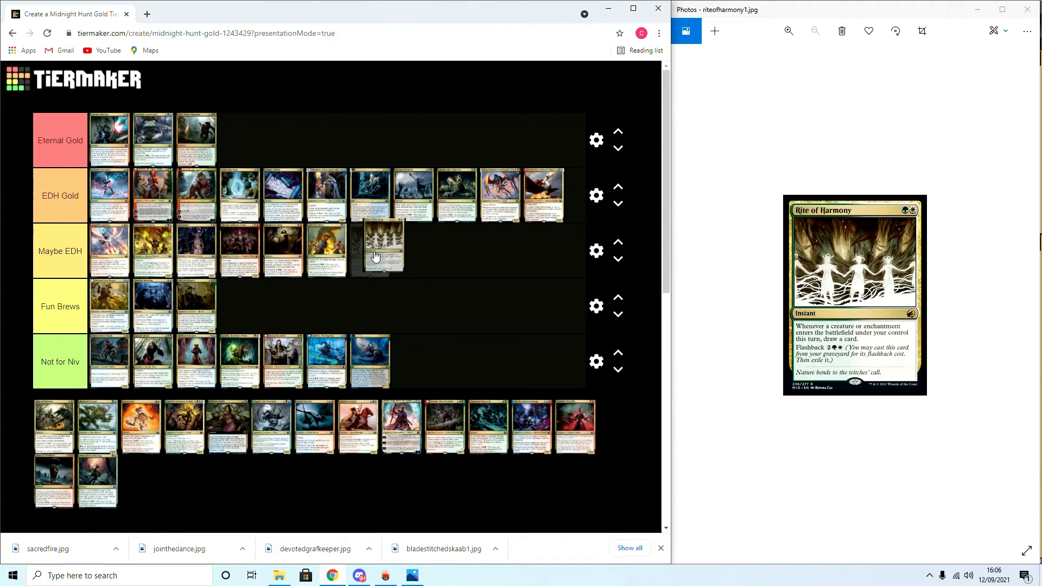
# Carry Rite of Harmony from the pool toward Maybe EDH, hovering over Fun Brews
pyautogui.moveTo(379, 249); pyautogui.dragTo(386, 280)
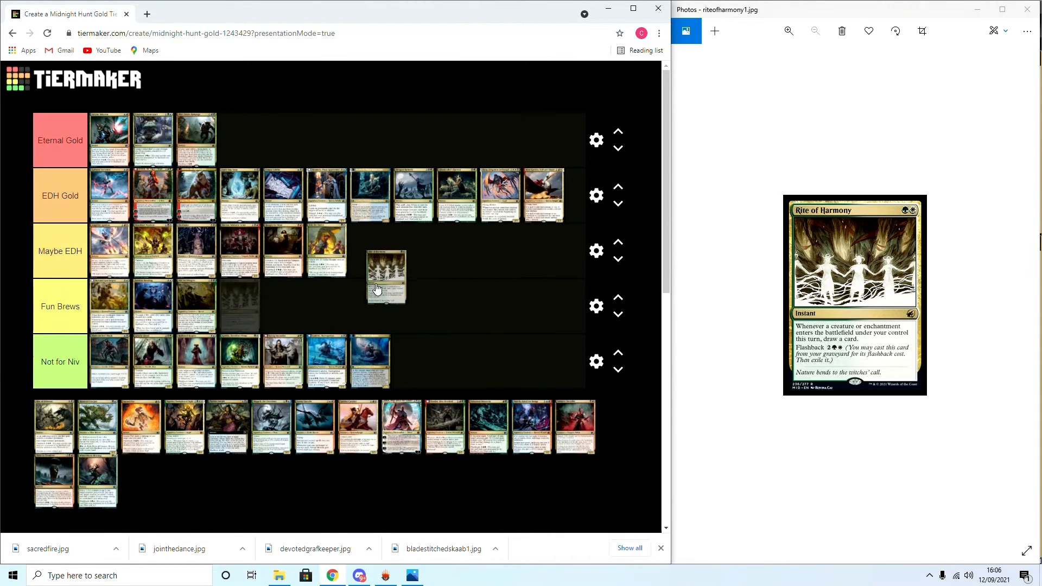
pyautogui.moveTo(386, 276); pyautogui.dragTo(315, 300)
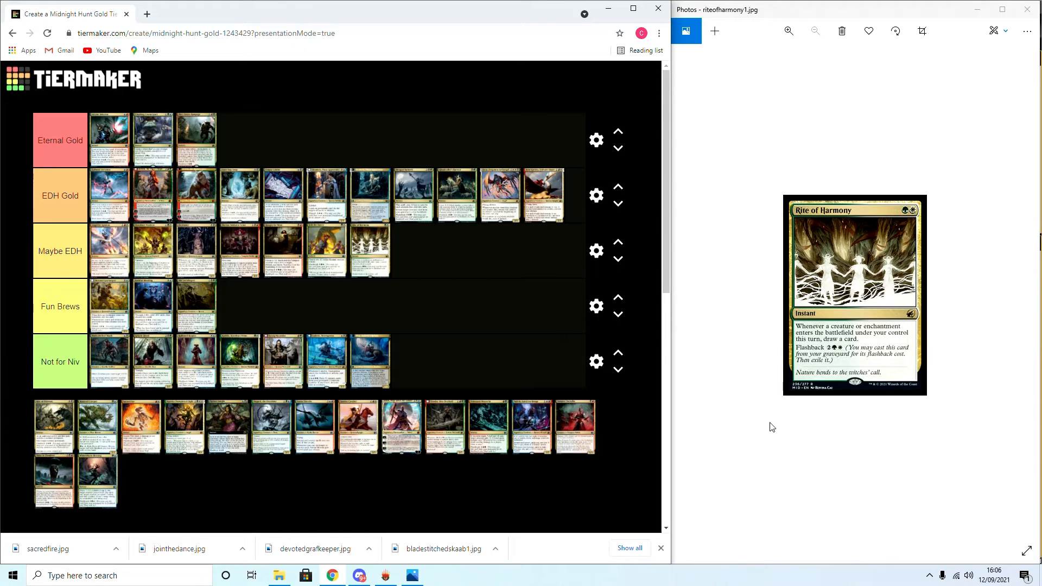
pyautogui.moveTo(753, 417)
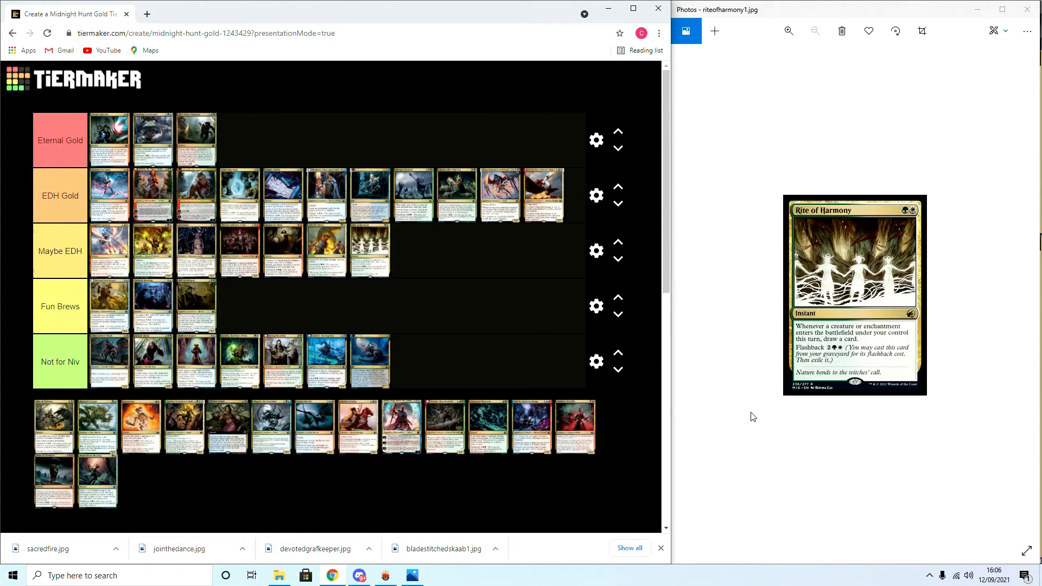
pyautogui.moveTo(857, 416)
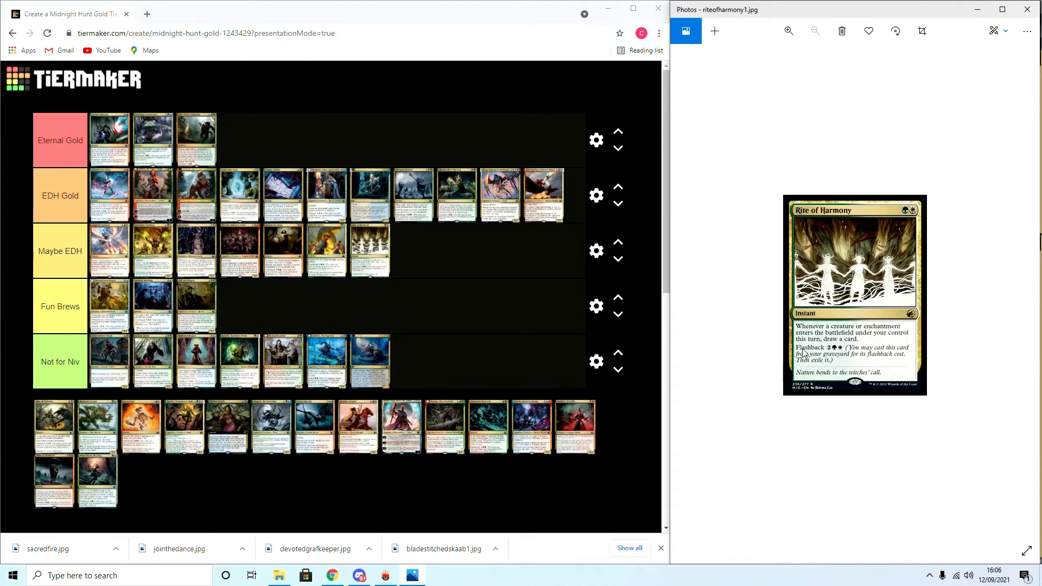
pyautogui.moveTo(186, 265)
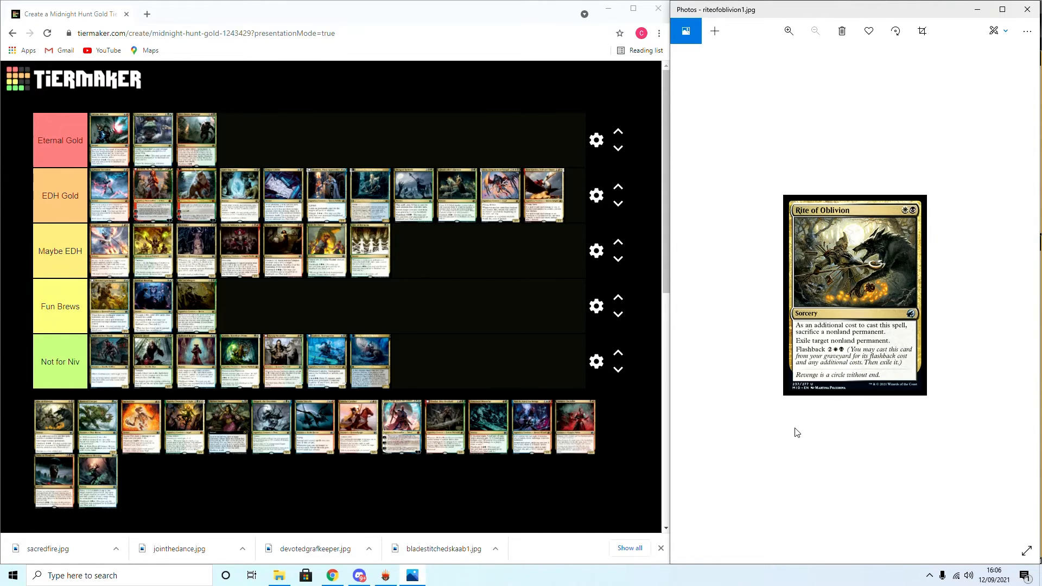
pyautogui.moveTo(807, 334)
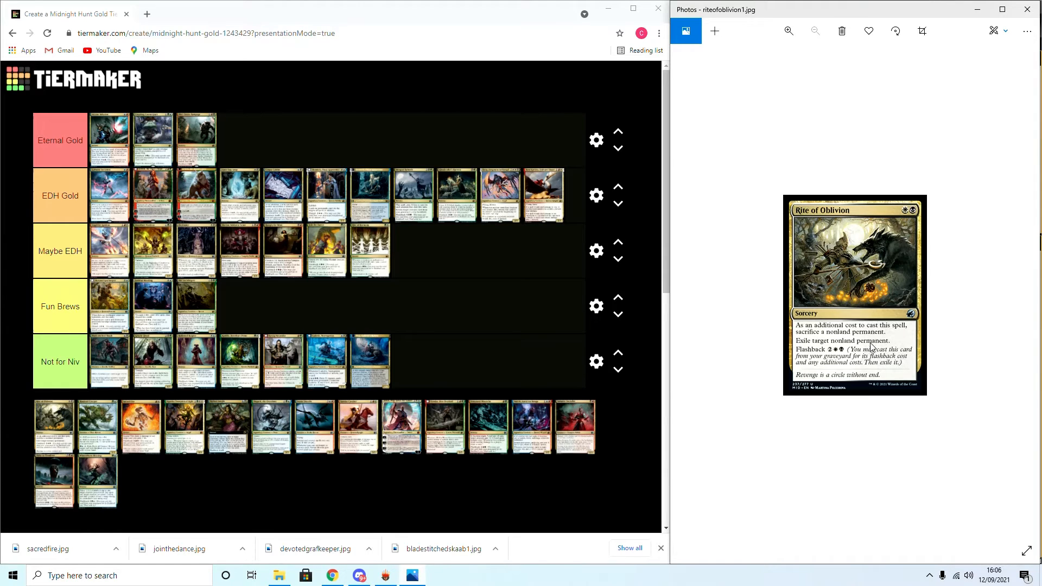
pyautogui.moveTo(824, 389)
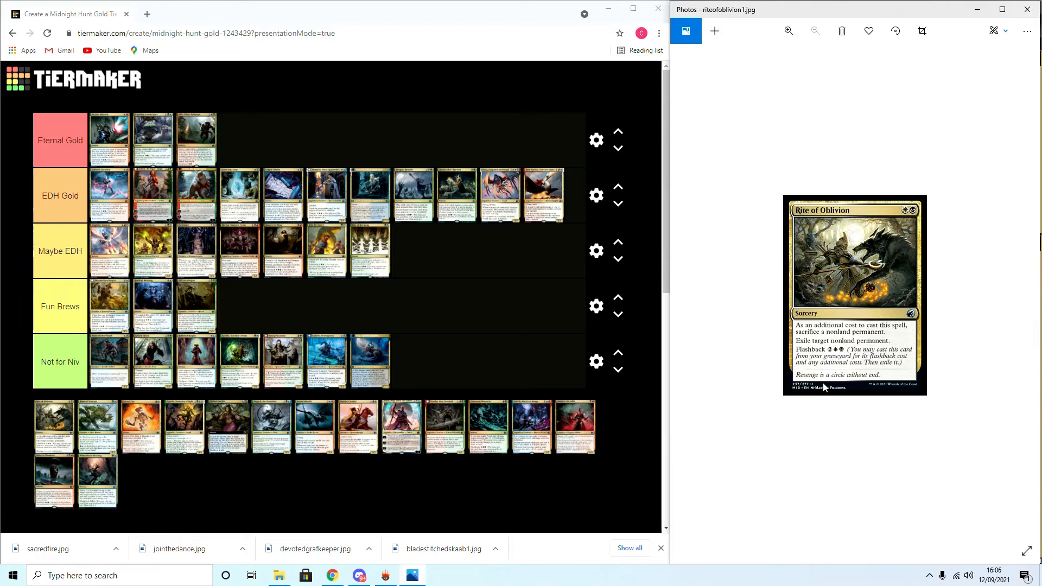
pyautogui.moveTo(119, 386)
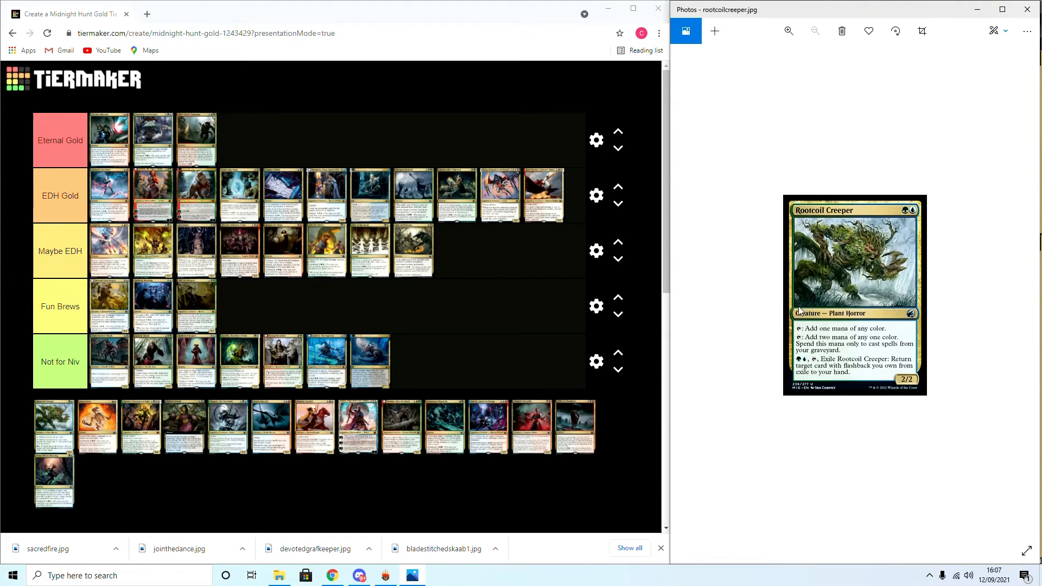
pyautogui.moveTo(853, 401)
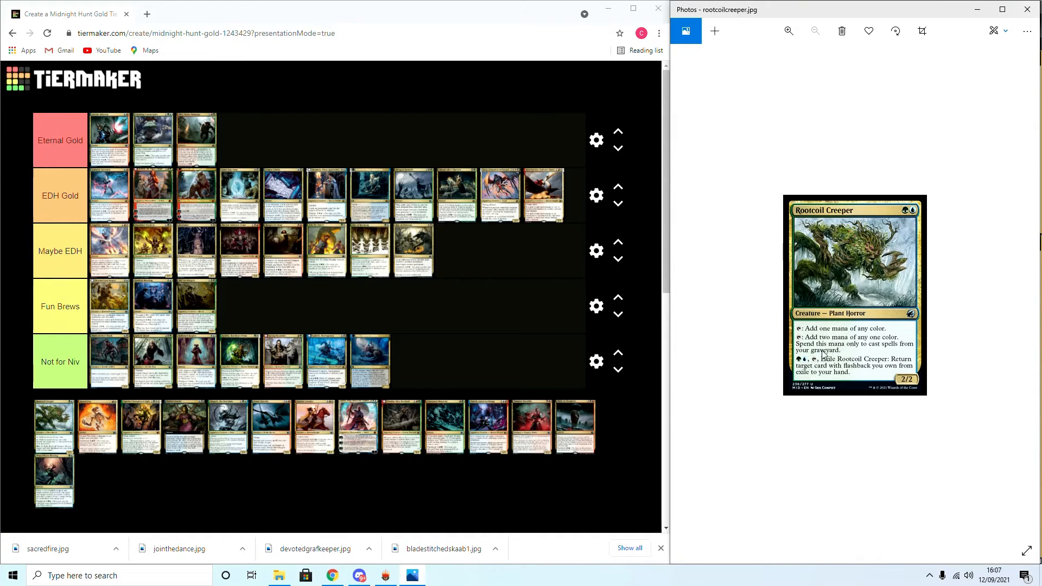
pyautogui.moveTo(827, 393)
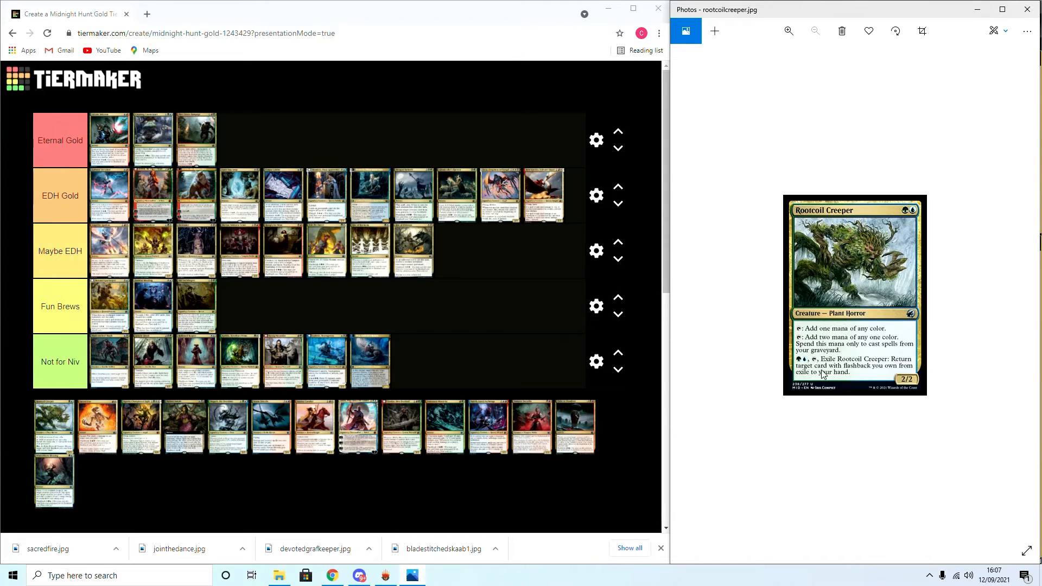
pyautogui.moveTo(896, 376)
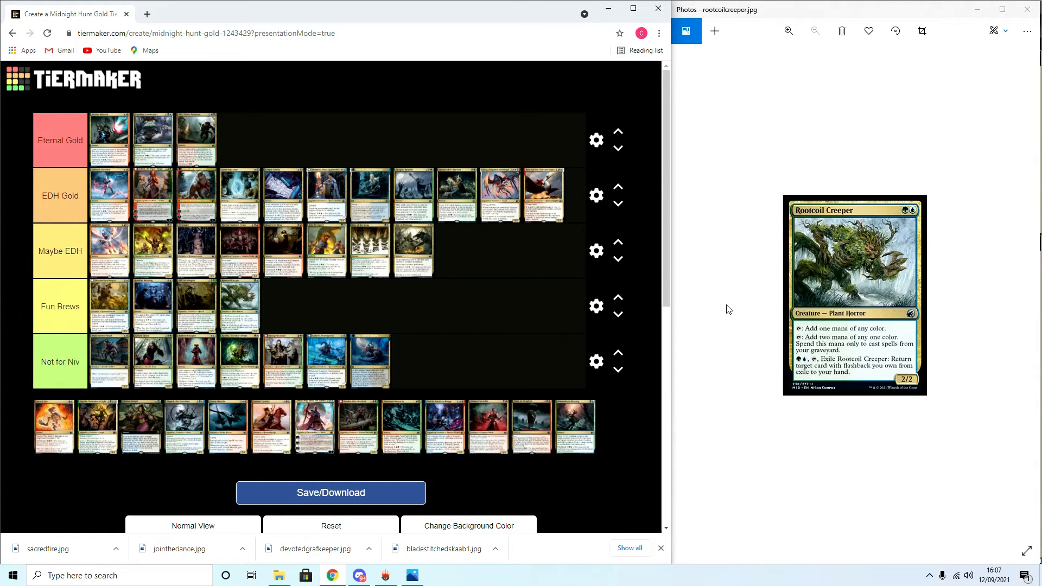
pyautogui.moveTo(744, 313)
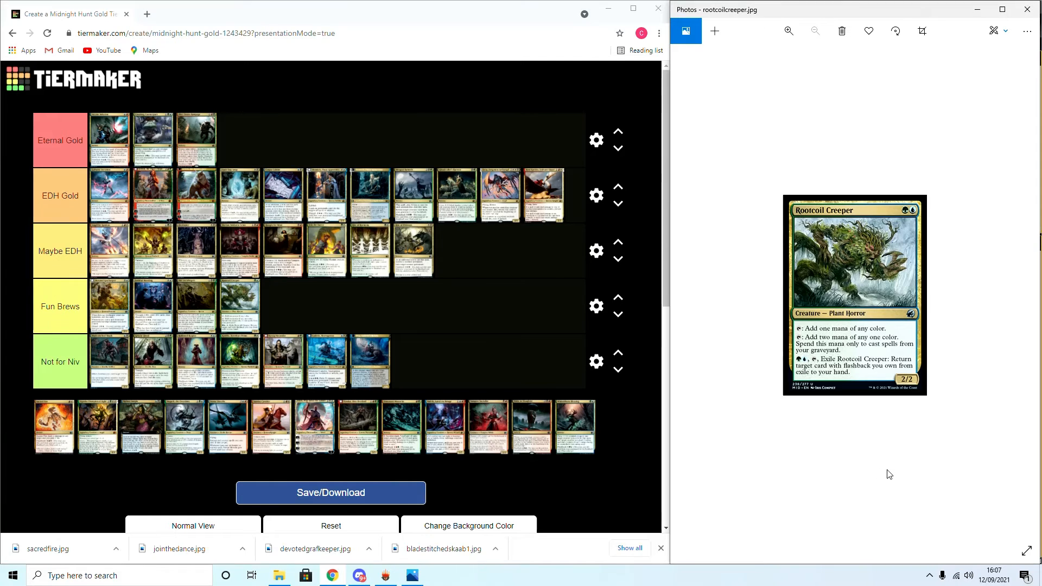
# Advance the Photos viewer to show the Sacred Fire card image
pyautogui.click(47, 549)
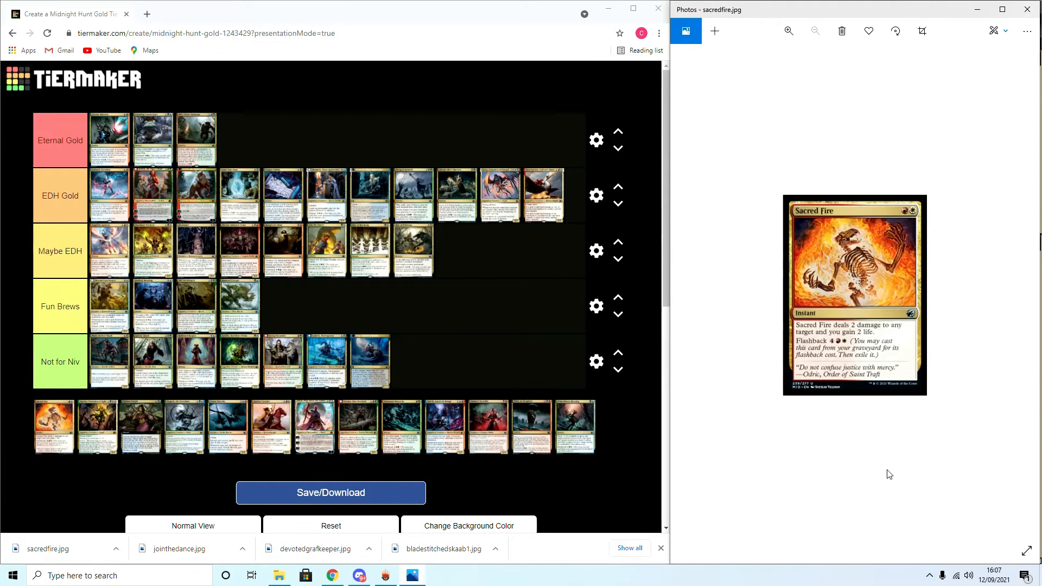
pyautogui.moveTo(452, 315)
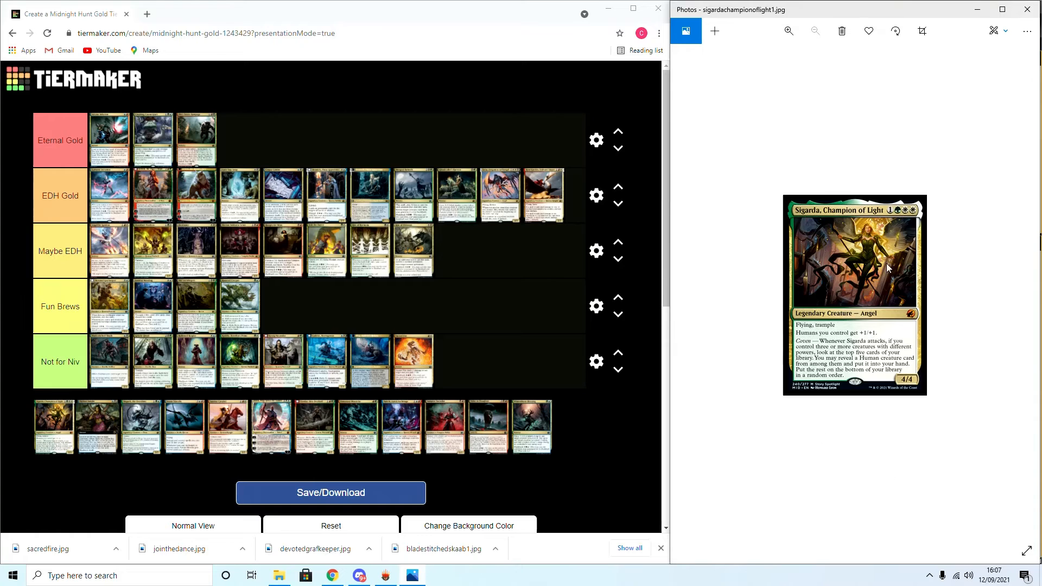
pyautogui.moveTo(811, 336)
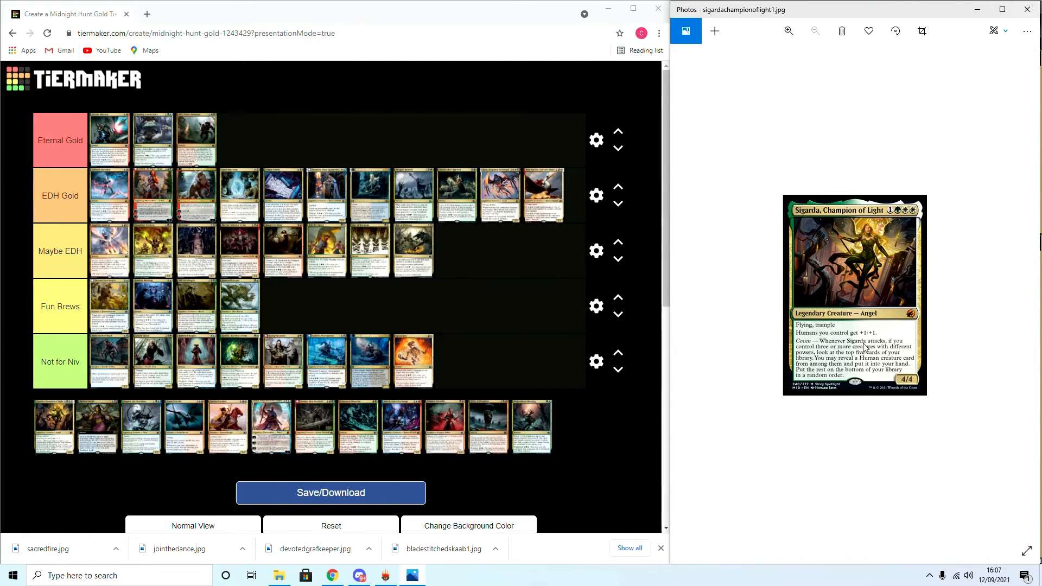
pyautogui.moveTo(877, 354)
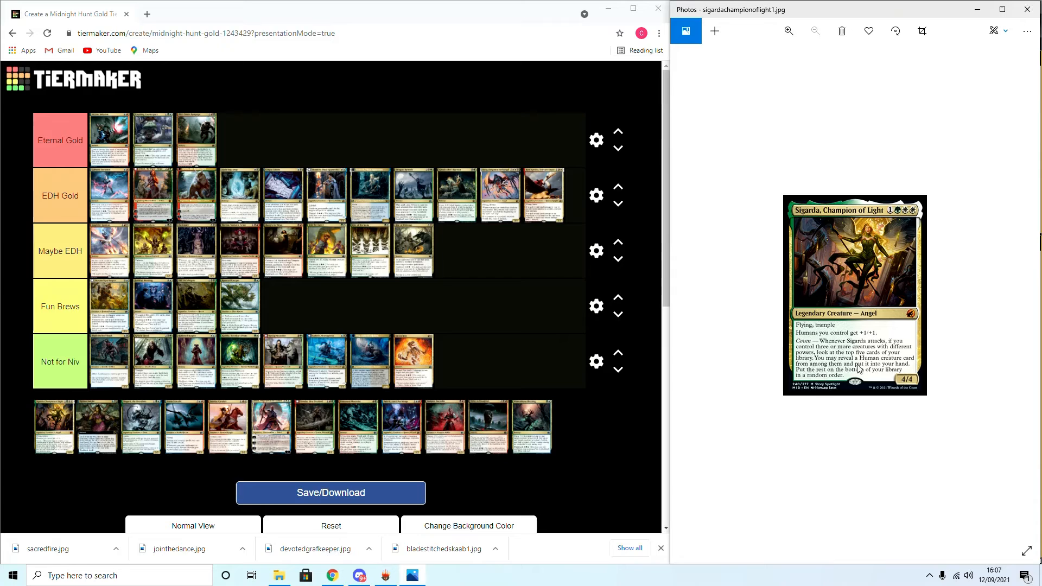
pyautogui.moveTo(473, 451)
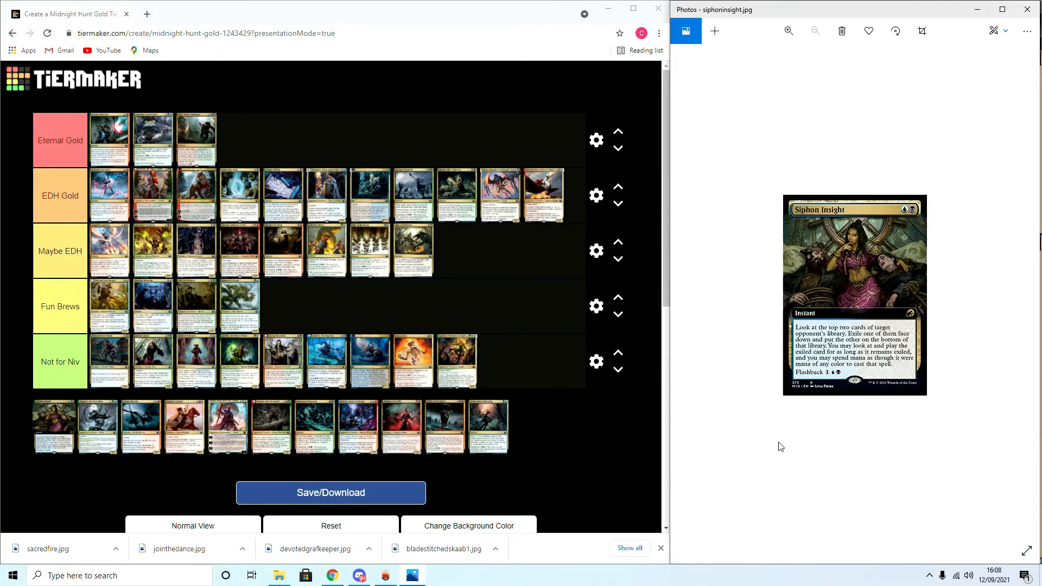
pyautogui.moveTo(599, 443)
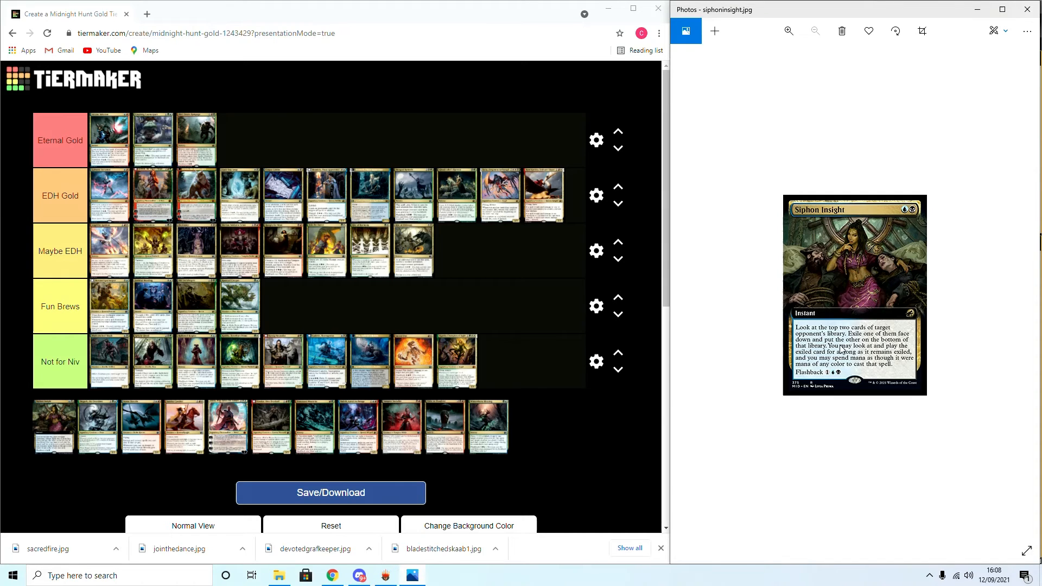
pyautogui.moveTo(819, 358)
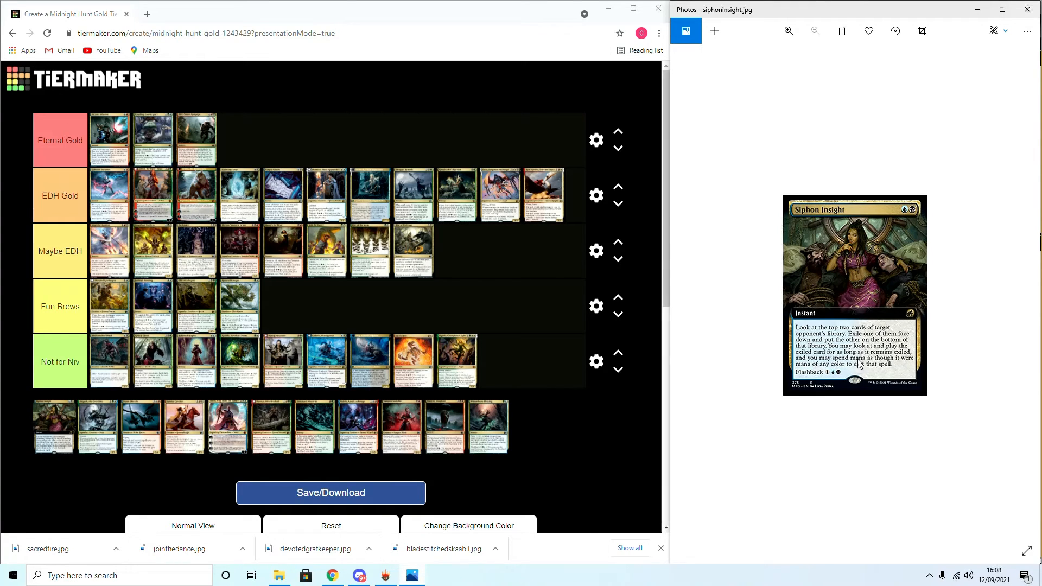
pyautogui.moveTo(941, 348)
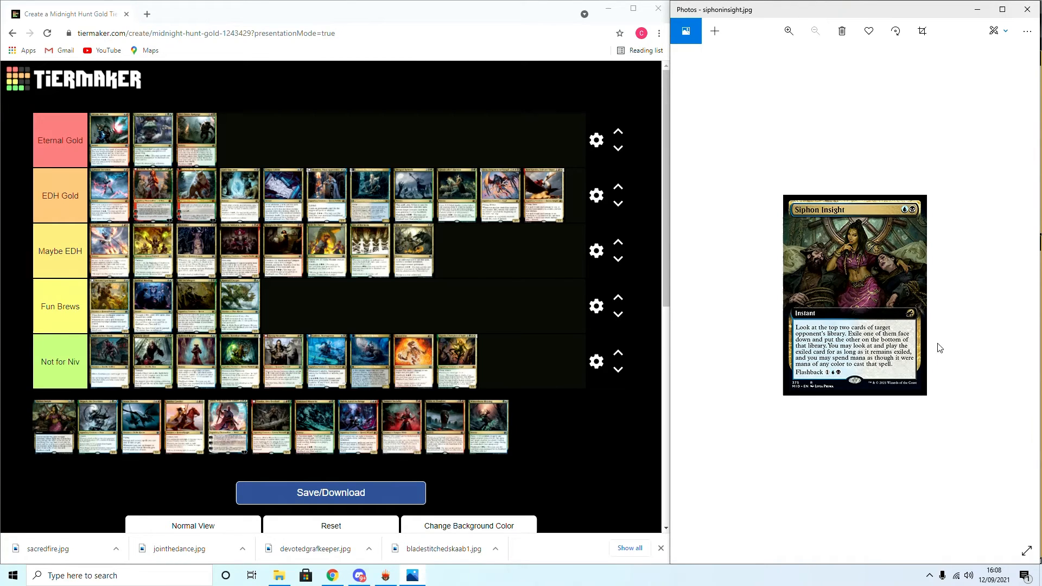
pyautogui.moveTo(126, 413)
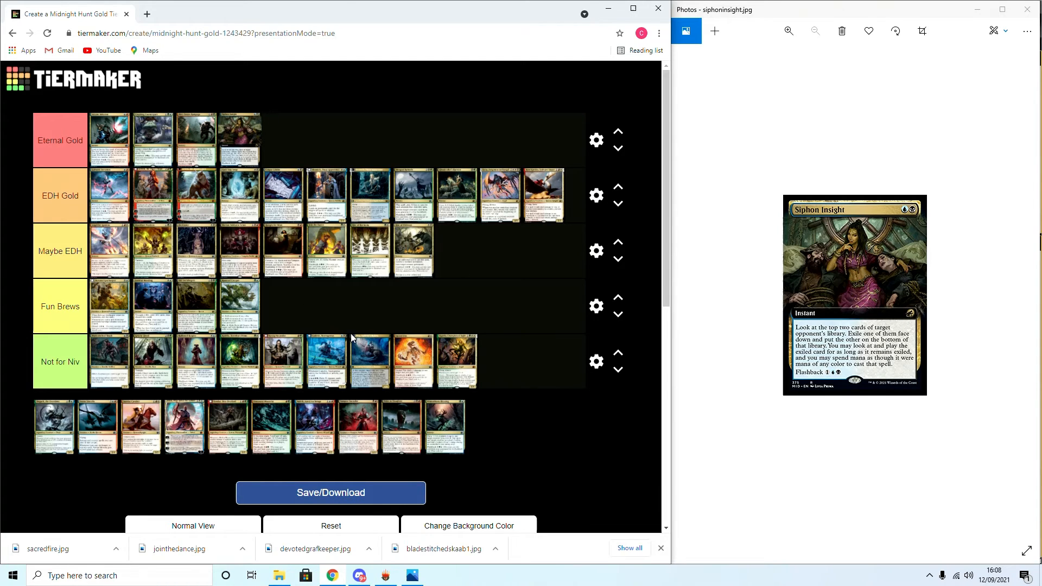
pyautogui.moveTo(844, 269)
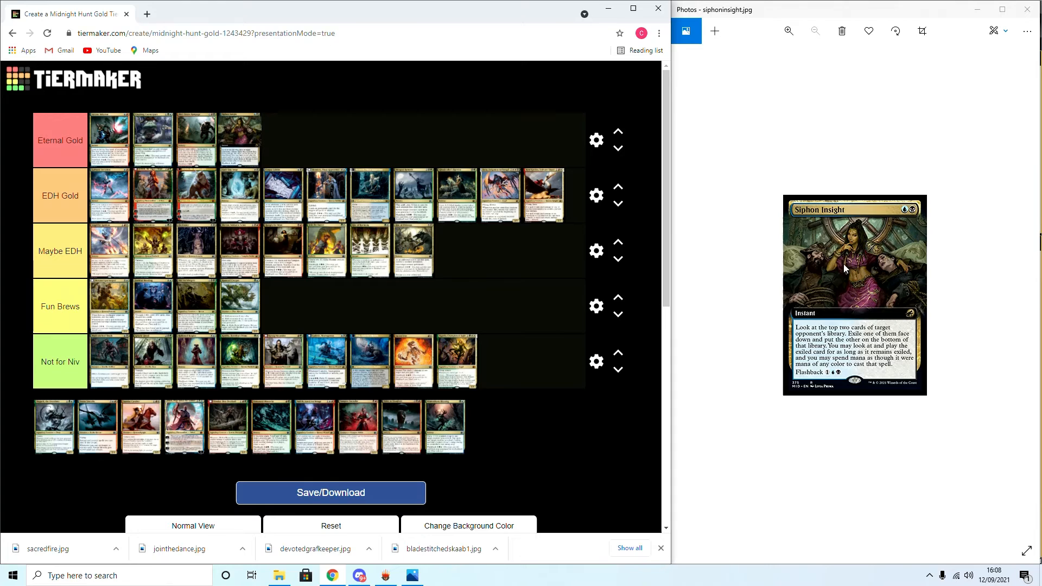
pyautogui.moveTo(822, 316)
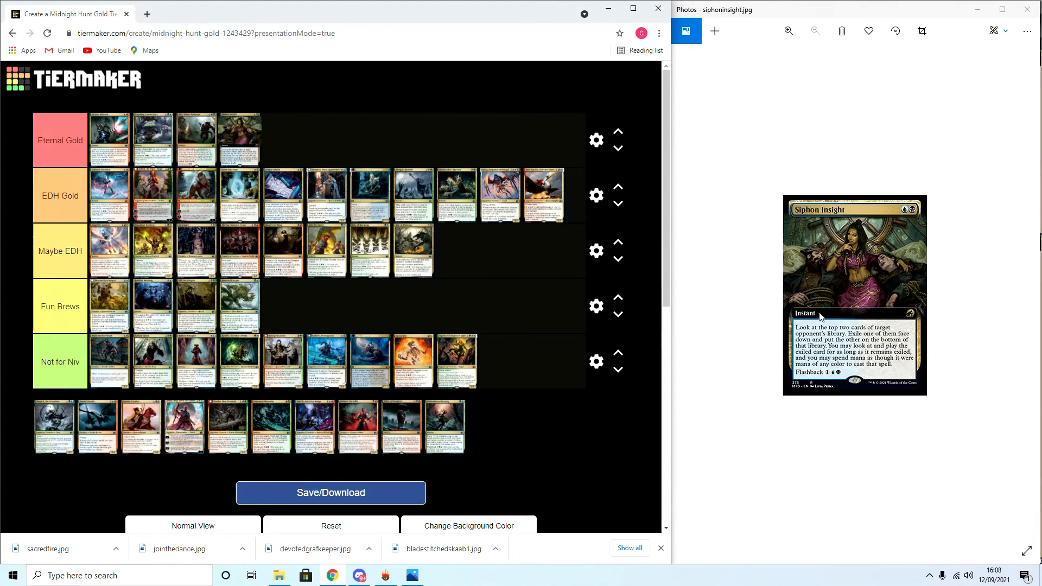
pyautogui.moveTo(842, 309)
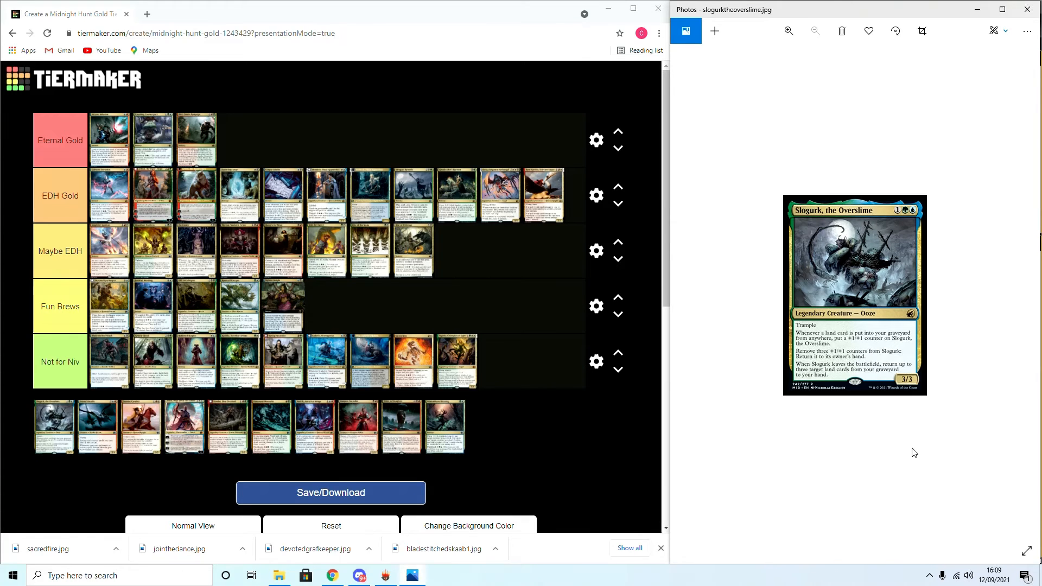
pyautogui.moveTo(823, 390)
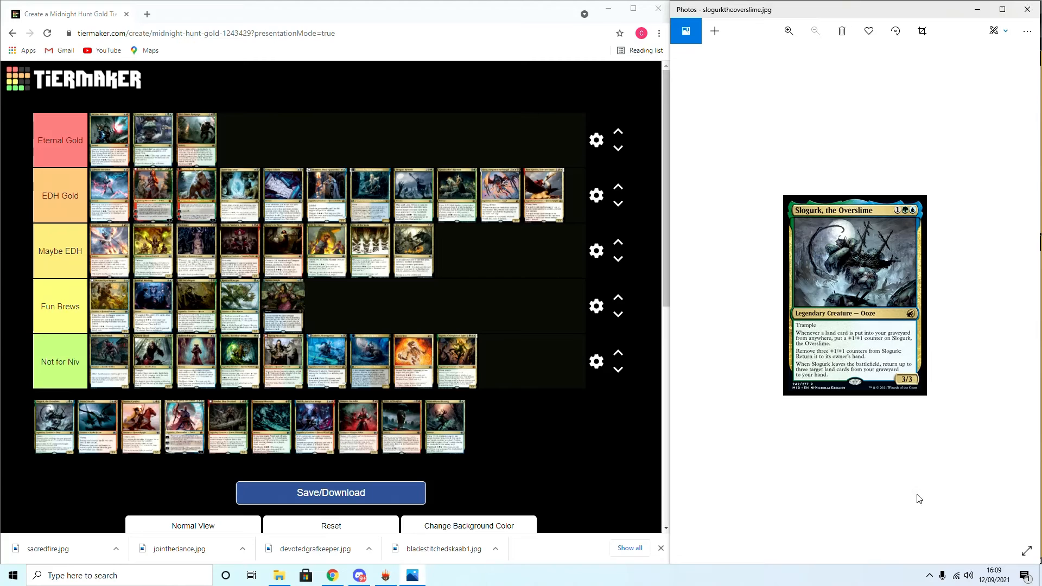
pyautogui.moveTo(40, 432)
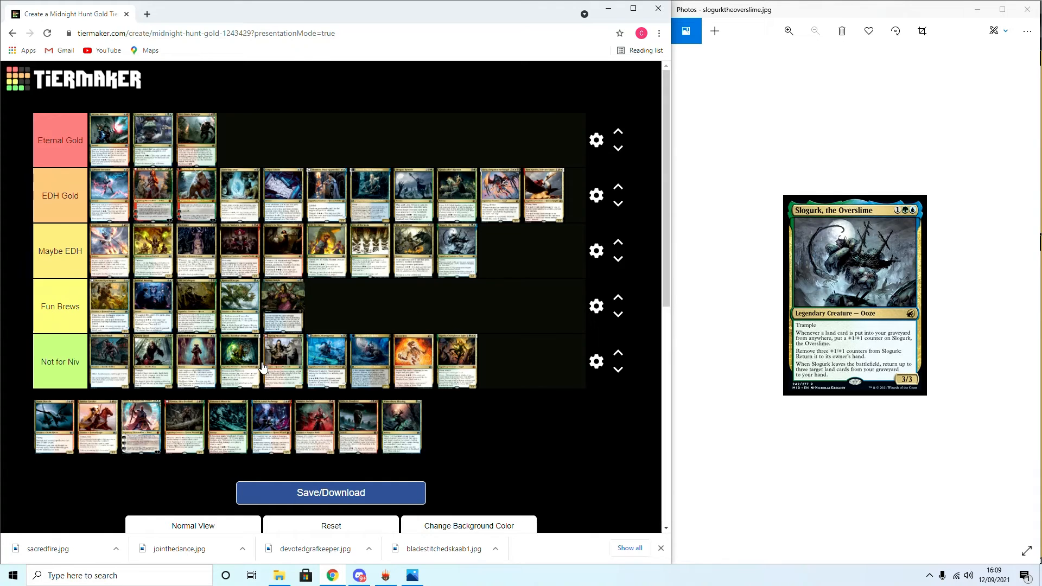
pyautogui.moveTo(269, 352)
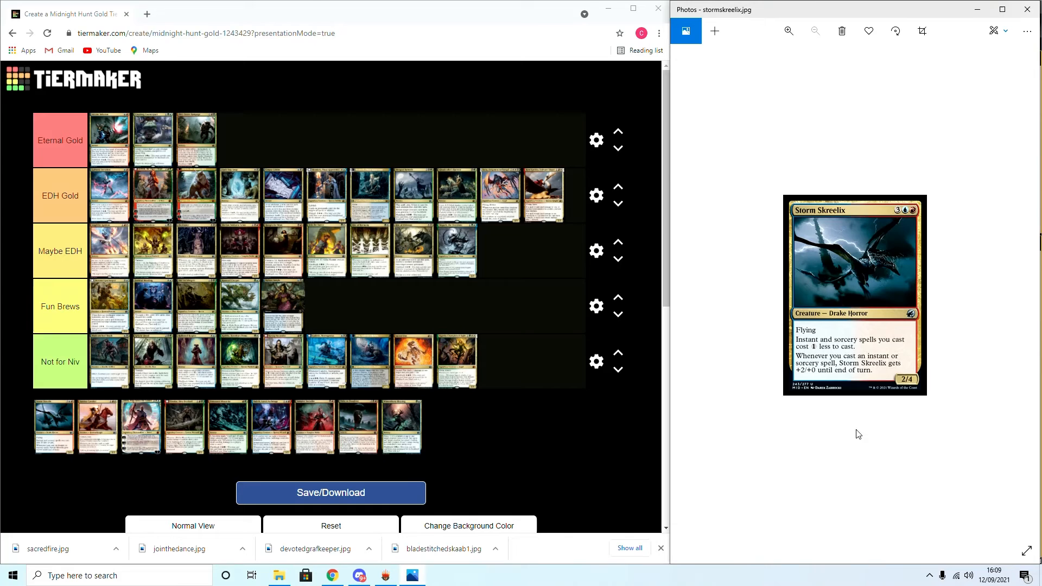
pyautogui.moveTo(822, 224)
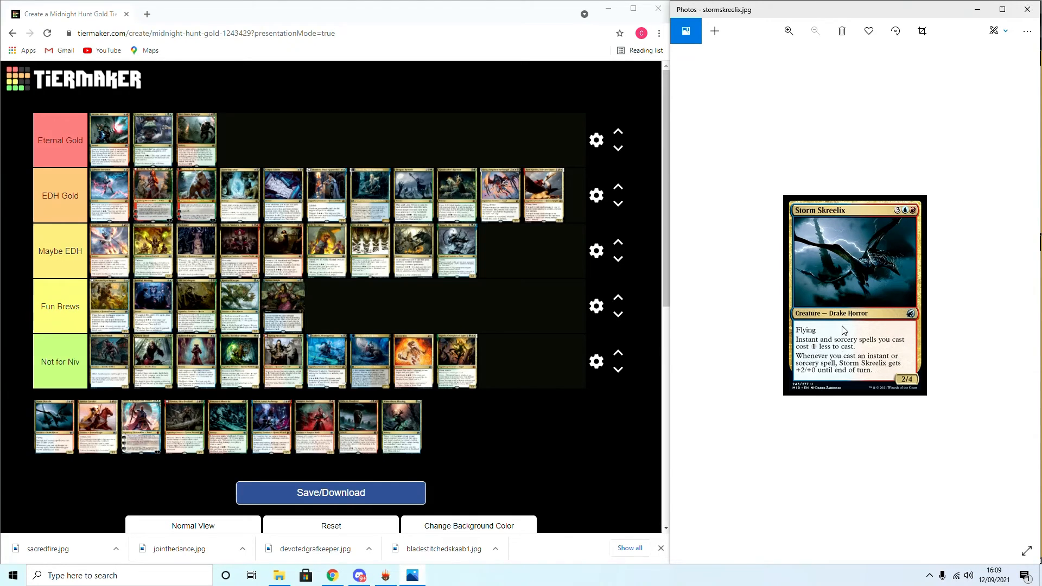
pyautogui.moveTo(822, 359)
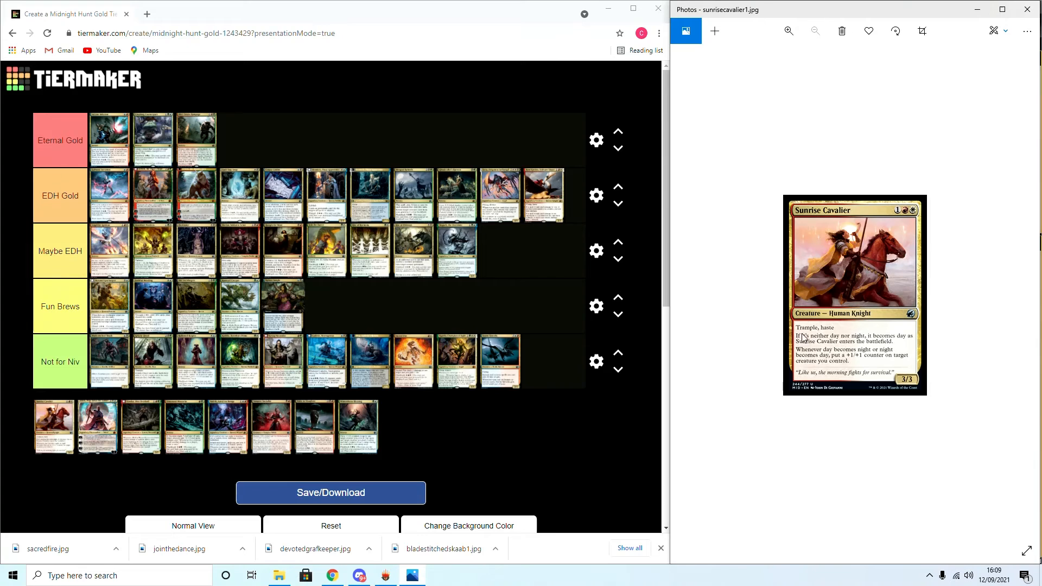
pyautogui.moveTo(852, 339)
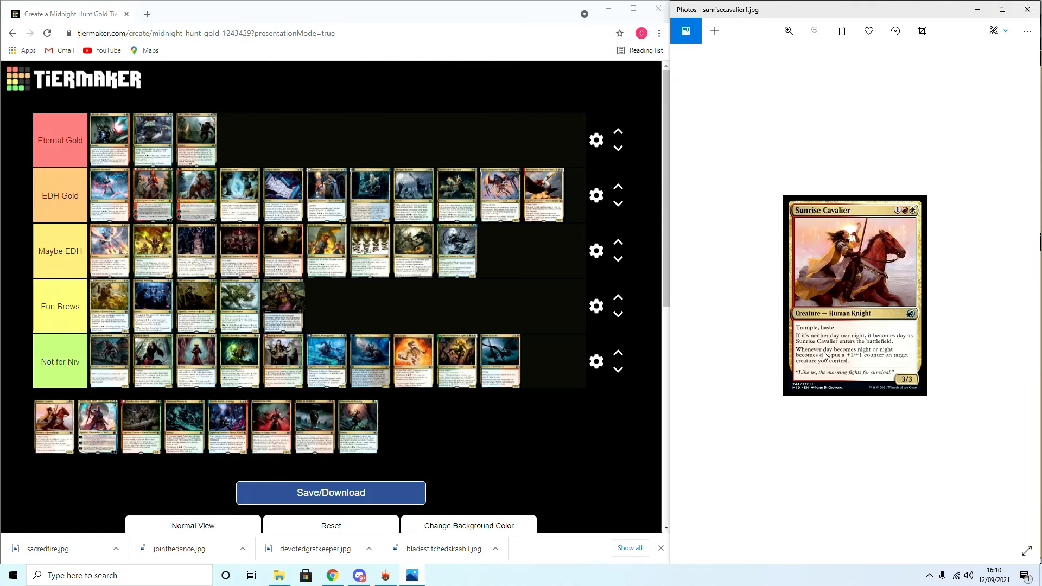
pyautogui.moveTo(834, 365)
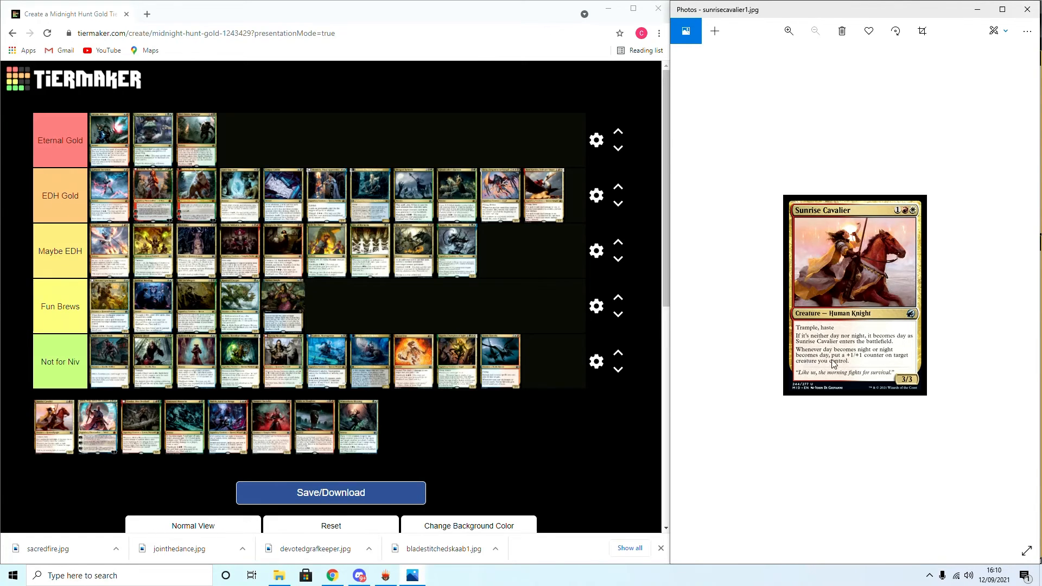
pyautogui.moveTo(869, 375)
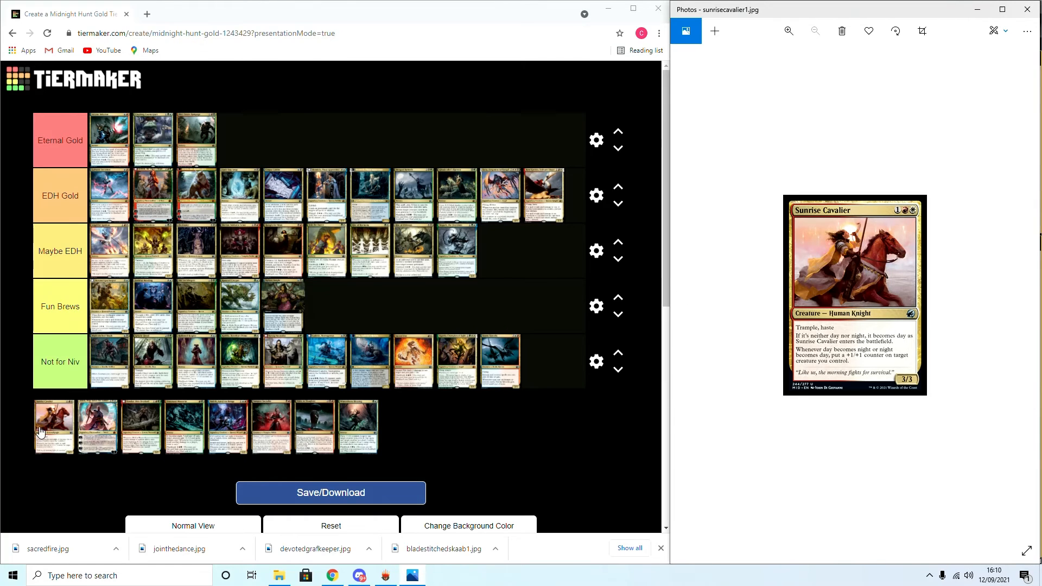
# Drop Sunrise Cavalier in Fun Brews, then move it down into Not for Niv
pyautogui.moveTo(55, 428); pyautogui.dragTo(551, 360)
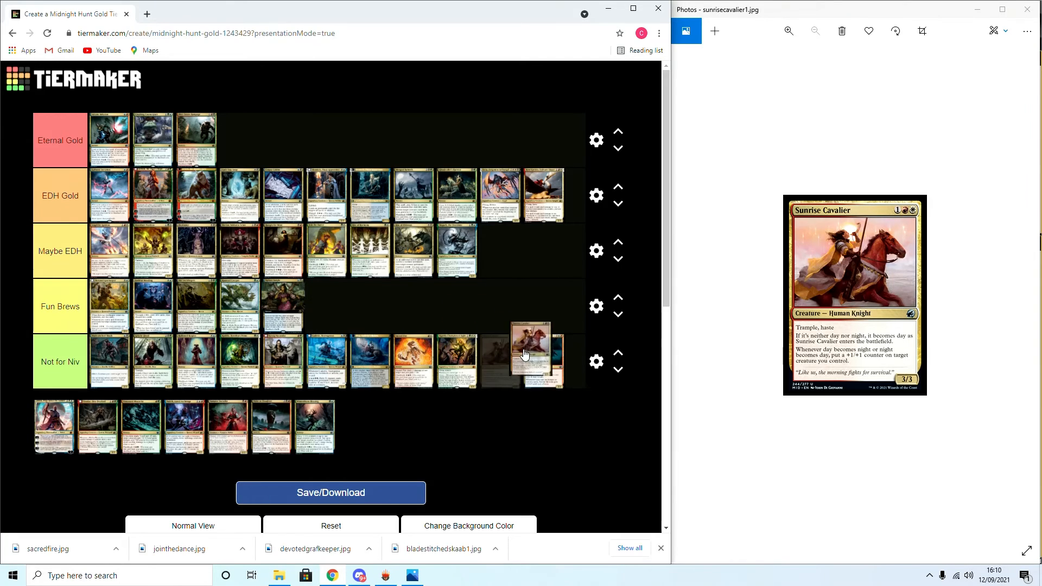
pyautogui.moveTo(525, 348); pyautogui.dragTo(325, 306)
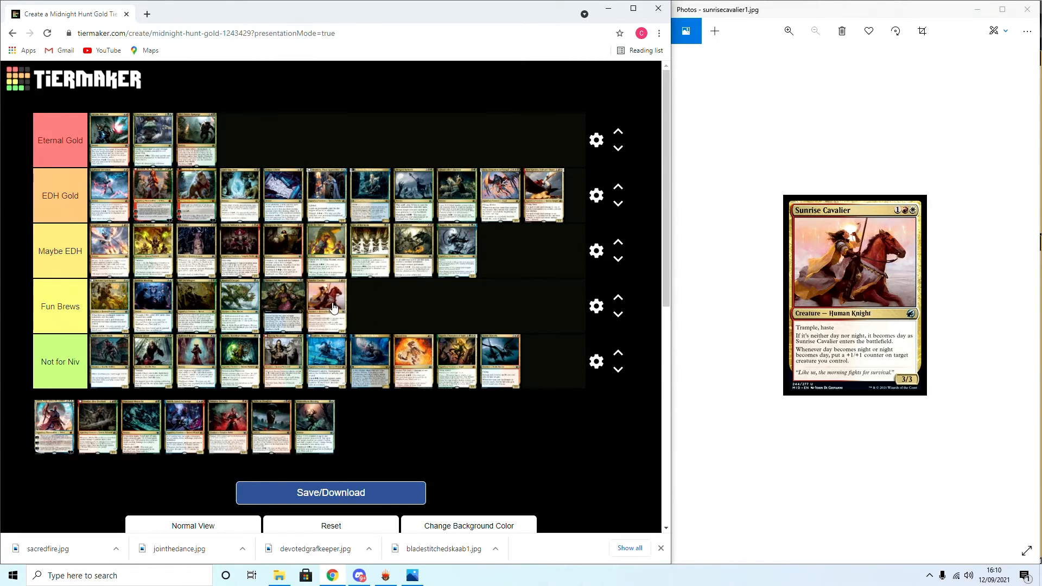
pyautogui.moveTo(698, 267)
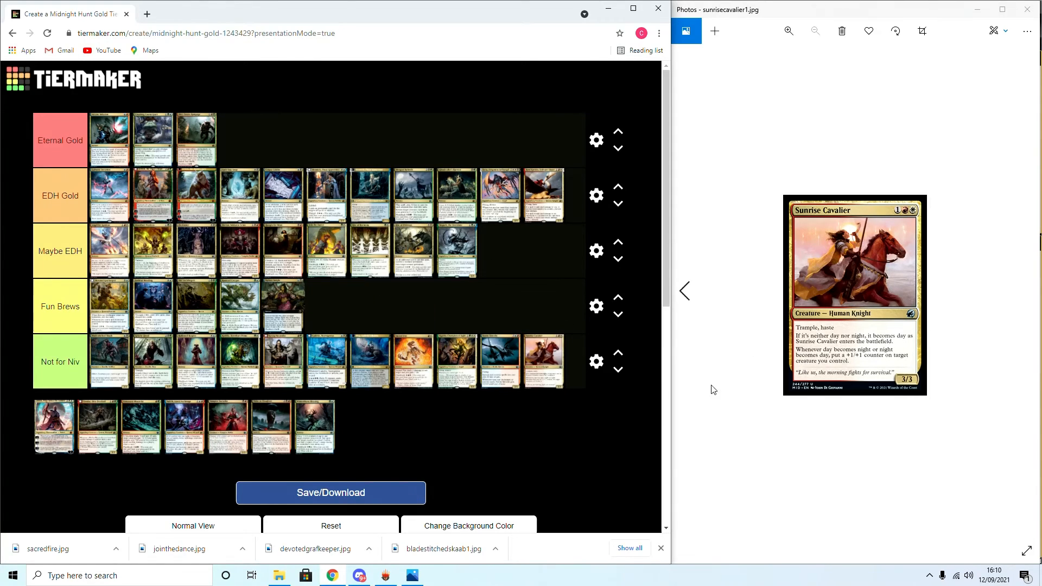
pyautogui.moveTo(917, 482)
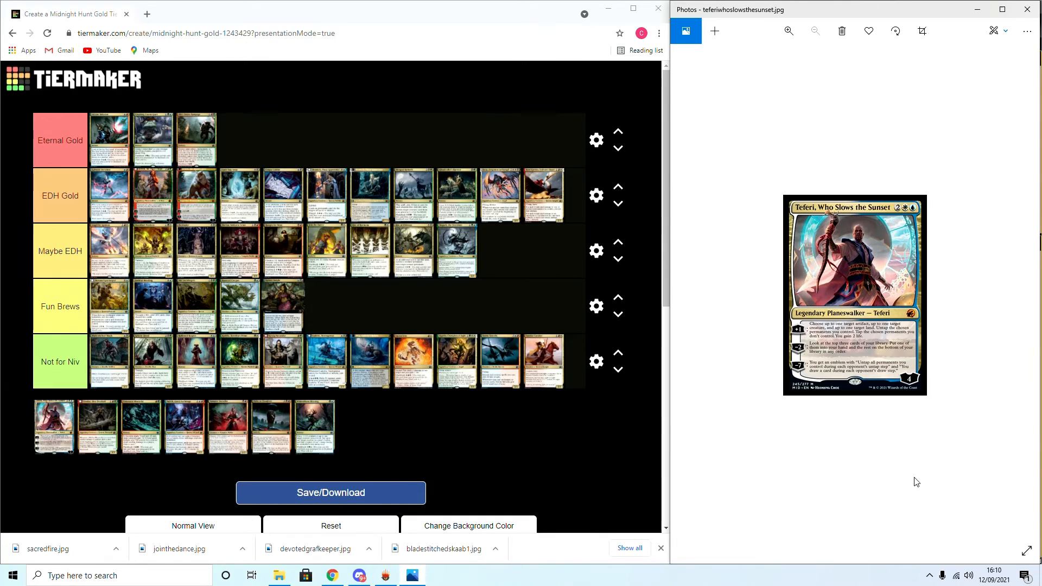
pyautogui.moveTo(830, 484)
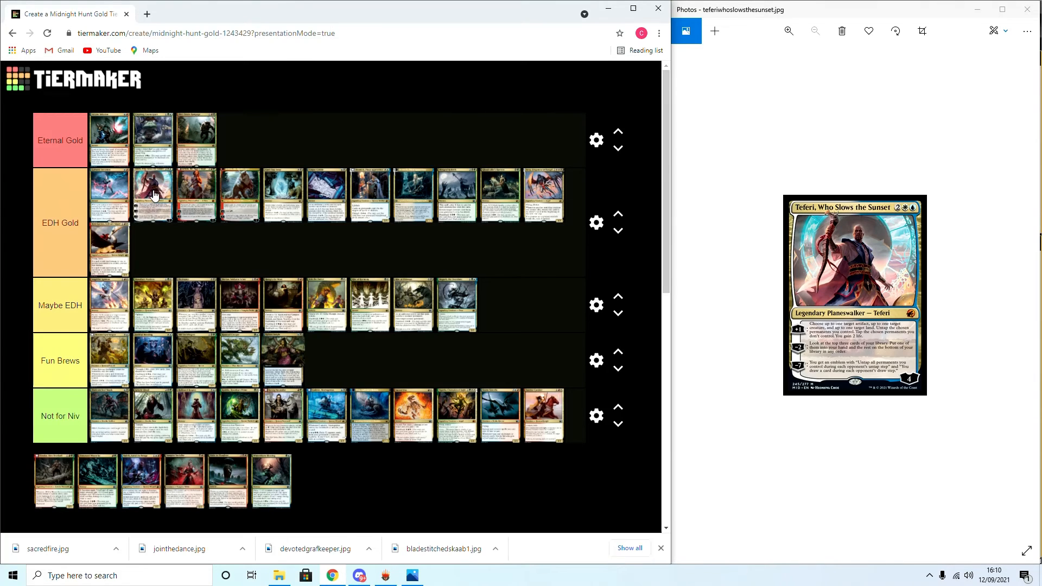
pyautogui.moveTo(193, 137)
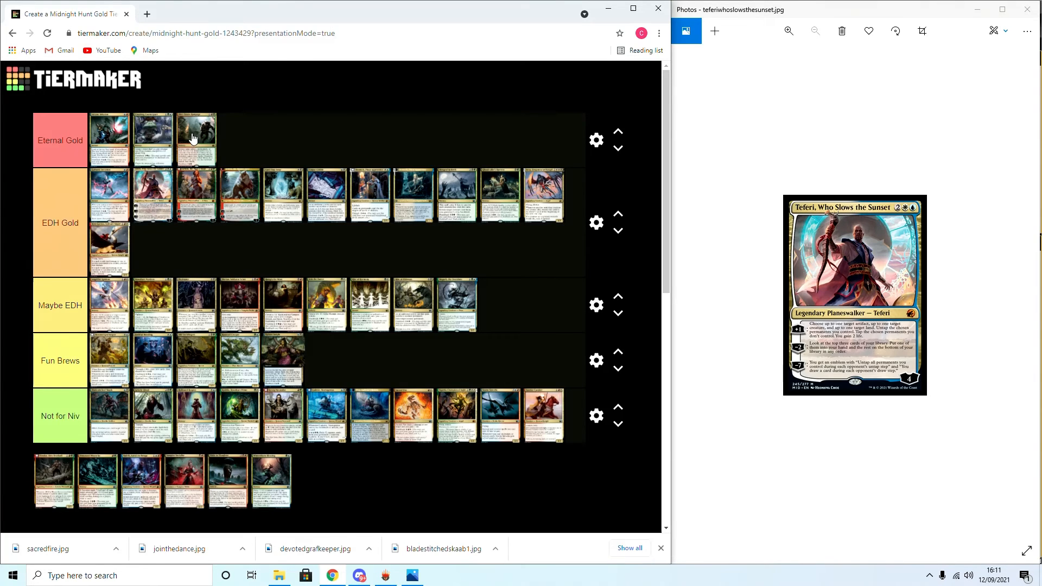
pyautogui.moveTo(416, 174)
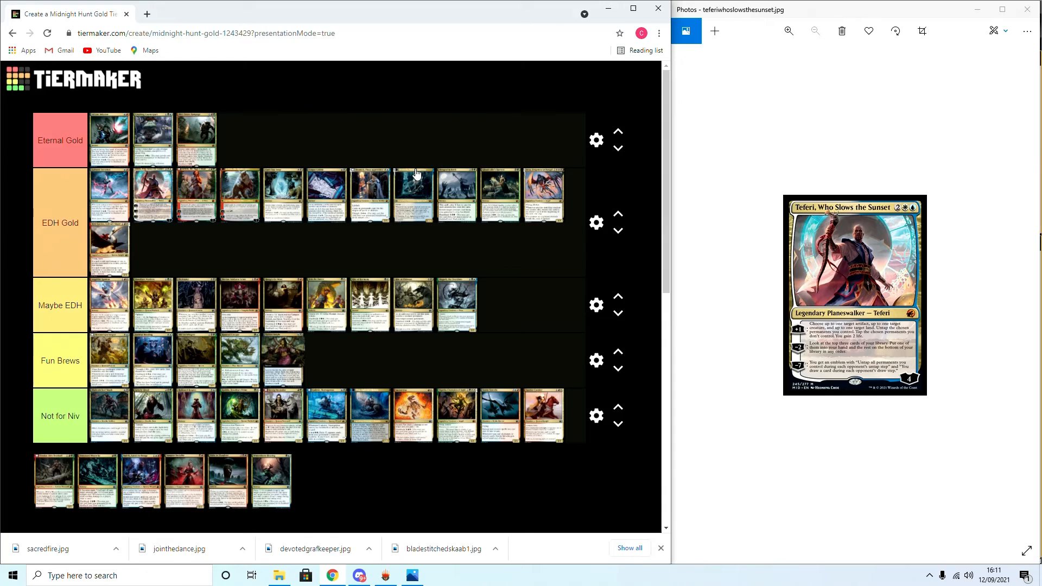
pyautogui.moveTo(854, 379)
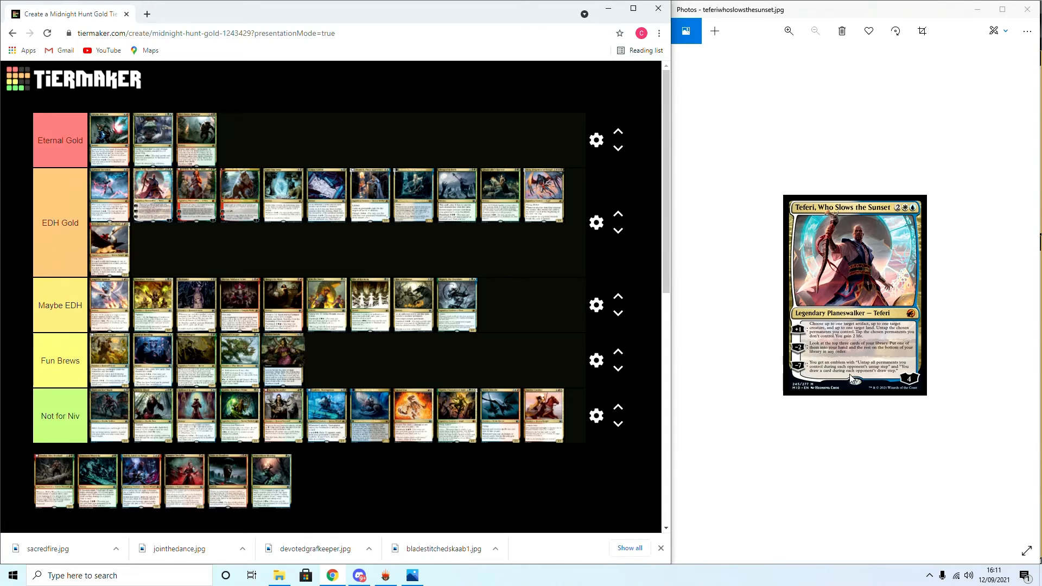
pyautogui.moveTo(834, 359)
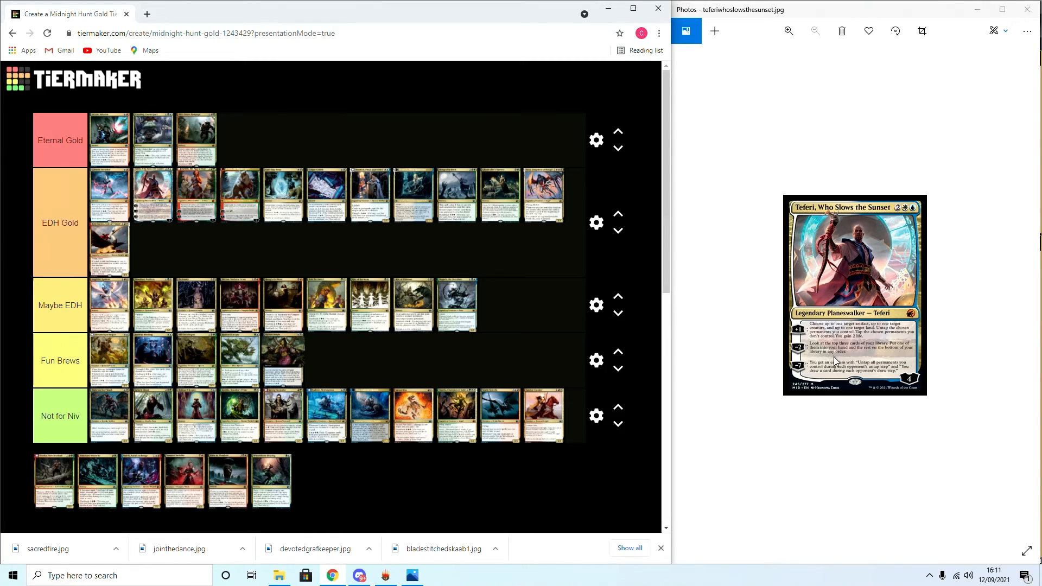
pyautogui.moveTo(830, 351)
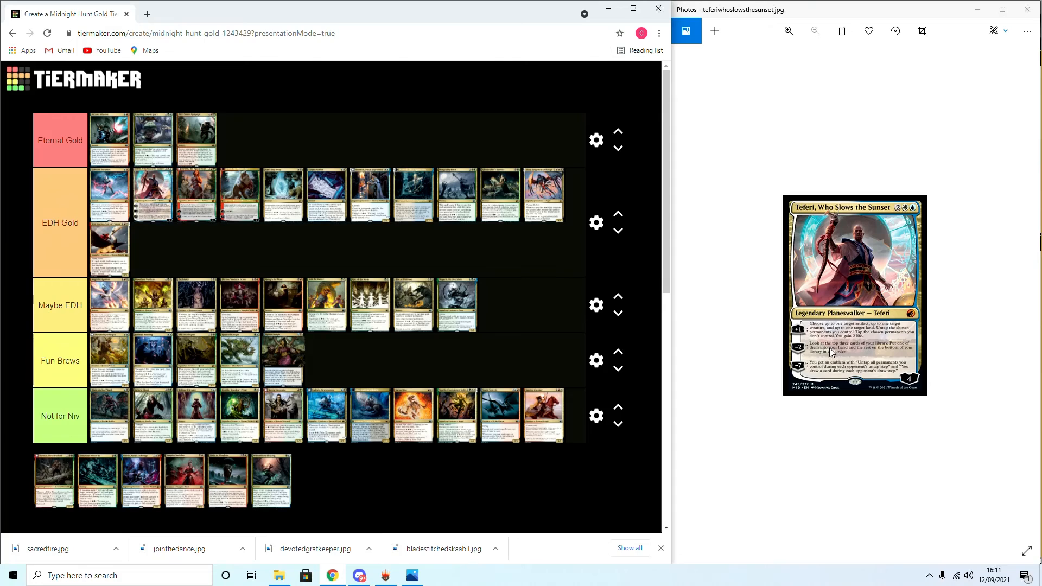
pyautogui.moveTo(901, 352)
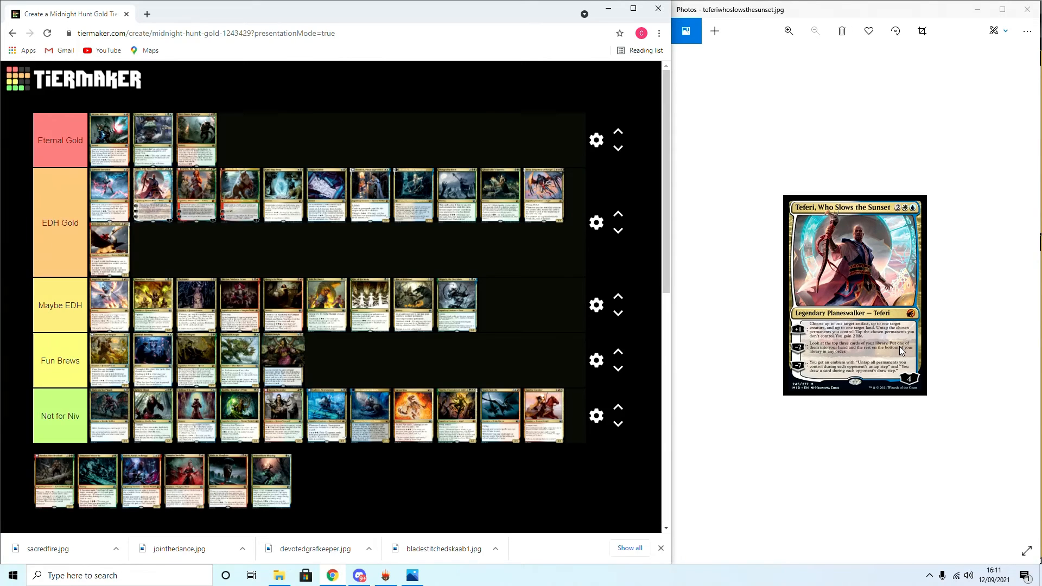
pyautogui.moveTo(893, 352)
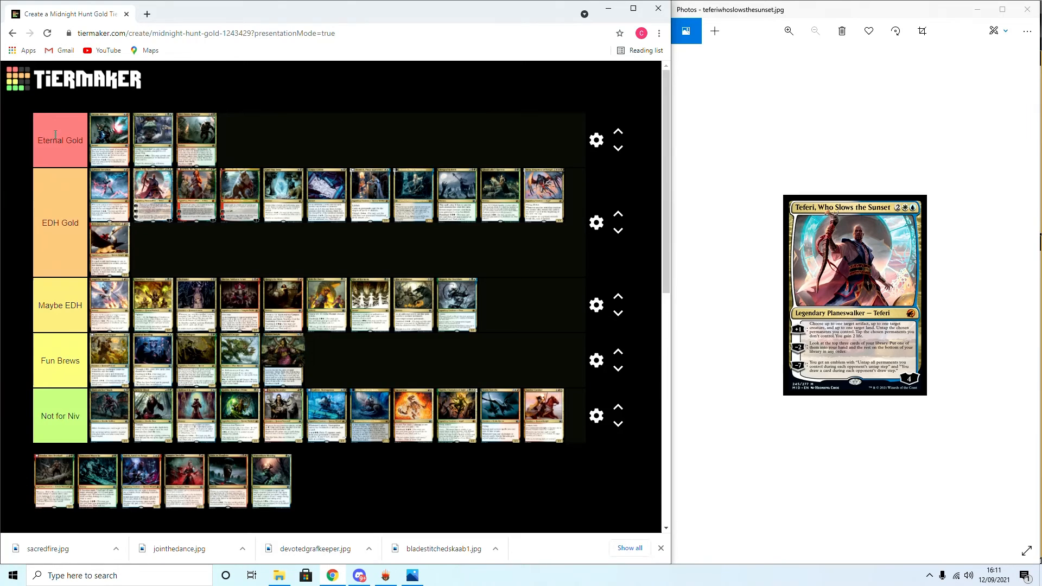
pyautogui.moveTo(315, 151)
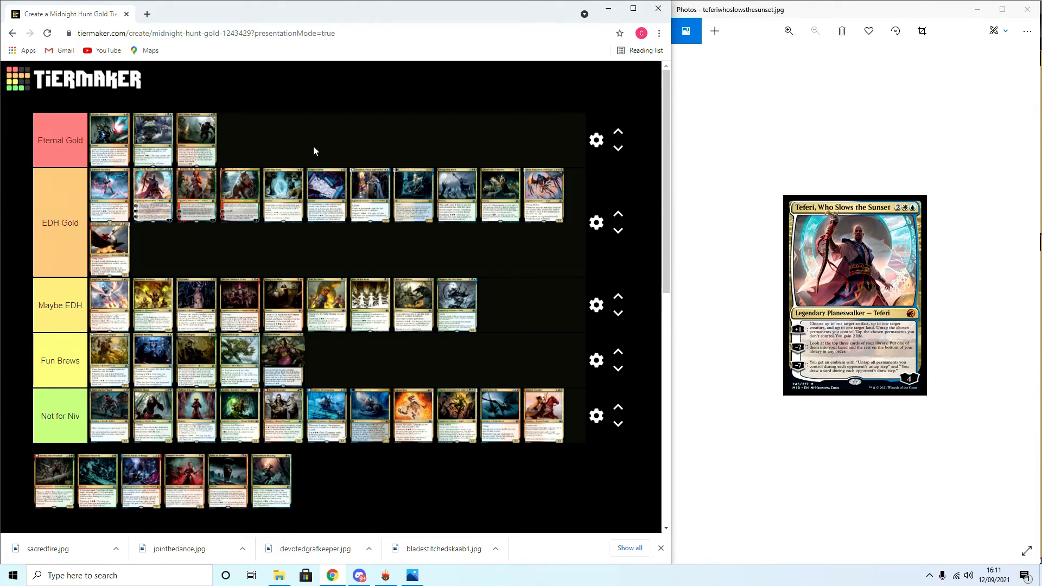
pyautogui.moveTo(409, 125)
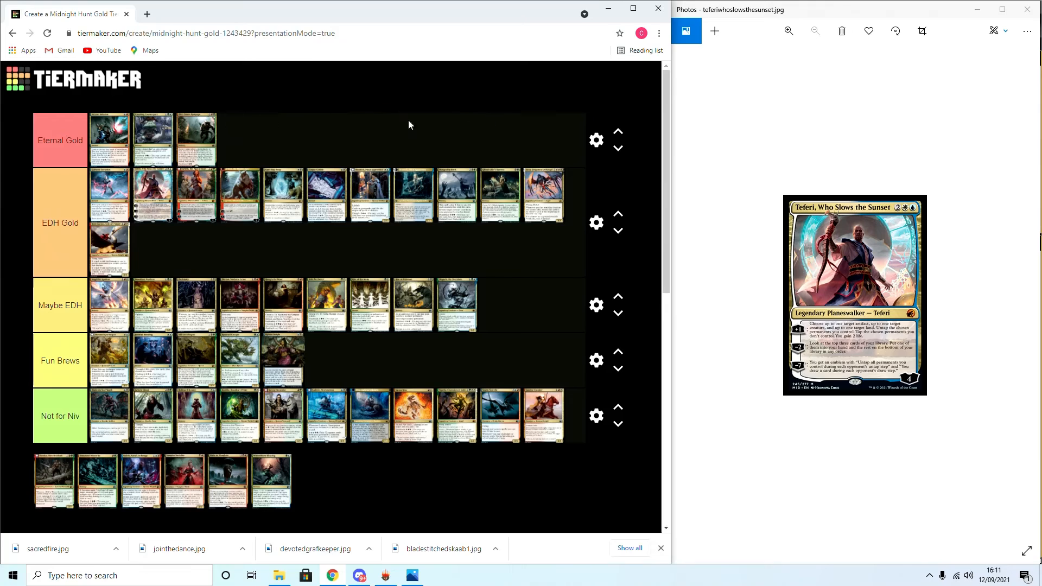
pyautogui.moveTo(718, 241)
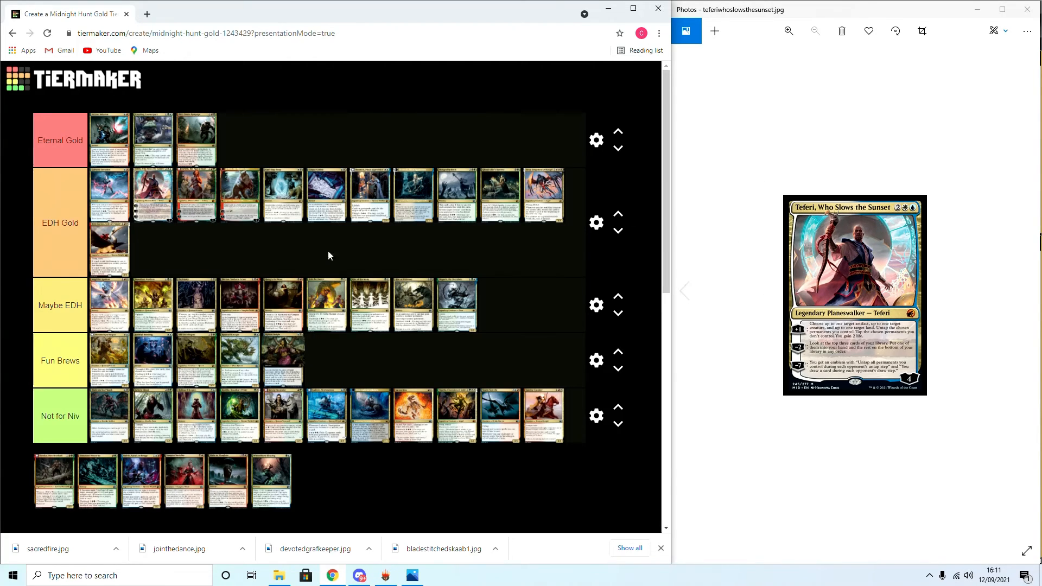
pyautogui.moveTo(771, 403)
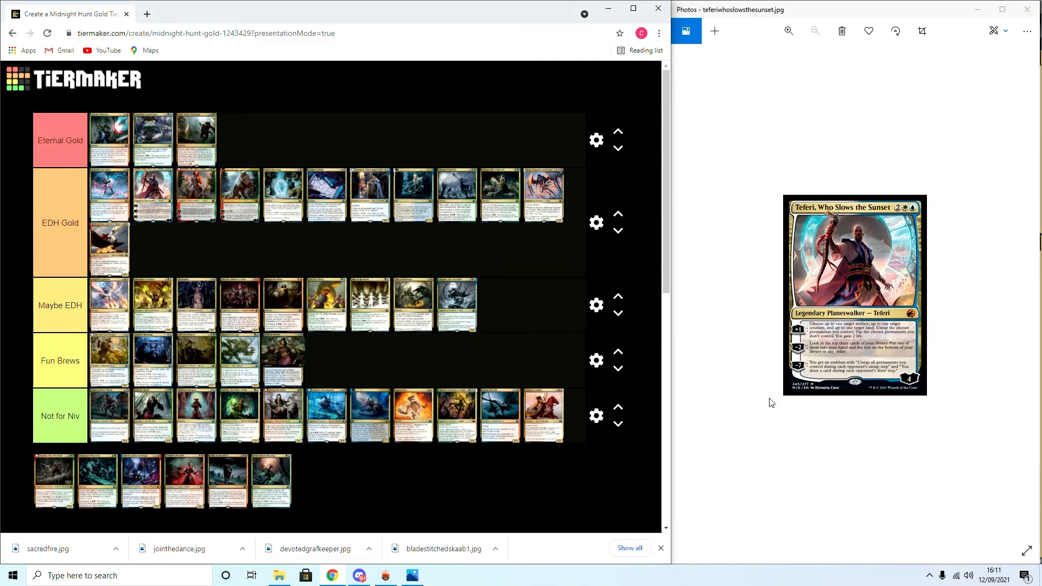
pyautogui.moveTo(830, 366)
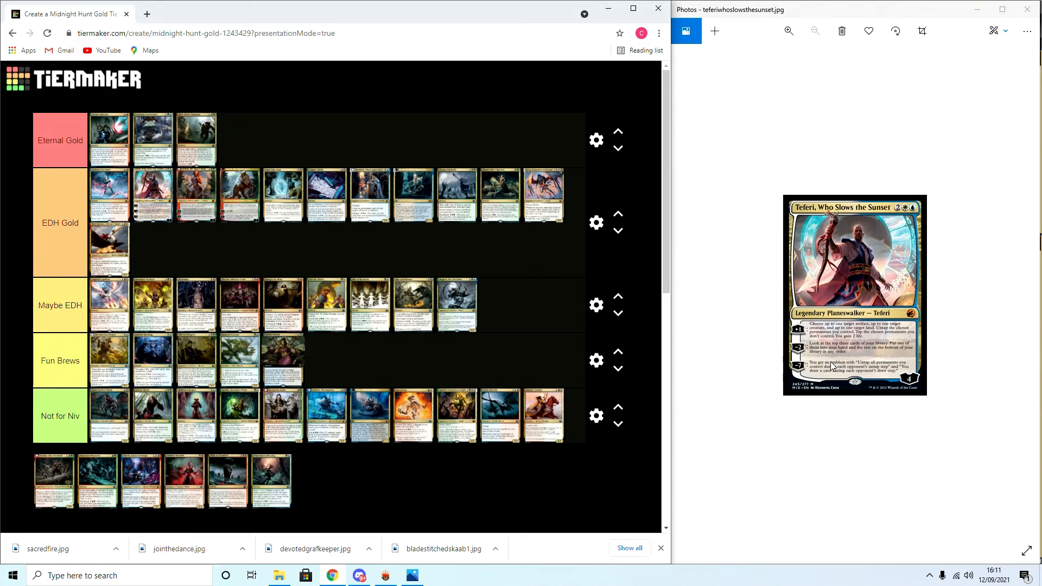
pyautogui.moveTo(777, 336)
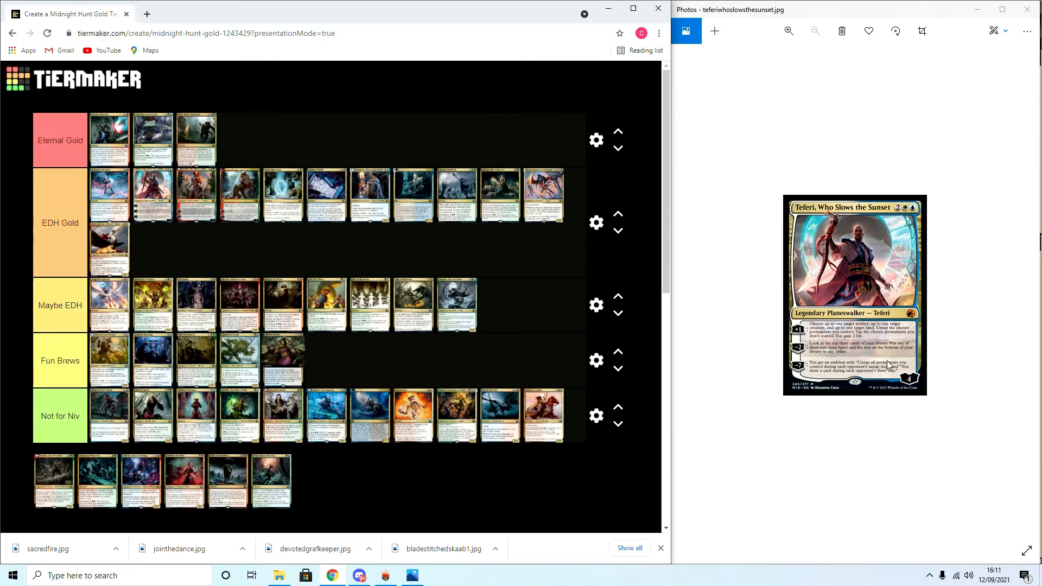
pyautogui.moveTo(786, 360)
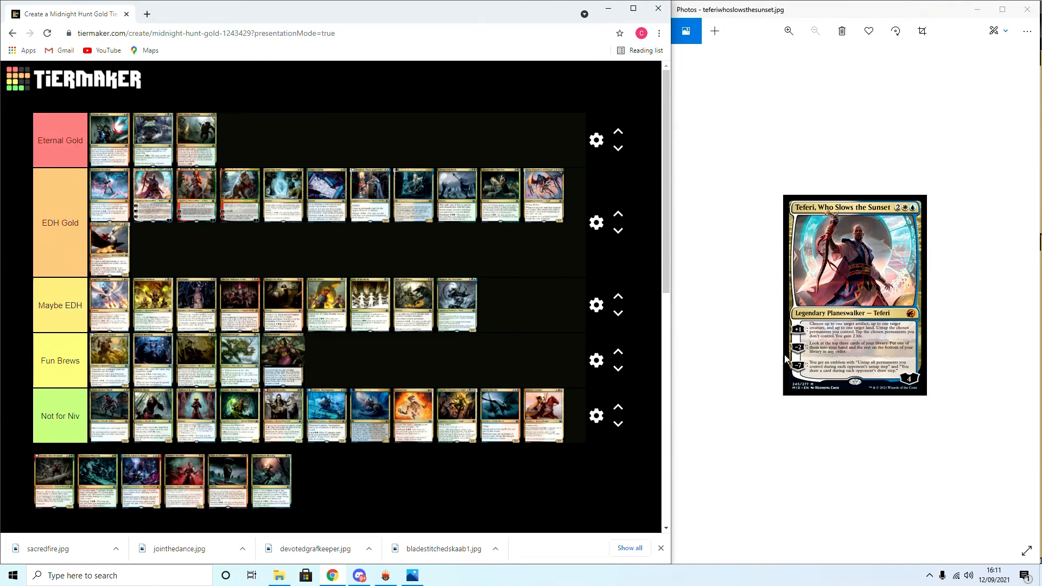
pyautogui.moveTo(802, 379)
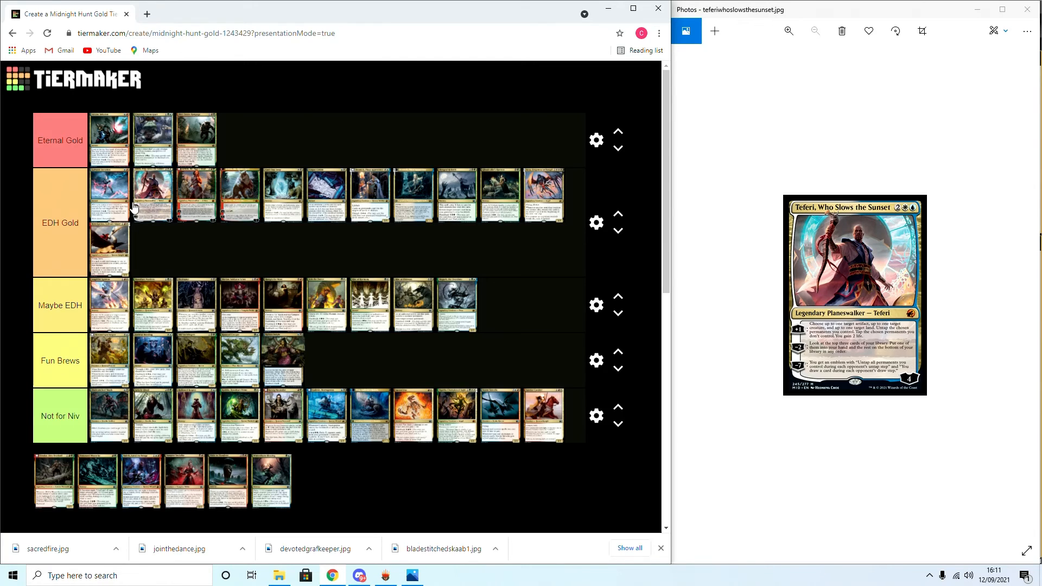
pyautogui.moveTo(441, 189)
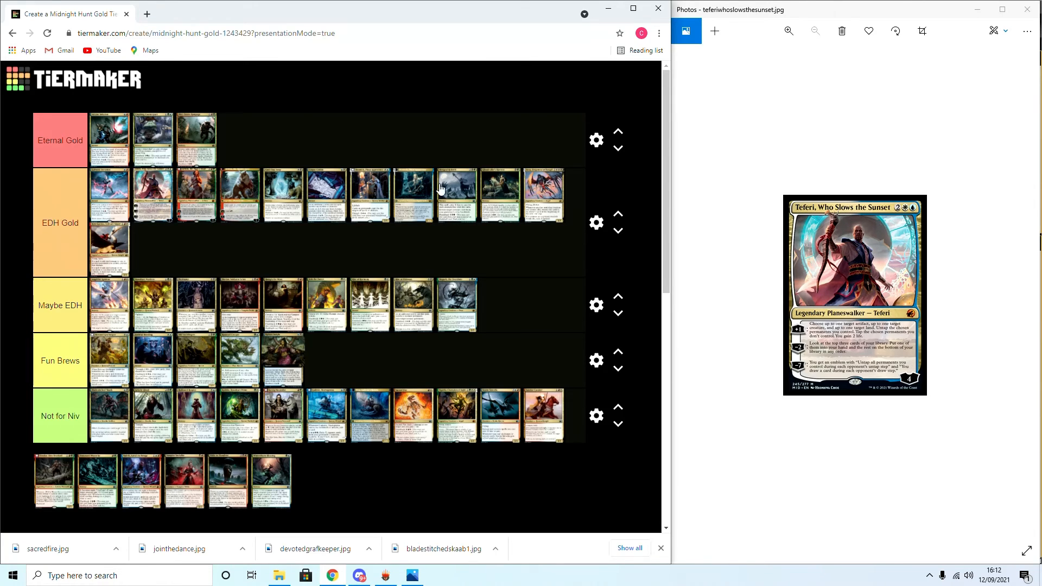
pyautogui.moveTo(717, 307)
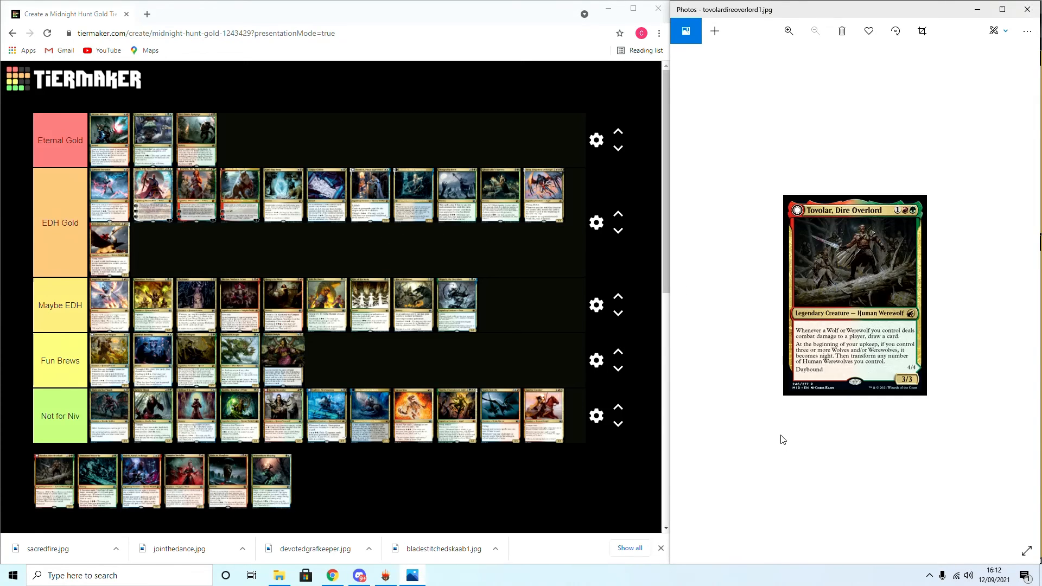
pyautogui.moveTo(937, 390)
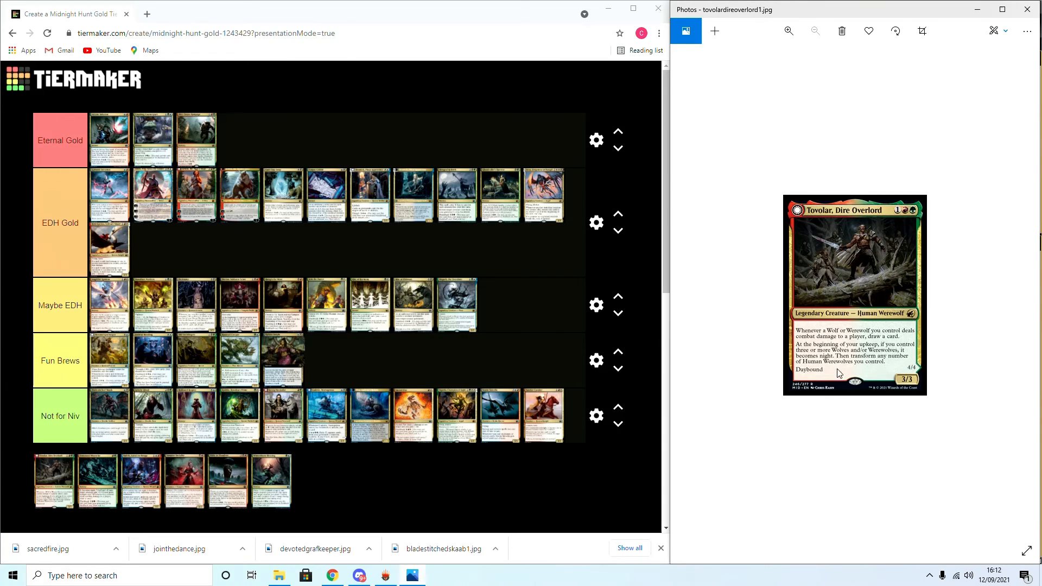
pyautogui.moveTo(862, 363)
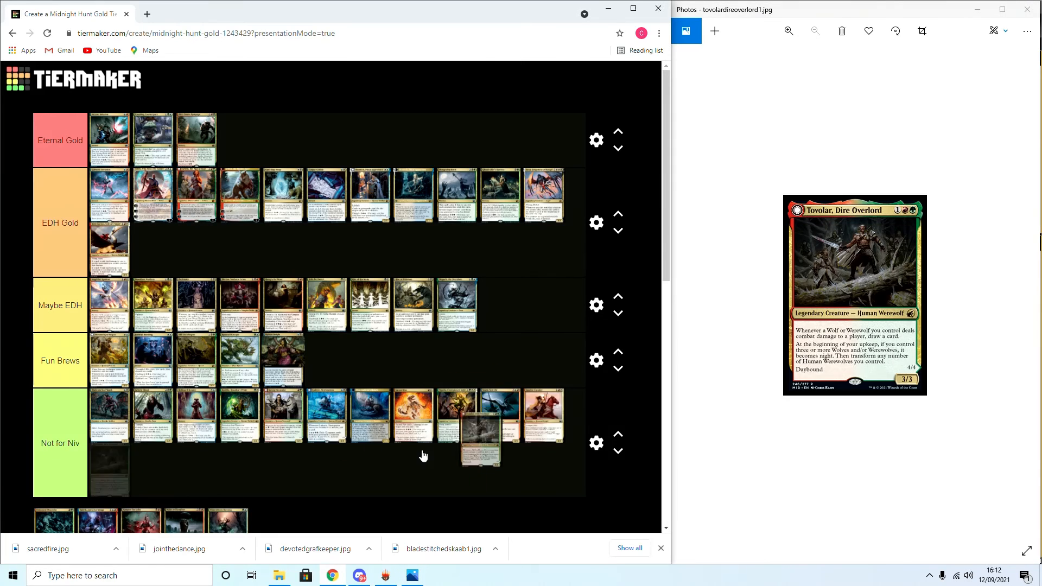
# Scroll down the board toward the unranked pool and Not for Niv row
pyautogui.scroll(-3)
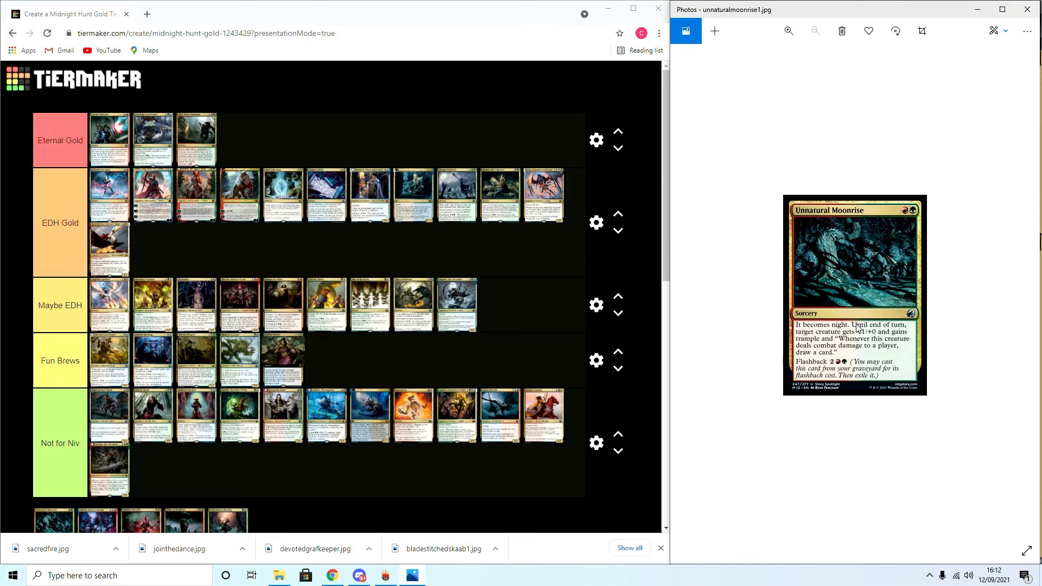
pyautogui.moveTo(862, 354)
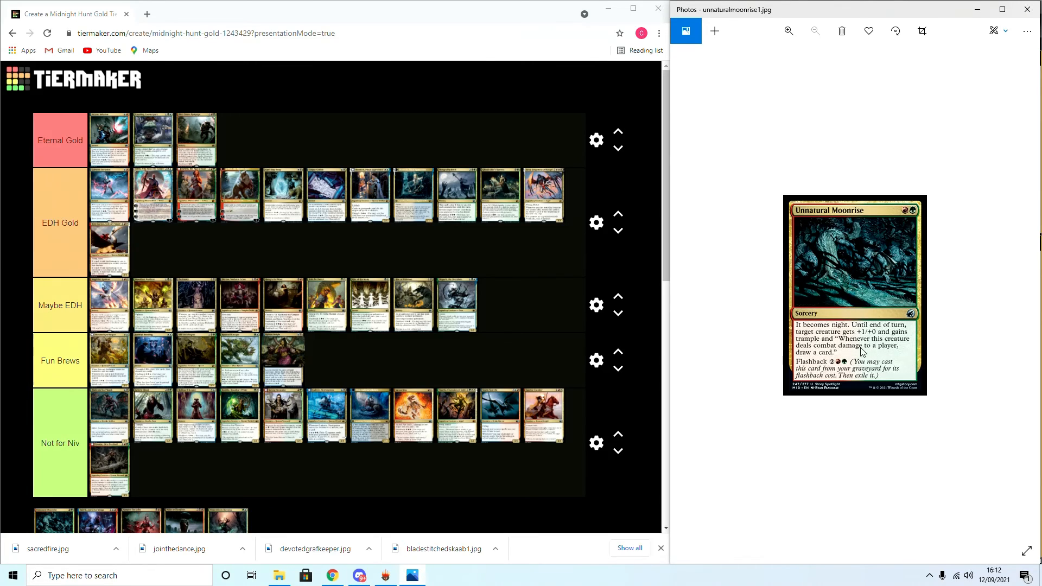
pyautogui.moveTo(862, 350)
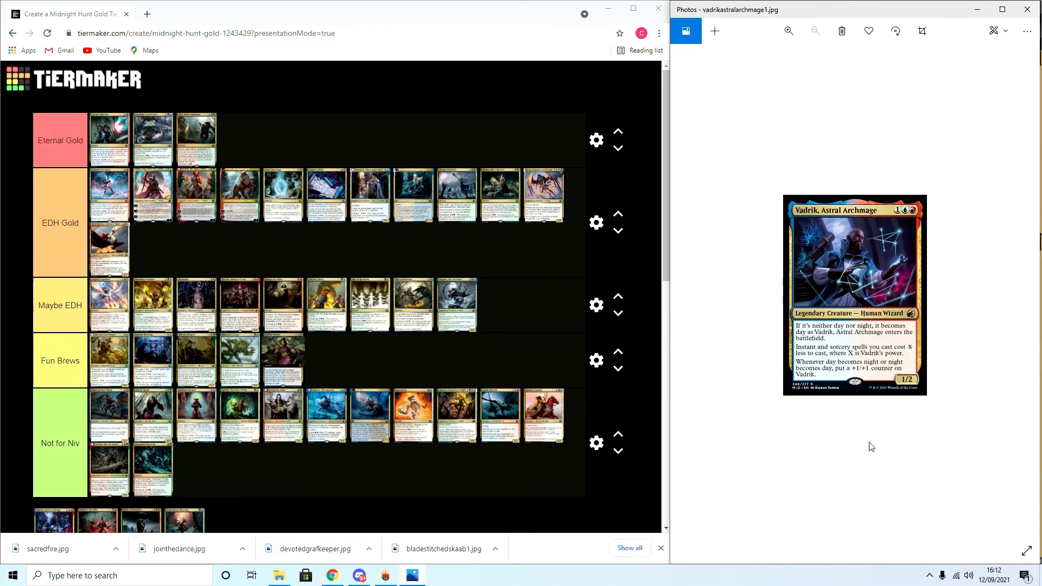
pyautogui.moveTo(905, 236)
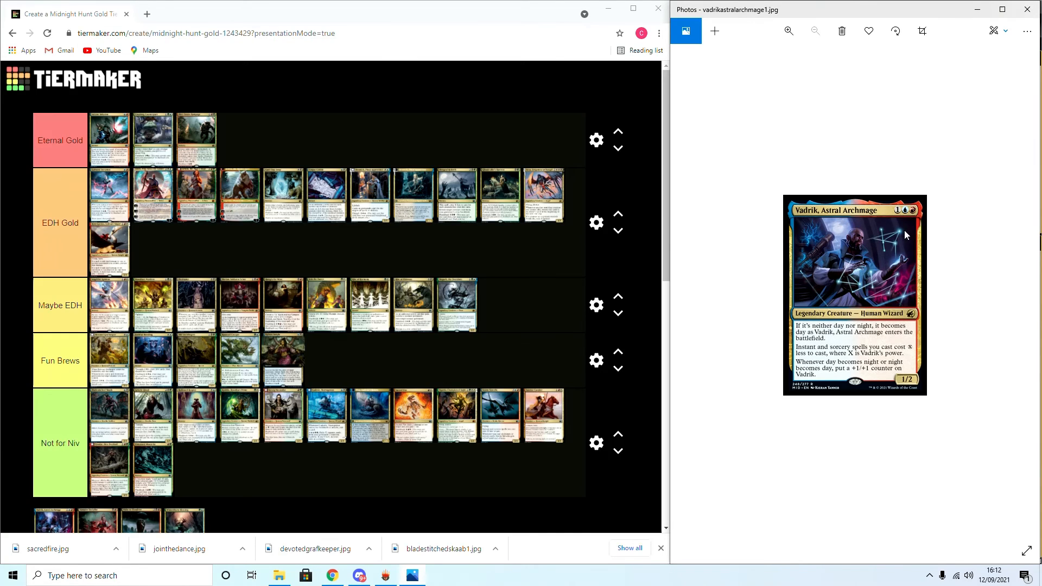
pyautogui.moveTo(876, 332)
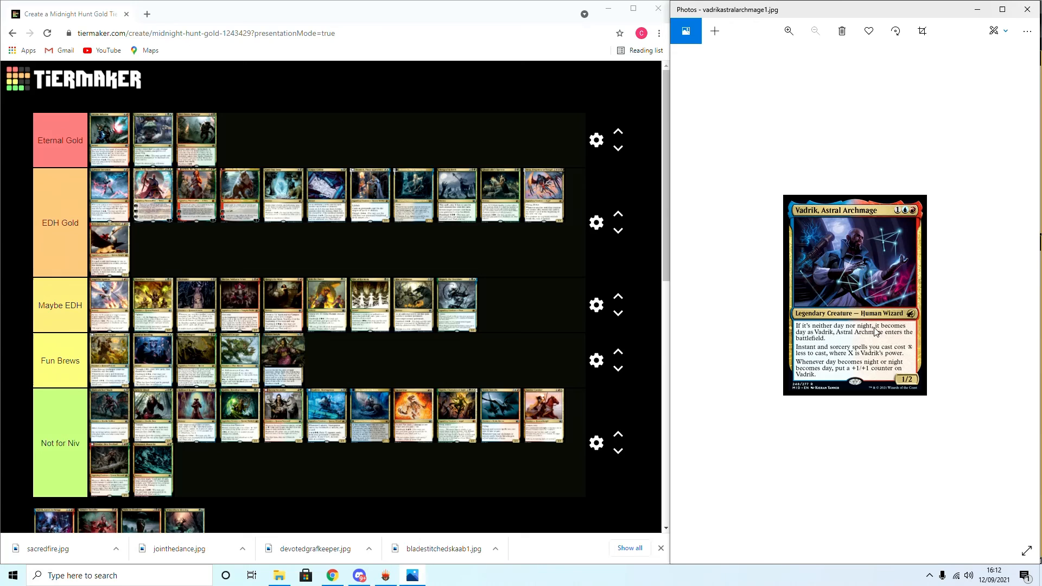
pyautogui.moveTo(813, 350)
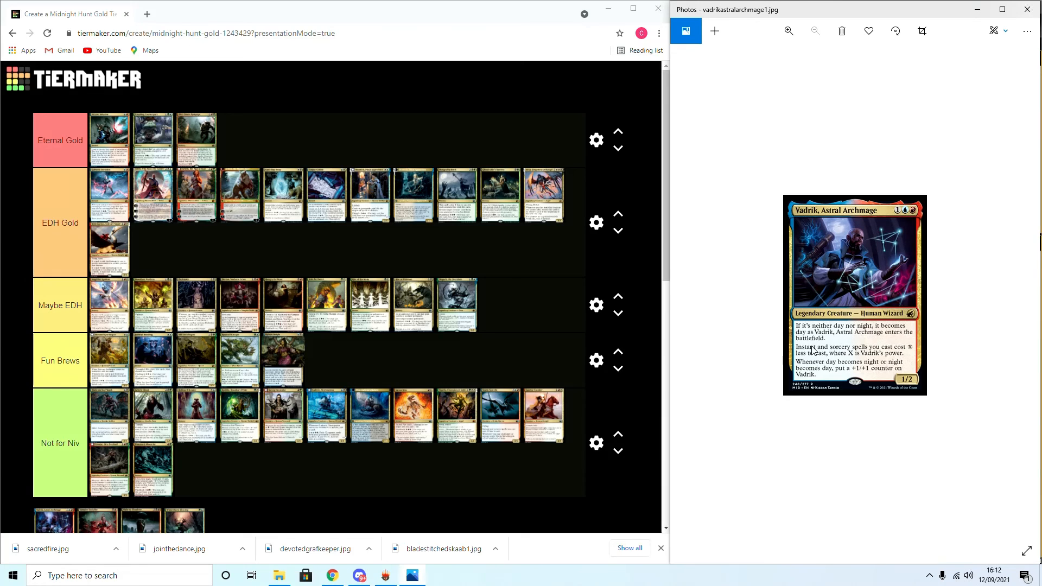
pyautogui.moveTo(913, 354)
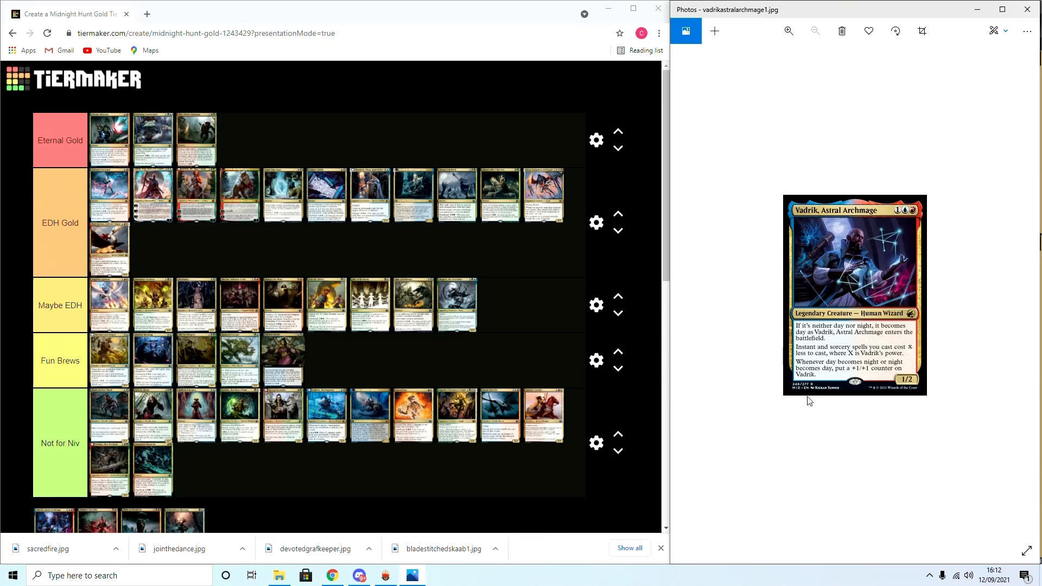
pyautogui.moveTo(845, 374)
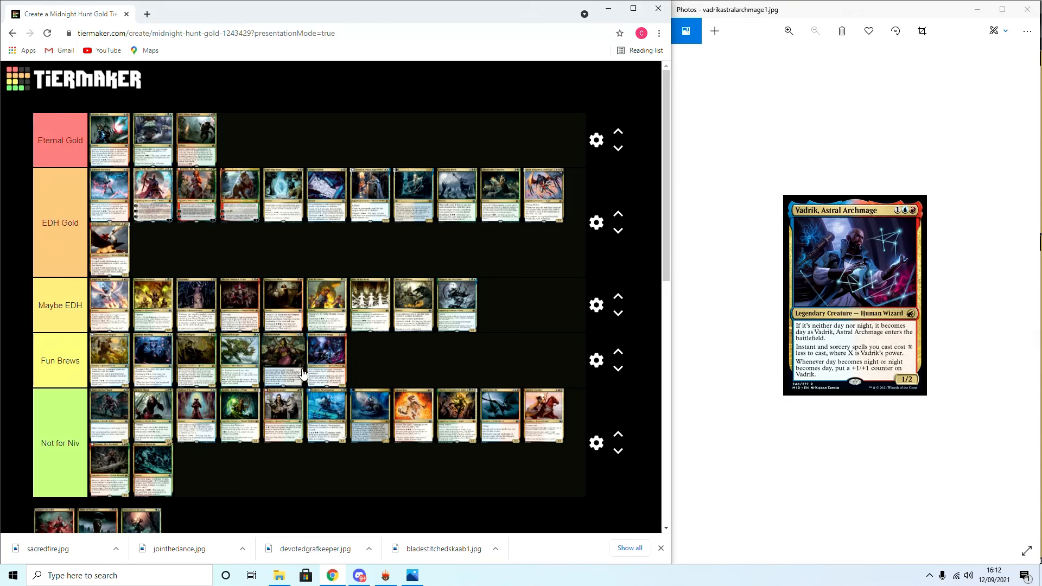
pyautogui.moveTo(421, 405)
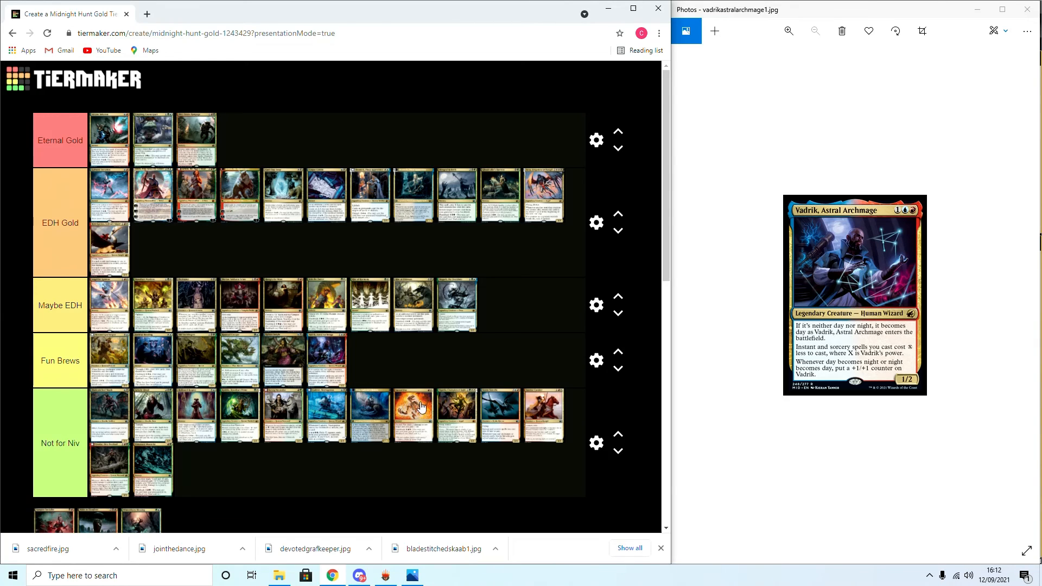
pyautogui.moveTo(383, 380)
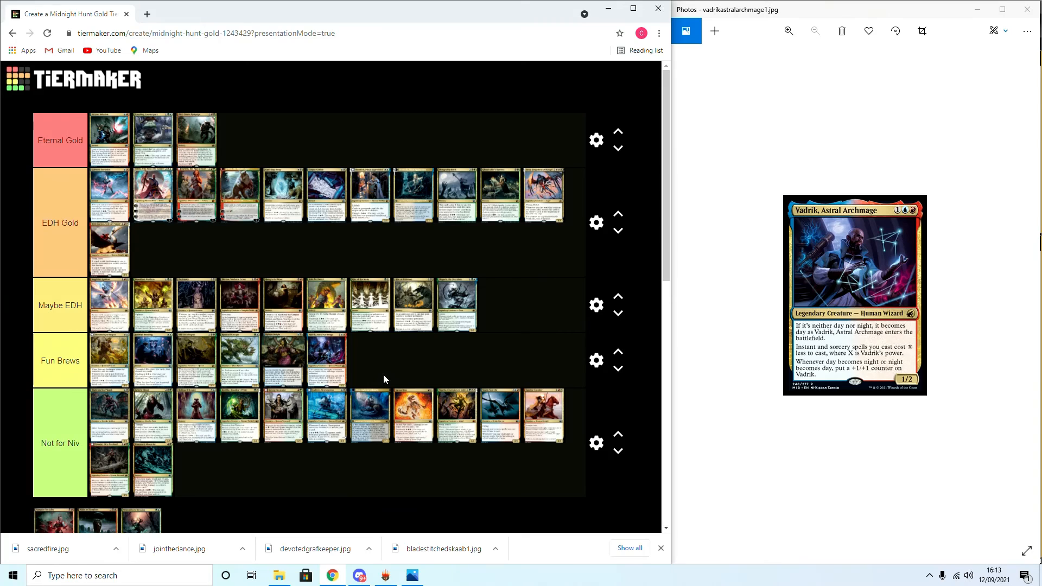
pyautogui.moveTo(737, 444)
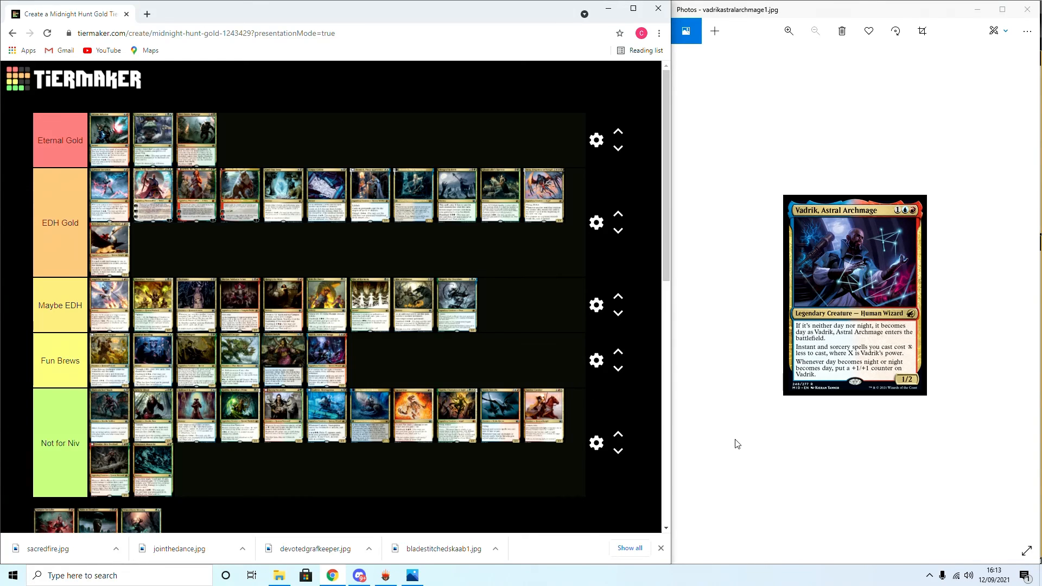
# Switch windows to bring up the next card image for review
pyautogui.click(789, 30)
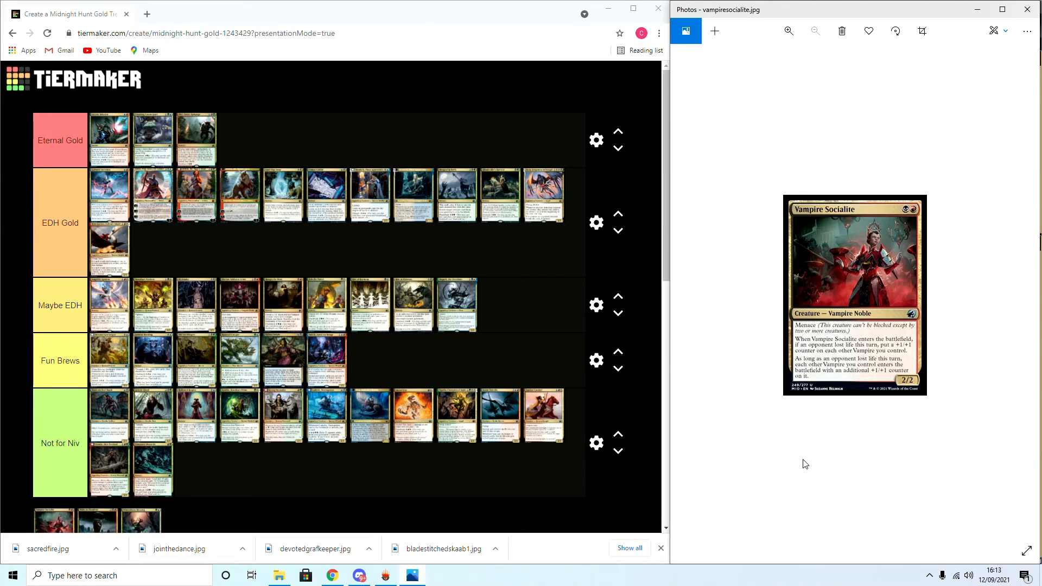
pyautogui.moveTo(821, 364)
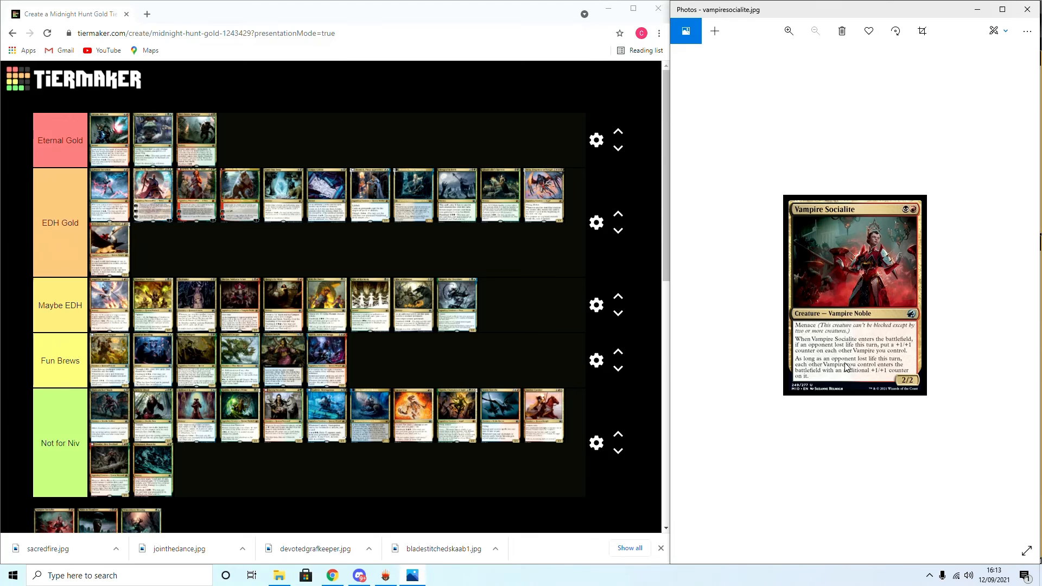
pyautogui.moveTo(824, 385)
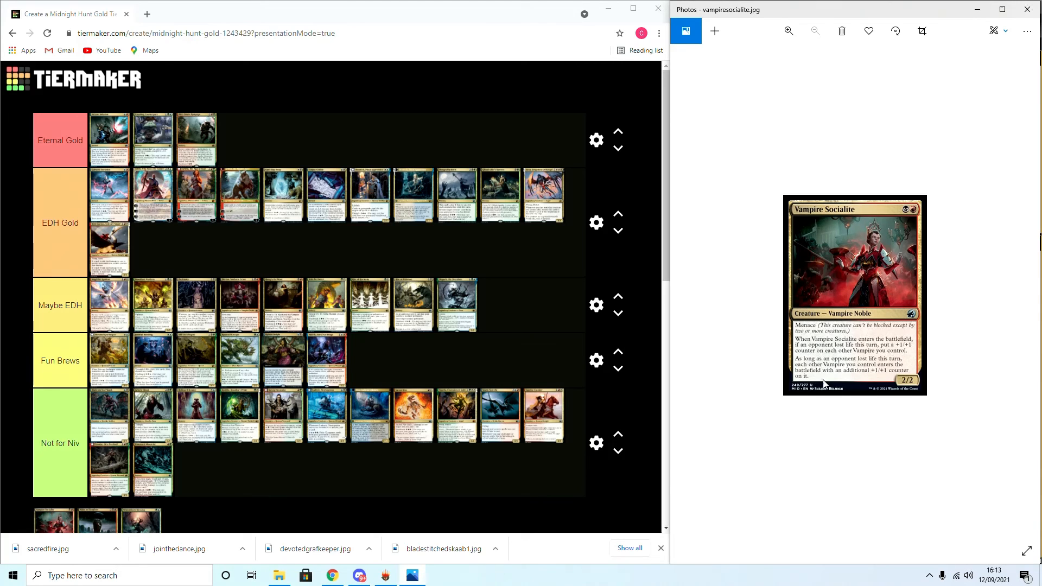
# Scroll the board to reach the Not for Niv and EDH Gold rows for Vampire Socialite
pyautogui.scroll(-3)
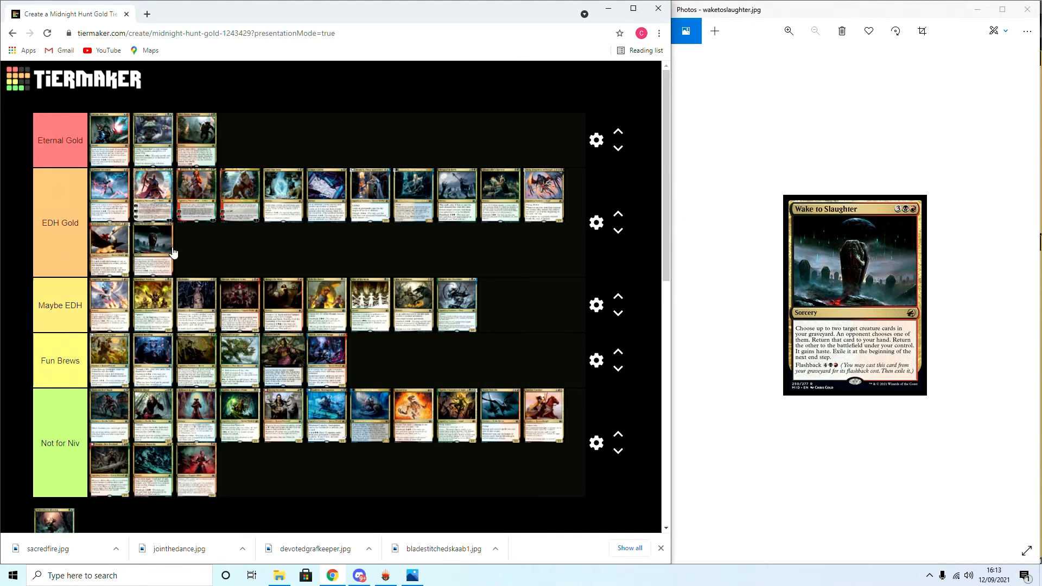
pyautogui.moveTo(287, 321)
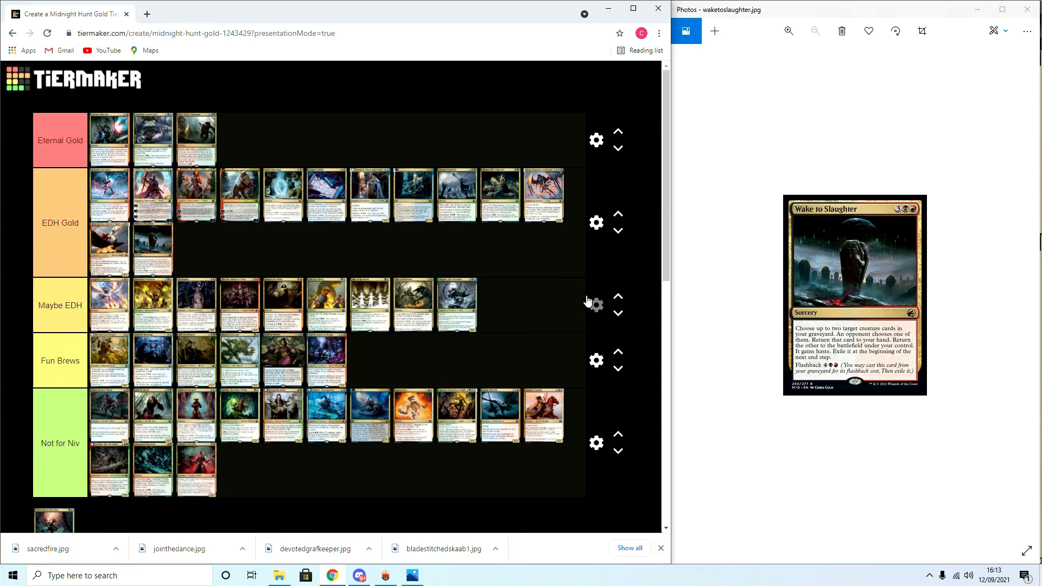
pyautogui.moveTo(107, 220)
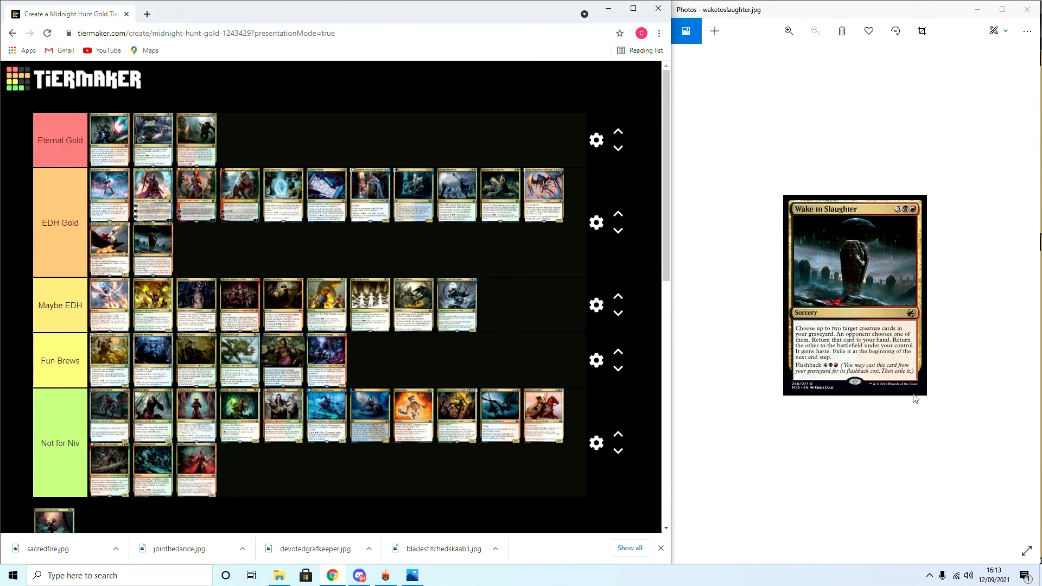
pyautogui.moveTo(751, 490)
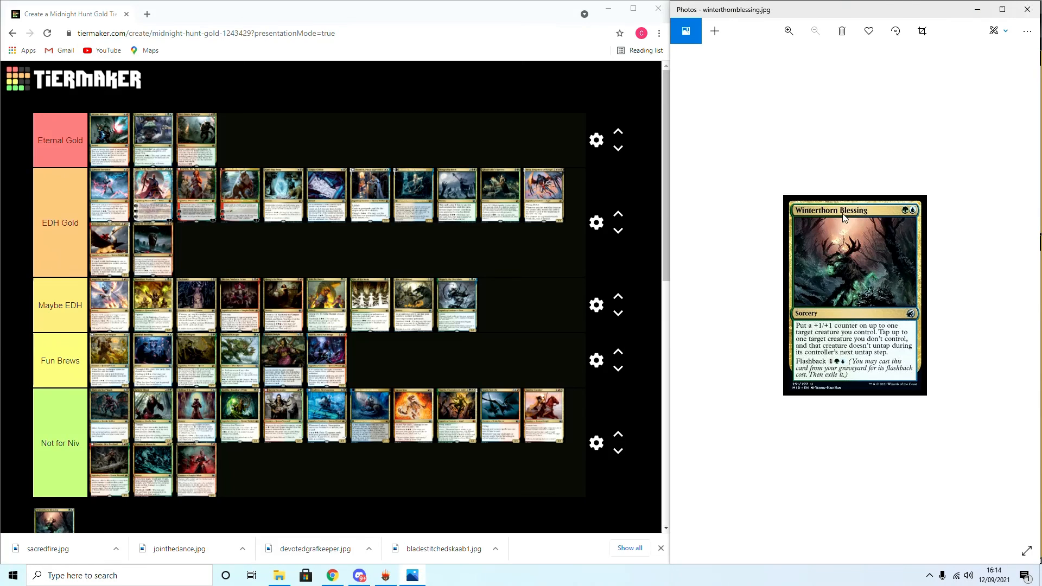
pyautogui.moveTo(857, 330)
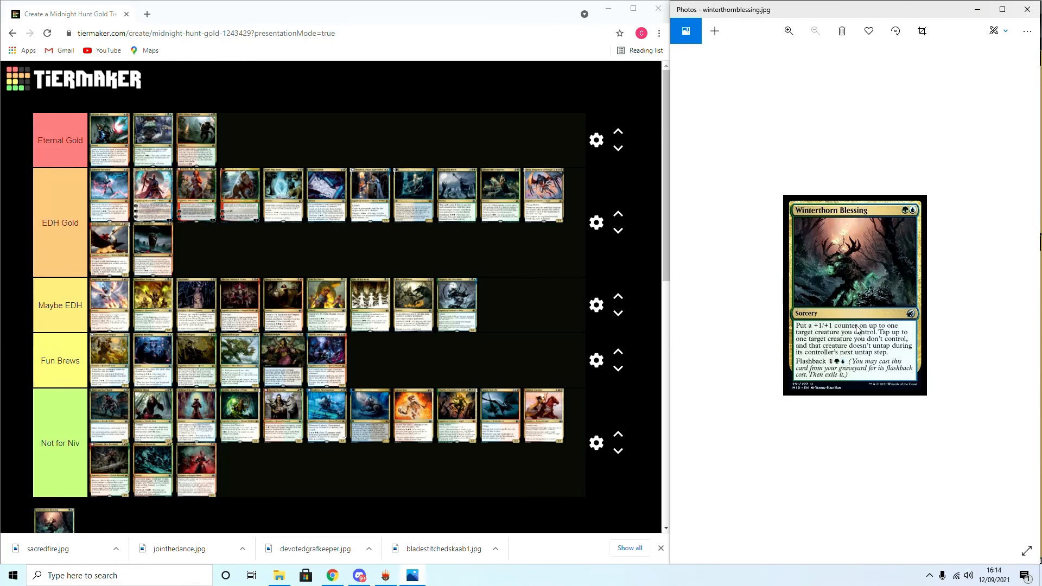
pyautogui.moveTo(884, 344)
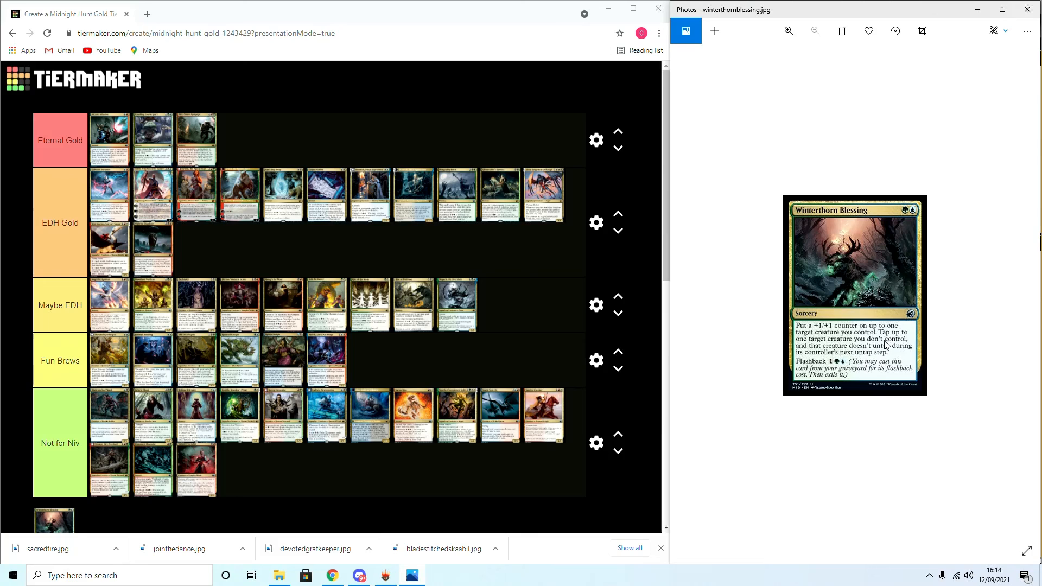
pyautogui.moveTo(878, 345)
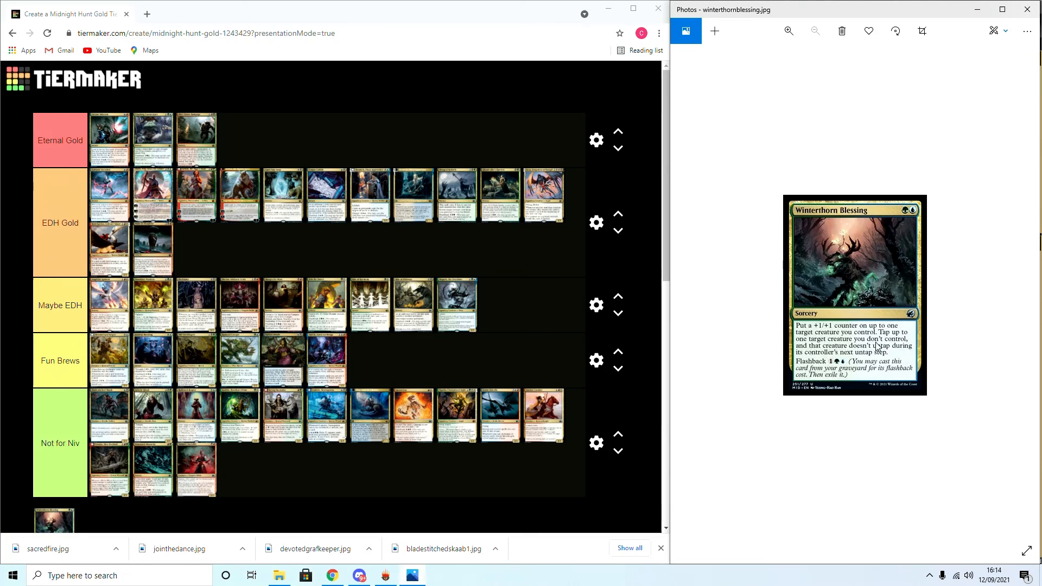
pyautogui.moveTo(830, 356)
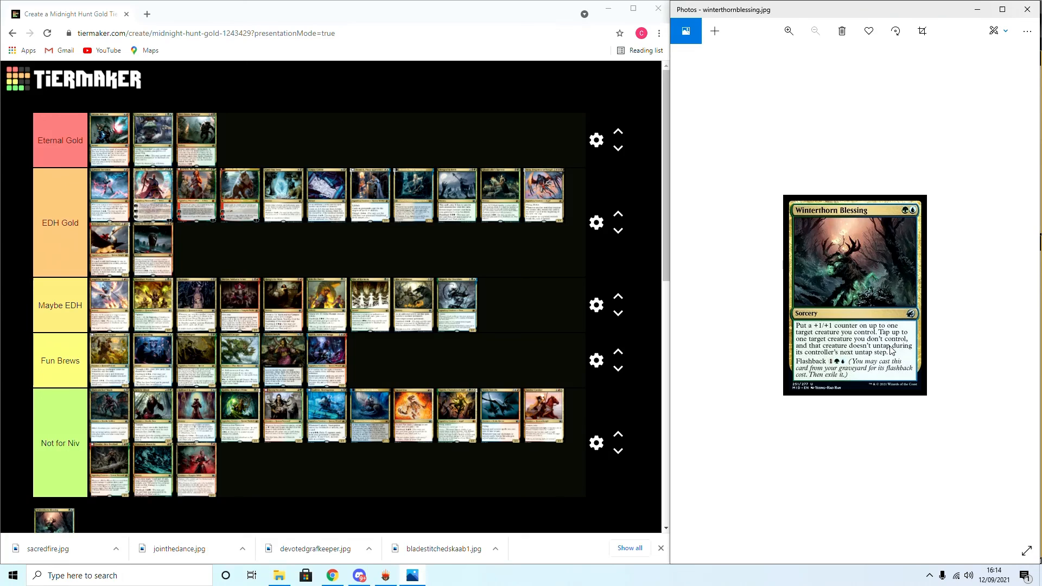
pyautogui.moveTo(855, 368)
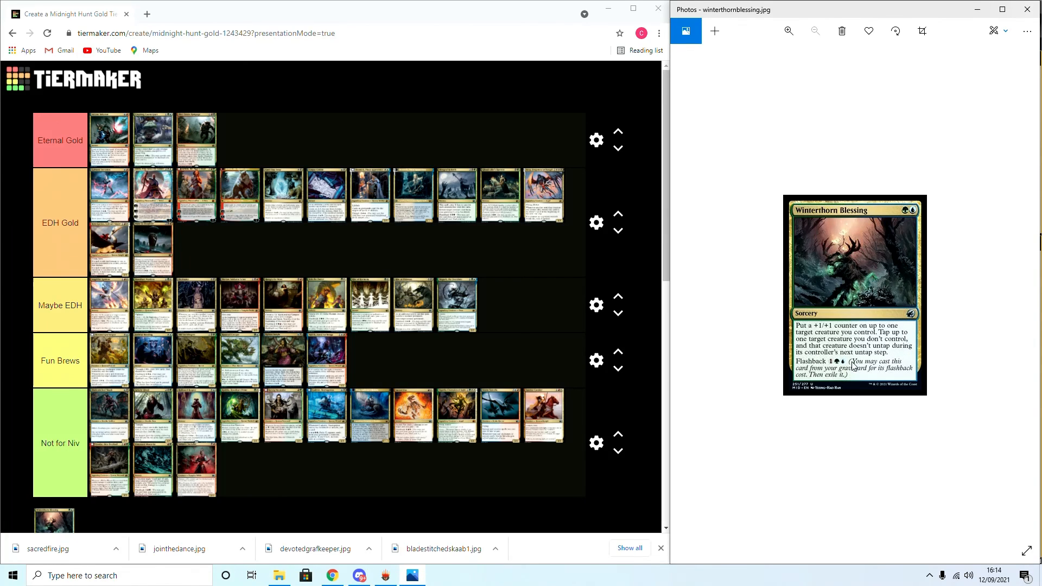
pyautogui.moveTo(739, 372)
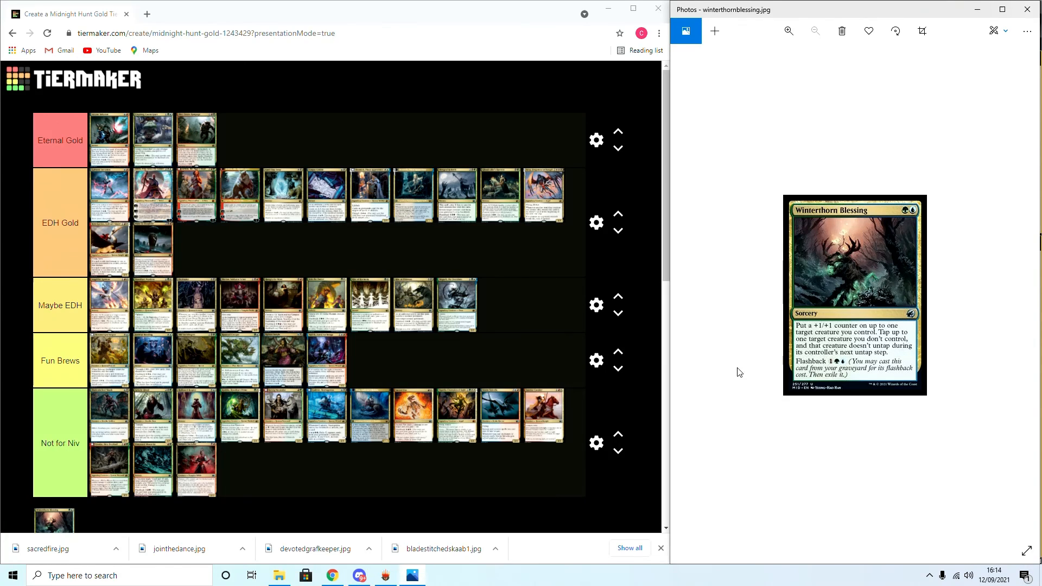
pyautogui.moveTo(694, 356)
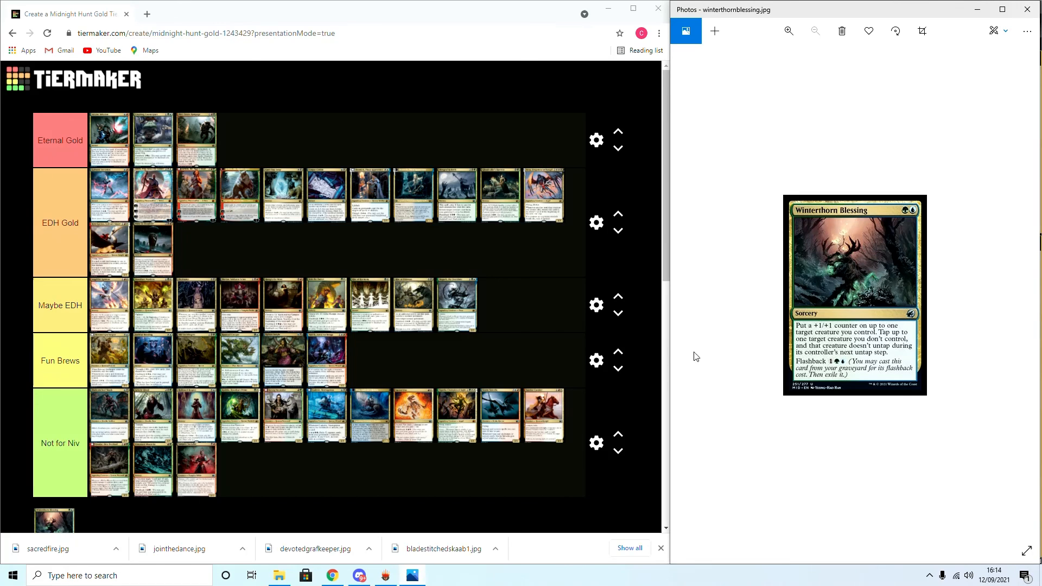
pyautogui.moveTo(65, 520)
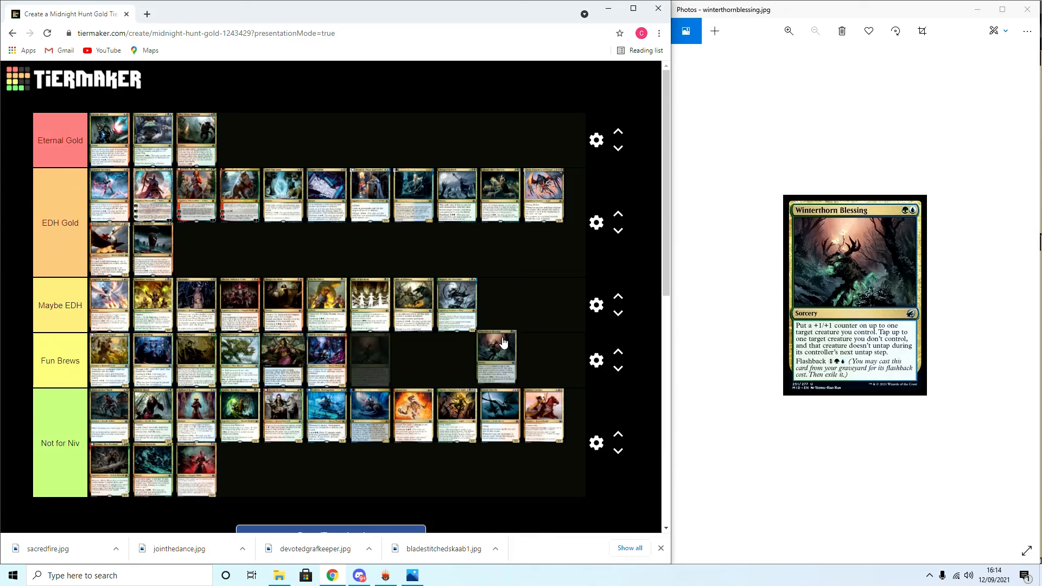
# Place Winterthorn Blessing as the tenth card in Maybe EDH, emptying the unsorted pool
pyautogui.moveTo(498, 360); pyautogui.dragTo(498, 305)
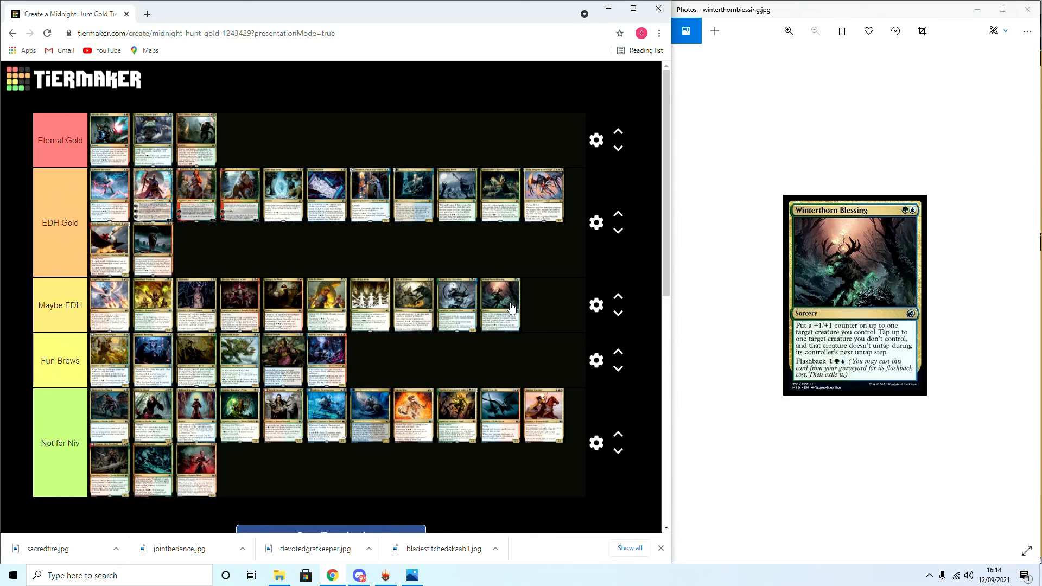
pyautogui.moveTo(551, 366)
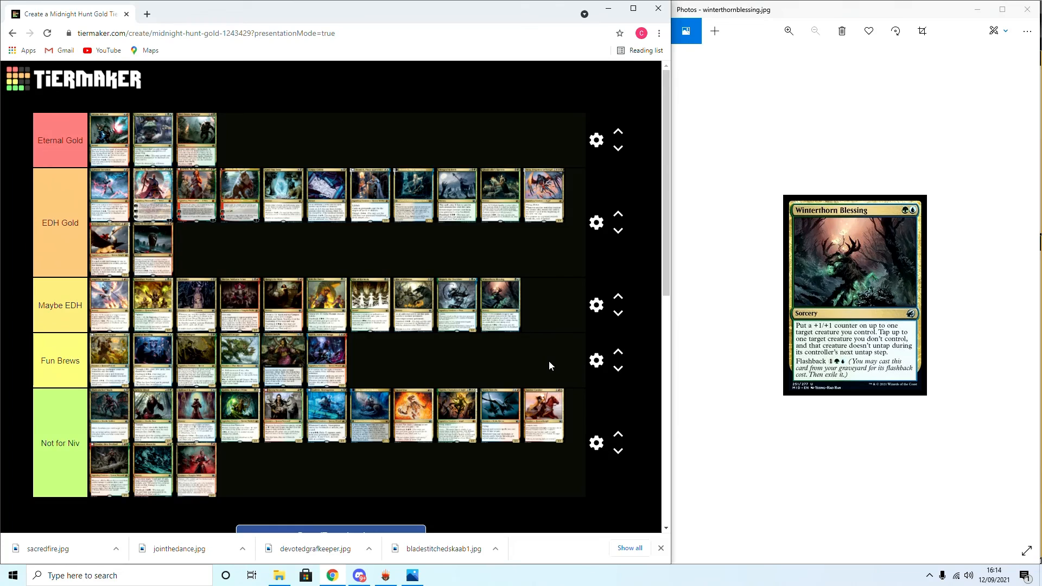
pyautogui.moveTo(570, 373)
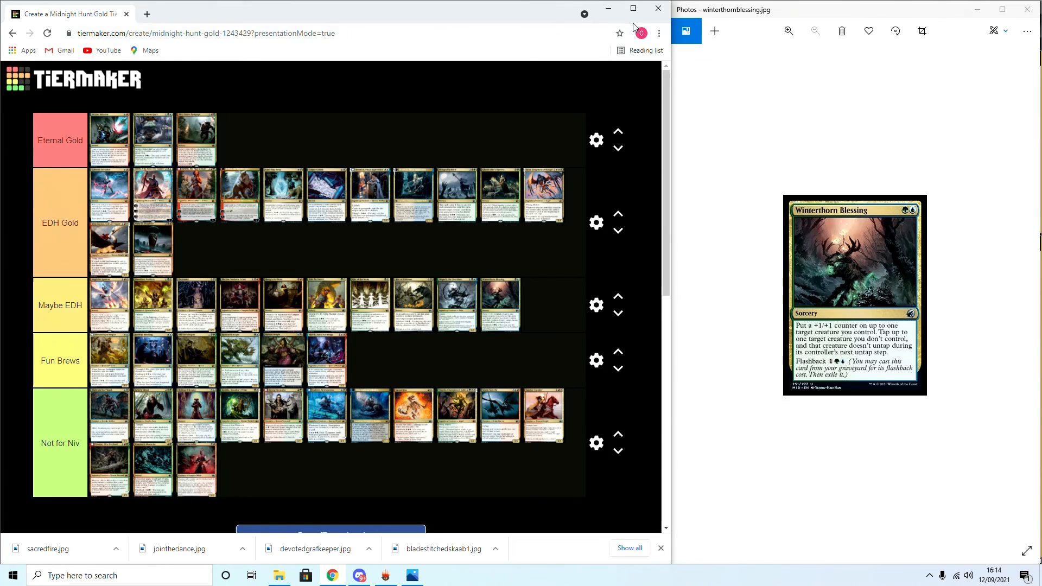
# Maximize the browser and review the finished board down to the Save/Download button
pyautogui.click(632, 7)
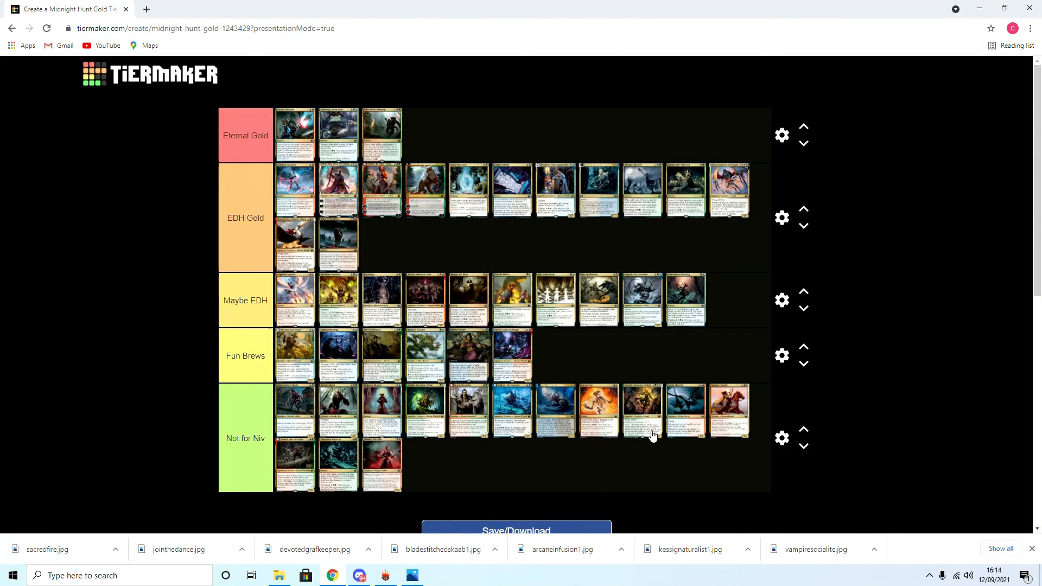
pyautogui.moveTo(557, 380)
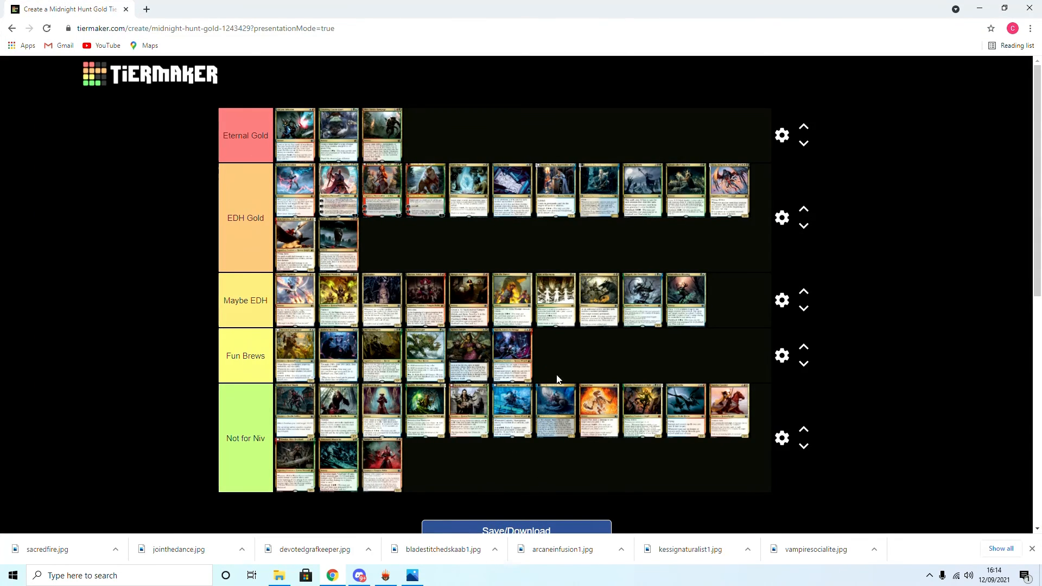
pyautogui.moveTo(289, 135)
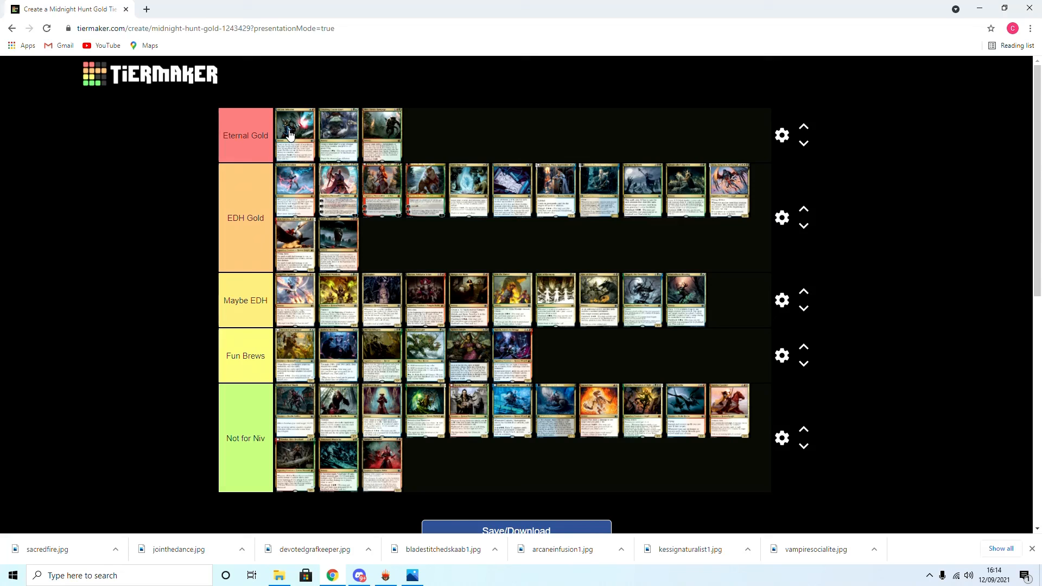
pyautogui.moveTo(306, 138)
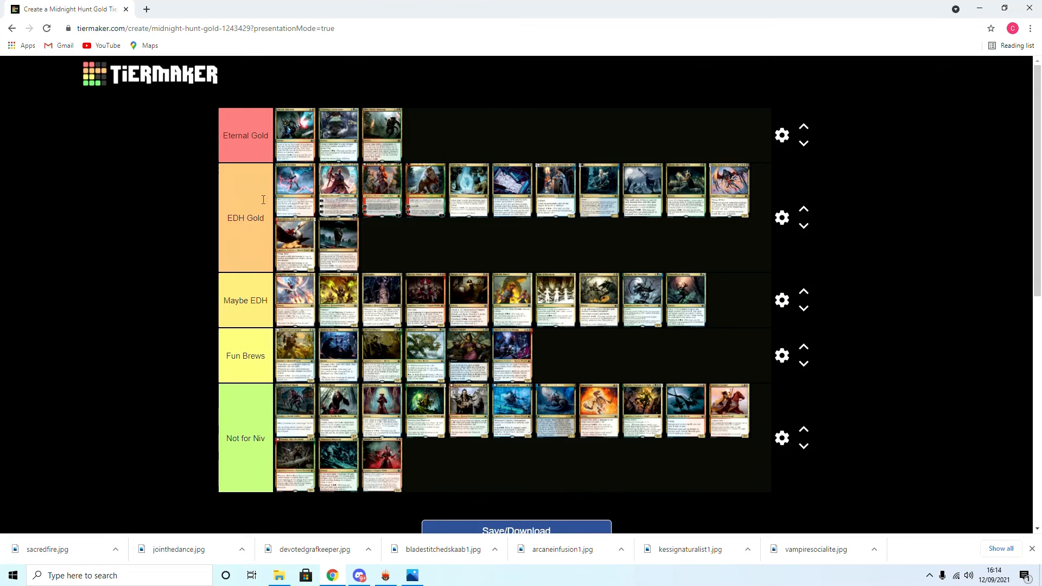
pyautogui.moveTo(745, 299)
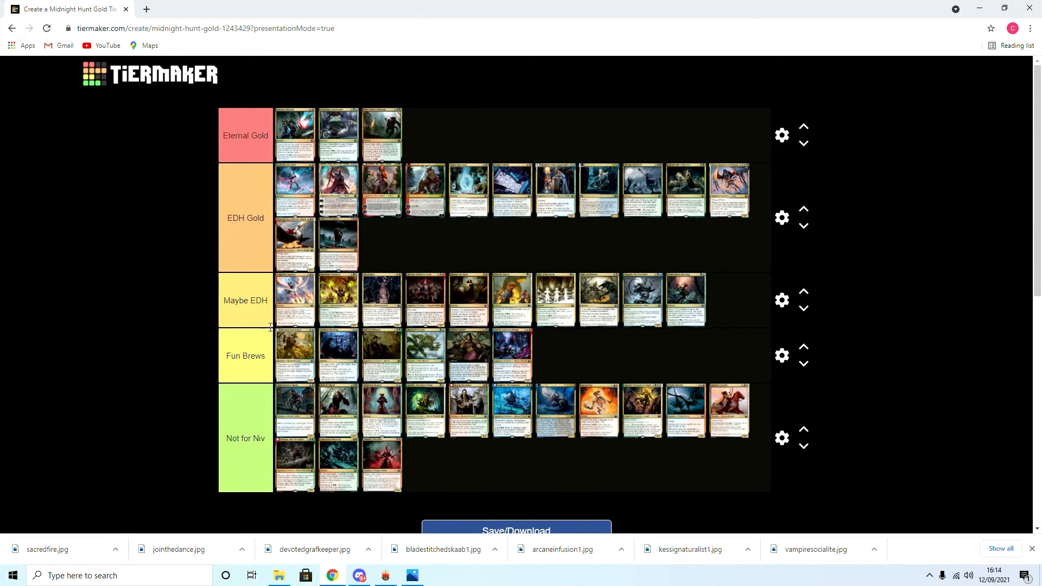
pyautogui.moveTo(497, 364)
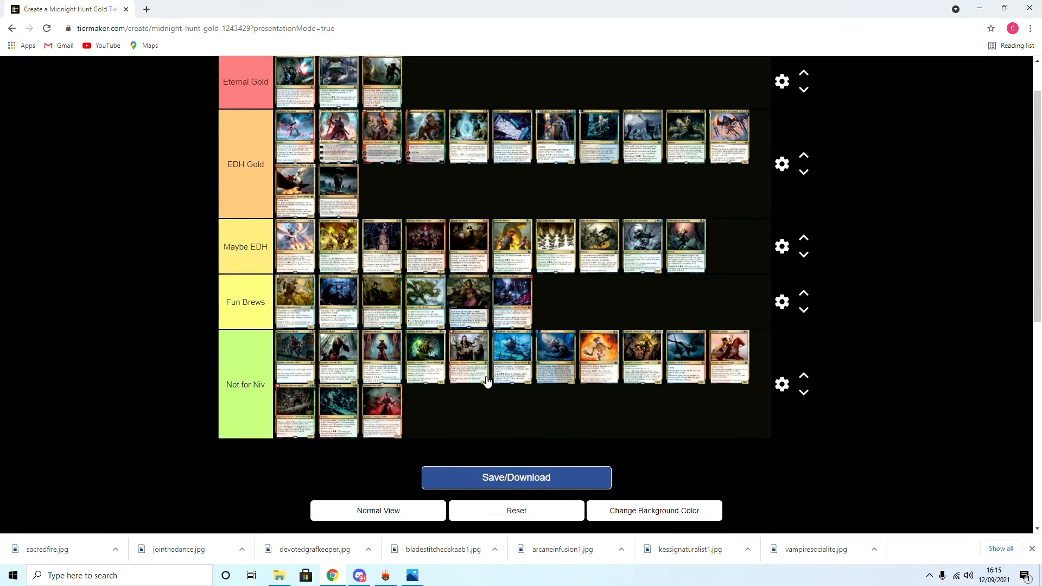
pyautogui.scroll(-3)
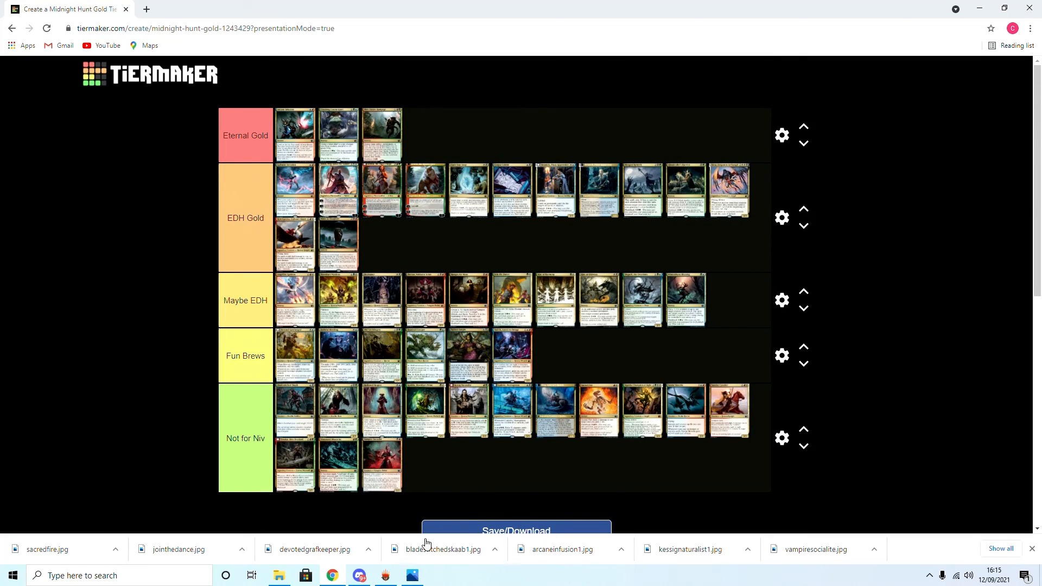